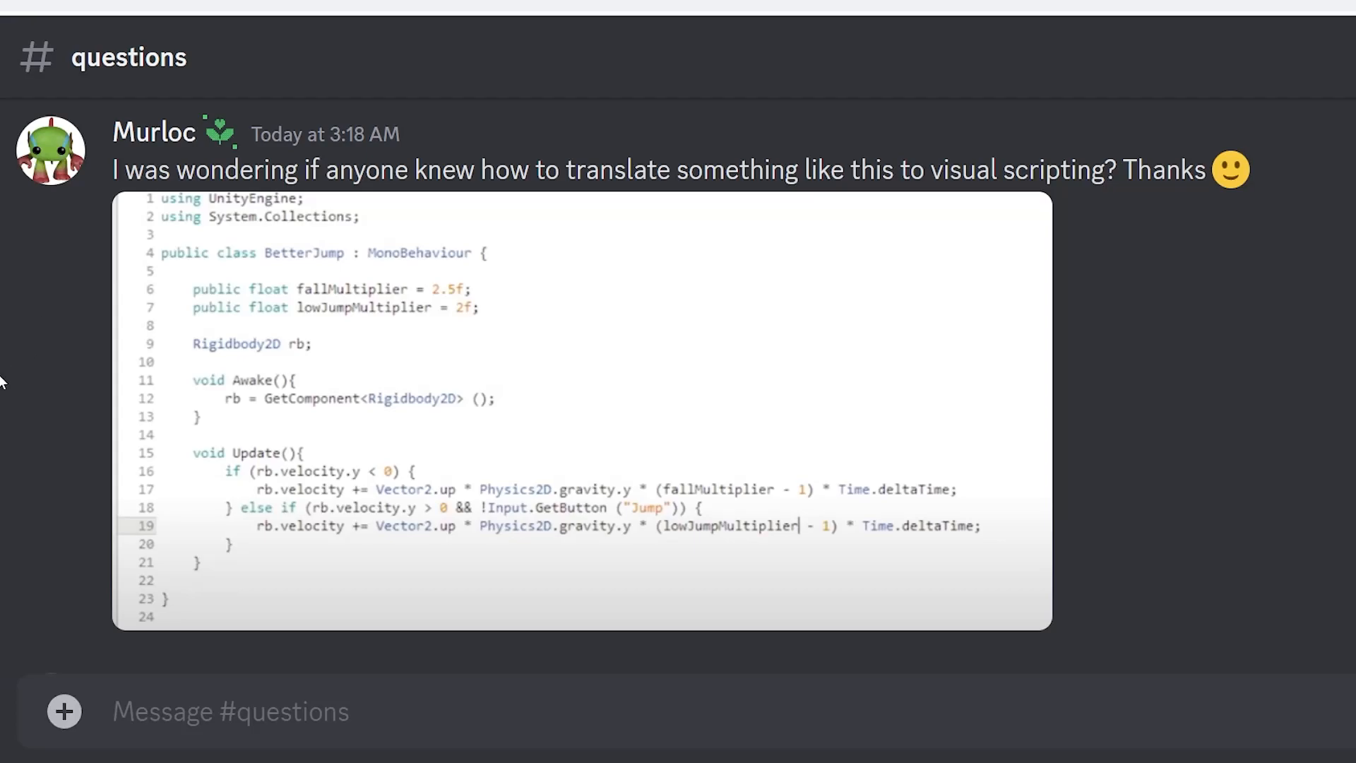
pyautogui.moveTo(182, 167)
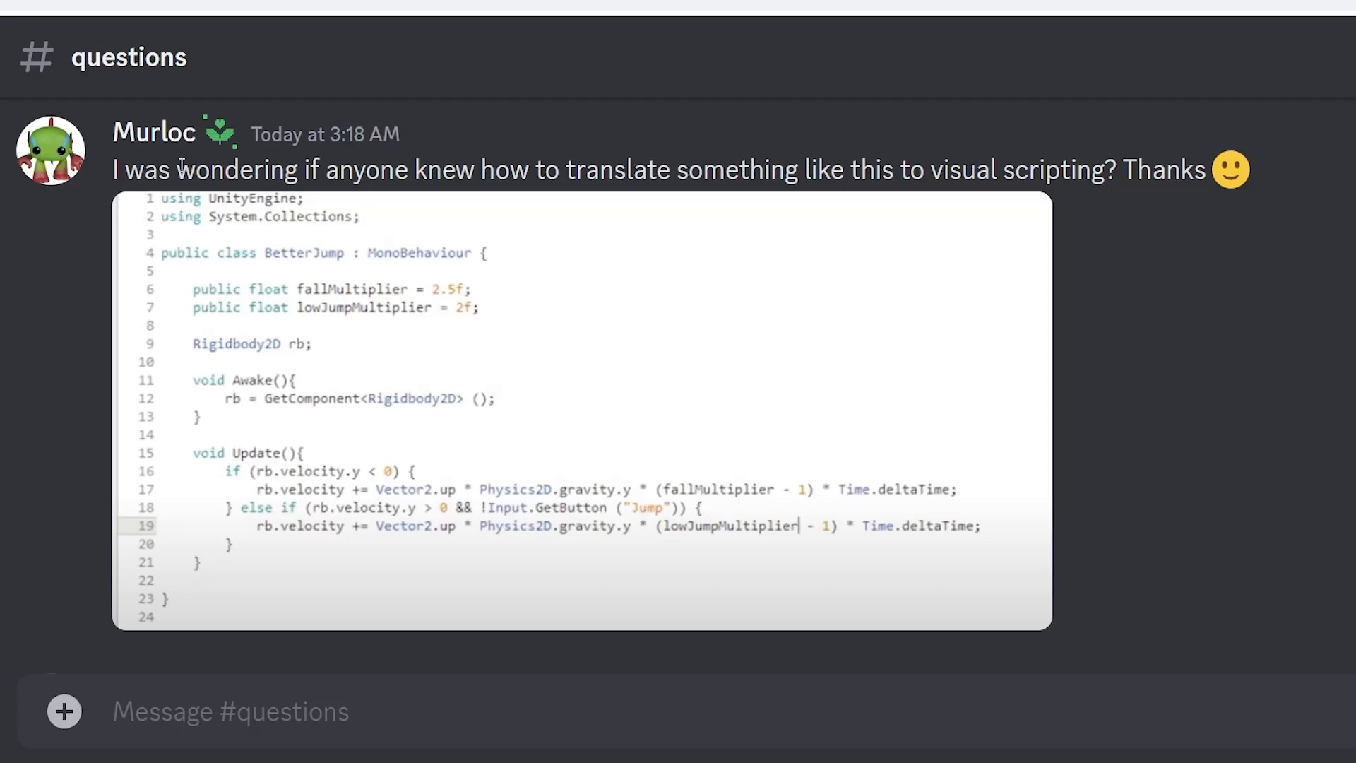
pyautogui.moveTo(154, 132)
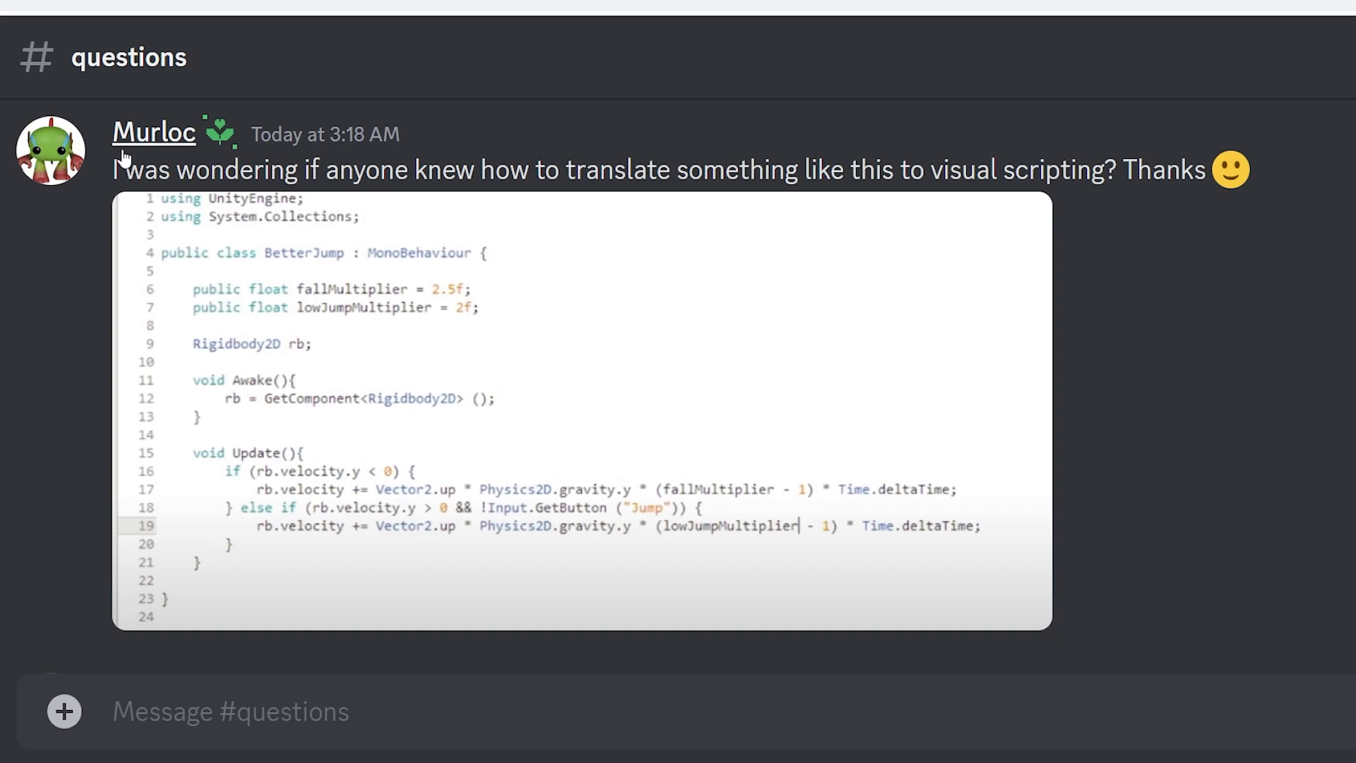
pyautogui.moveTo(264, 133)
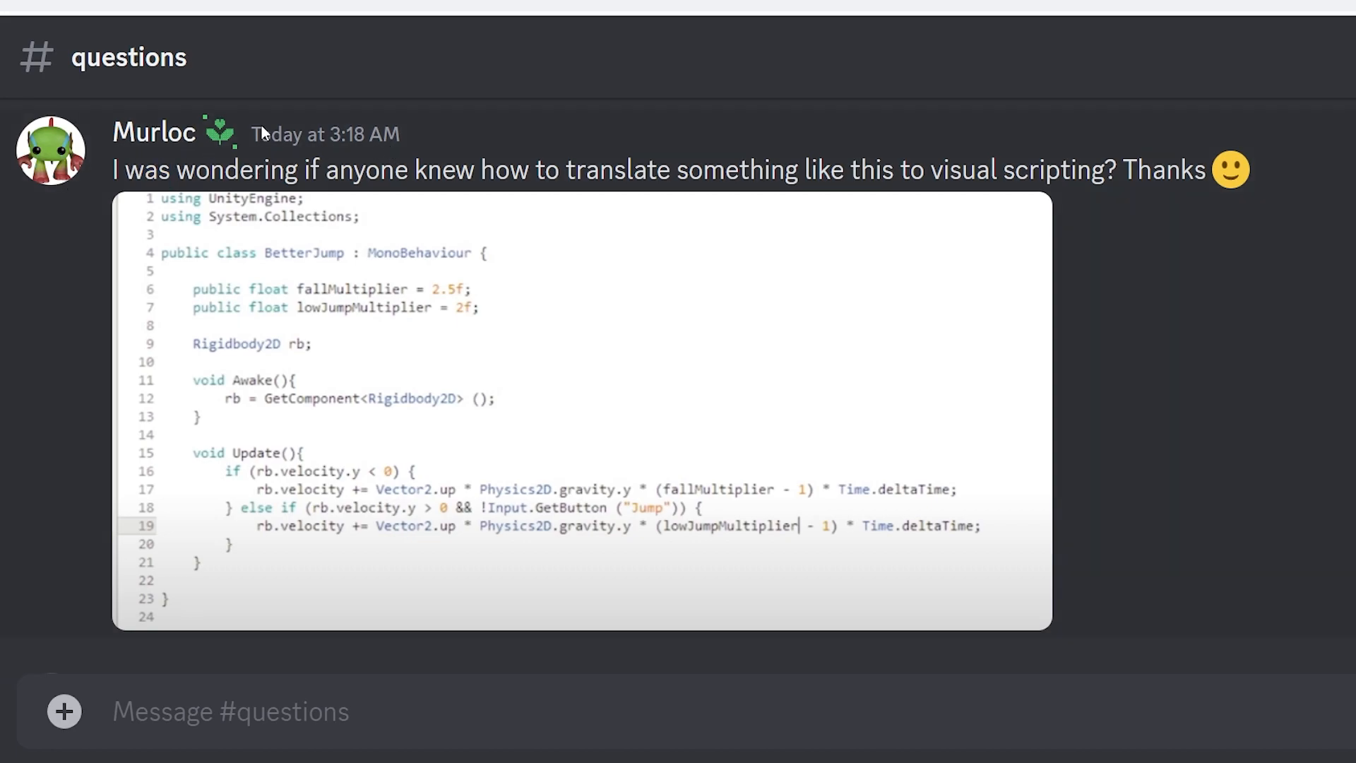
pyautogui.moveTo(376, 684)
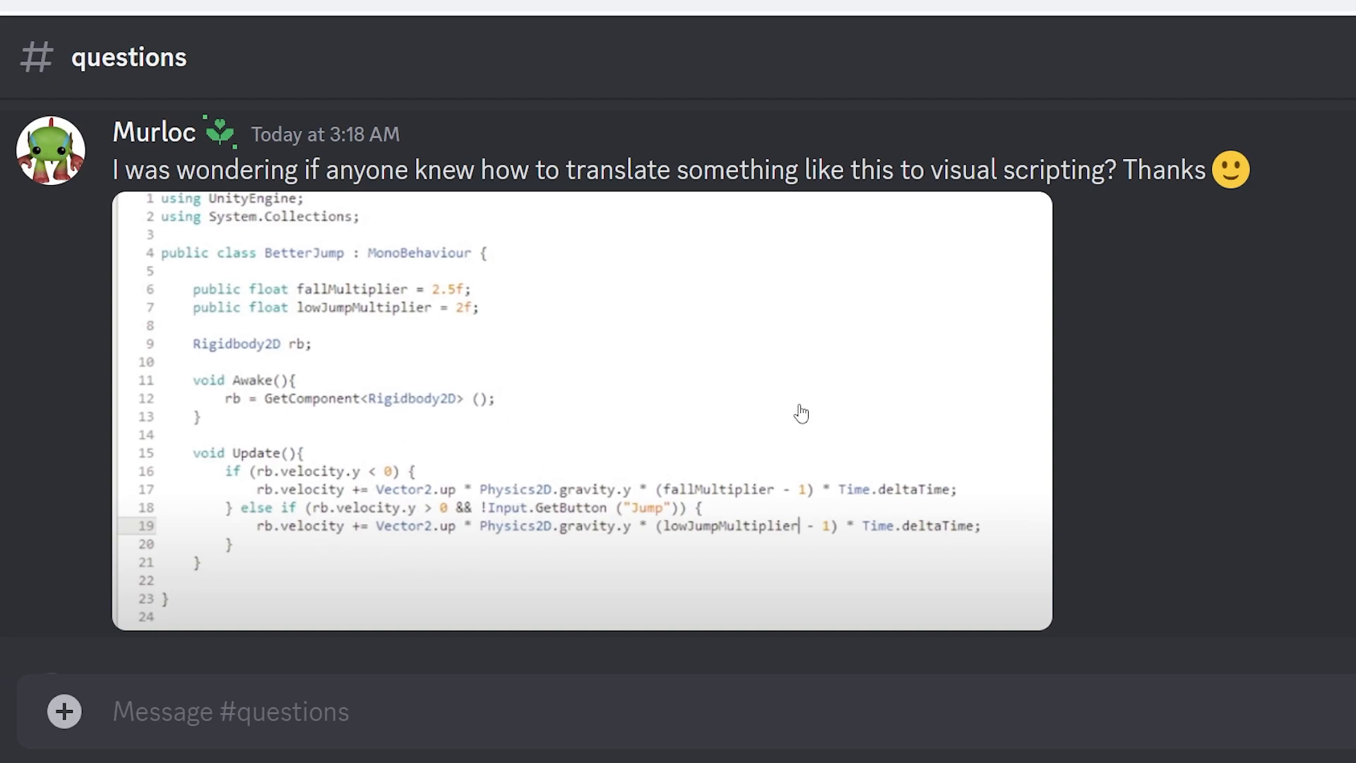
pyautogui.moveTo(789, 390)
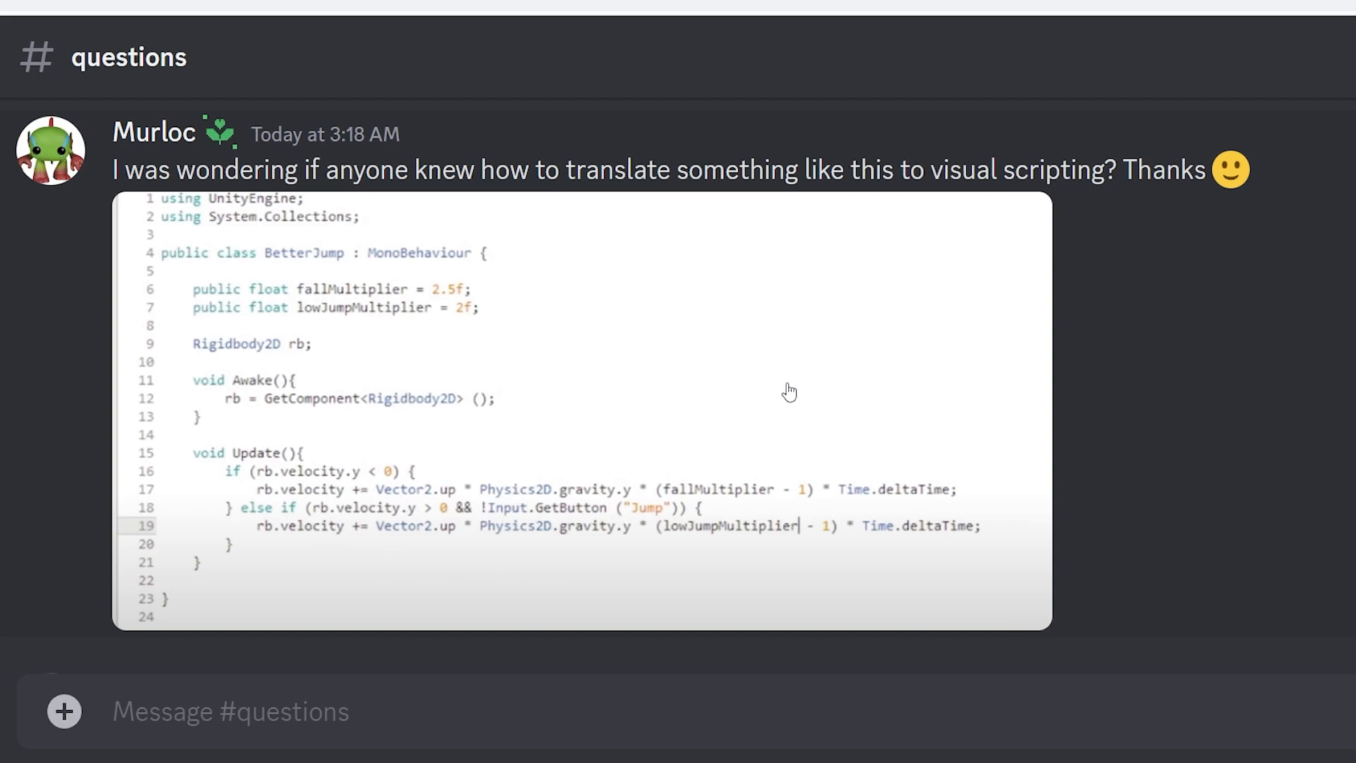
pyautogui.moveTo(764, 399)
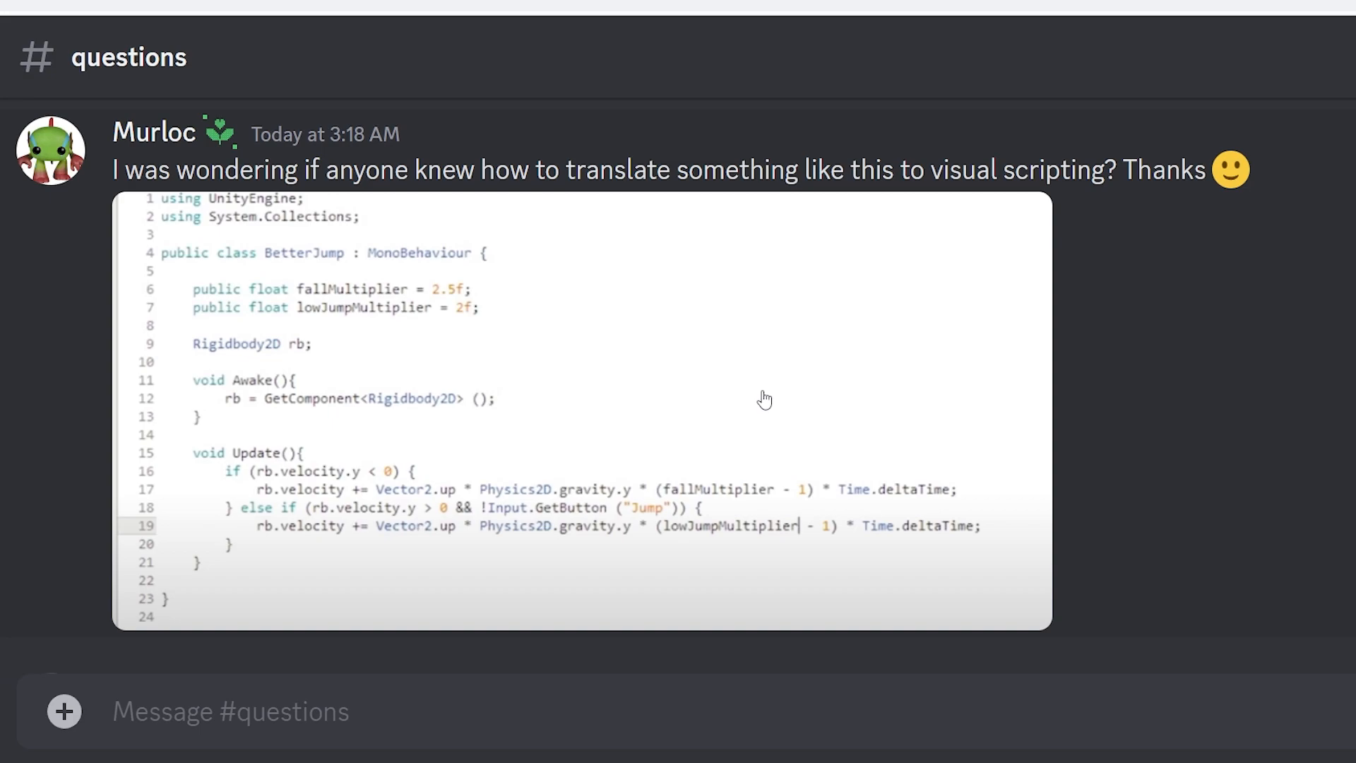
pyautogui.moveTo(761, 395)
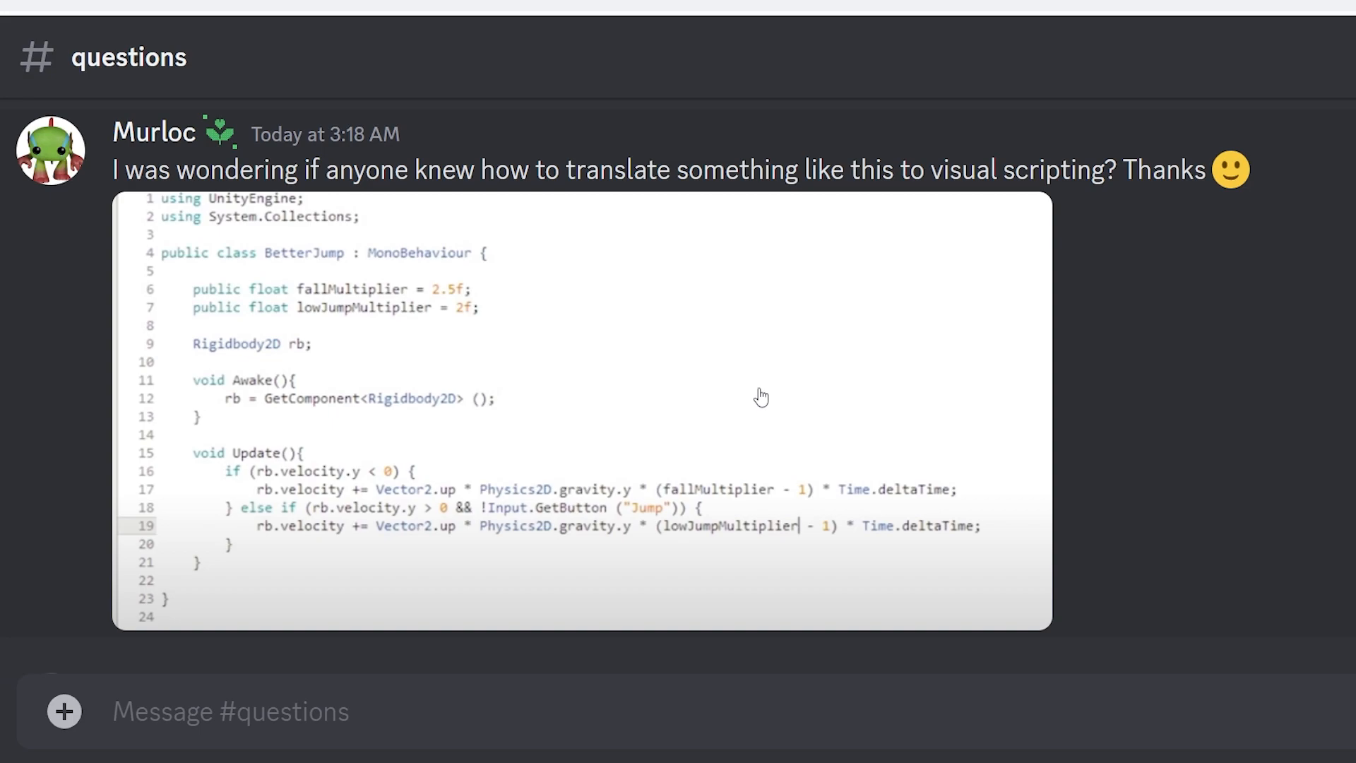
pyautogui.moveTo(751, 410)
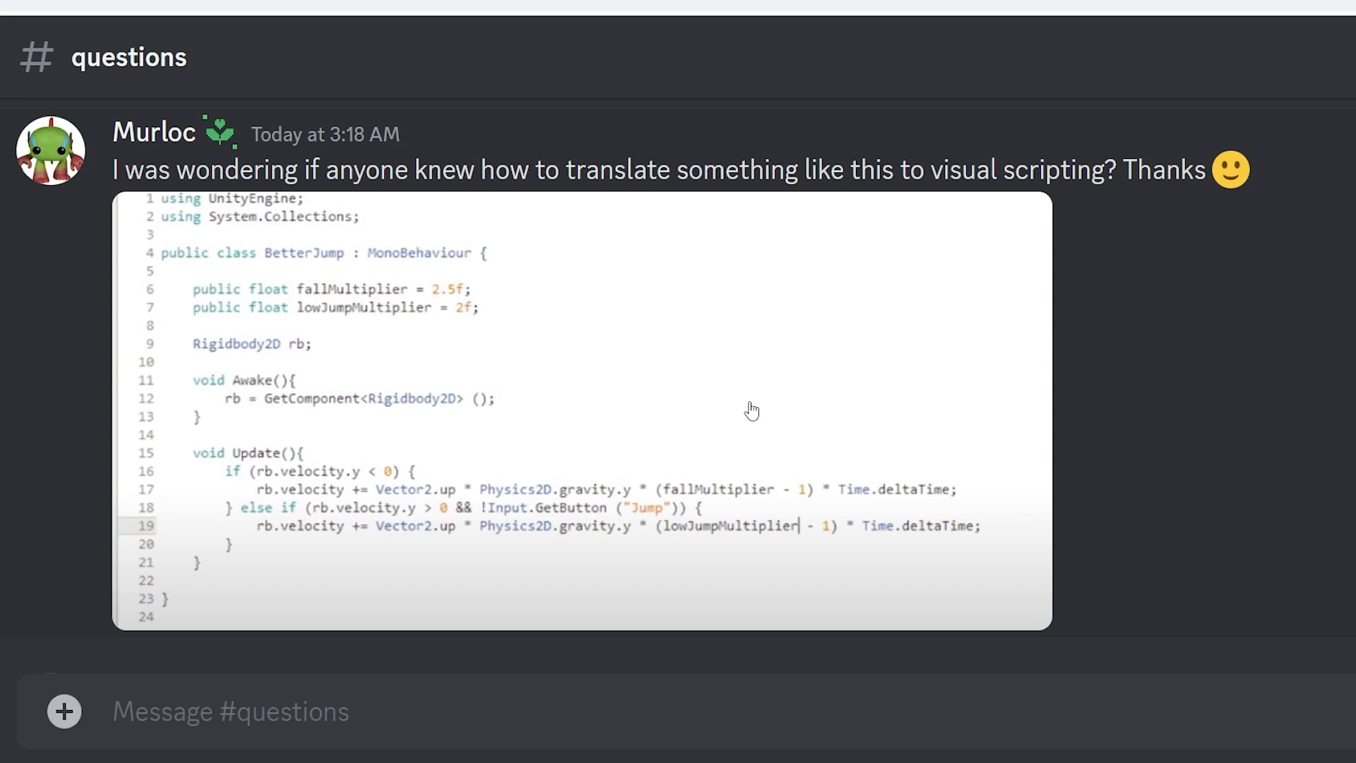
pyautogui.moveTo(749, 407)
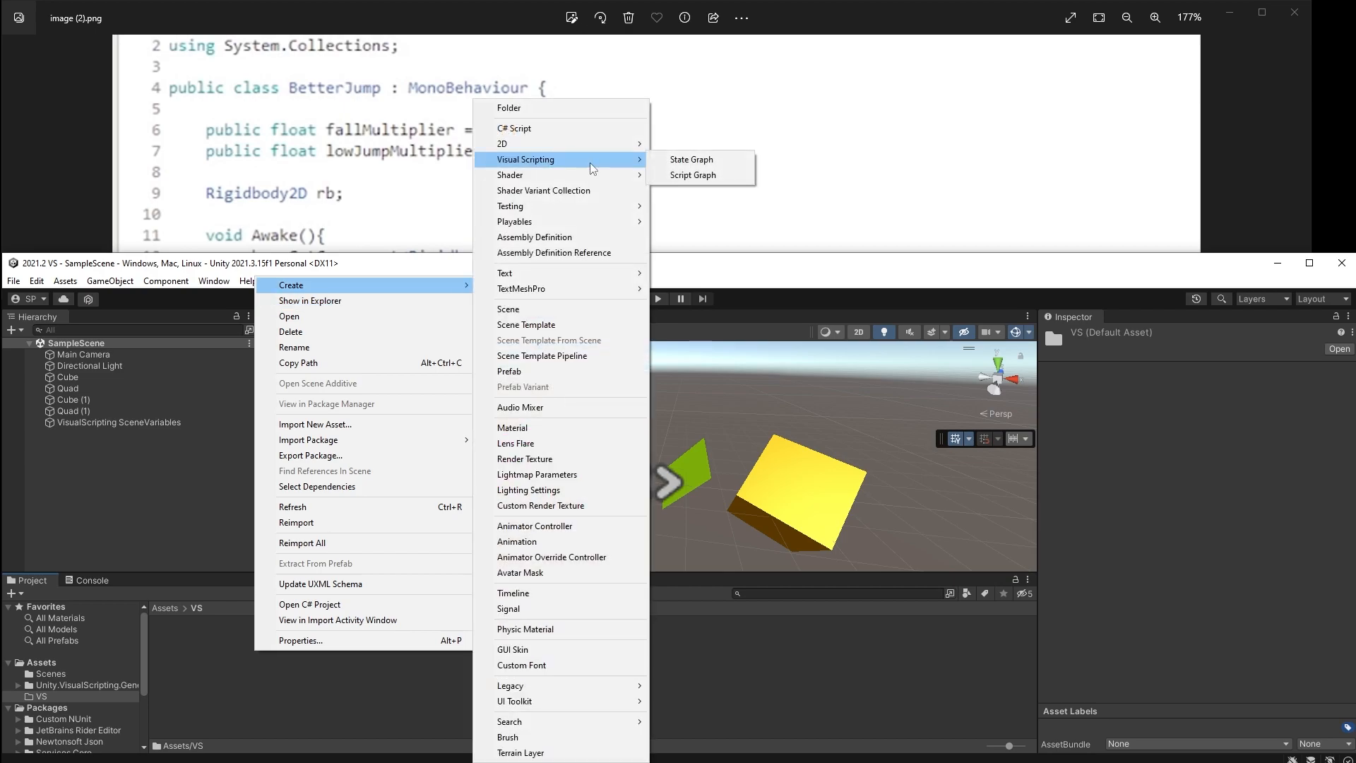
pyautogui.moveTo(716, 182)
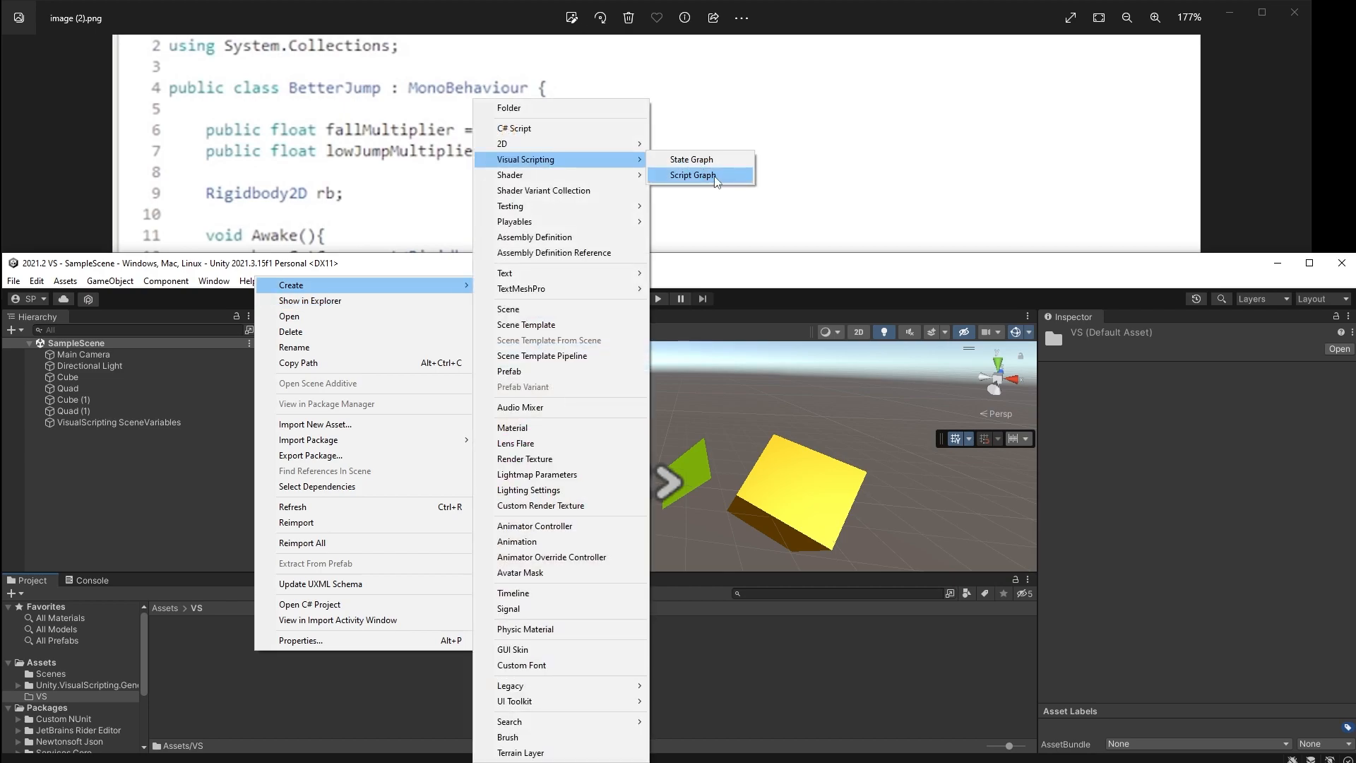
# Step: Create a new Script Graph asset named BetterJump in the Assets/VS folder
pyautogui.click(692, 175)
pyautogui.write('BetterJump')
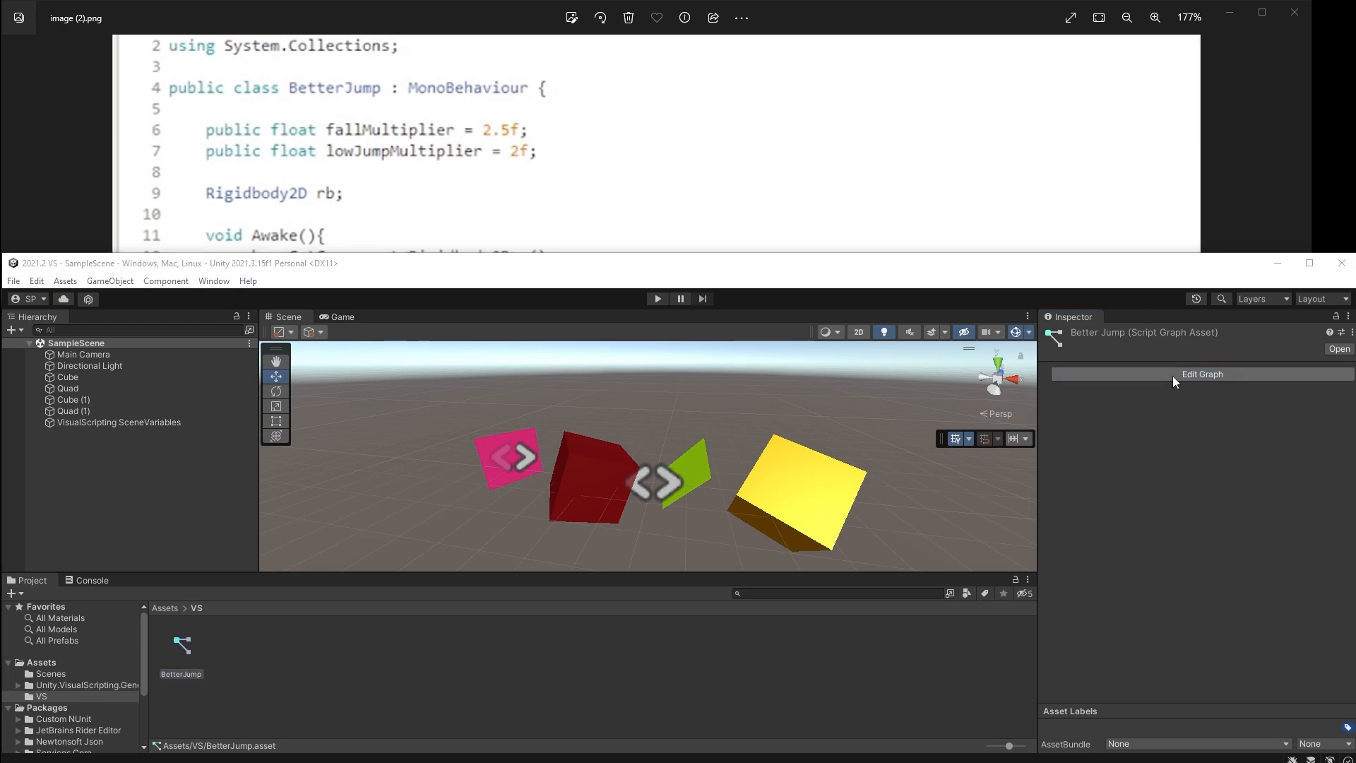
# Step: Open the BetterJump asset in the Script Graph window via Edit Graph
pyautogui.click(1201, 374)
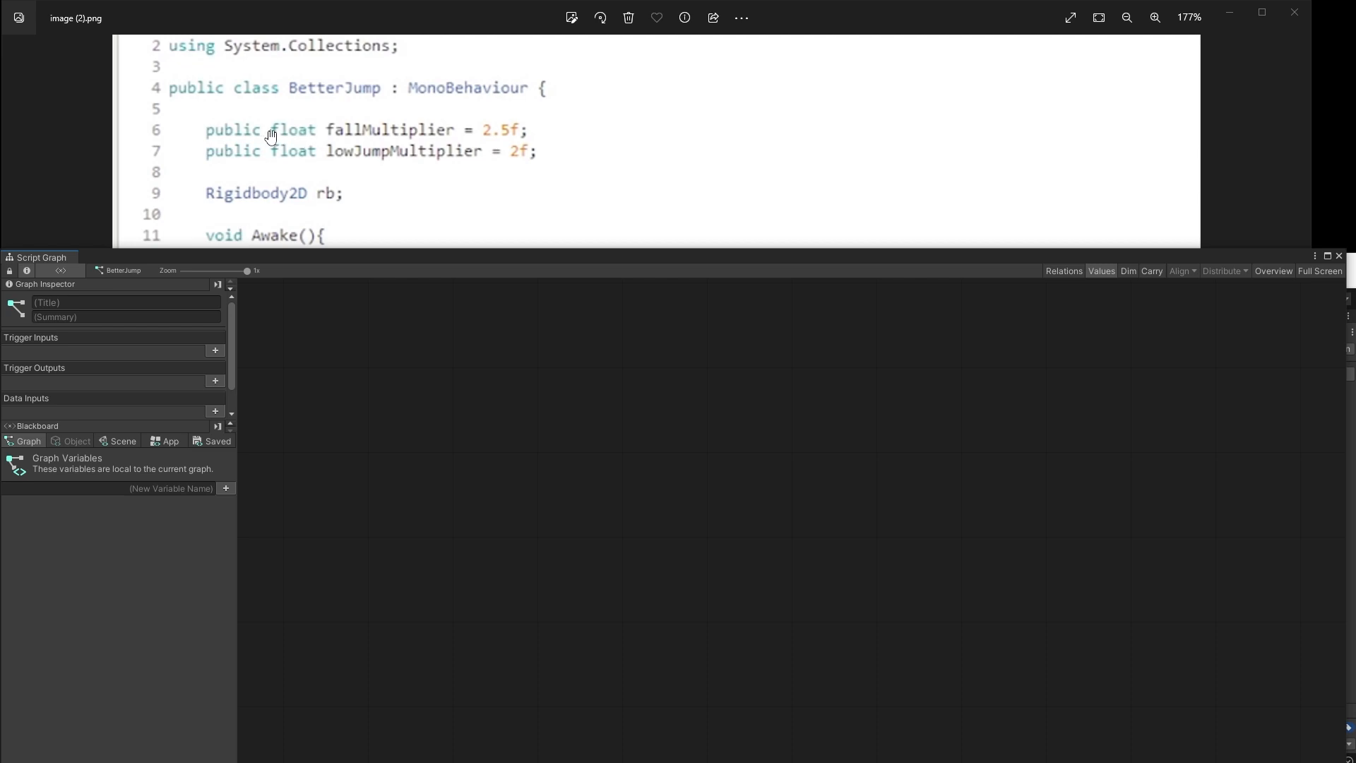
pyautogui.moveTo(272, 119)
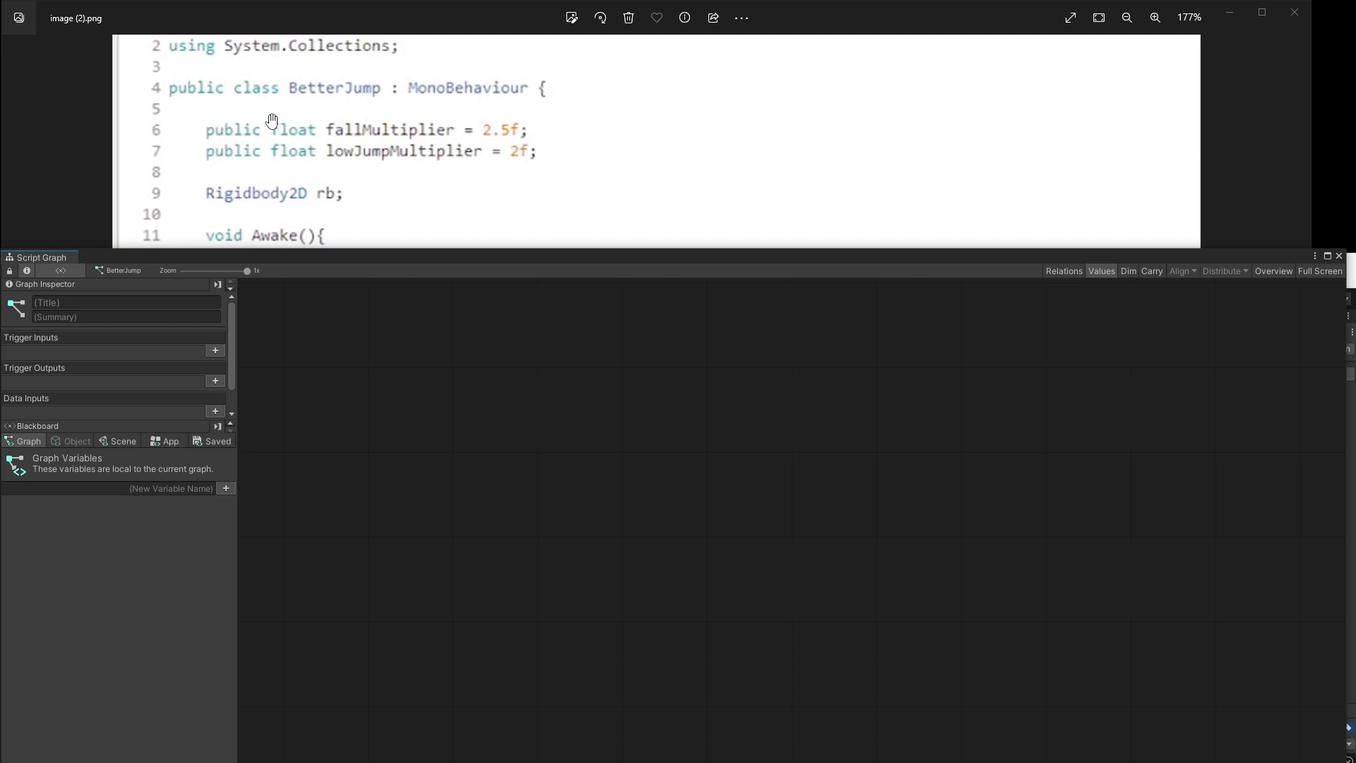
pyautogui.moveTo(461, 163)
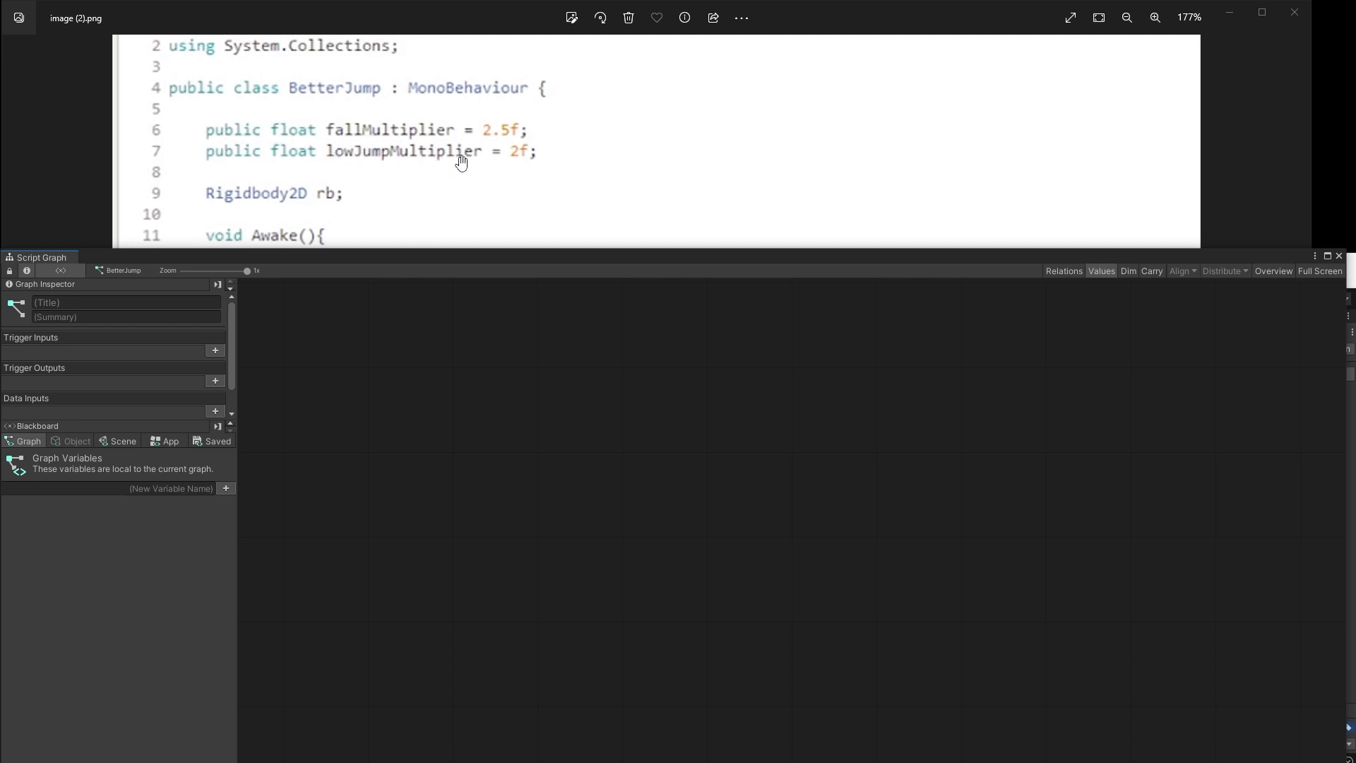
pyautogui.moveTo(213, 135)
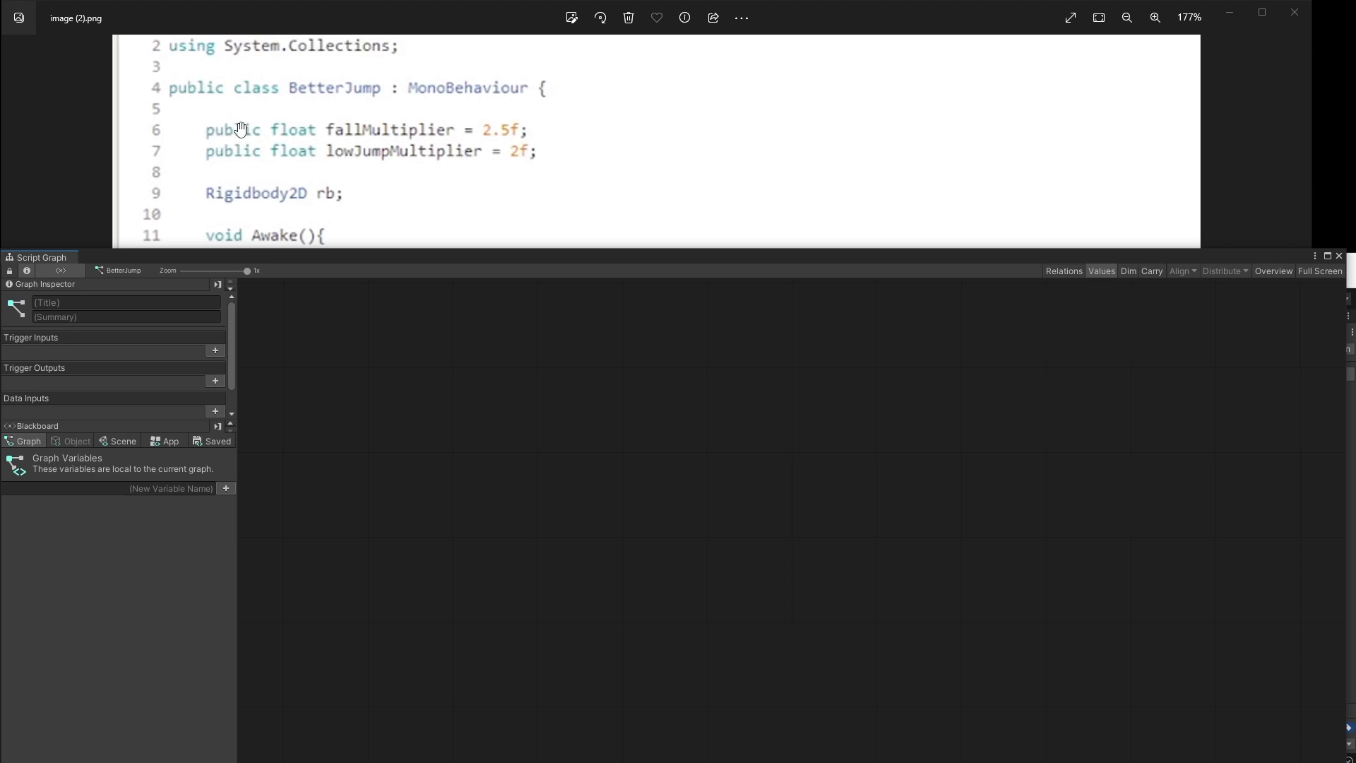
pyautogui.moveTo(443, 141)
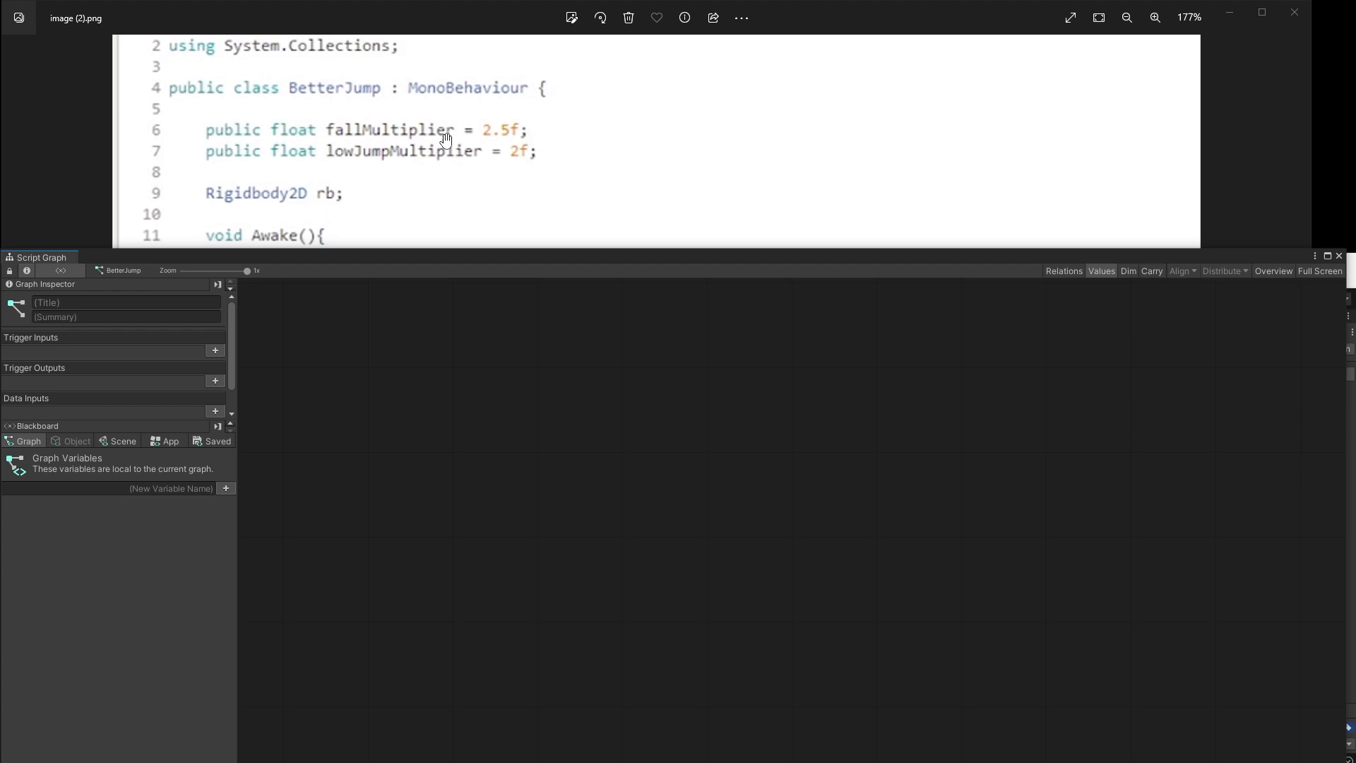
pyautogui.moveTo(443, 140)
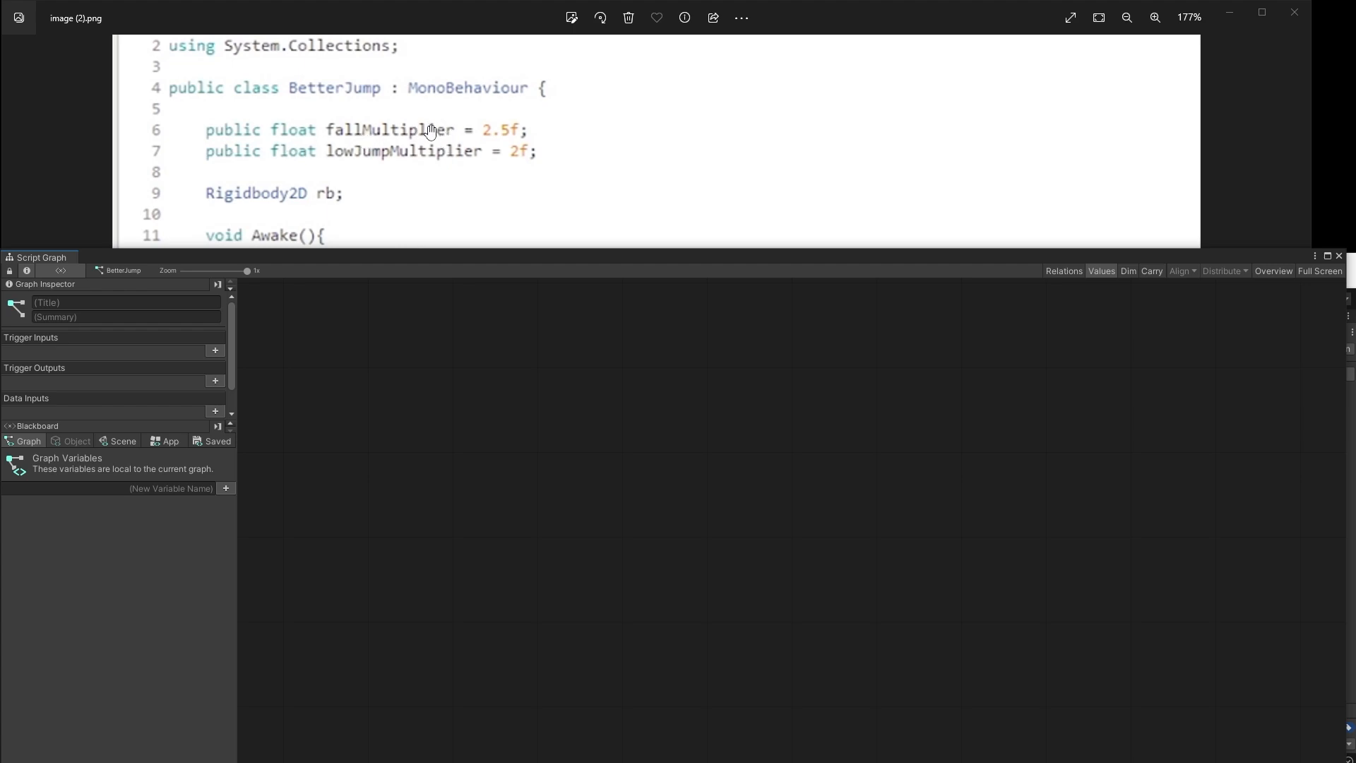
pyautogui.moveTo(86, 445)
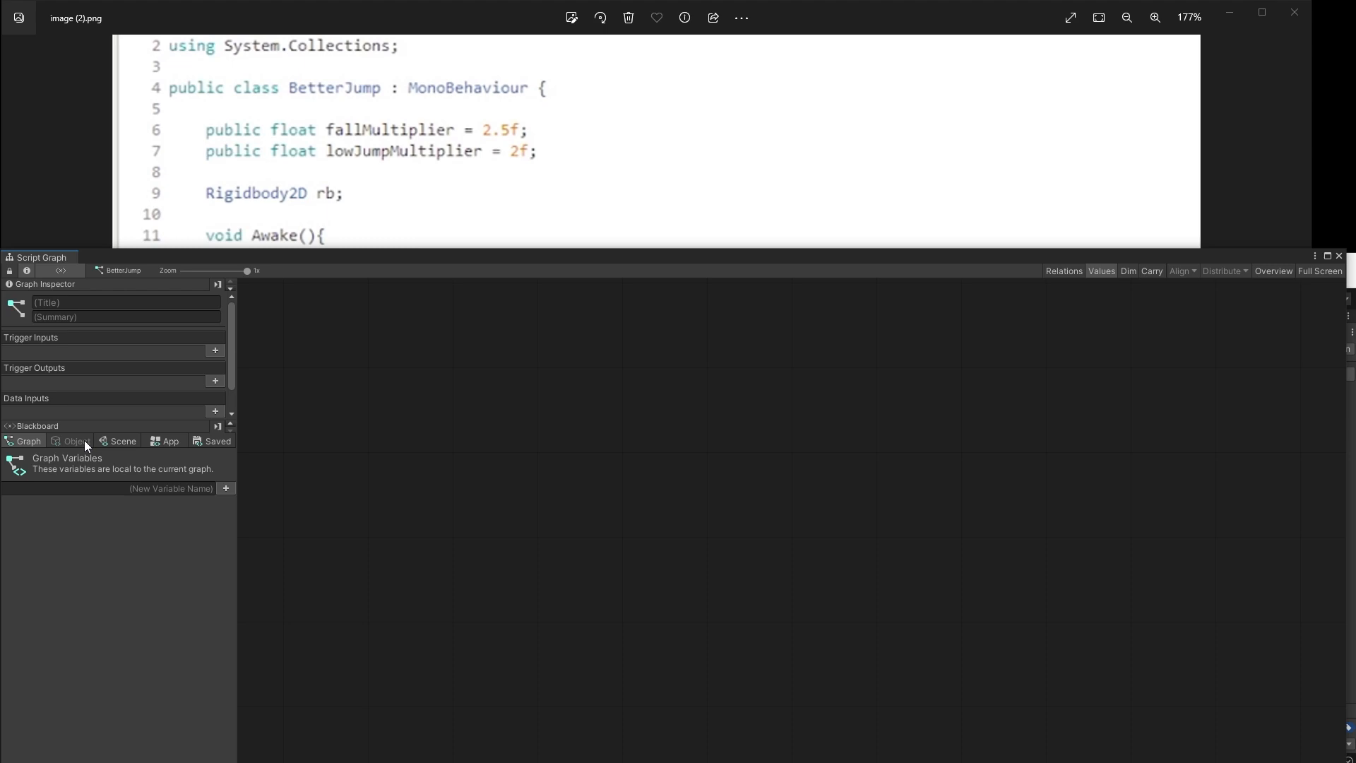
pyautogui.moveTo(70, 451)
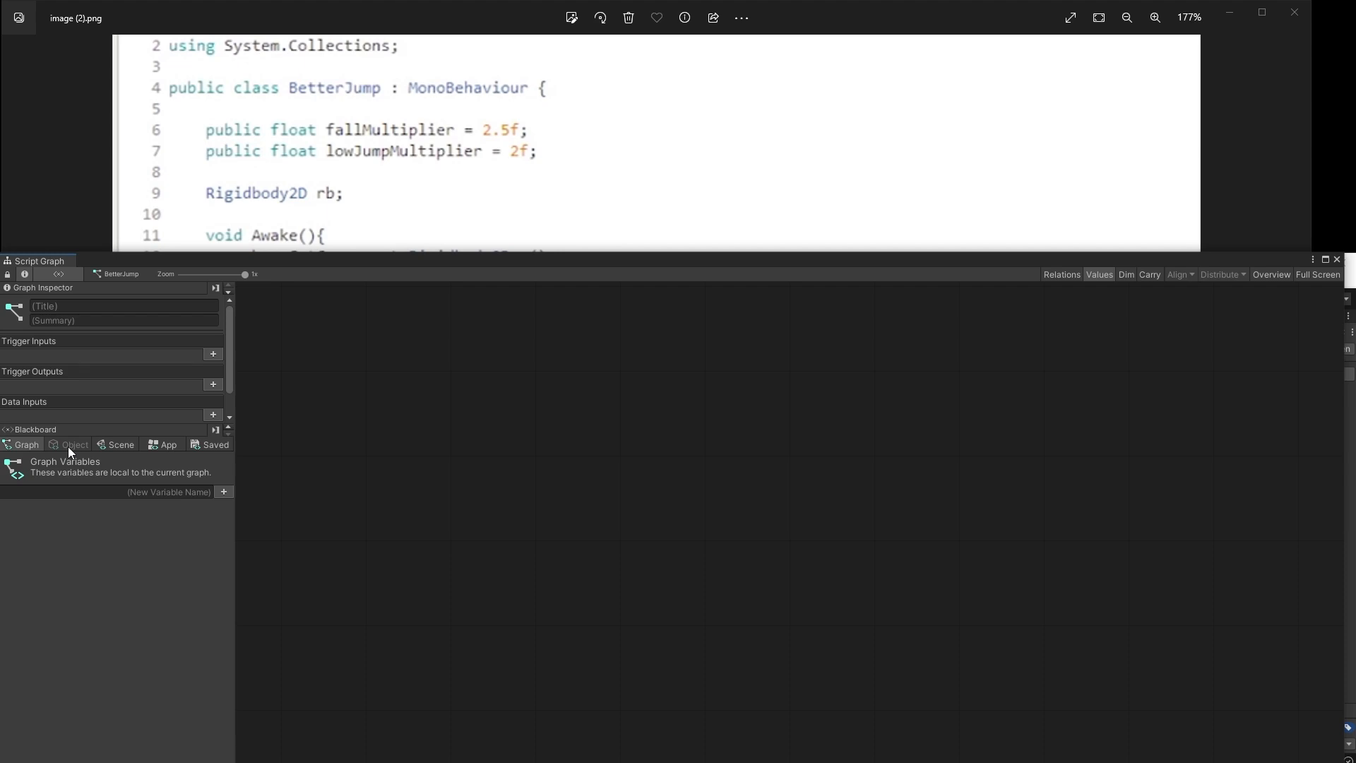
pyautogui.moveTo(294, 331)
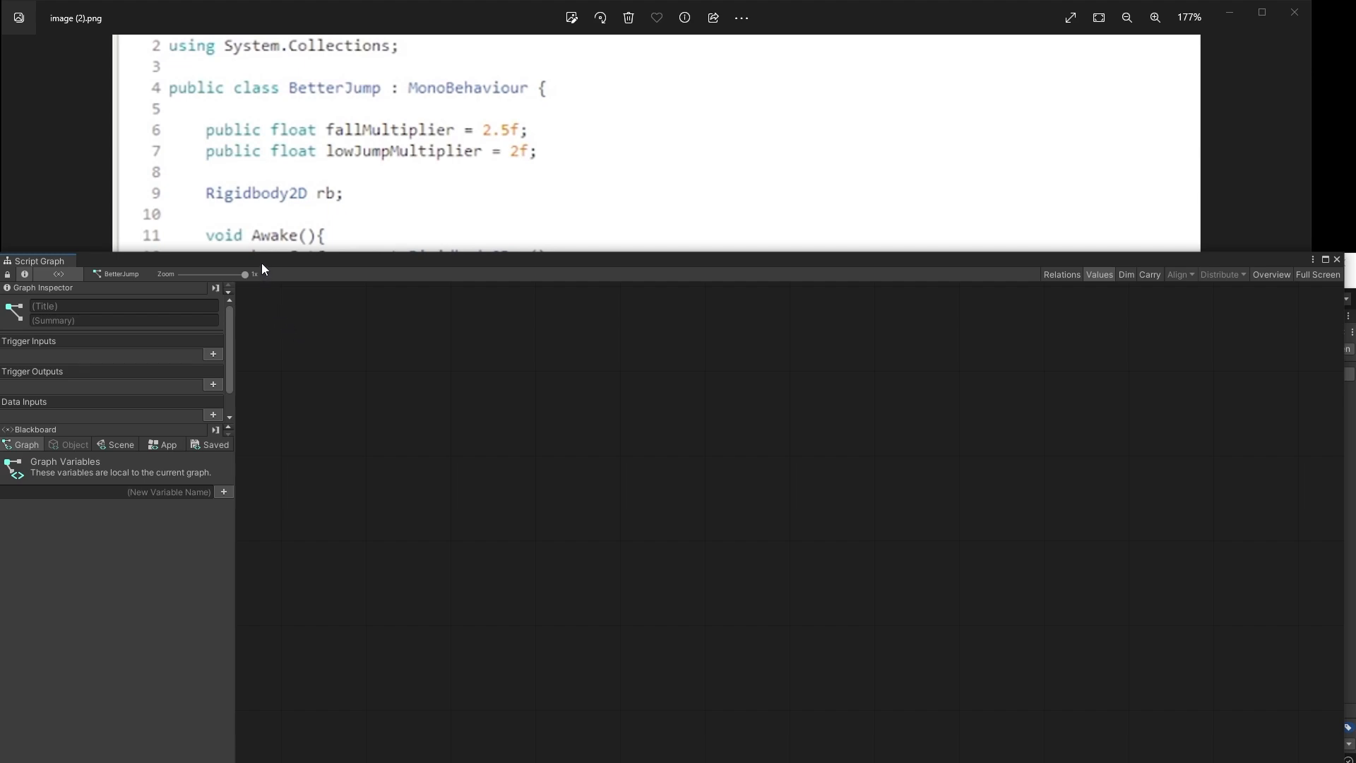
pyautogui.moveTo(275, 265)
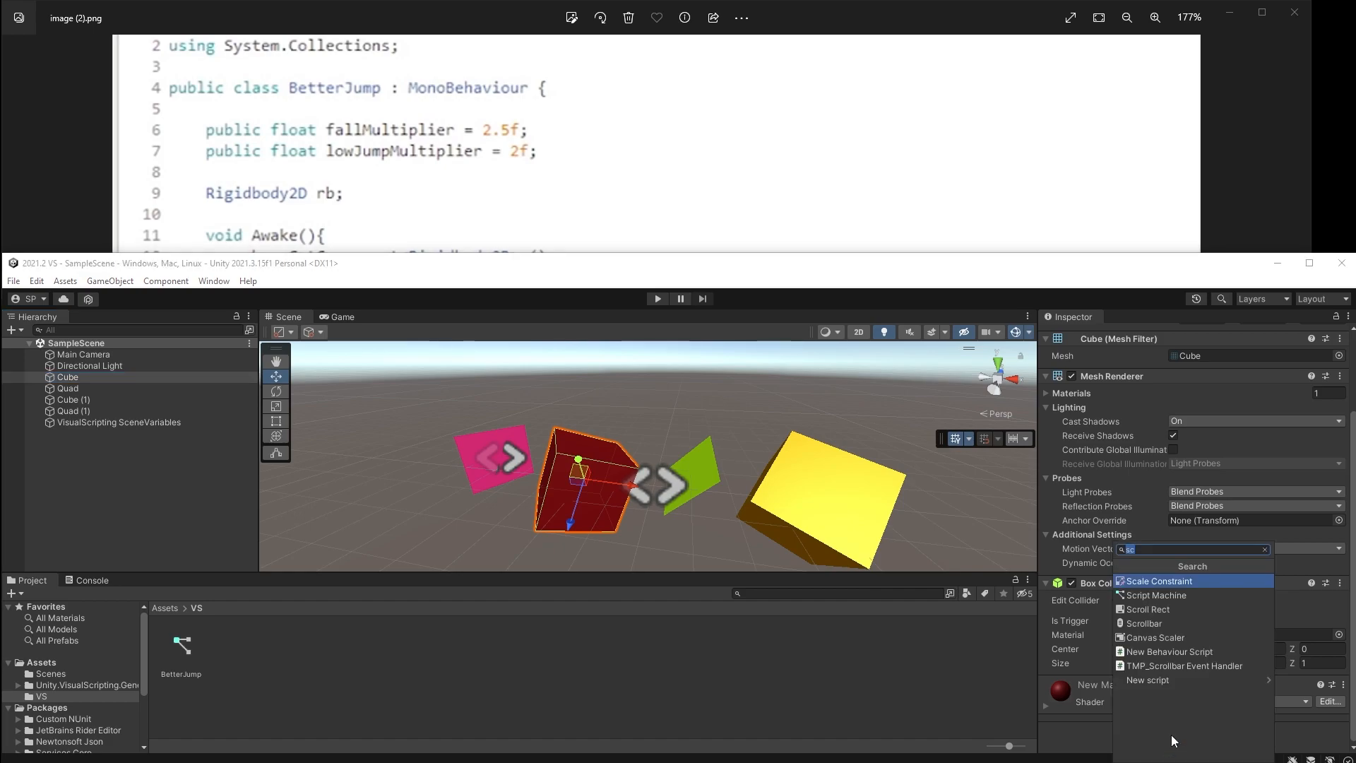
pyautogui.moveTo(1157, 595)
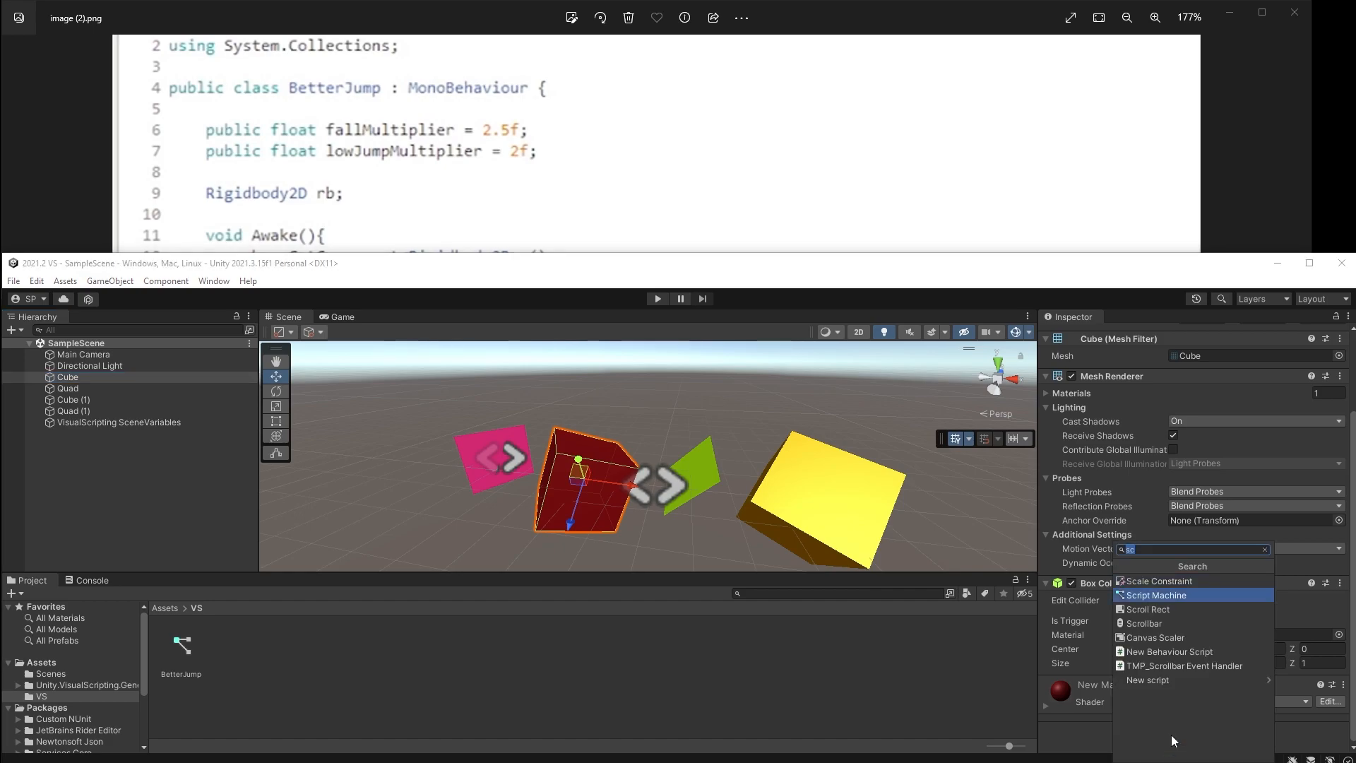
# Step: Add a Script Machine component to the Cube using the BetterJump graph
pyautogui.click(1155, 595)
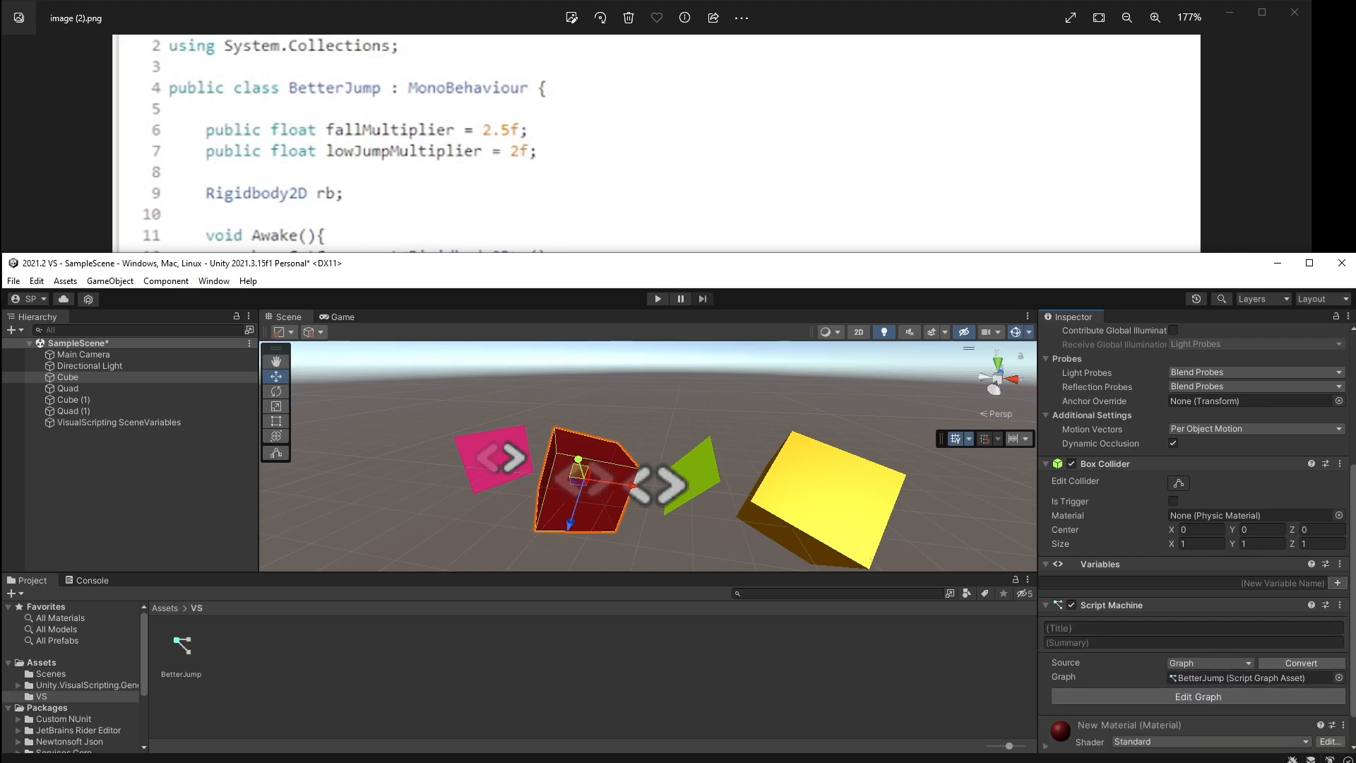
# Step: Open the Cube's graph, select the Cube and switch the Blackboard to its Object variables
pyautogui.click(1196, 696)
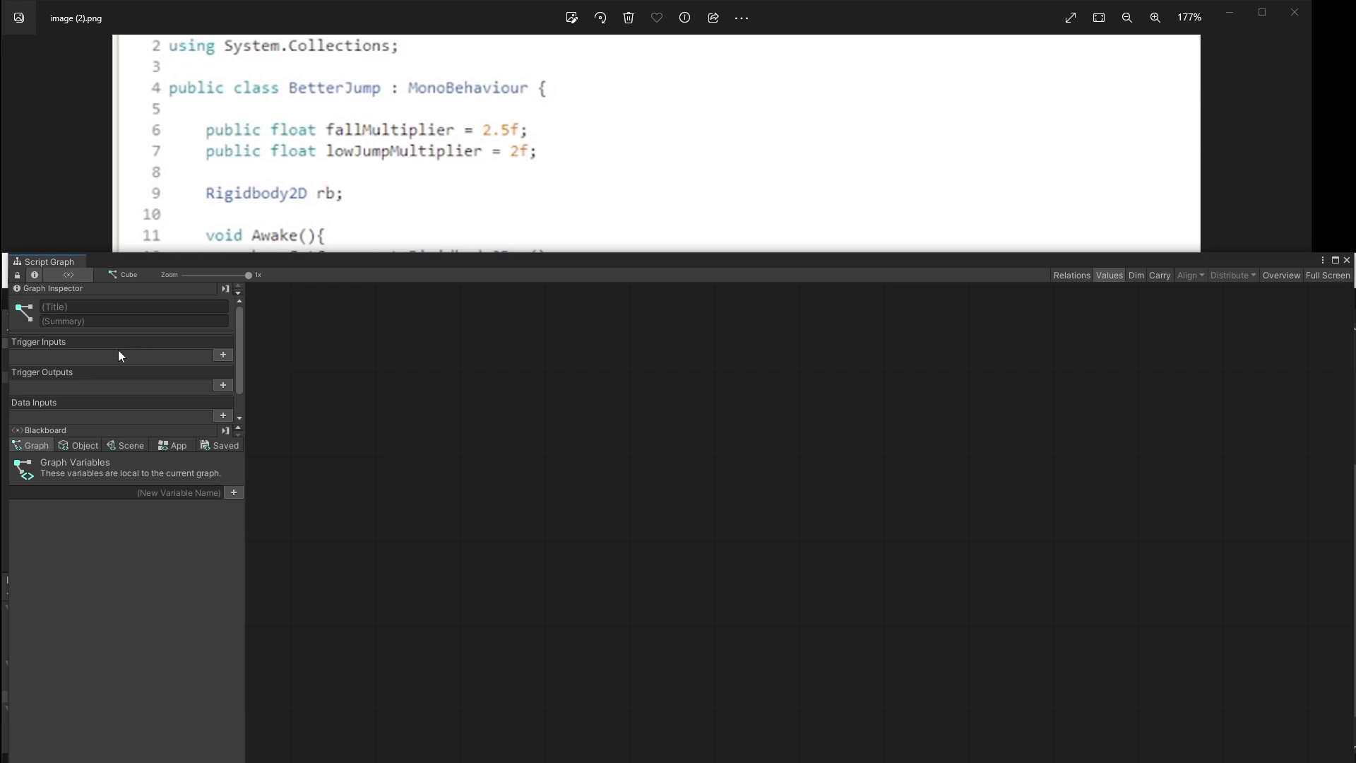
pyautogui.click(85, 446)
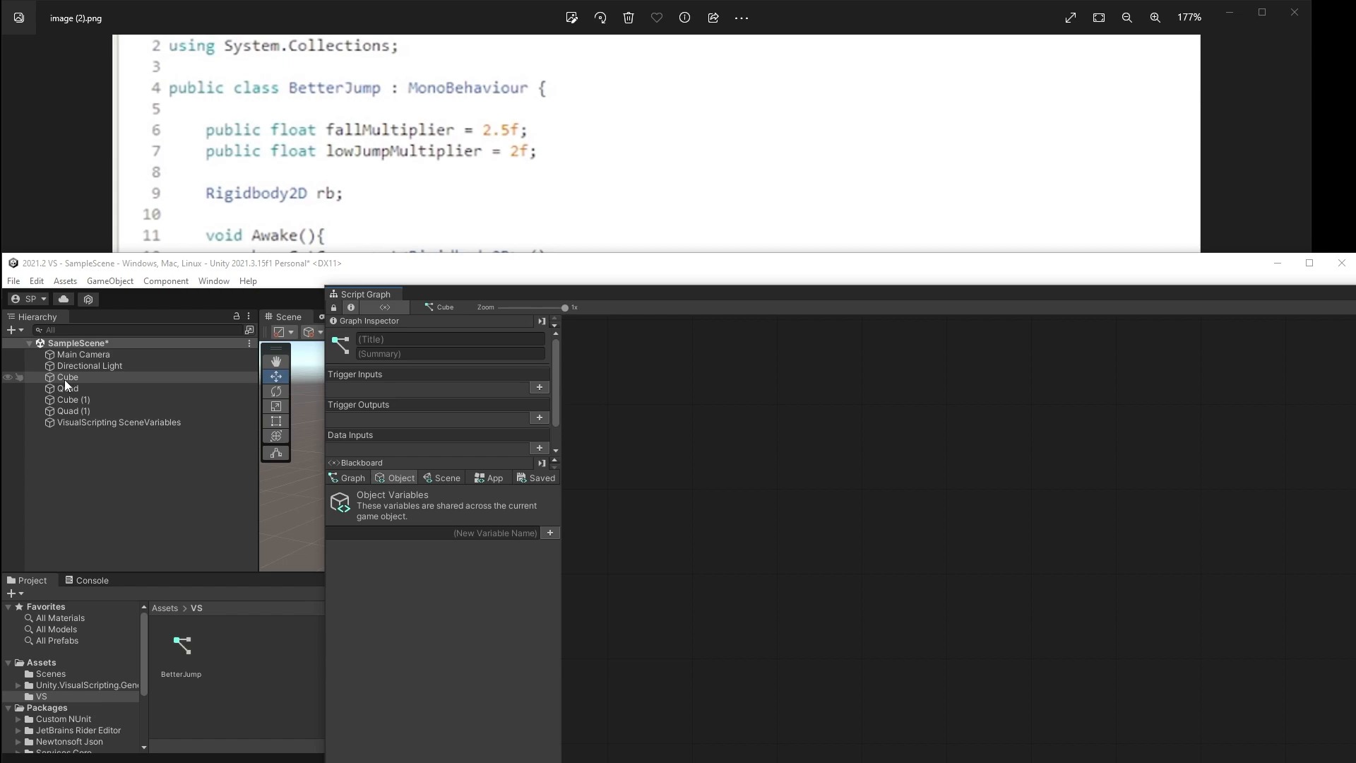
pyautogui.click(66, 376)
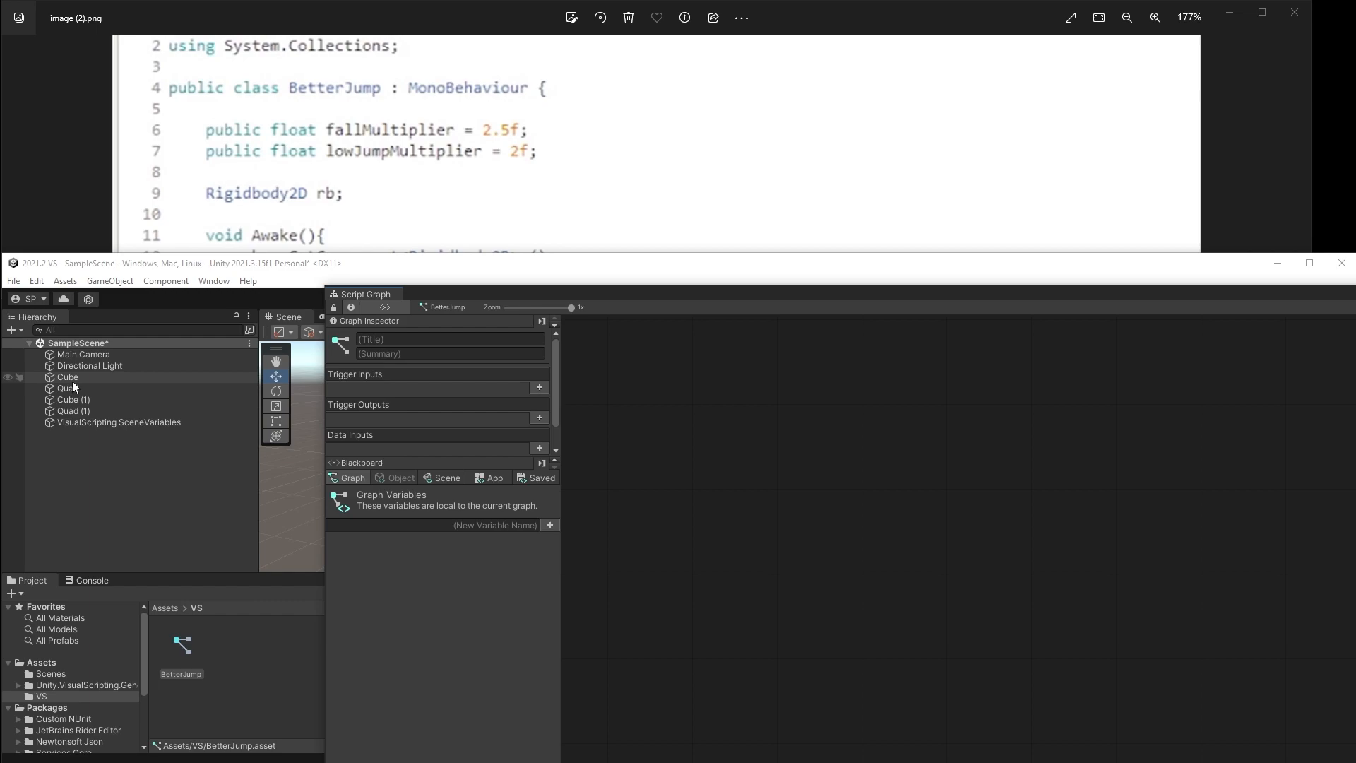
pyautogui.click(67, 377)
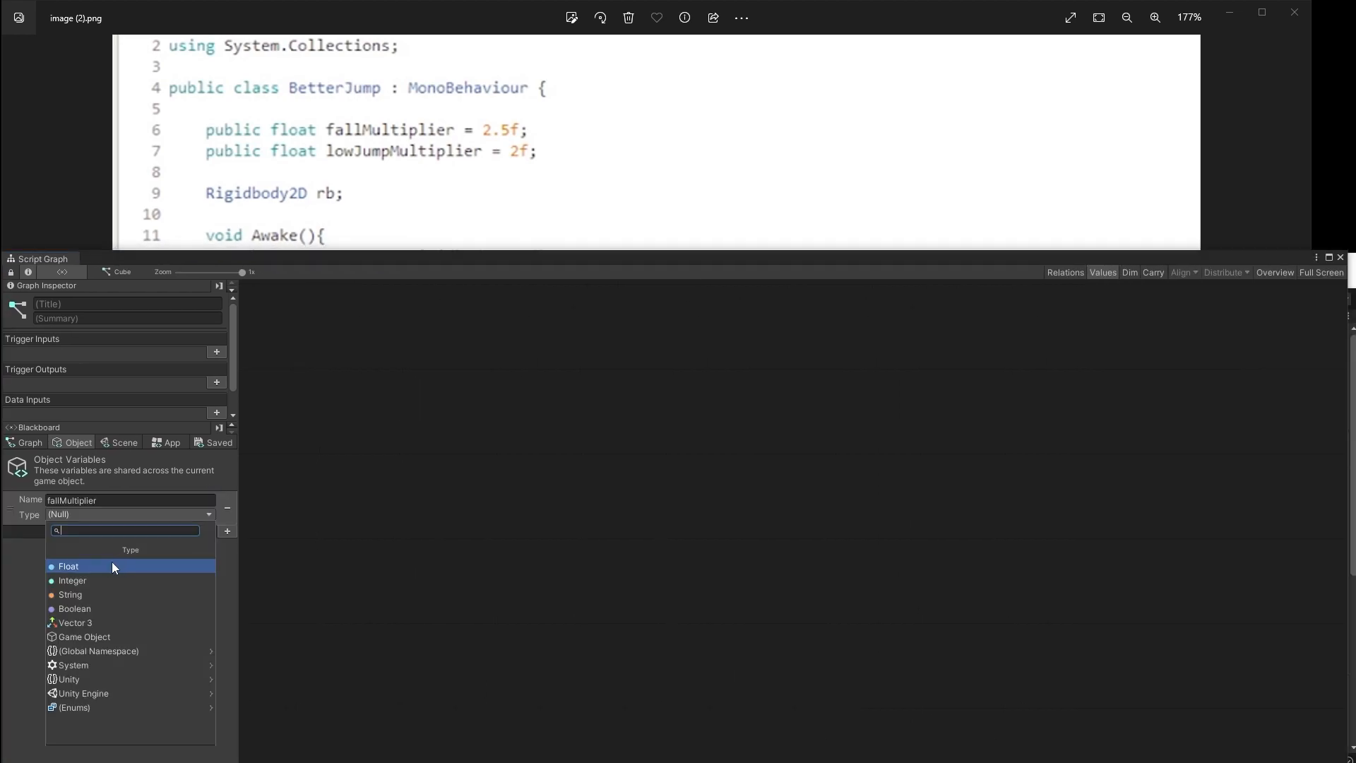
# Step: Make fallMultiplier a Float of 2.5 and add lowJumpMultiplier = 2 as object variables
pyautogui.click(67, 566)
pyautogui.write('2.5')
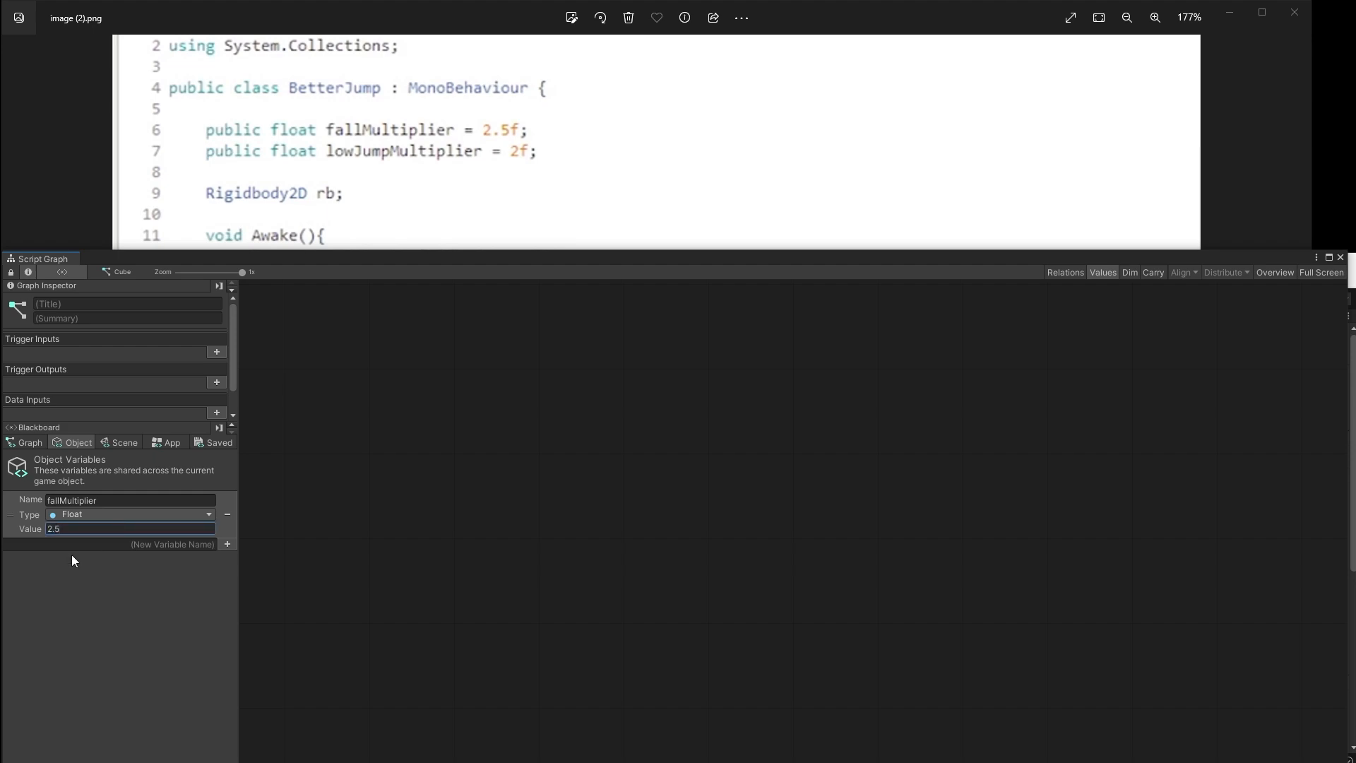
pyautogui.click(228, 544)
pyautogui.write('2')
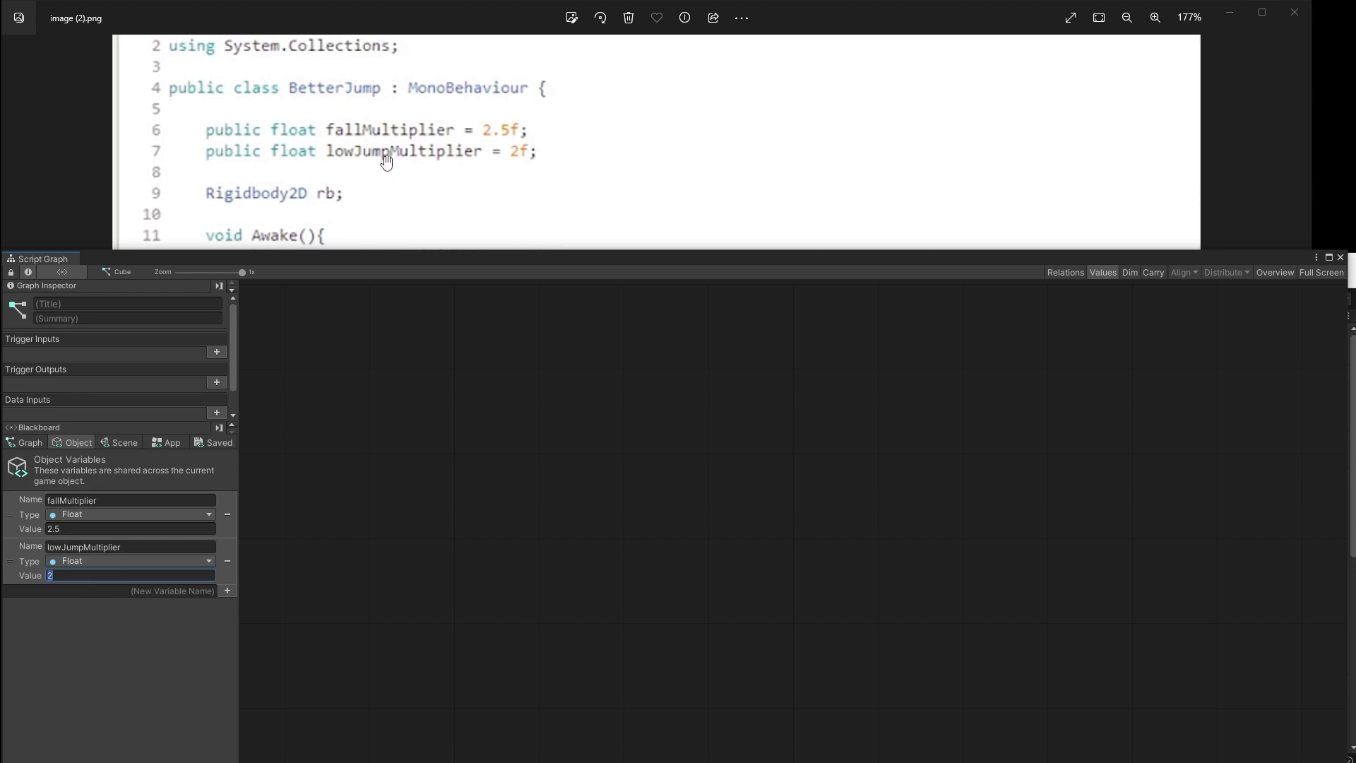
pyautogui.moveTo(314, 127)
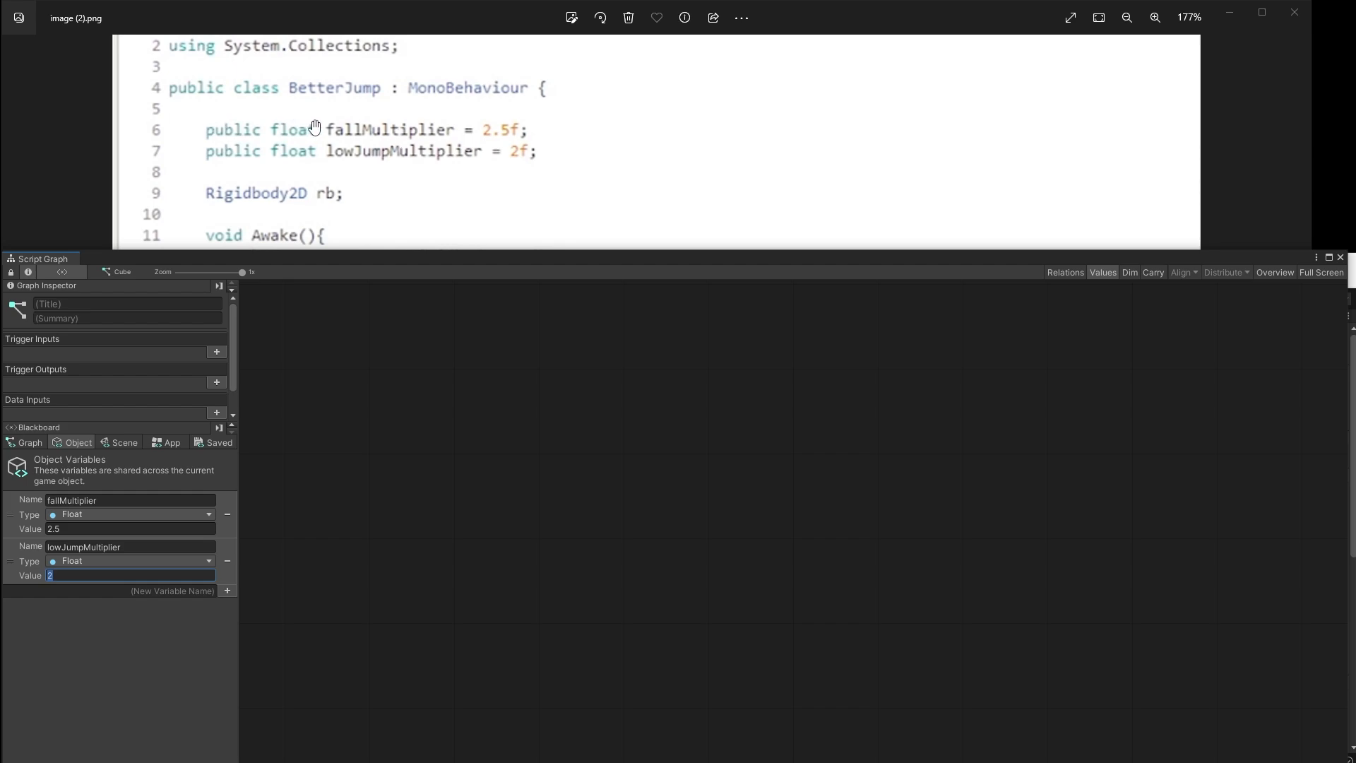
pyautogui.moveTo(294, 123)
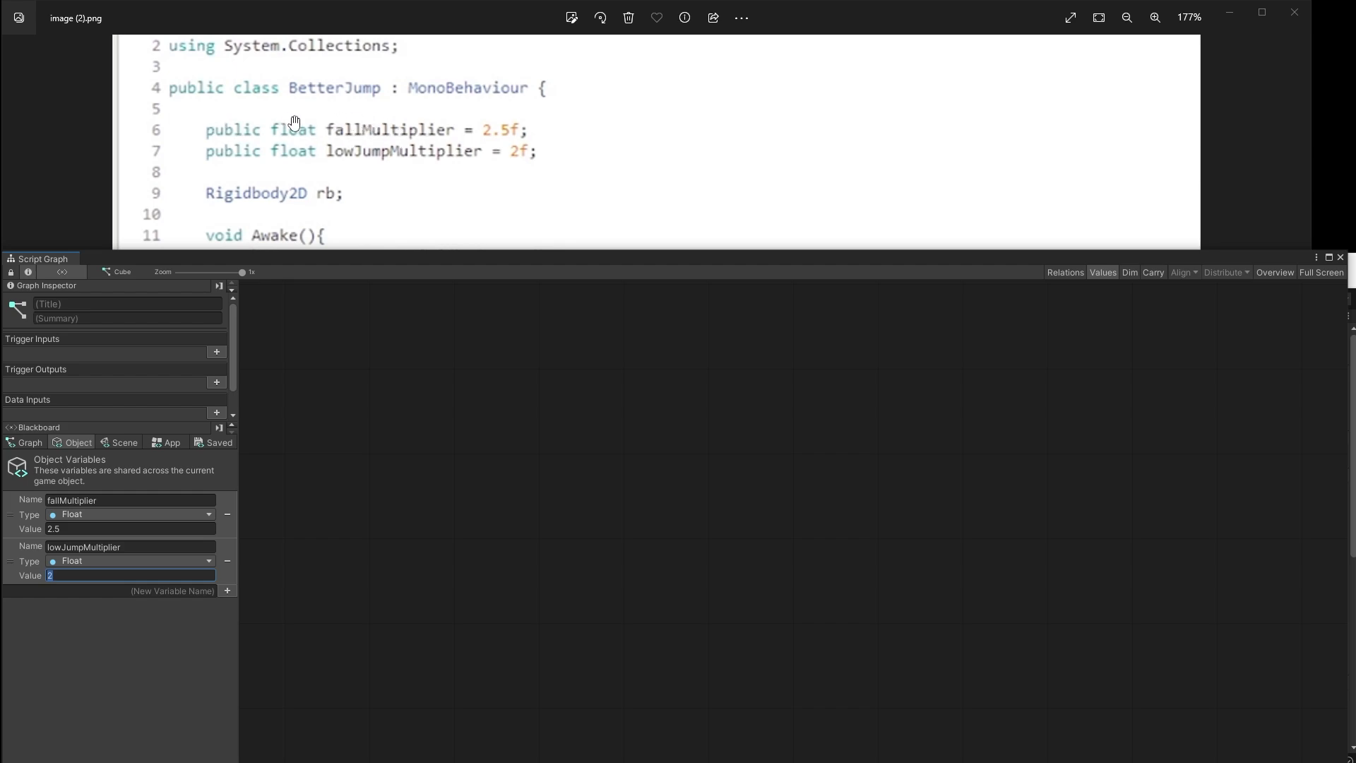
pyautogui.moveTo(226, 143)
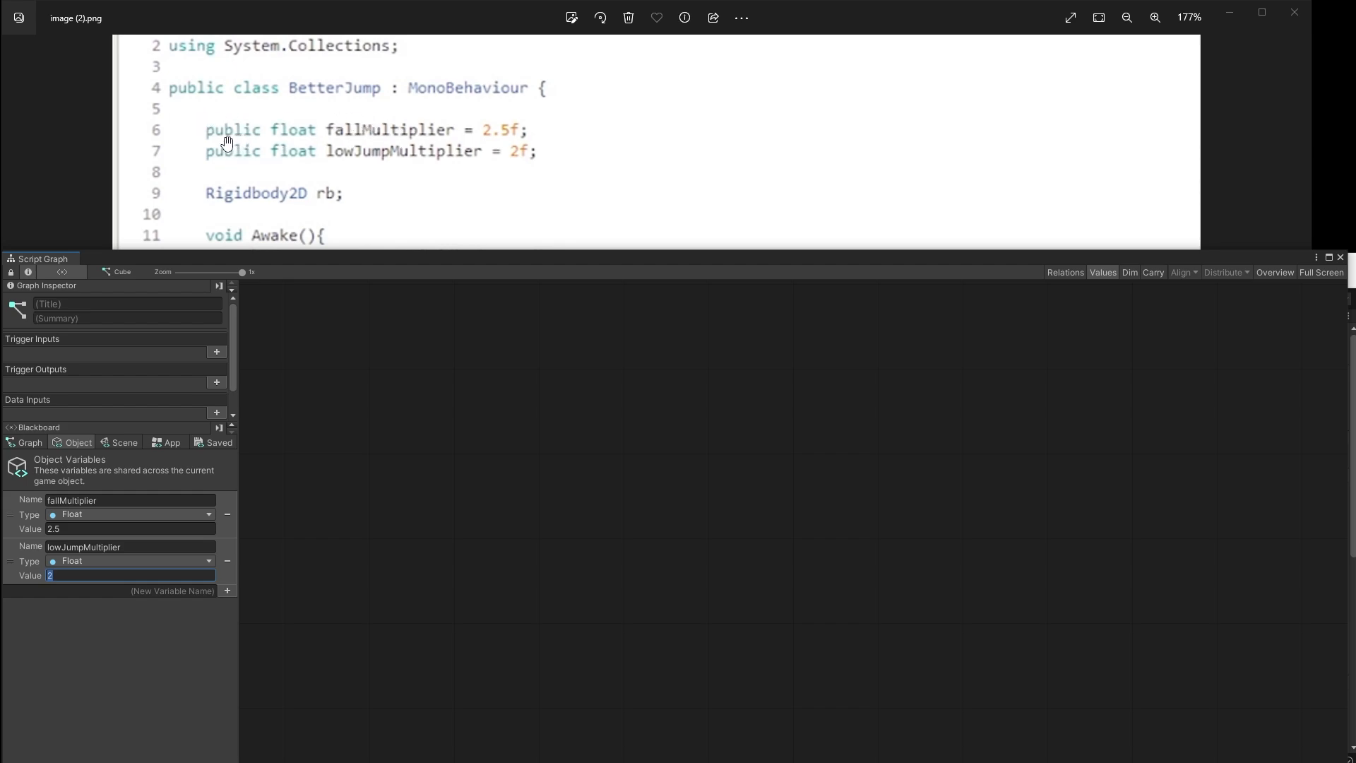
pyautogui.moveTo(361, 122)
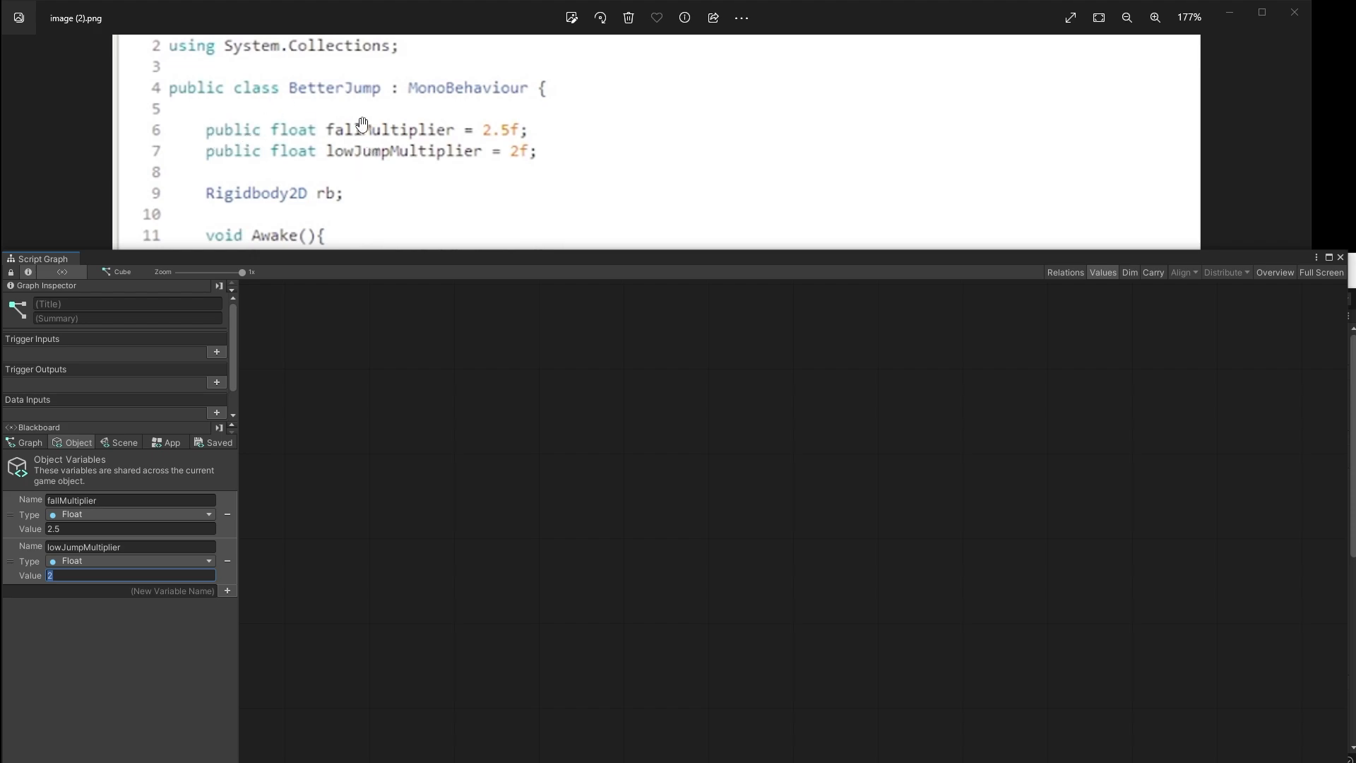
pyautogui.moveTo(21, 452)
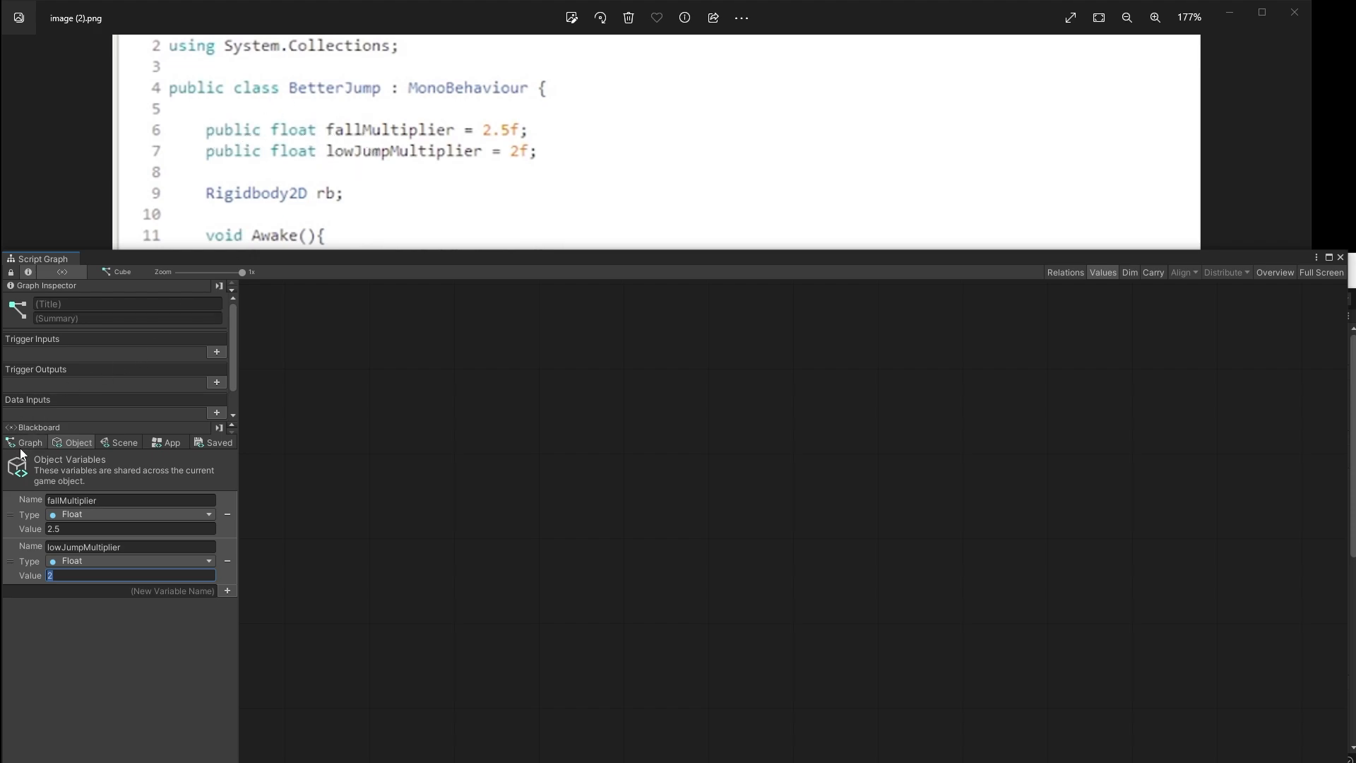
pyautogui.click(30, 442)
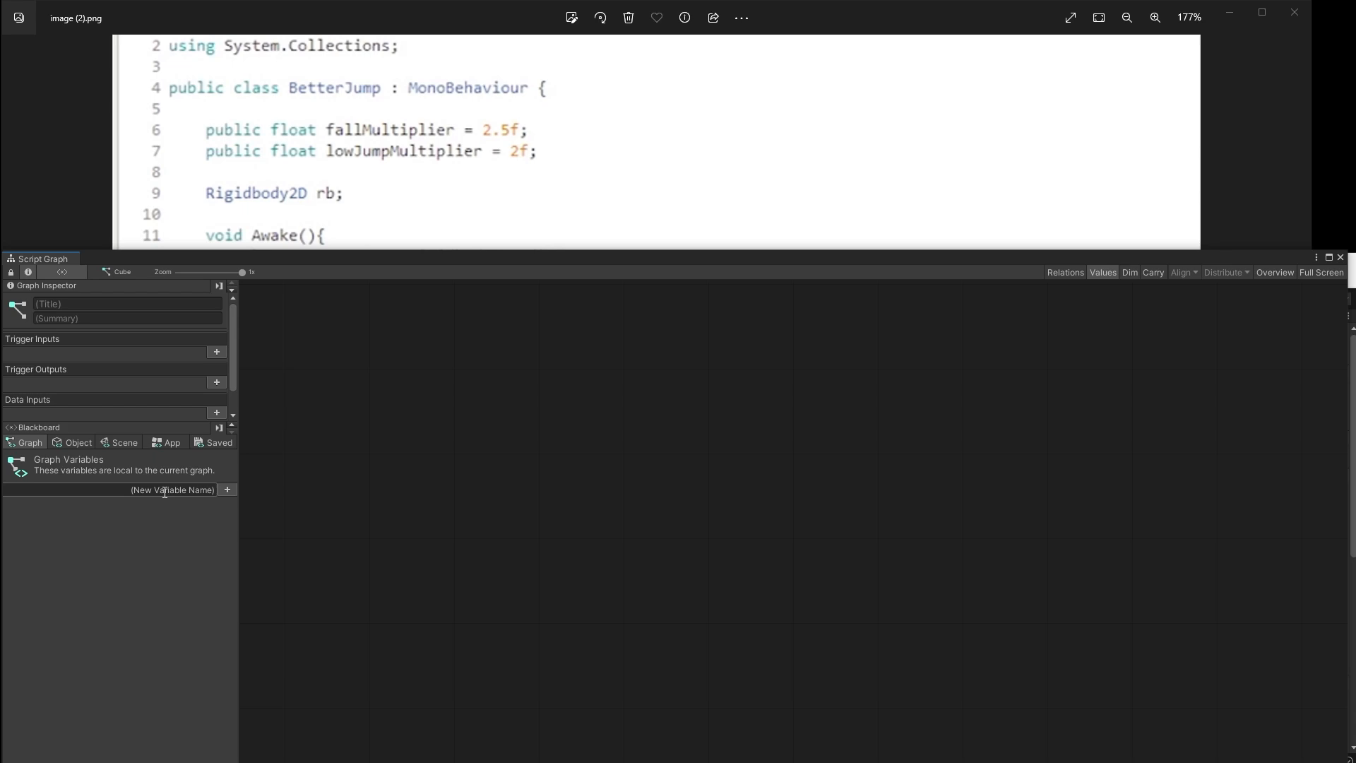
pyautogui.moveTo(58, 501)
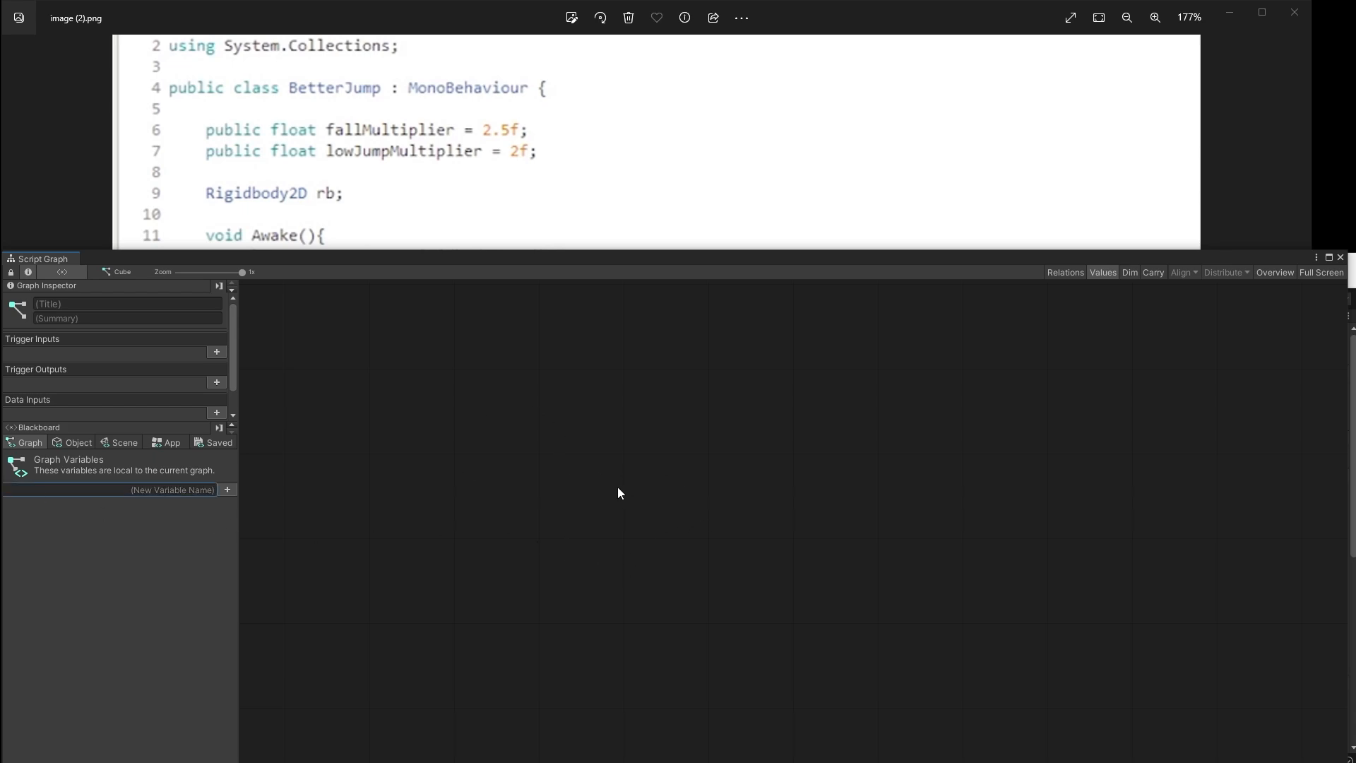
pyautogui.click(77, 442)
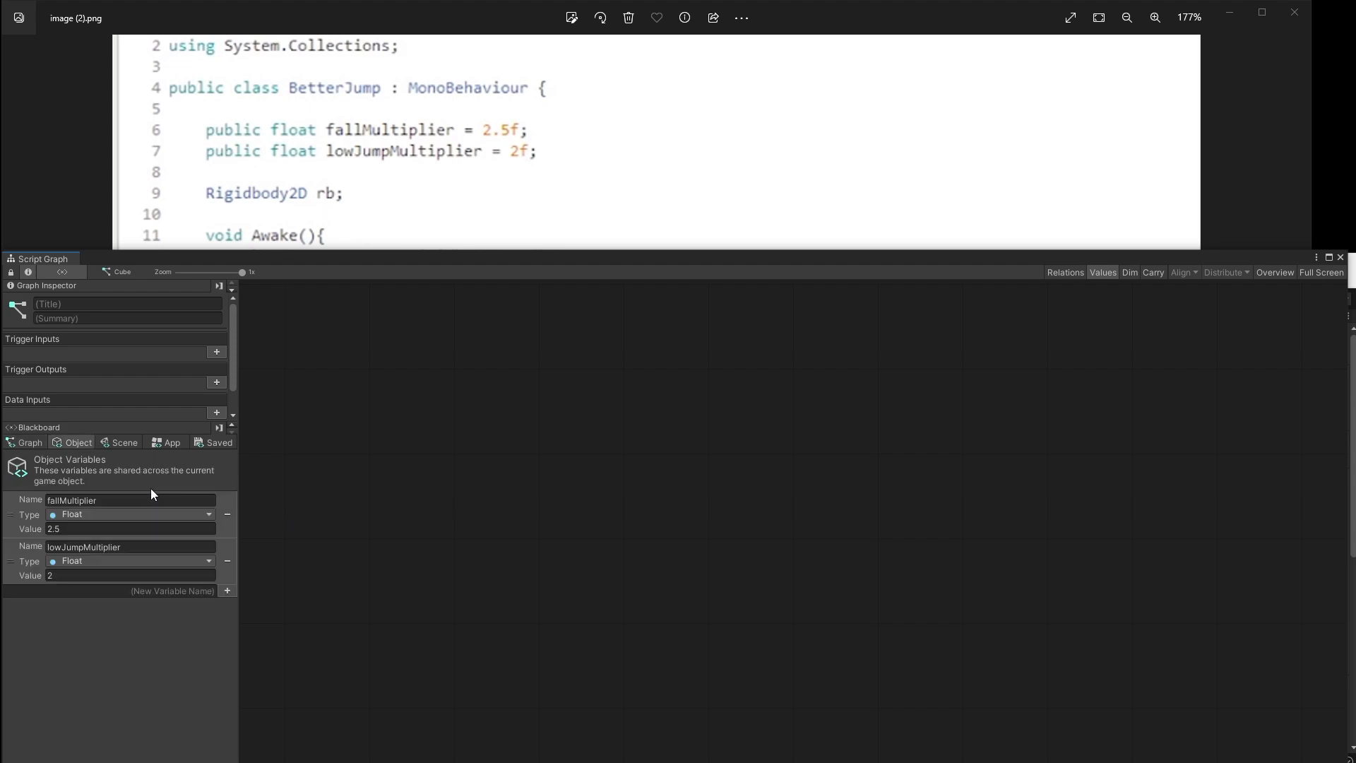
pyautogui.moveTo(115, 287)
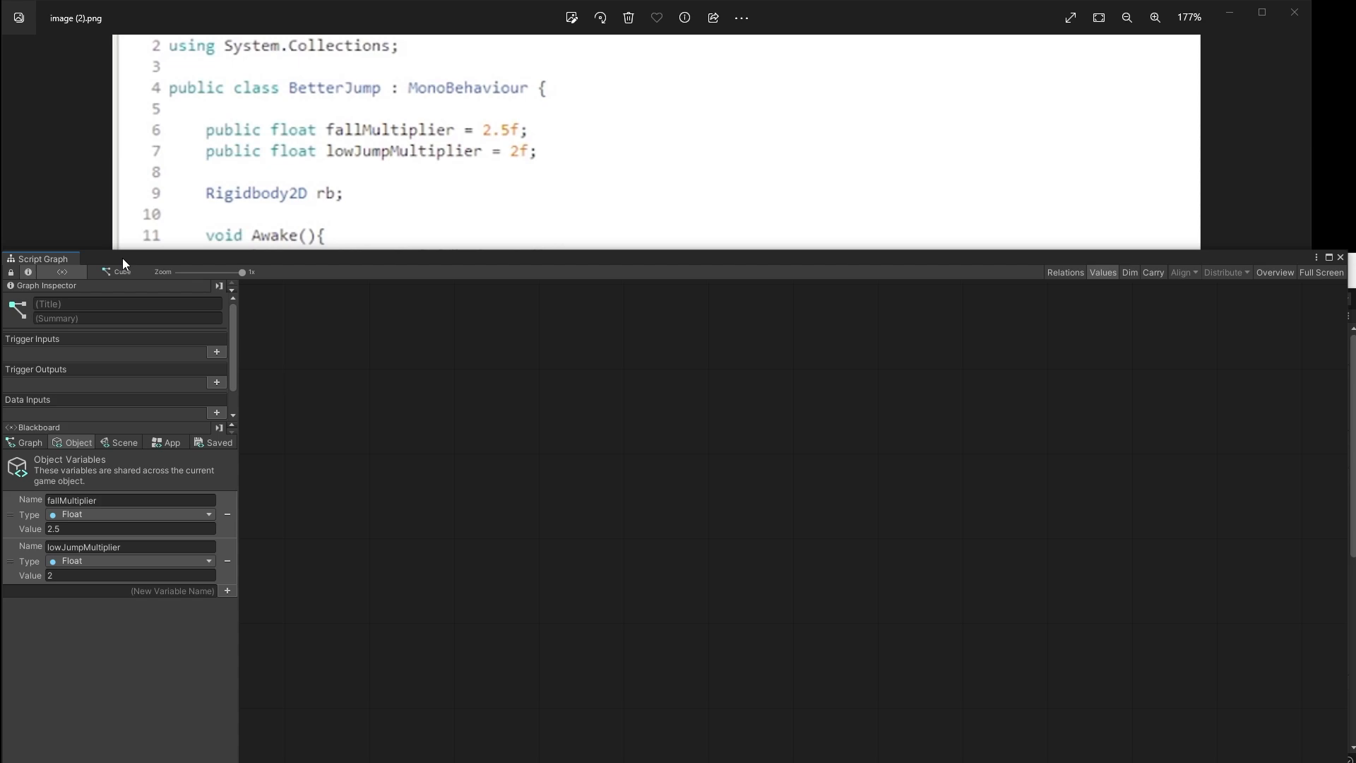
# Step: Assign the BetterJump asset to the Script Machine's Graph and check the Cube's Variables component
pyautogui.click(130, 547)
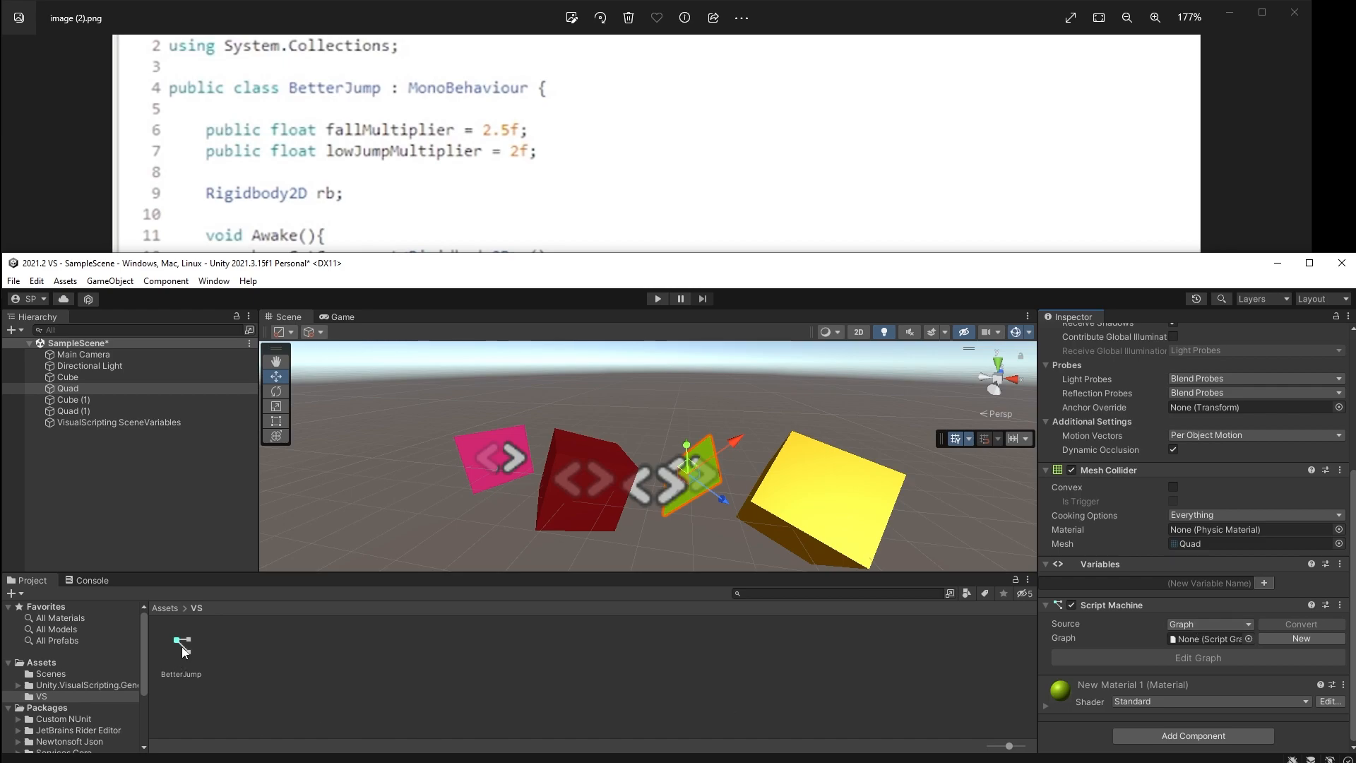
pyautogui.click(1206, 638)
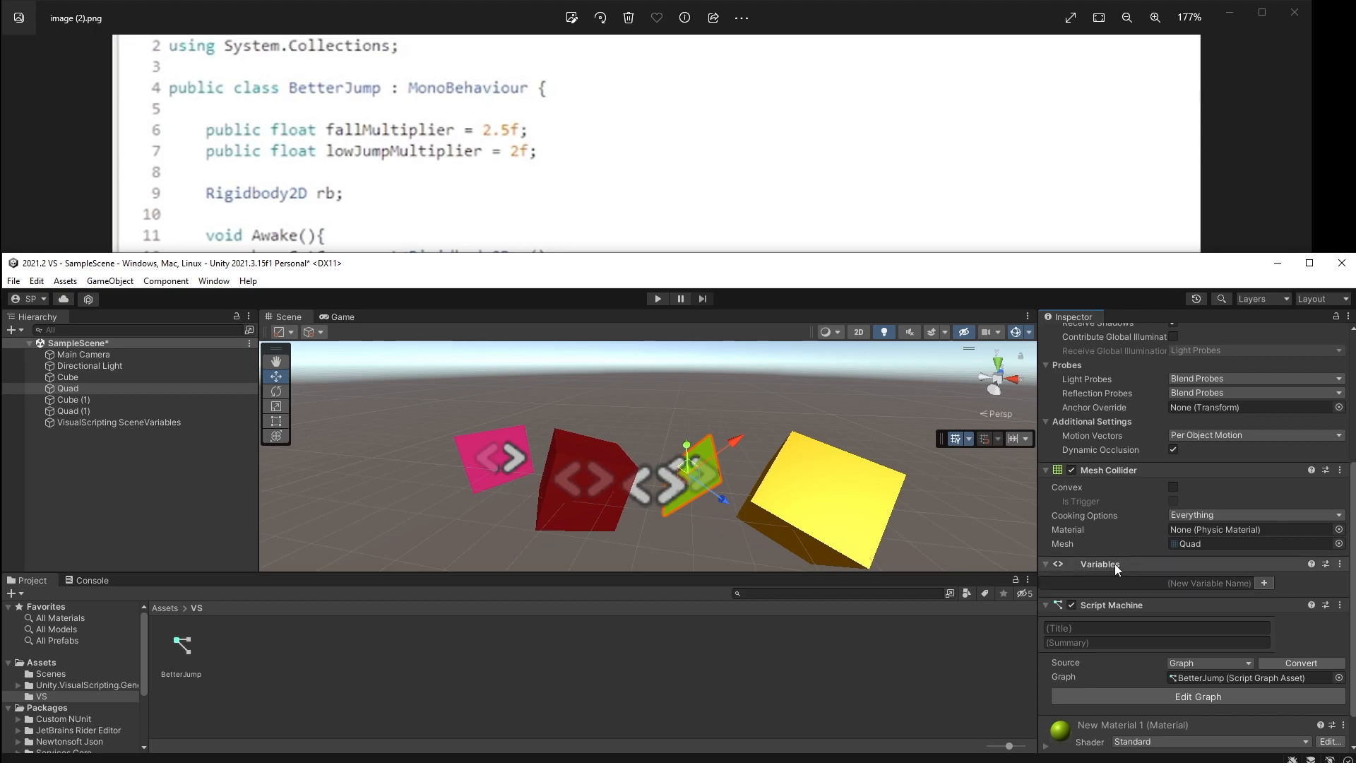
pyautogui.moveTo(428, 432)
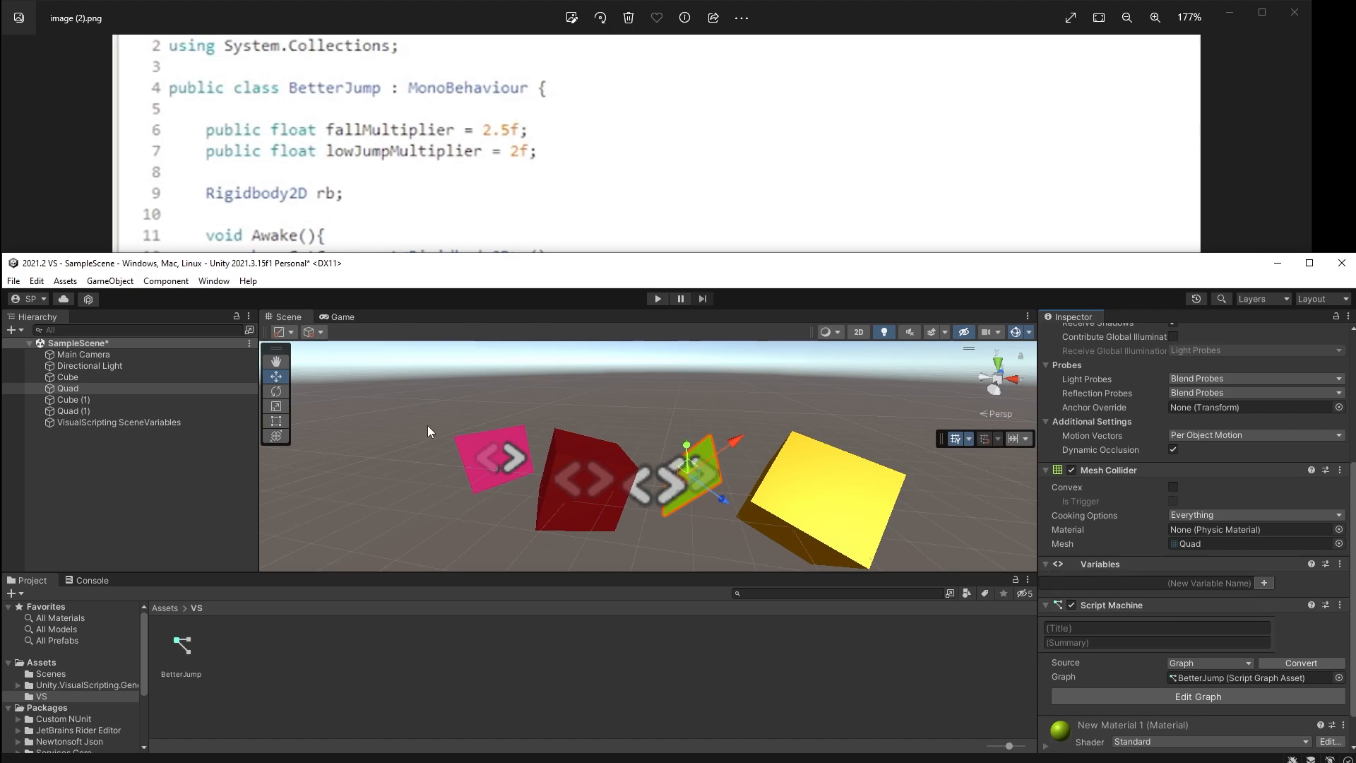
pyautogui.click(68, 376)
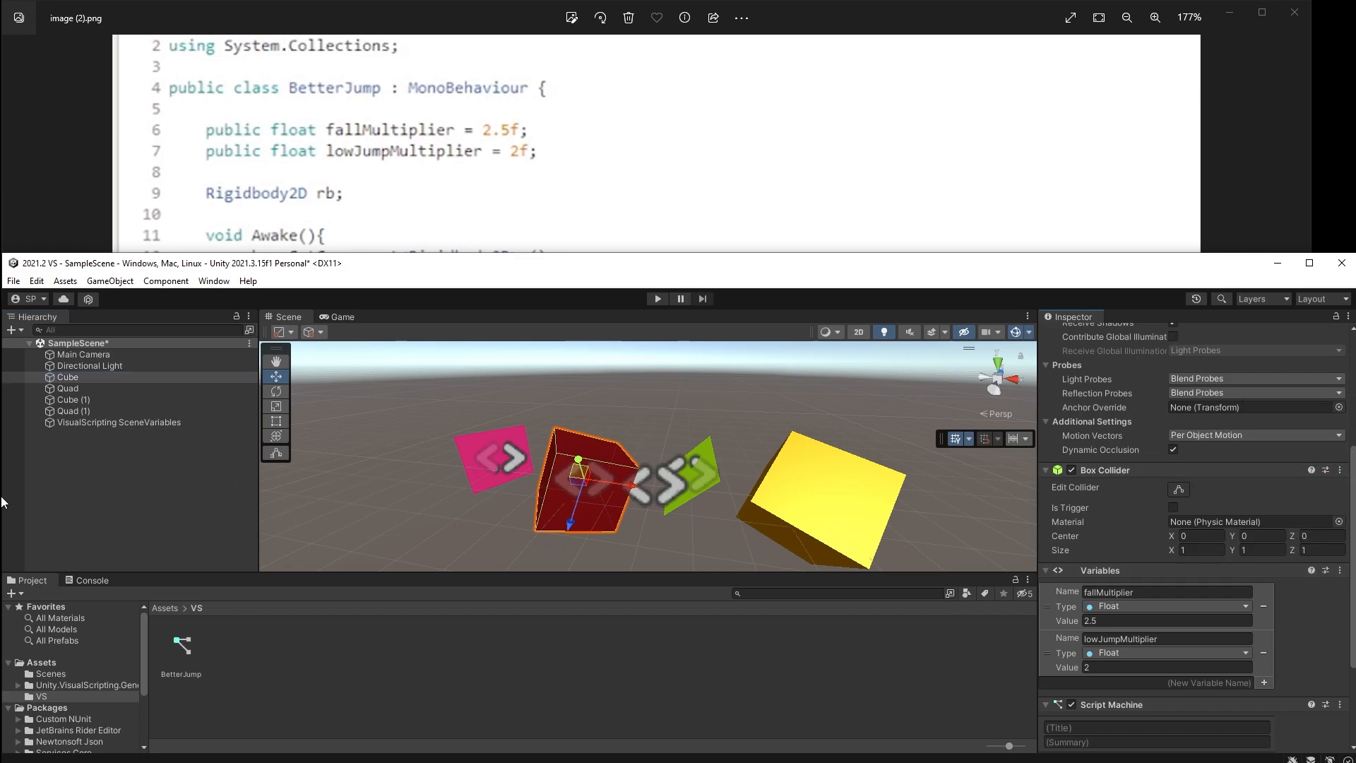
pyautogui.click(68, 389)
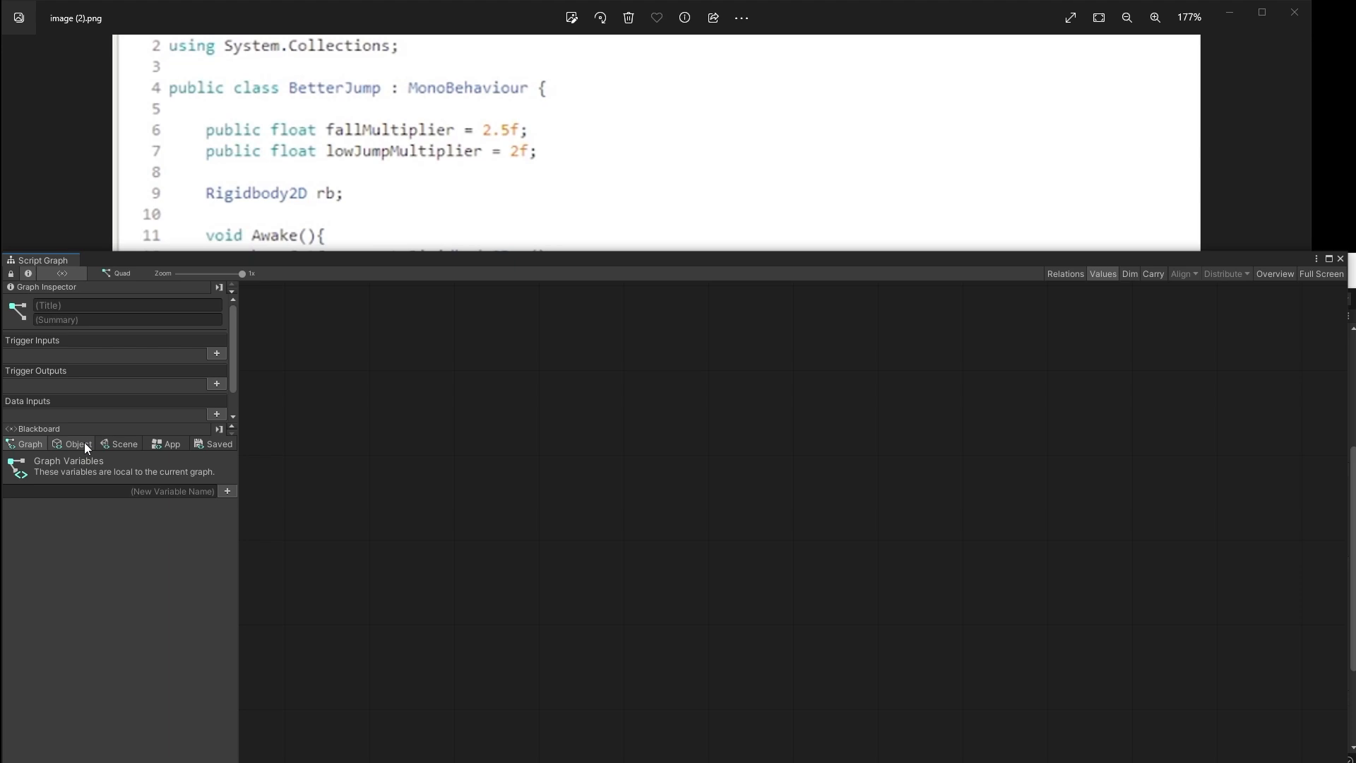
pyautogui.moveTo(69, 447)
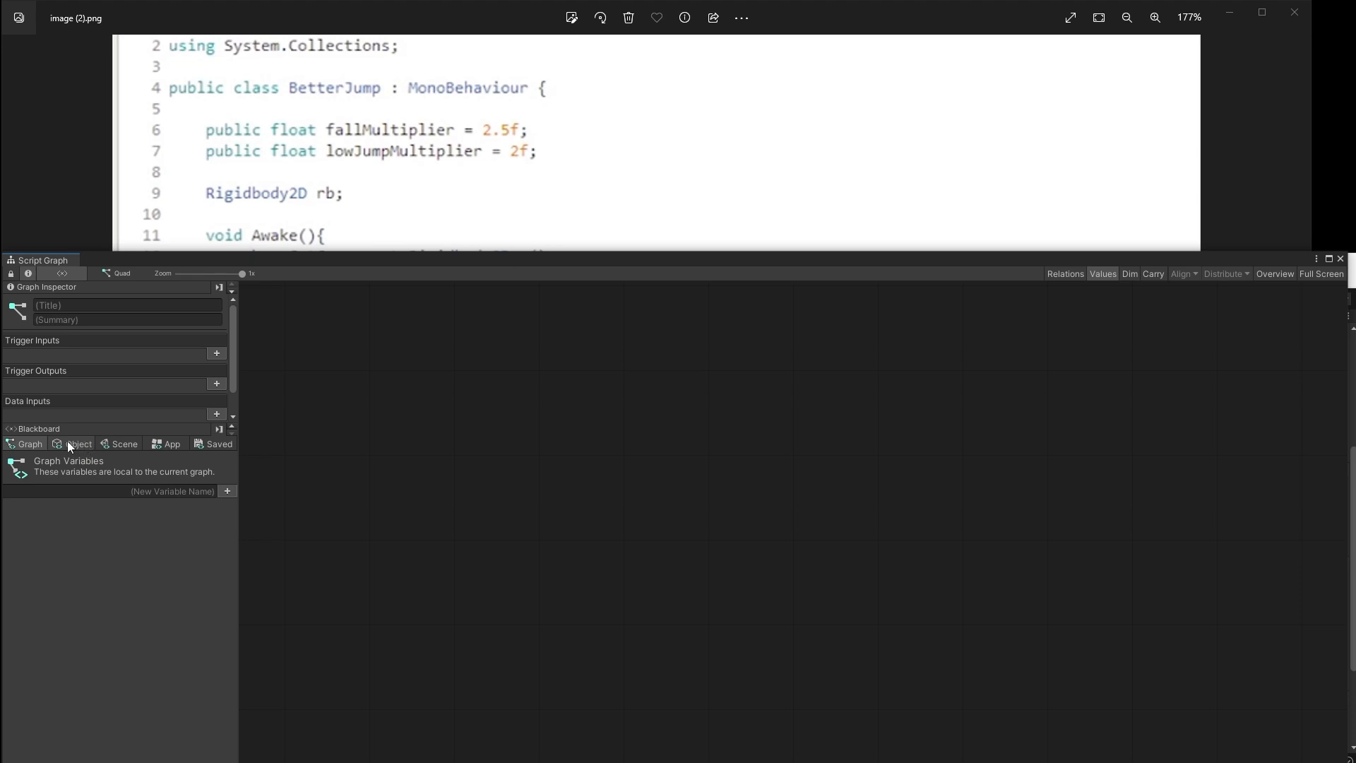
pyautogui.click(76, 443)
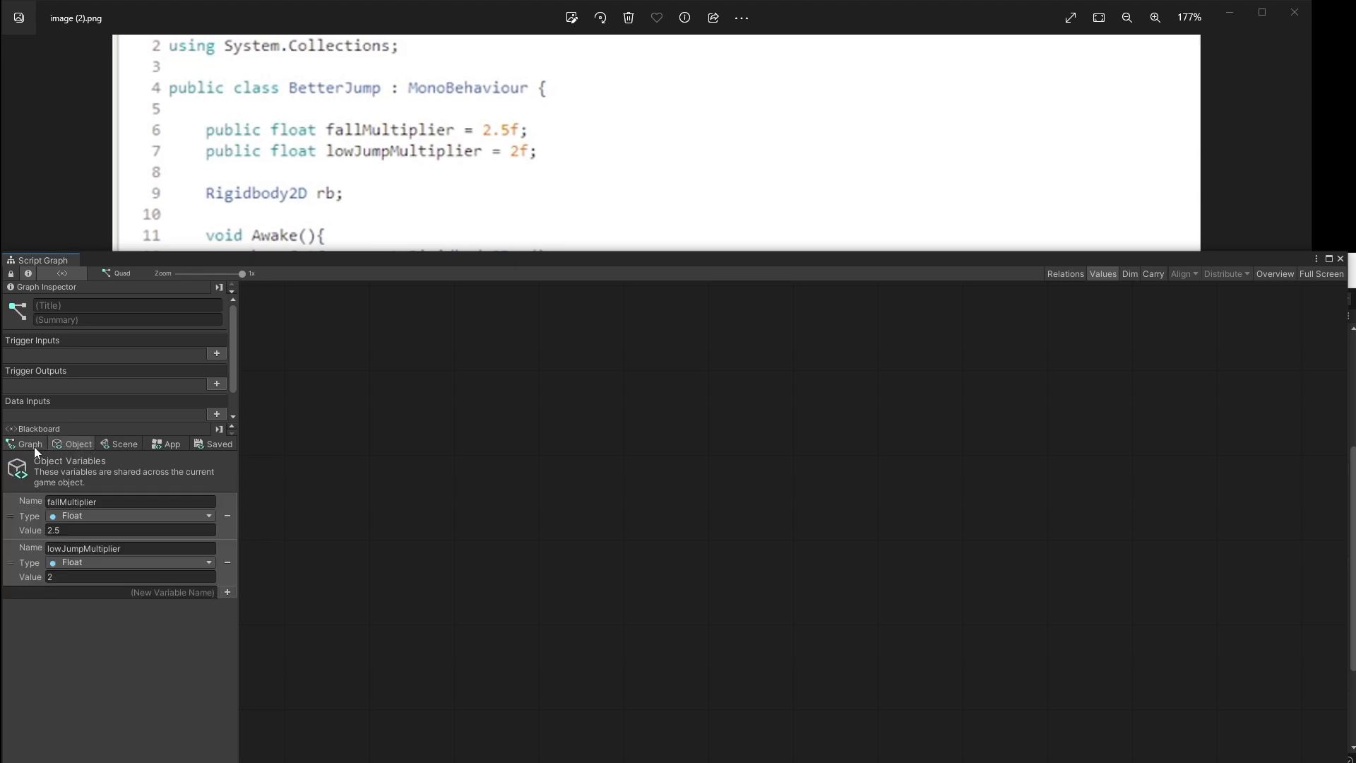
pyautogui.click(30, 444)
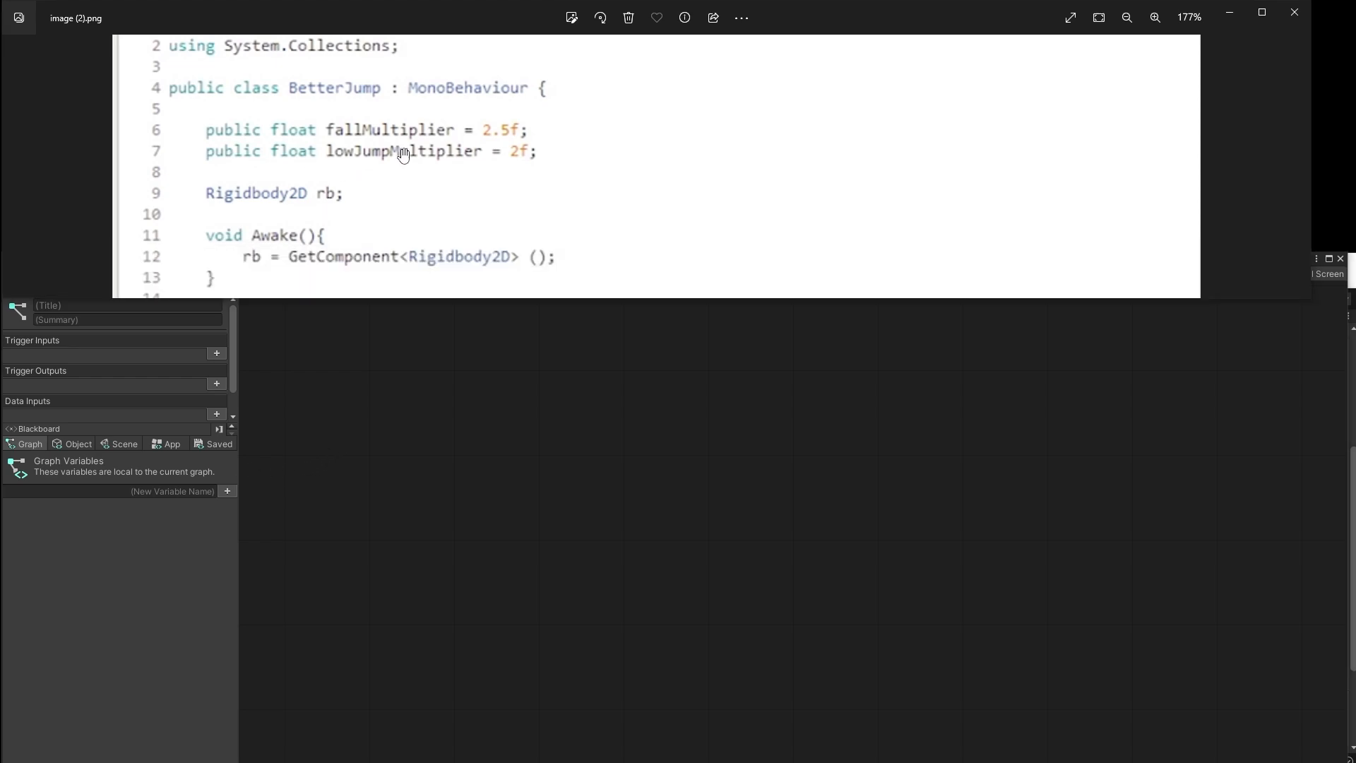
pyautogui.moveTo(322, 158)
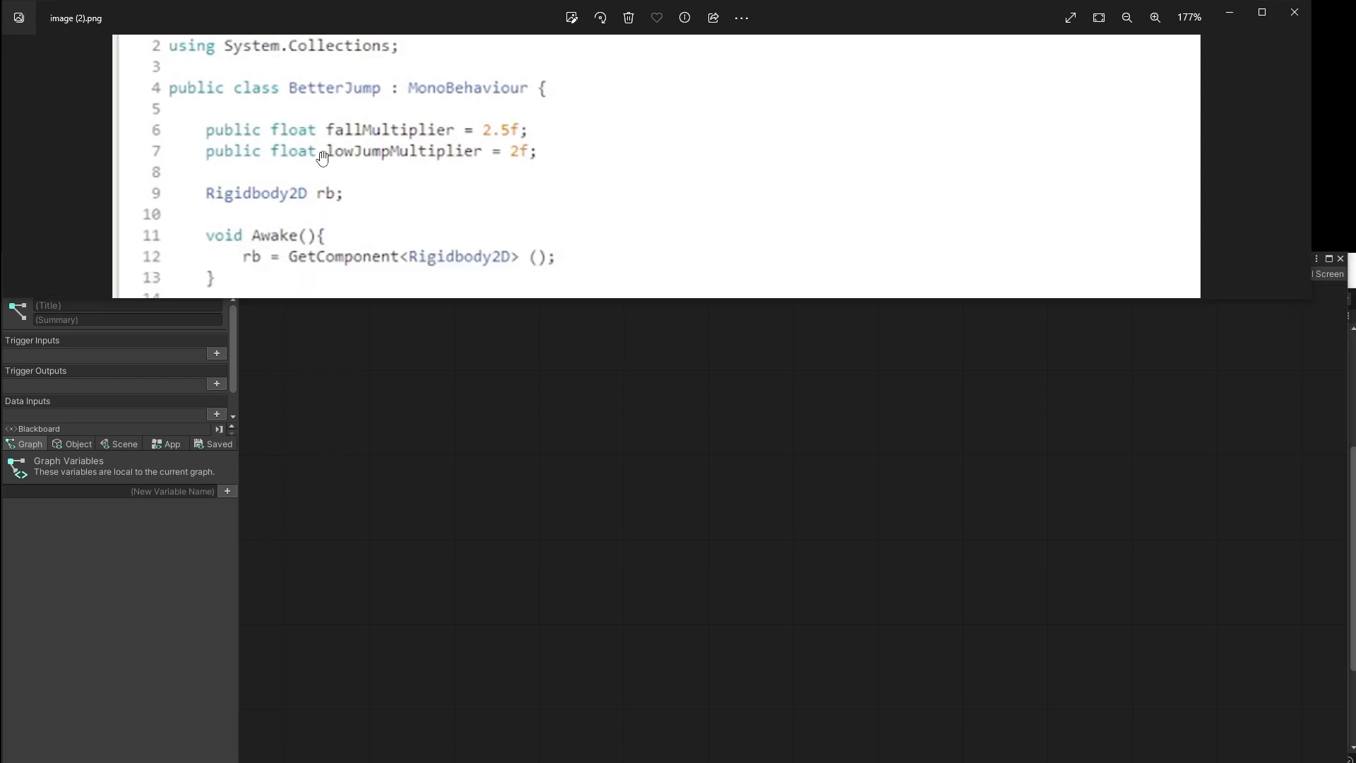
pyautogui.moveTo(382, 230)
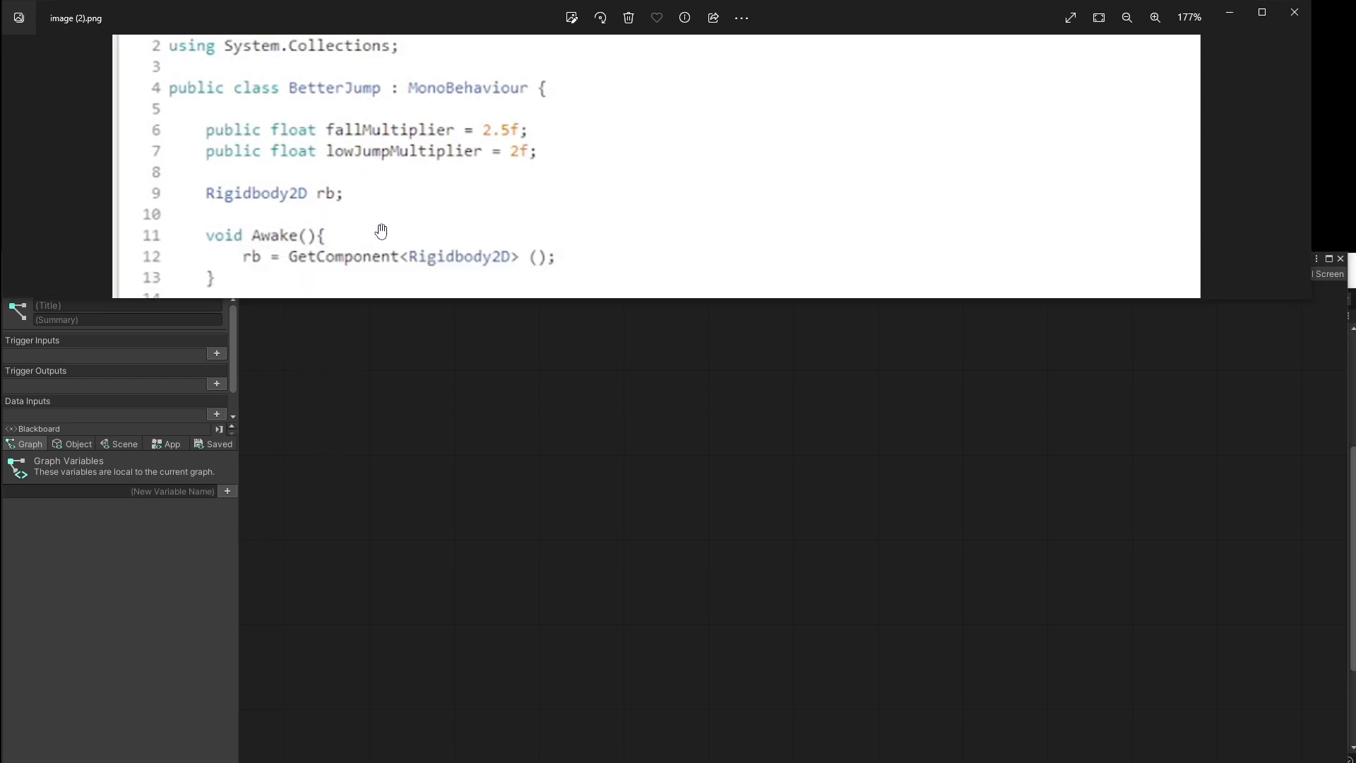
pyautogui.scroll(-3)
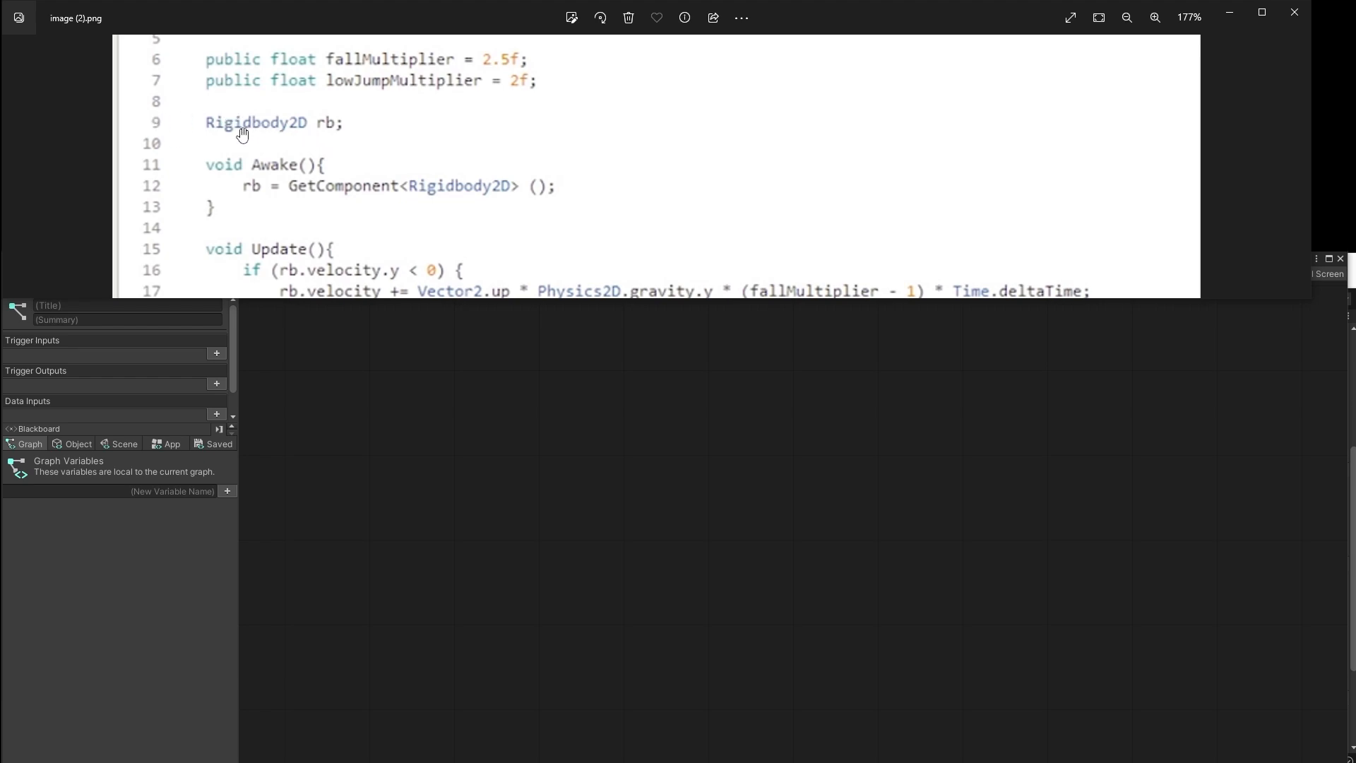
pyautogui.moveTo(251, 271)
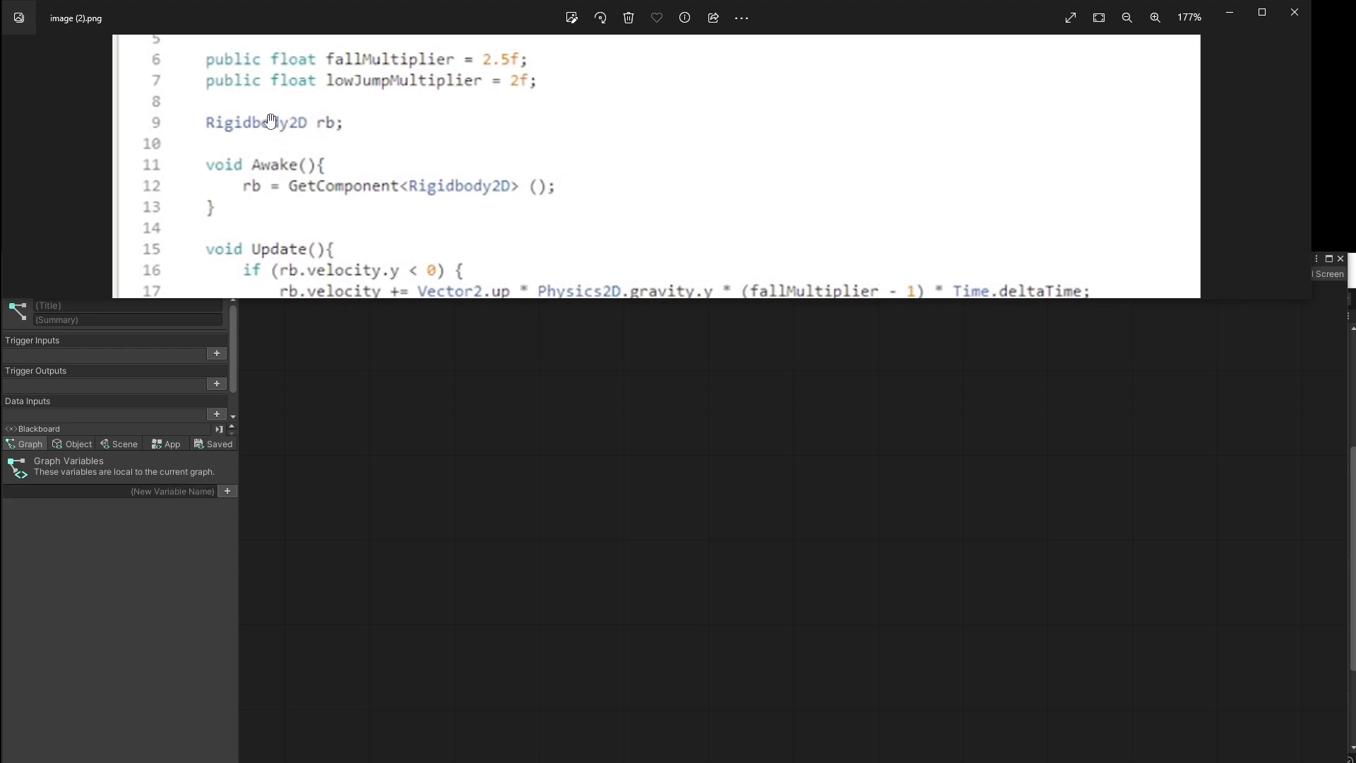
pyautogui.moveTo(265, 138)
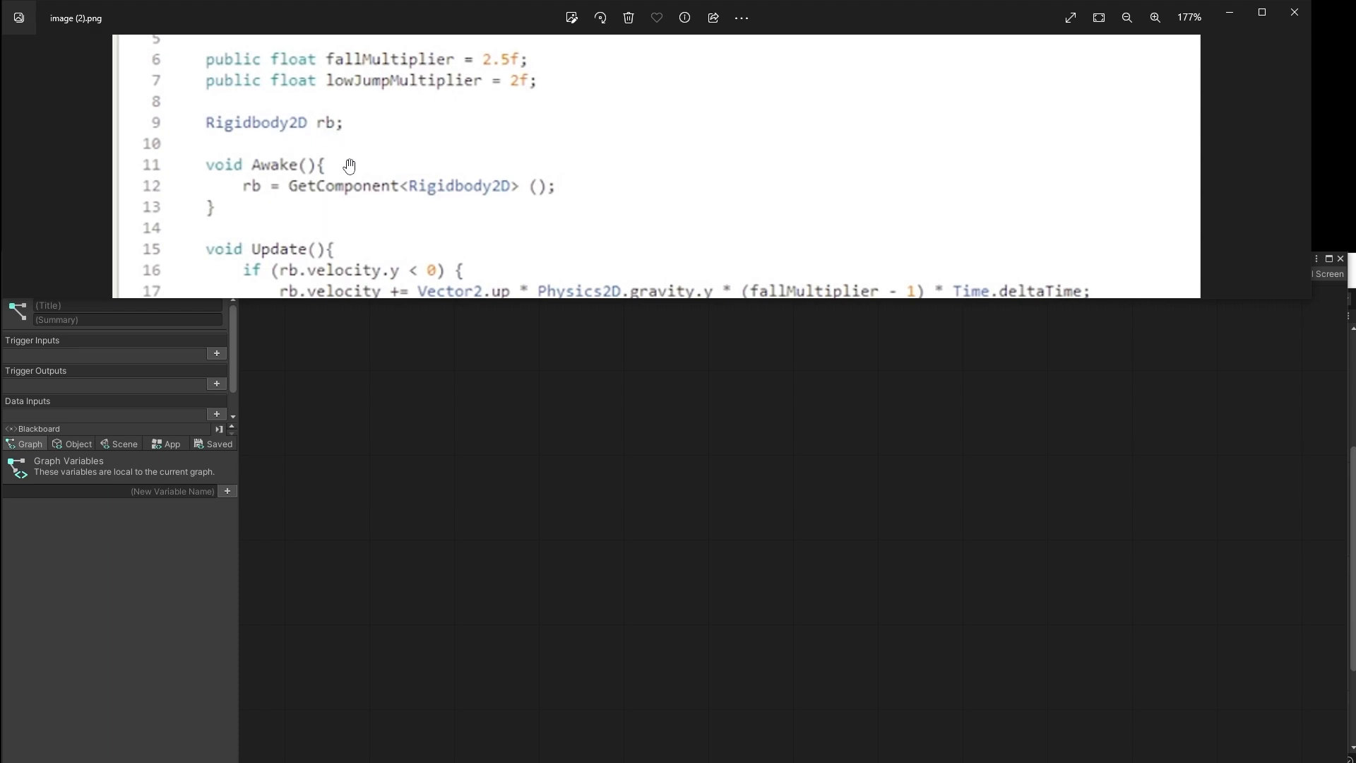
pyautogui.moveTo(336, 143)
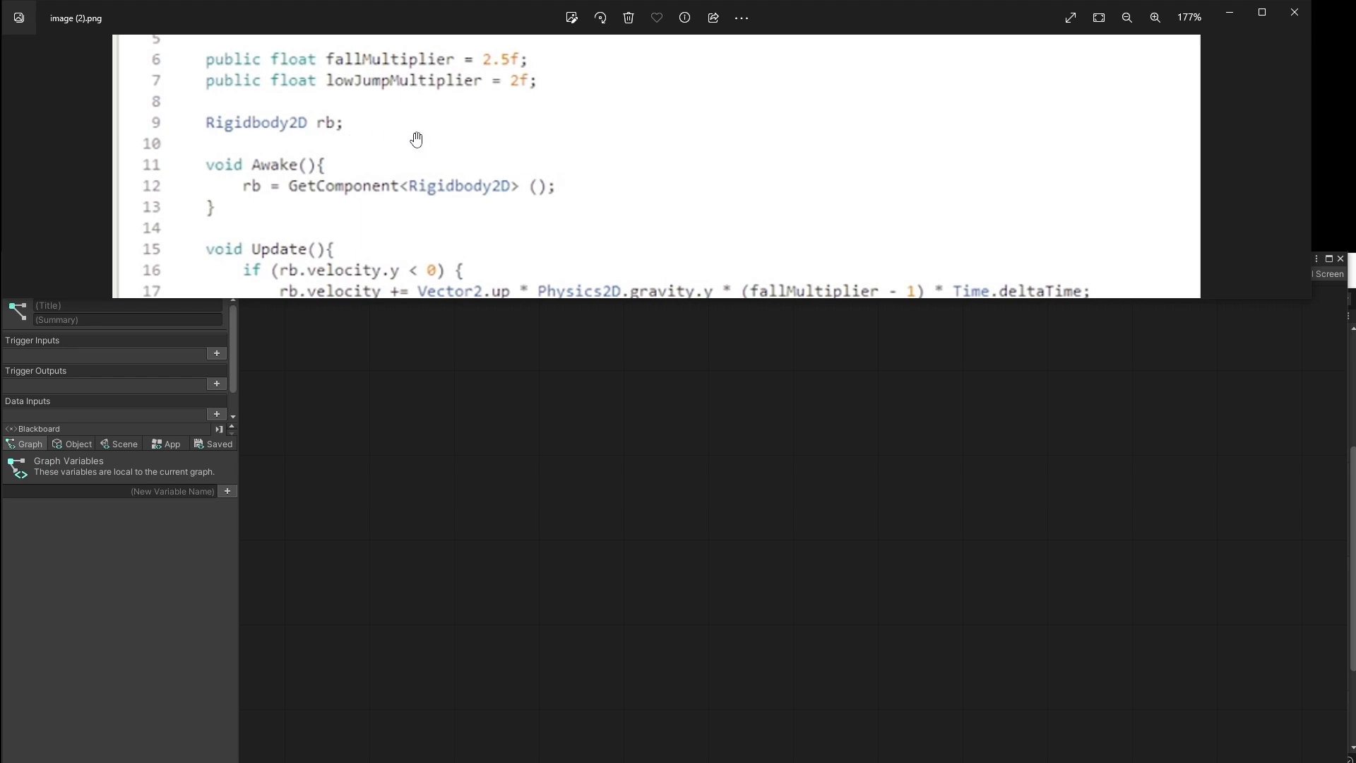
pyautogui.moveTo(363, 183)
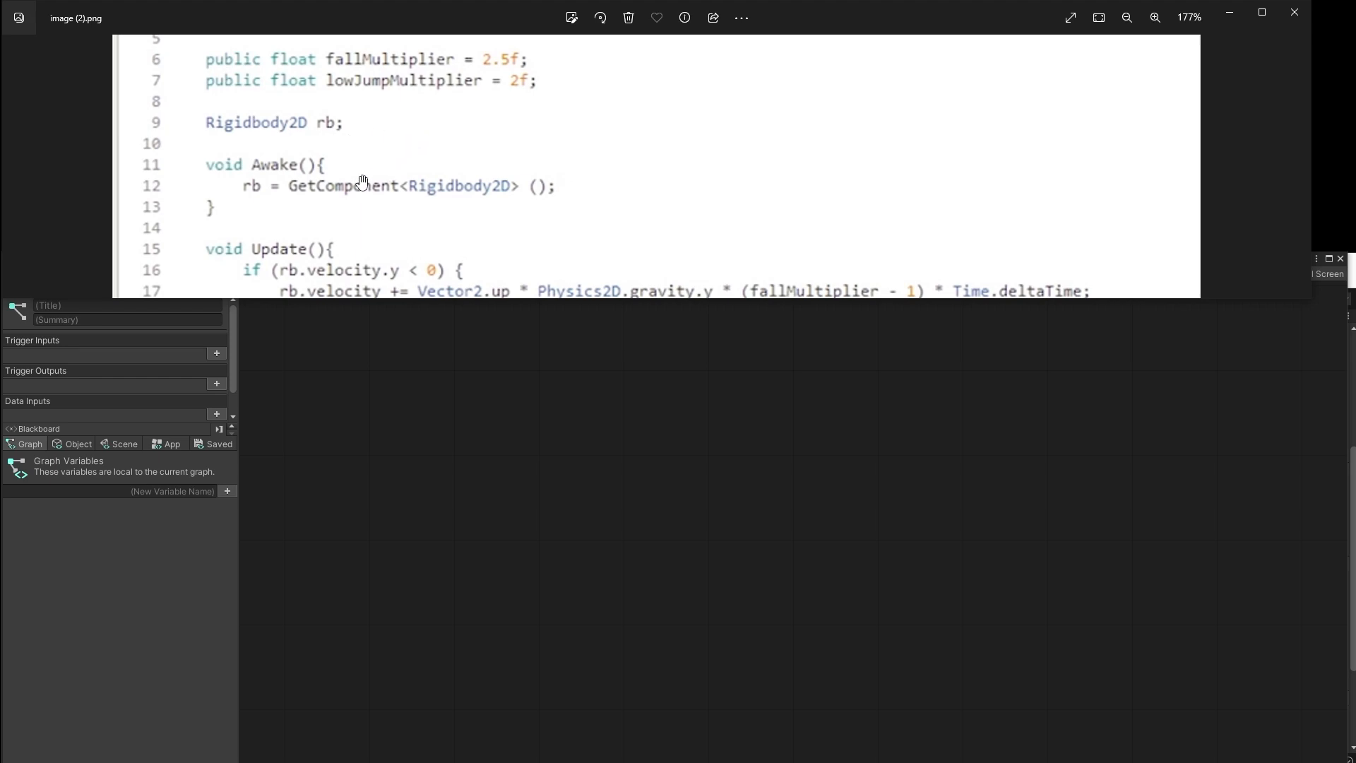
pyautogui.moveTo(298, 163)
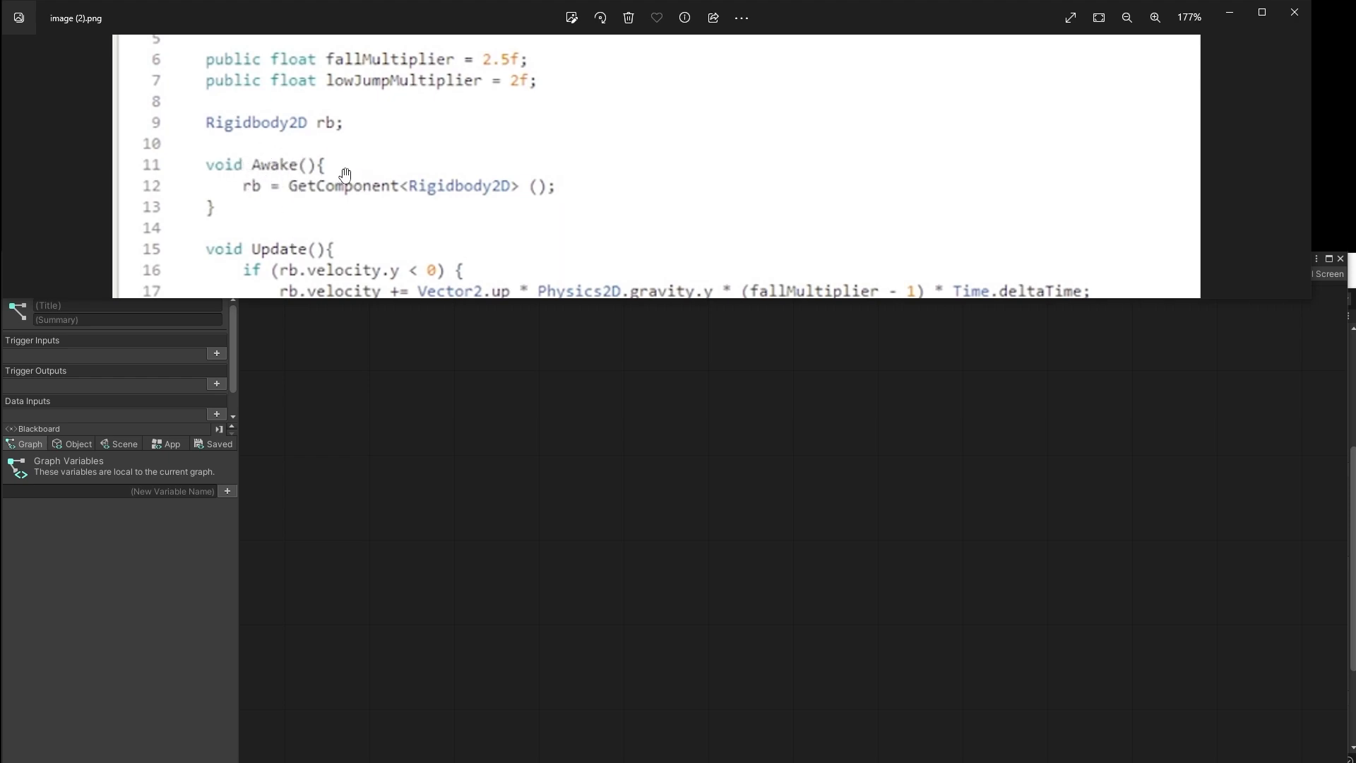
pyautogui.moveTo(313, 184)
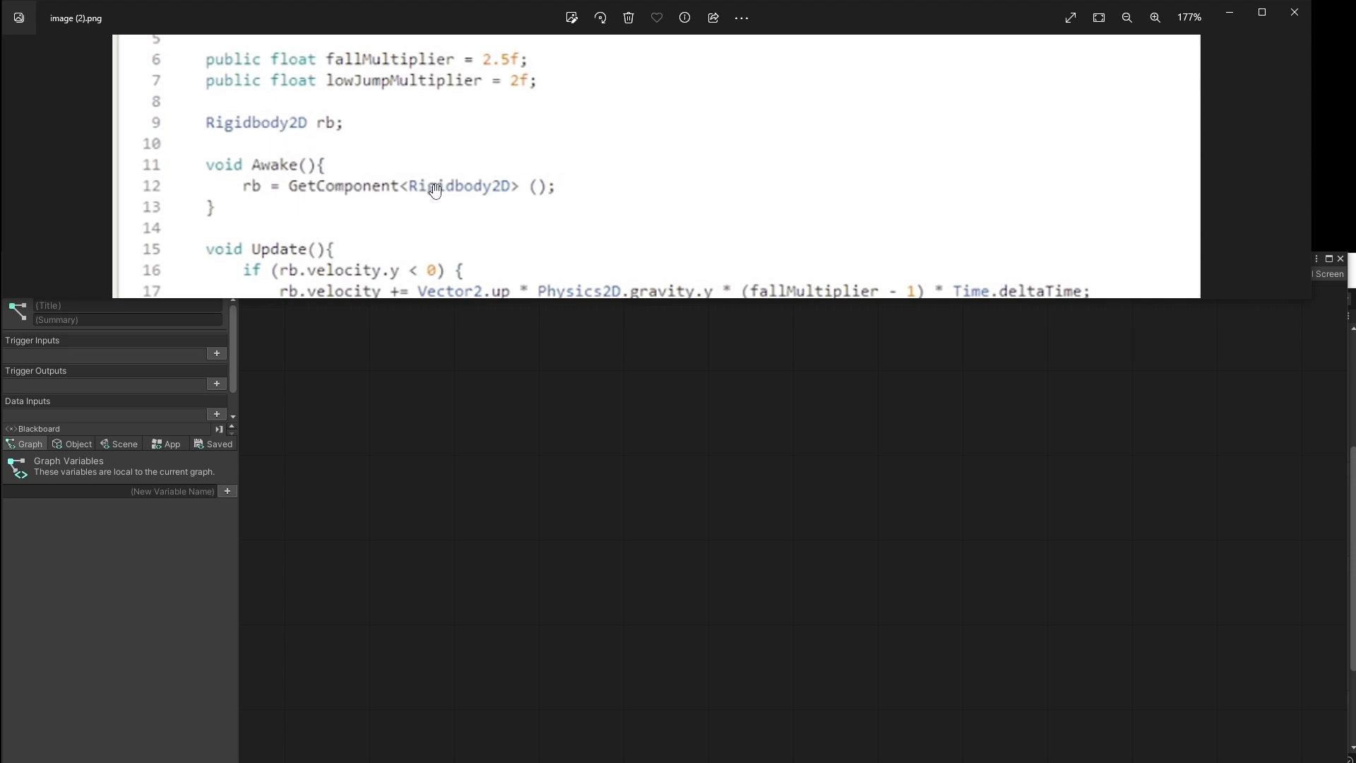
pyautogui.moveTo(496, 193)
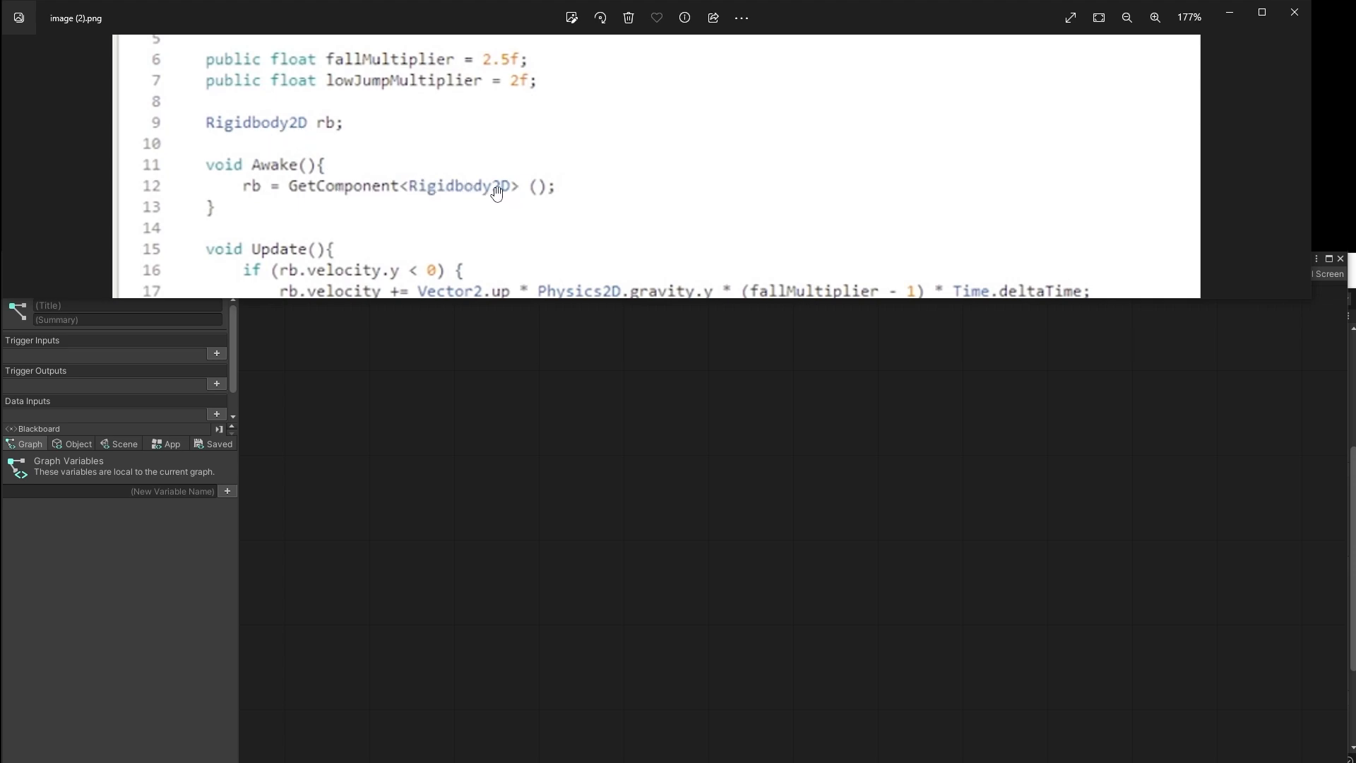
pyautogui.moveTo(268, 113)
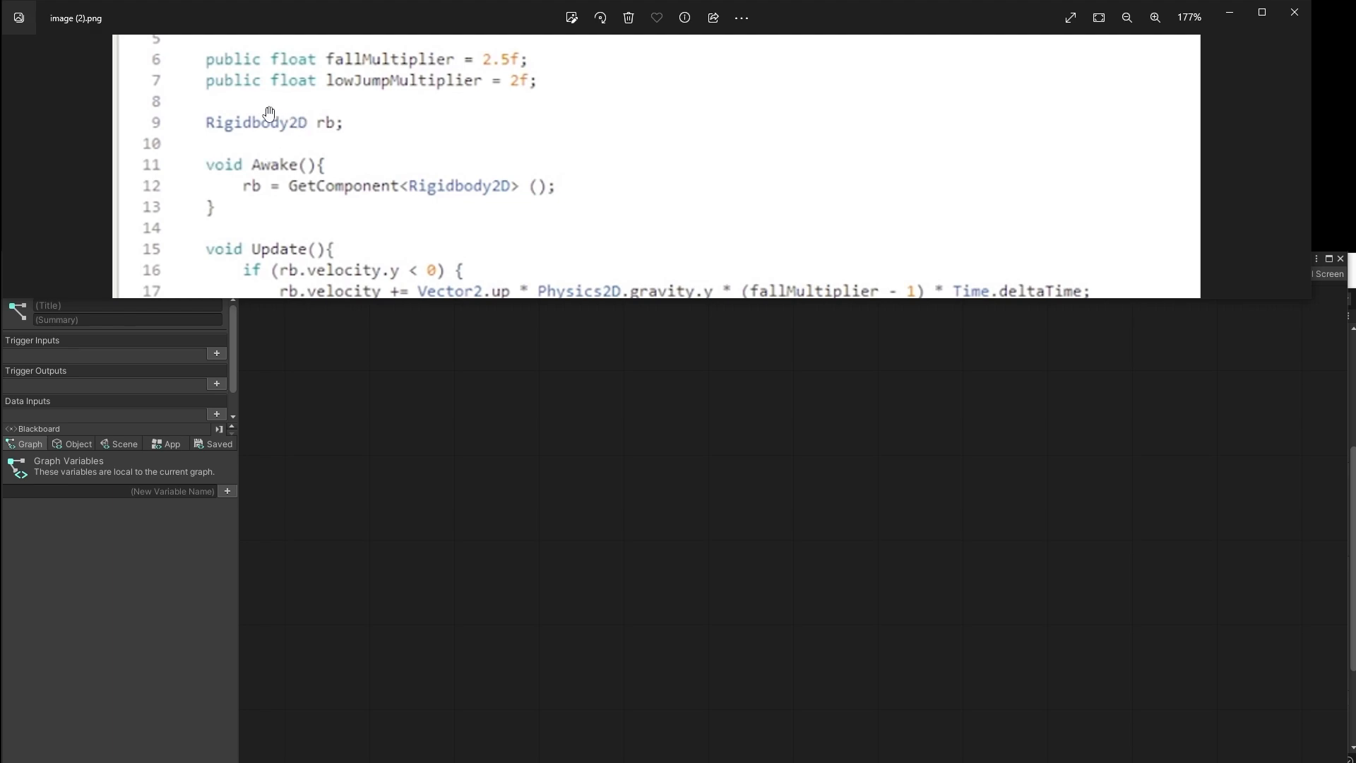
pyautogui.moveTo(330, 122)
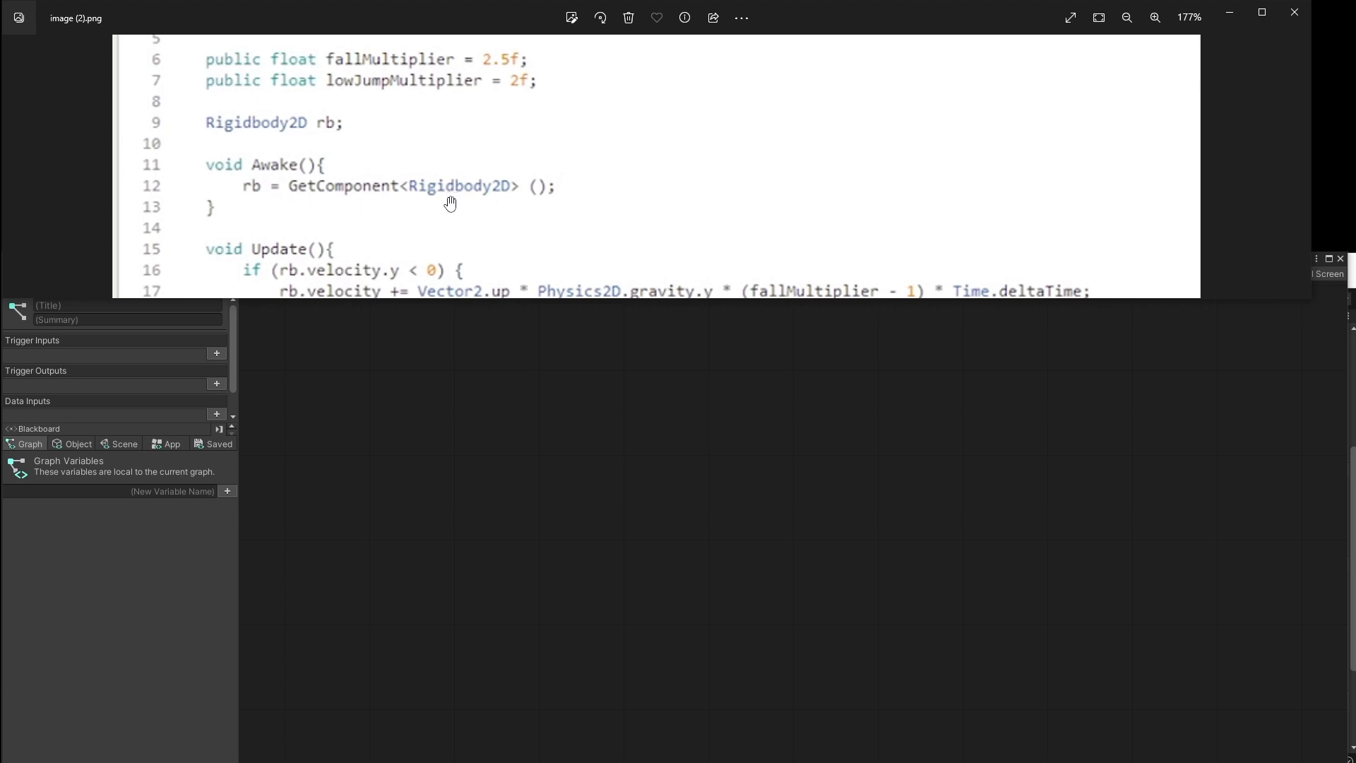
pyautogui.moveTo(486, 187)
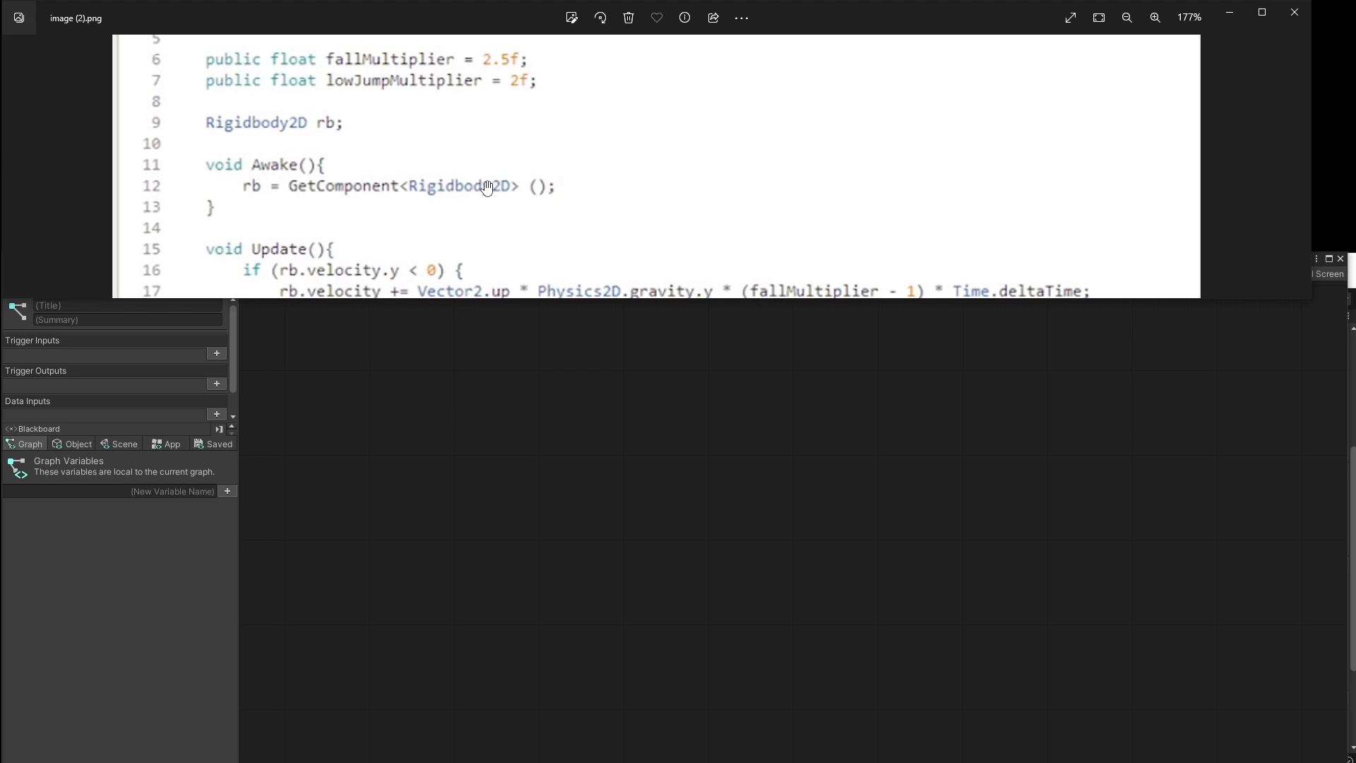
pyautogui.moveTo(485, 184)
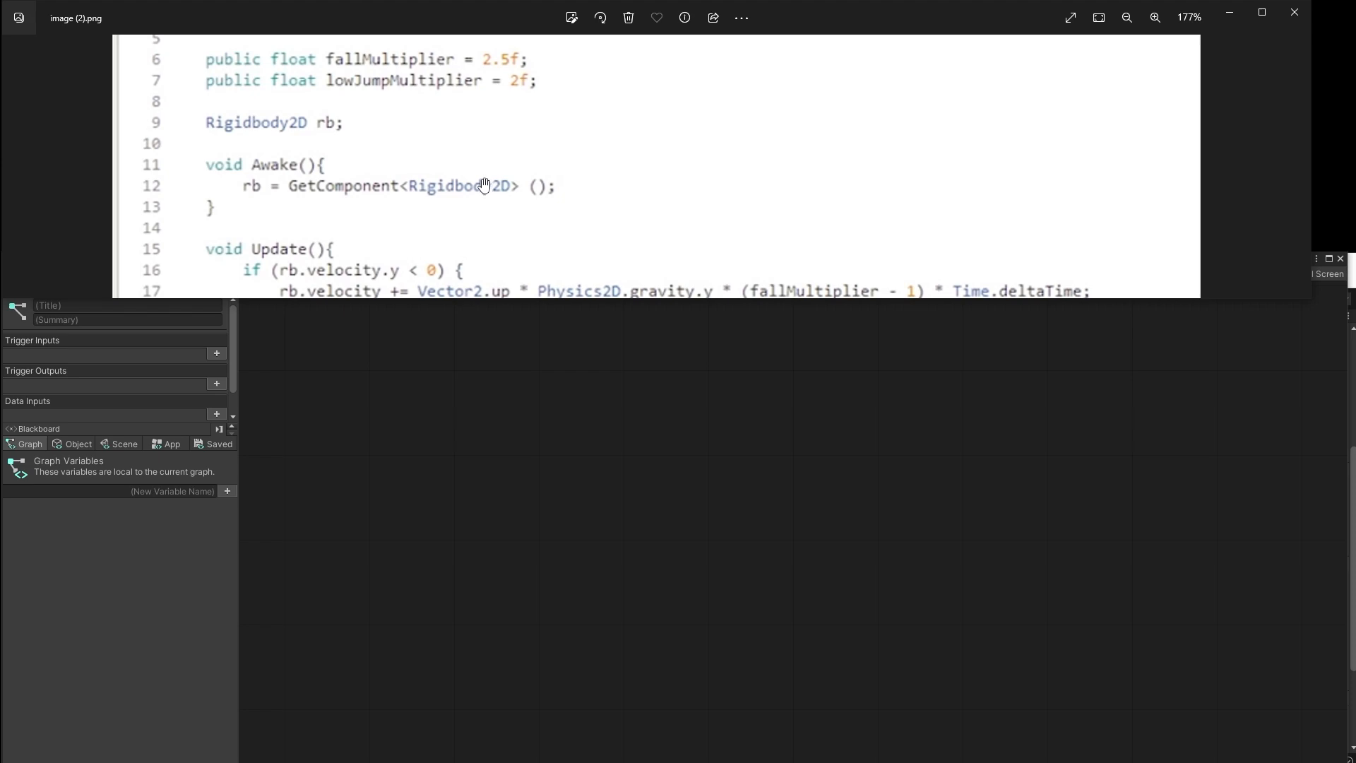
pyautogui.moveTo(302, 163)
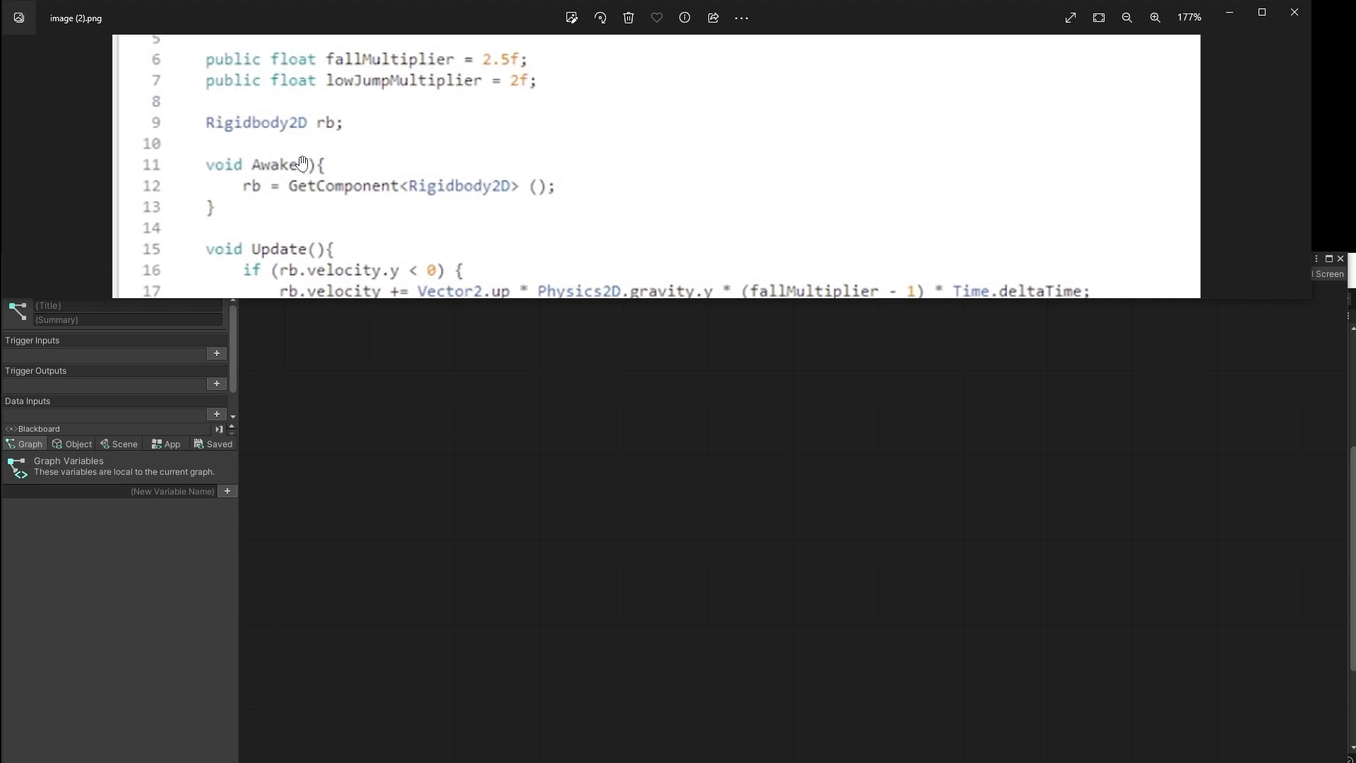
pyautogui.scroll(-3)
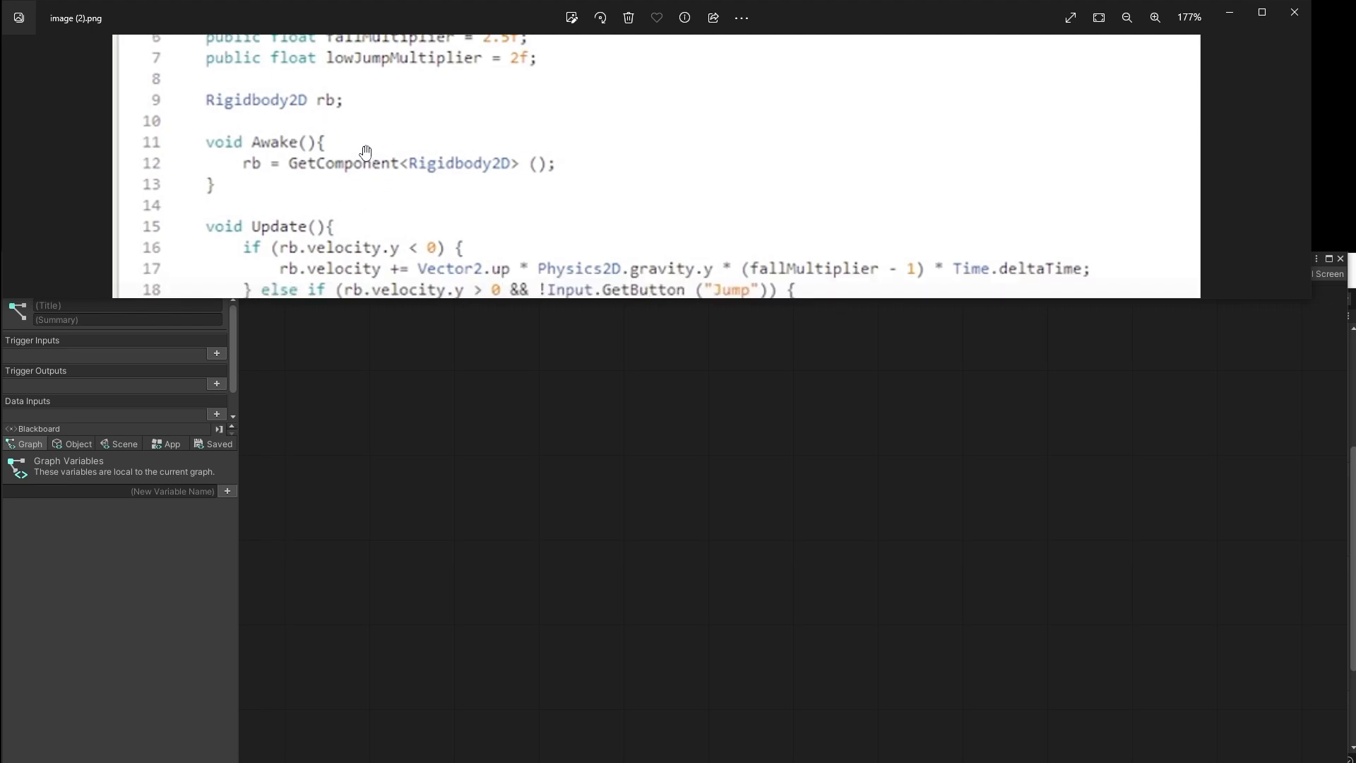
pyautogui.moveTo(349, 126)
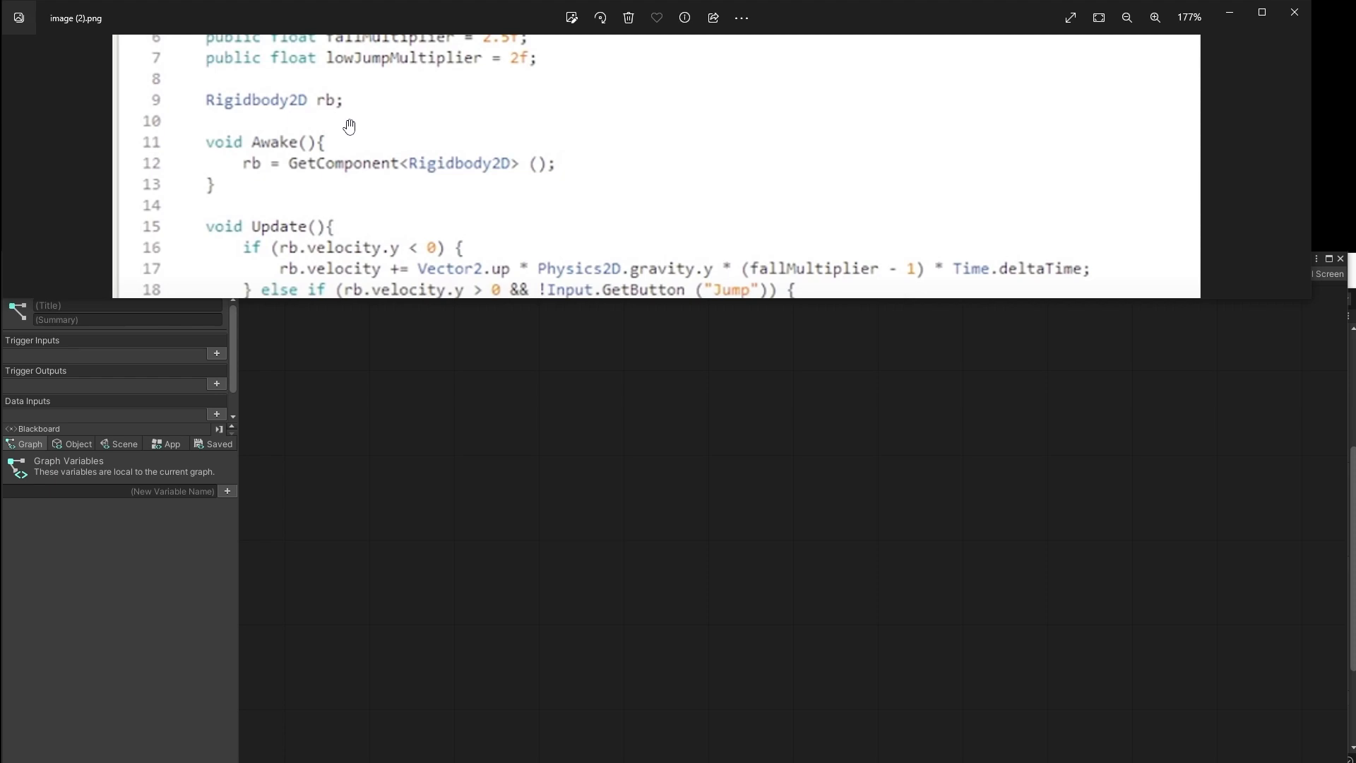
pyautogui.moveTo(426, 236)
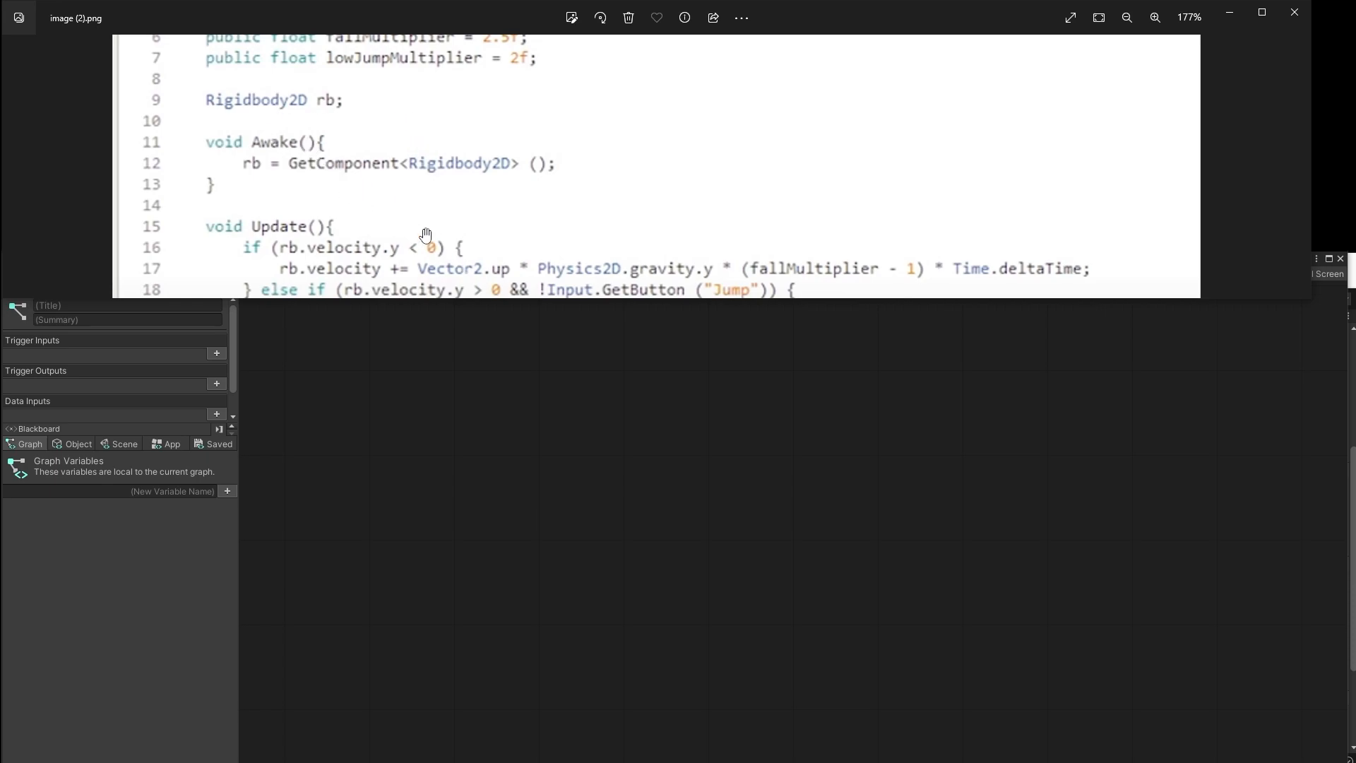
# Step: Add an On Update event and wire its flow into a new If node
pyautogui.scroll(-3)
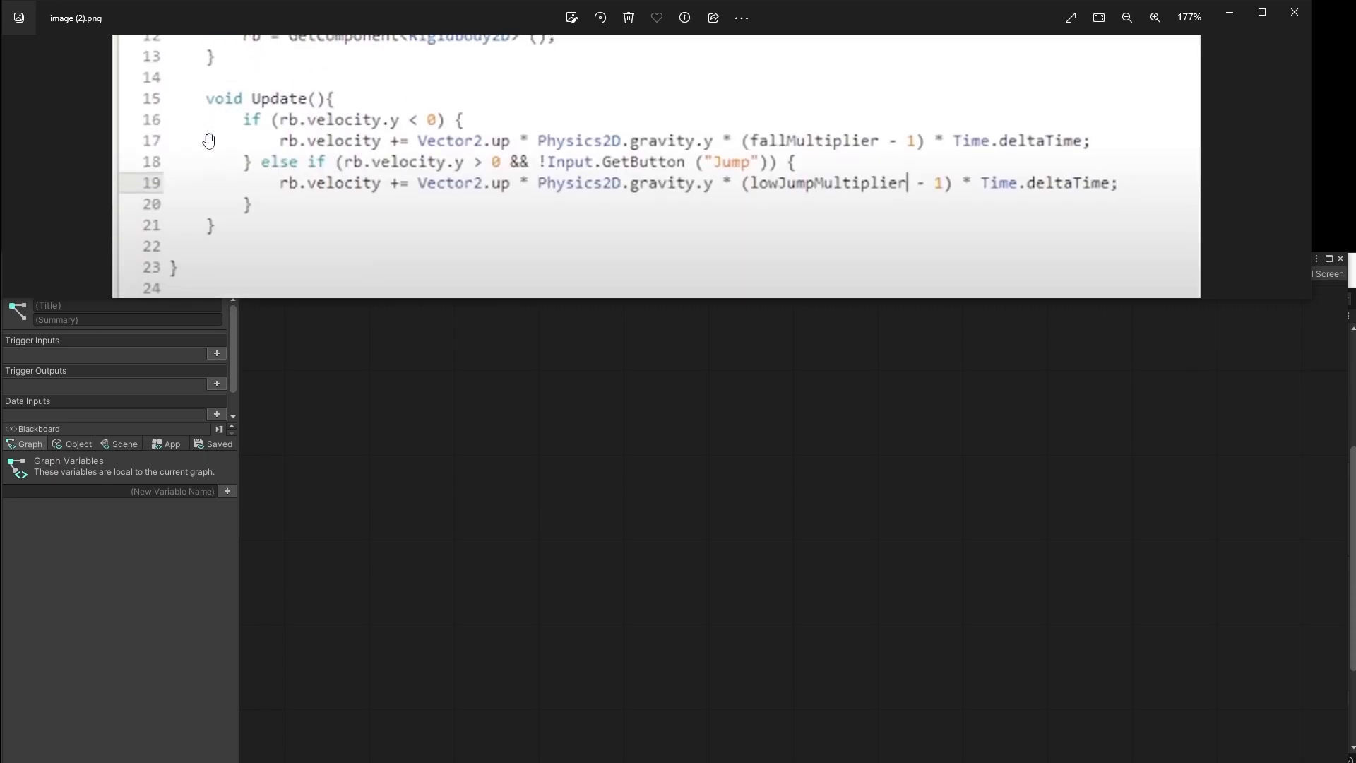
pyautogui.moveTo(457, 154)
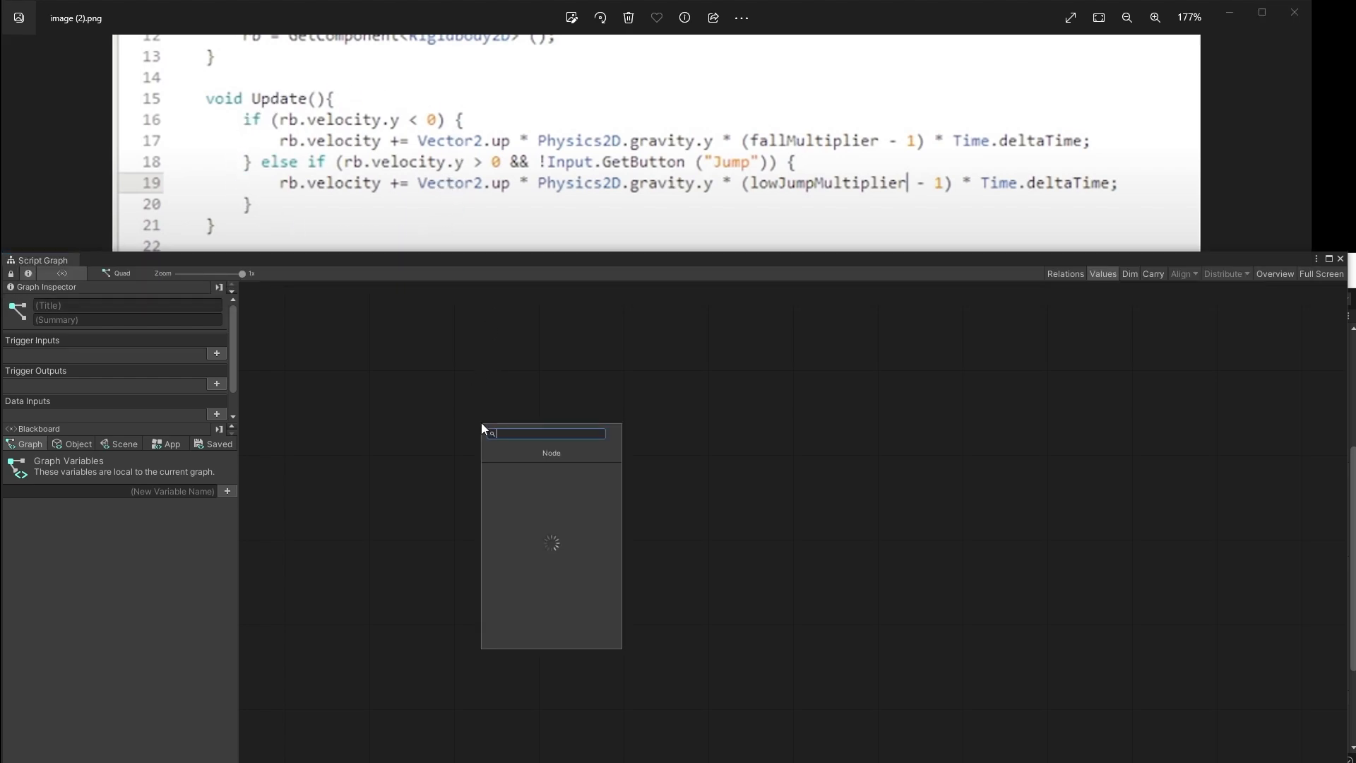
pyautogui.write('on')
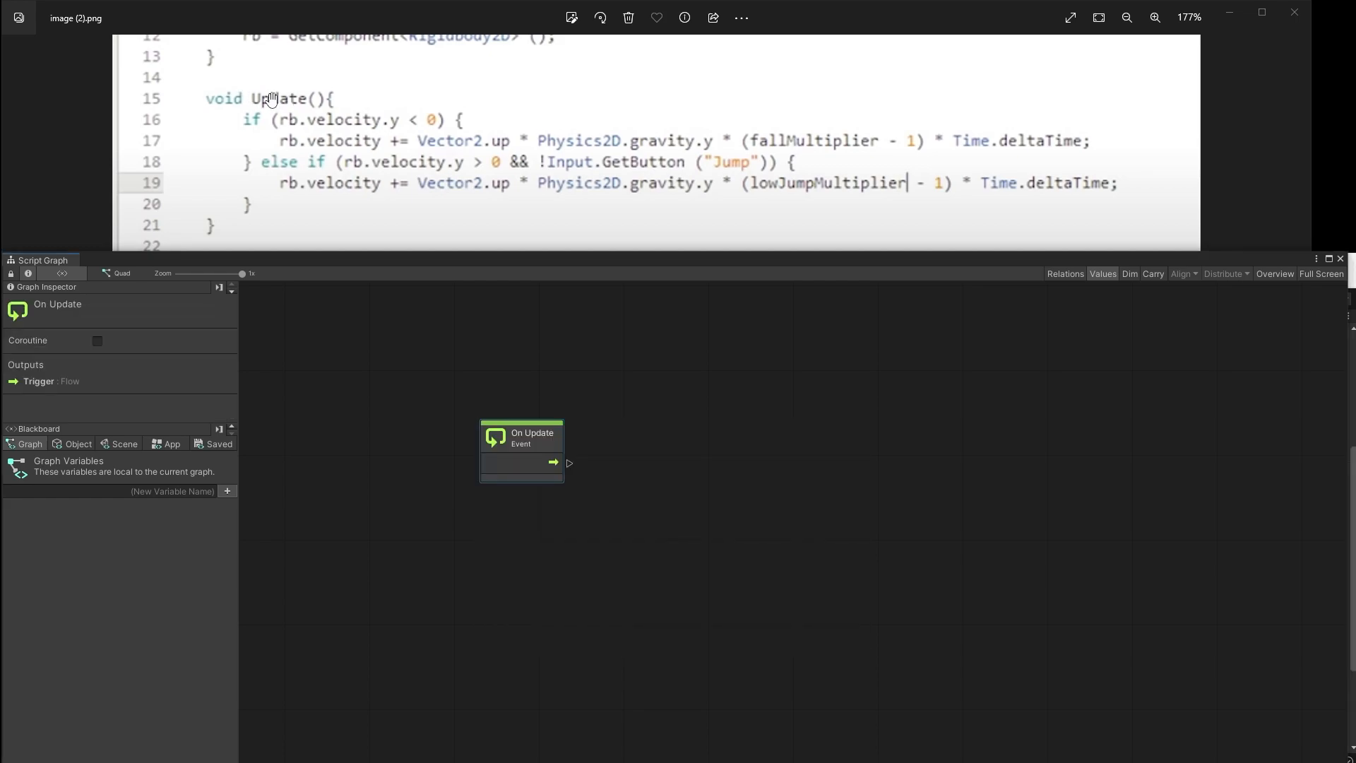
pyautogui.moveTo(325, 155)
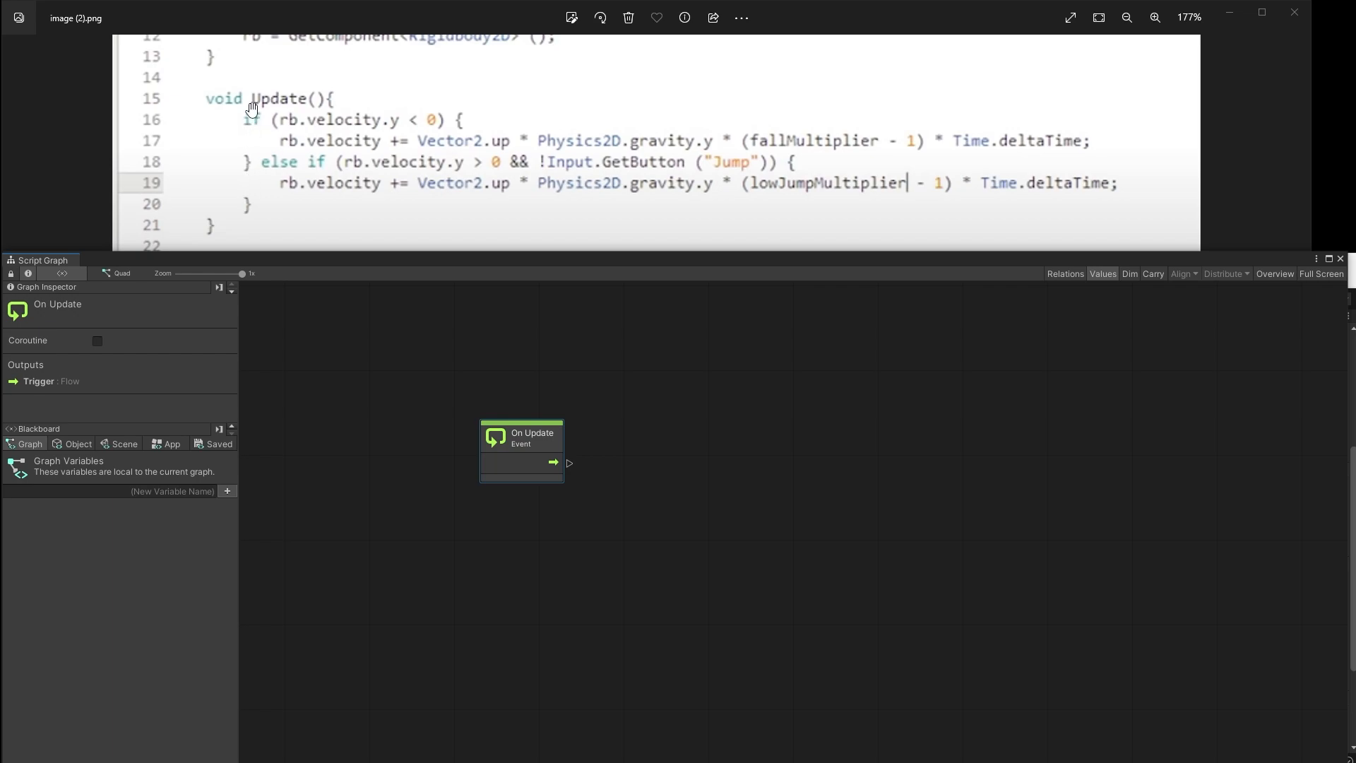
pyautogui.moveTo(563, 482)
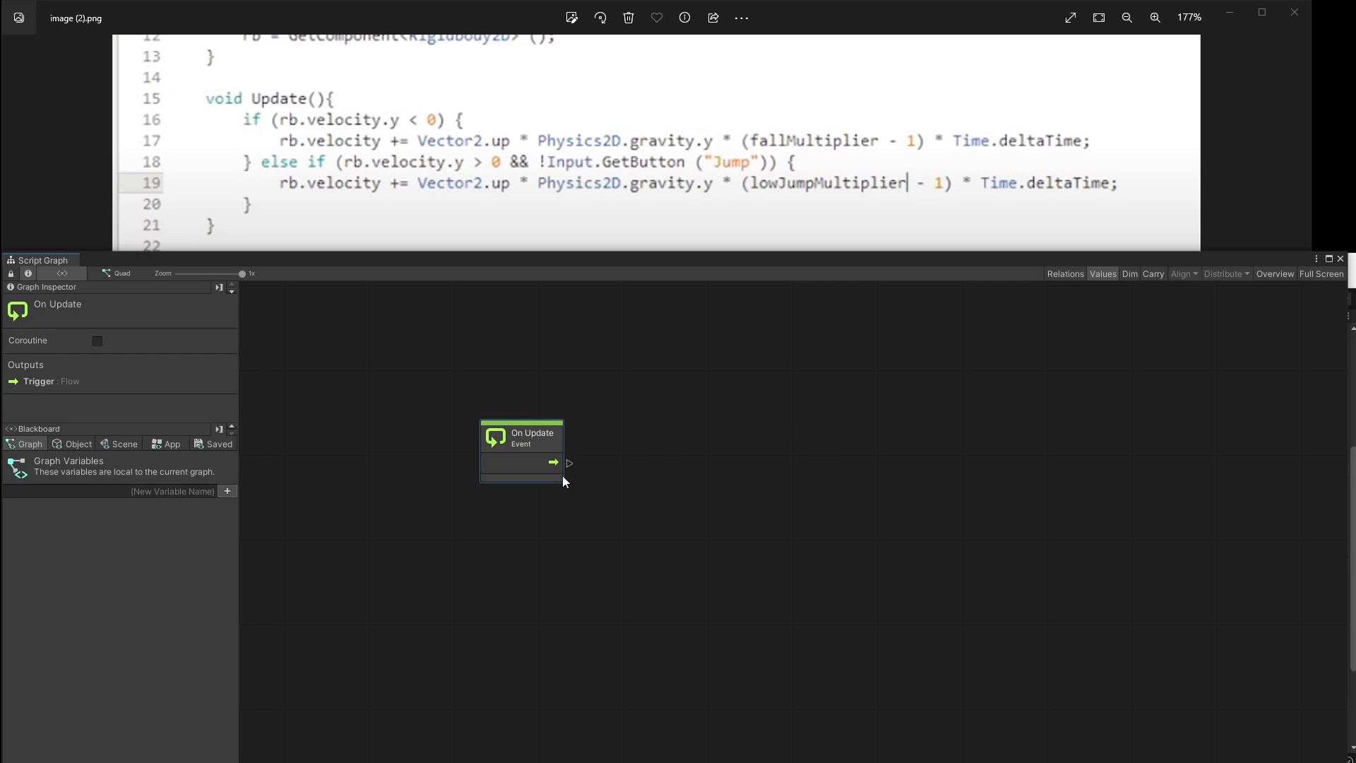
pyautogui.moveTo(554, 462); pyautogui.dragTo(742, 441)
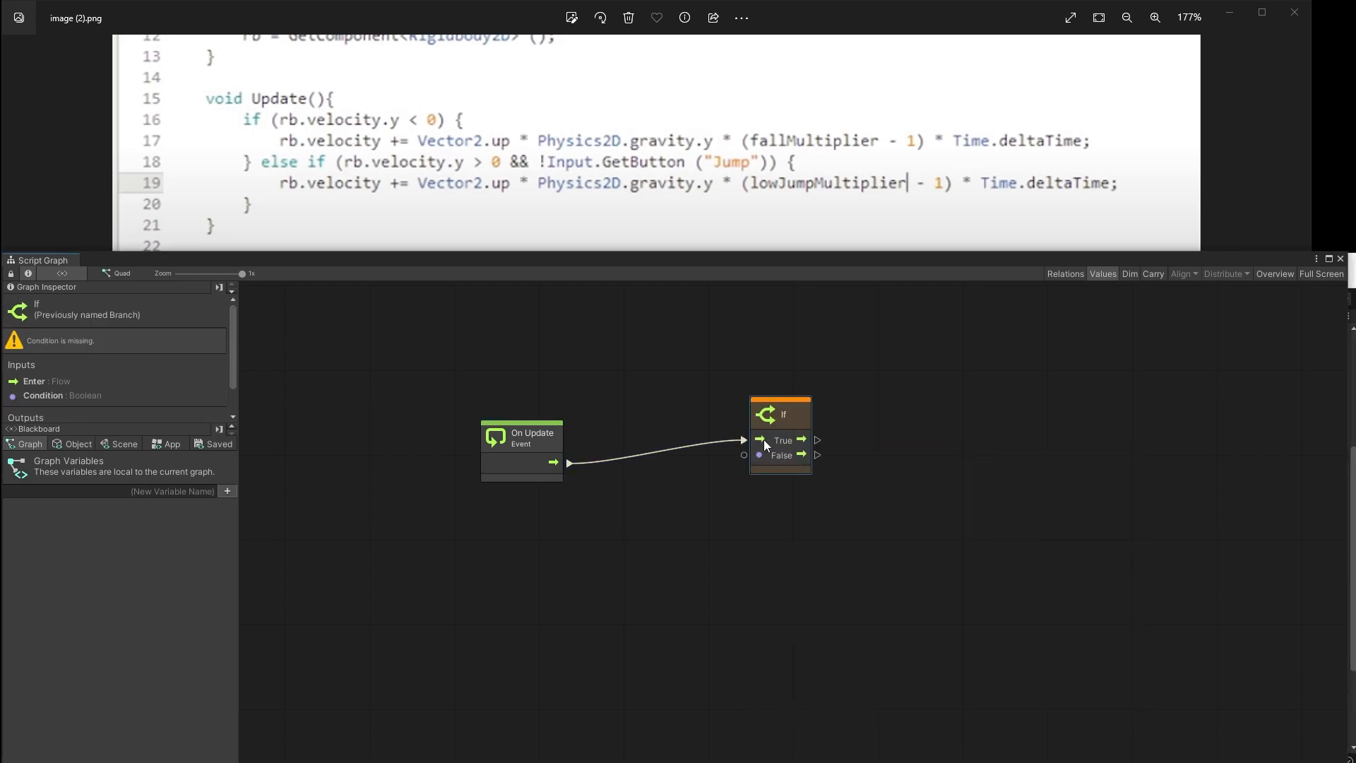
pyautogui.moveTo(781, 414); pyautogui.dragTo(797, 420)
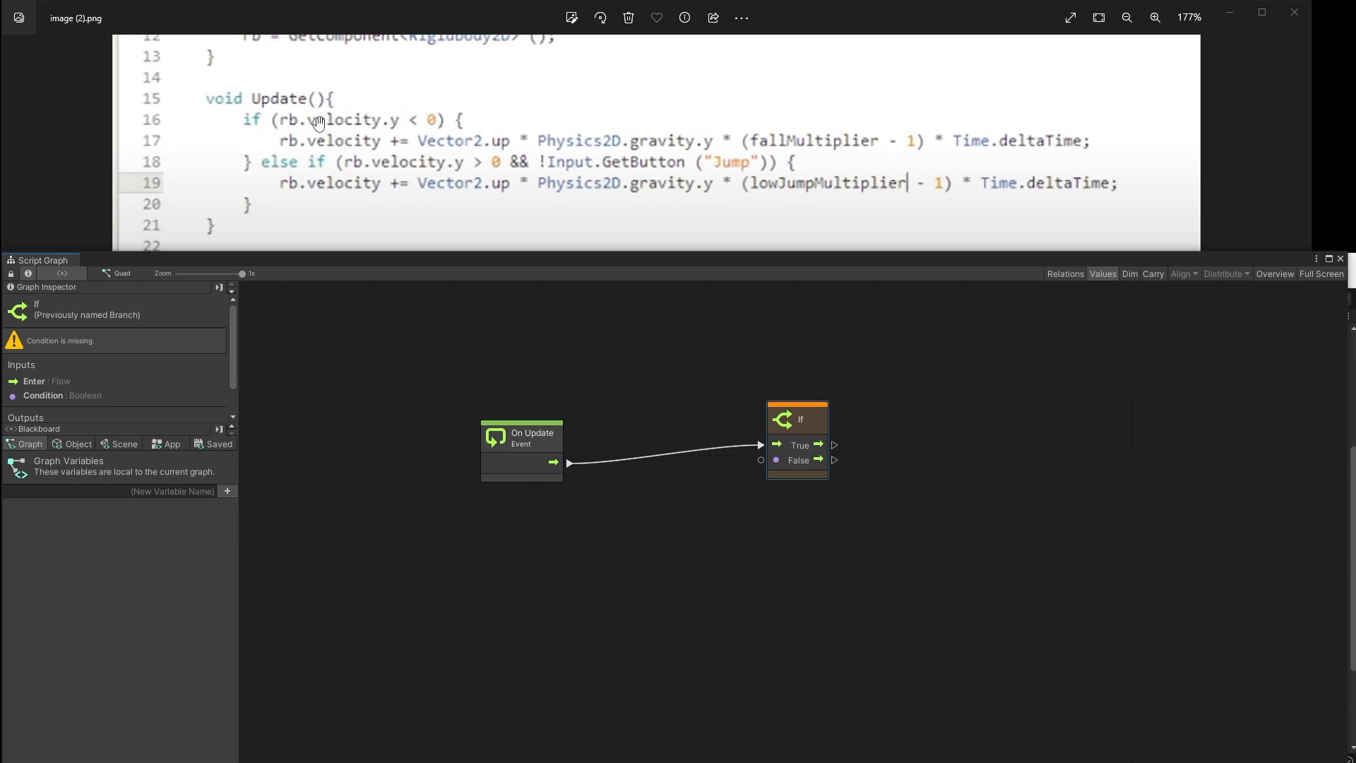
pyautogui.moveTo(440, 121)
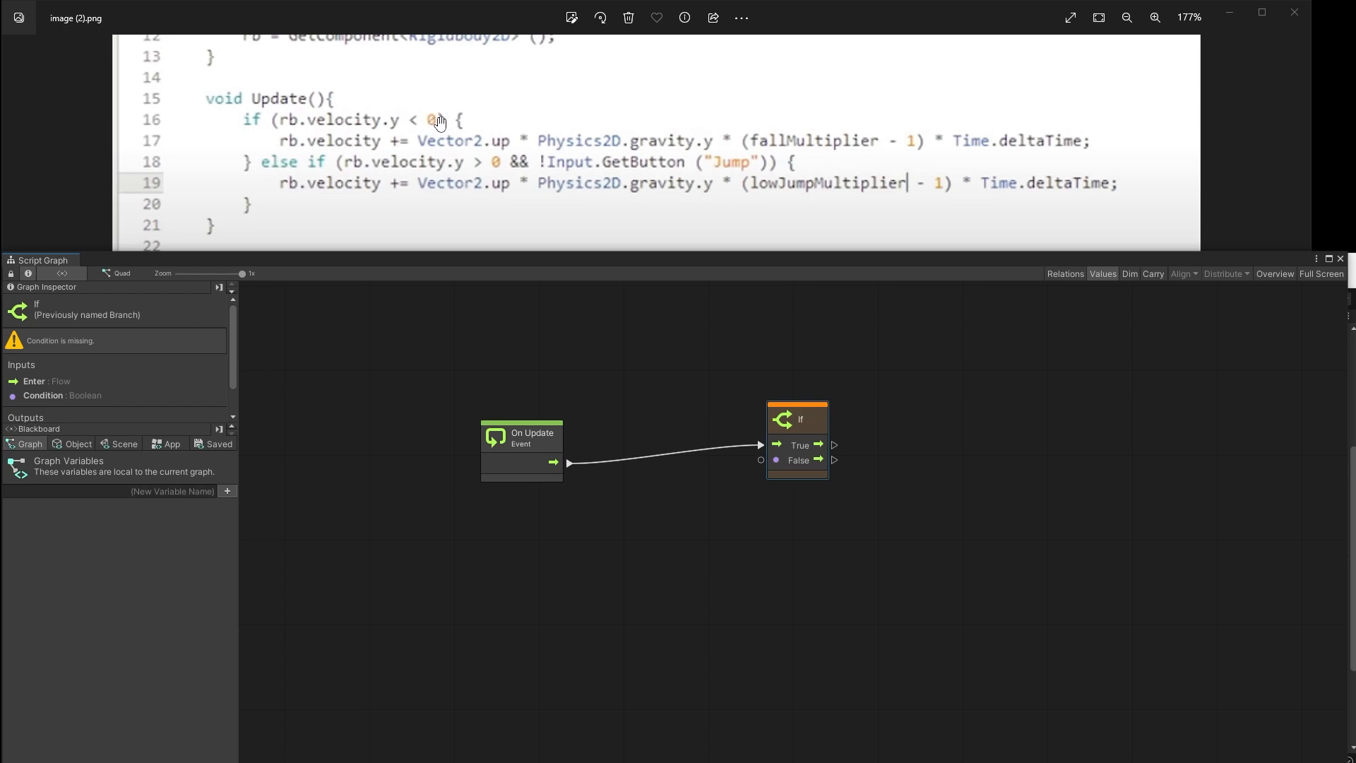
pyautogui.moveTo(276, 134)
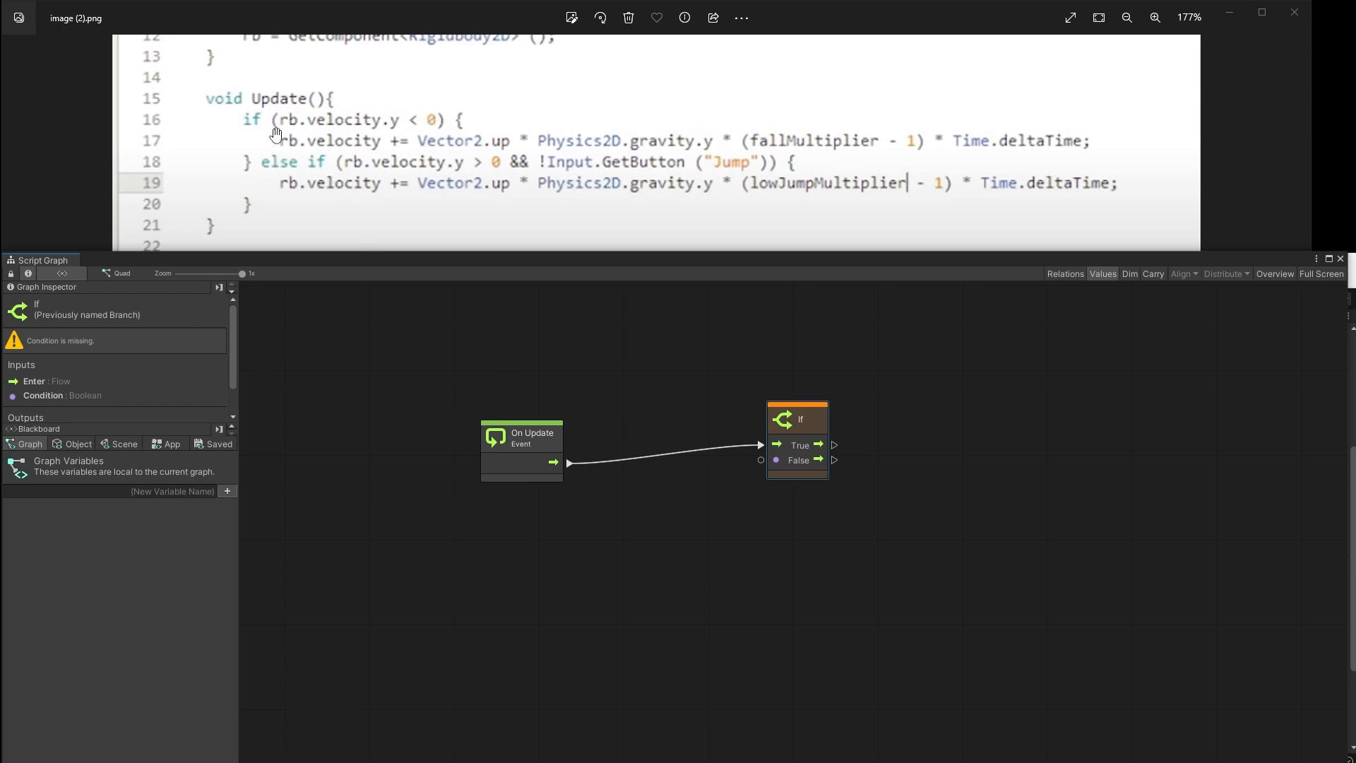
pyautogui.moveTo(309, 127)
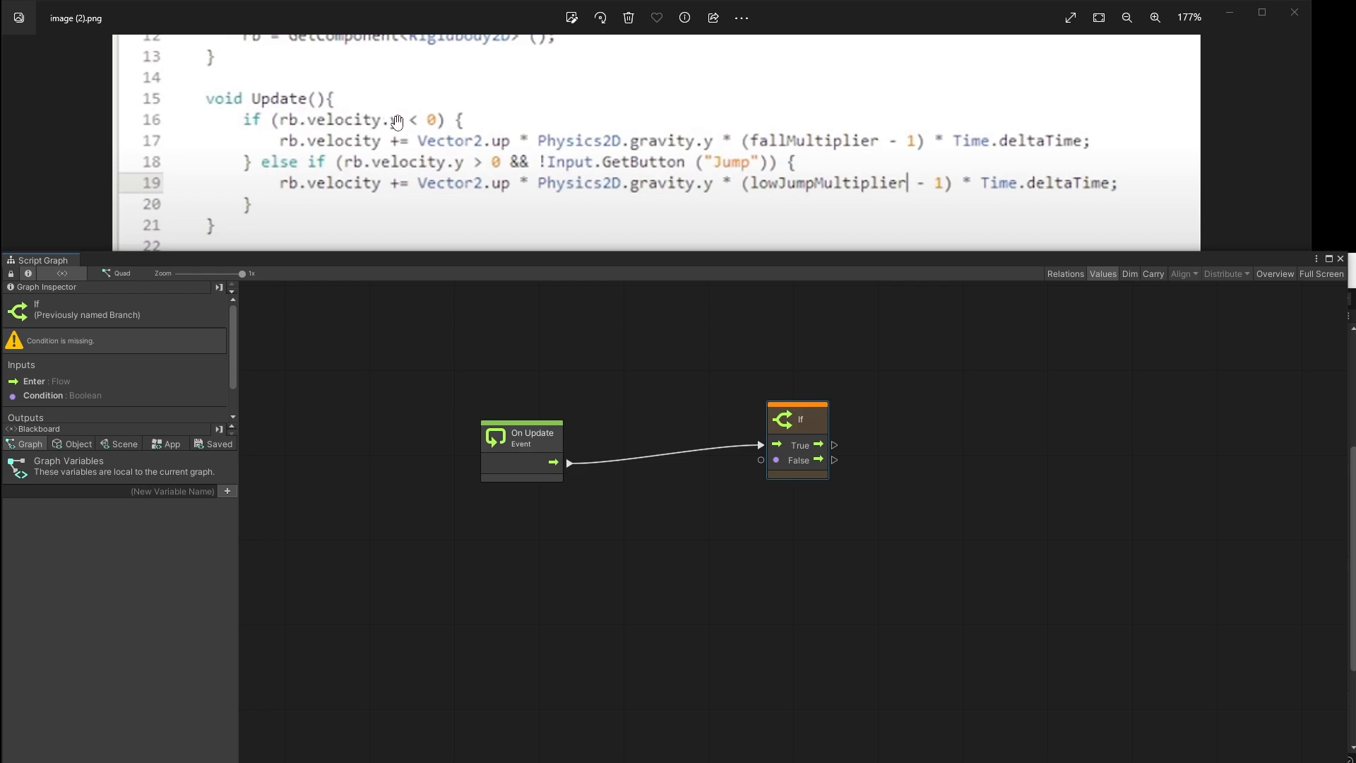
pyautogui.moveTo(505, 321)
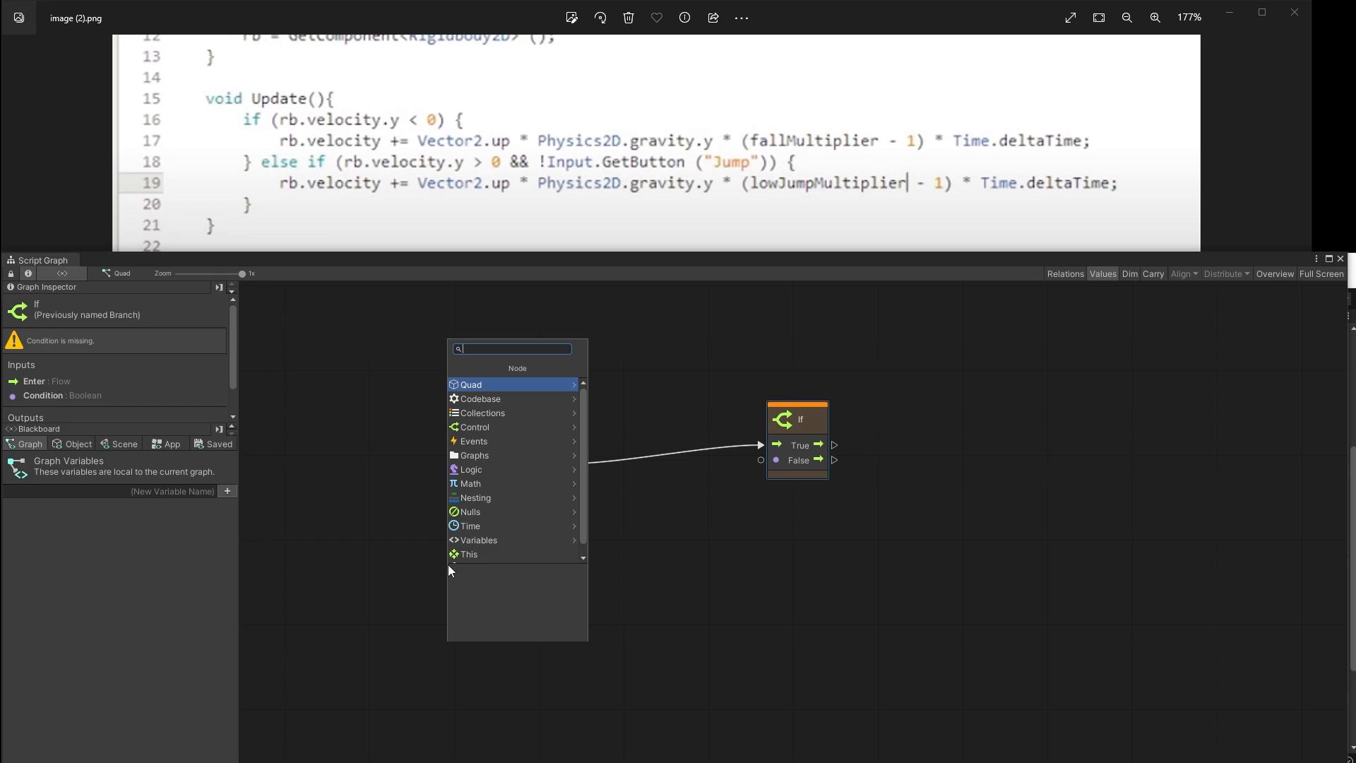
# Step: Add a Rigidbody 2D Get Velocity node feeding a Vector 2 Get Y node
pyautogui.write('rig2d ve')
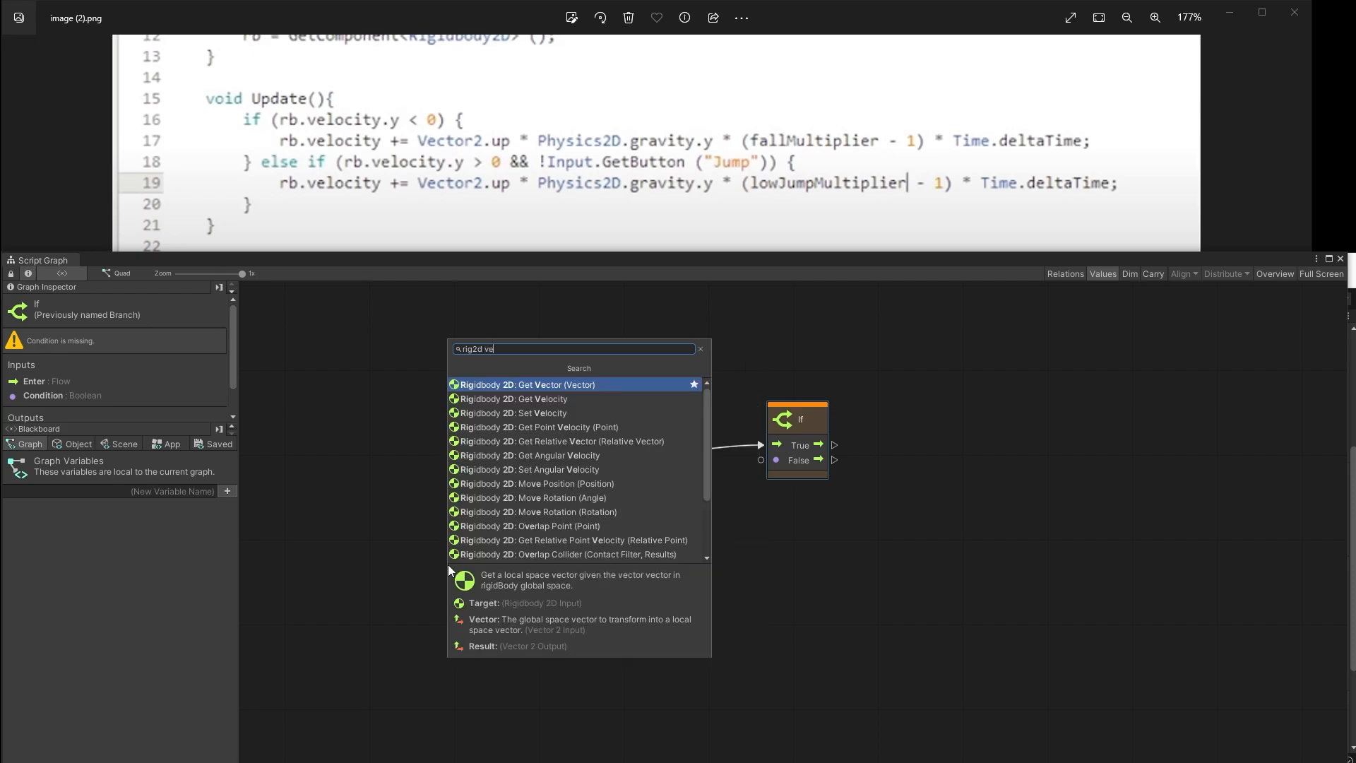
pyautogui.click(517, 399)
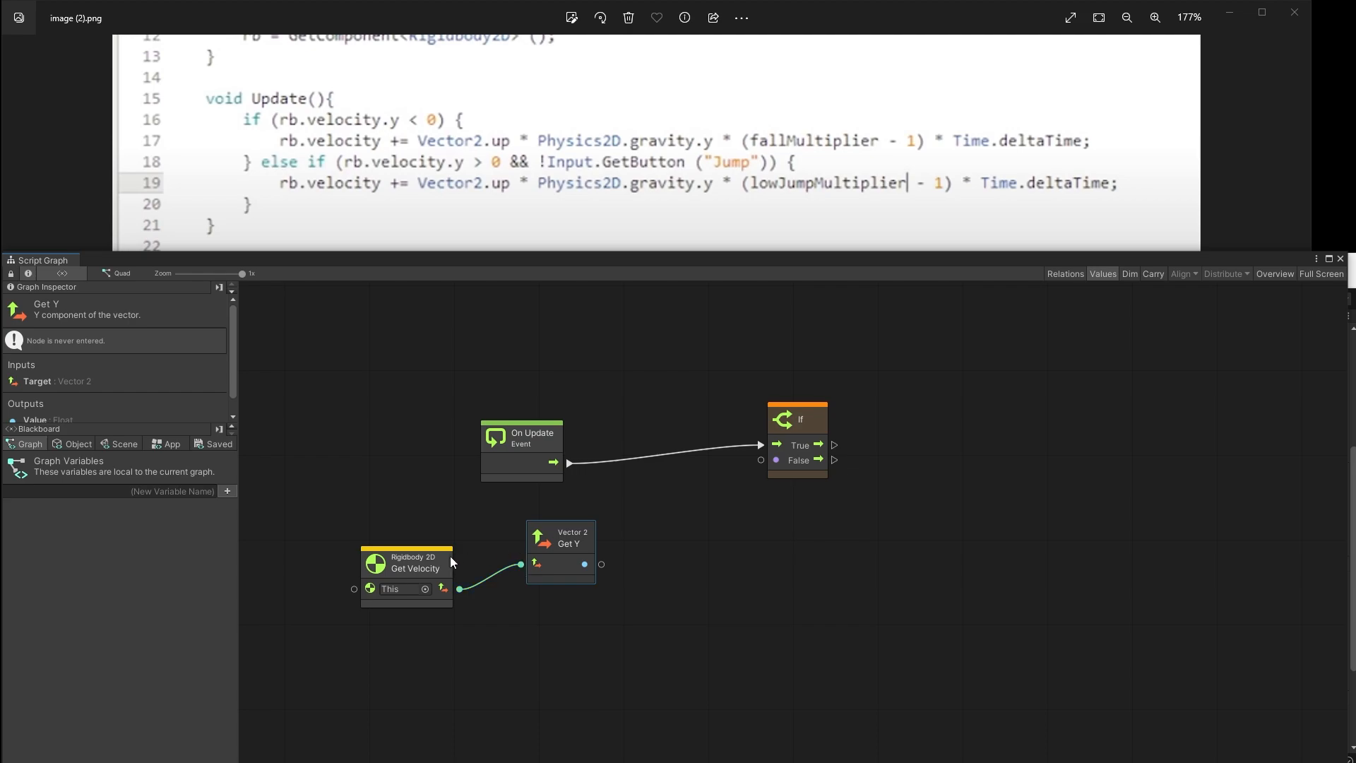
pyautogui.click(407, 562)
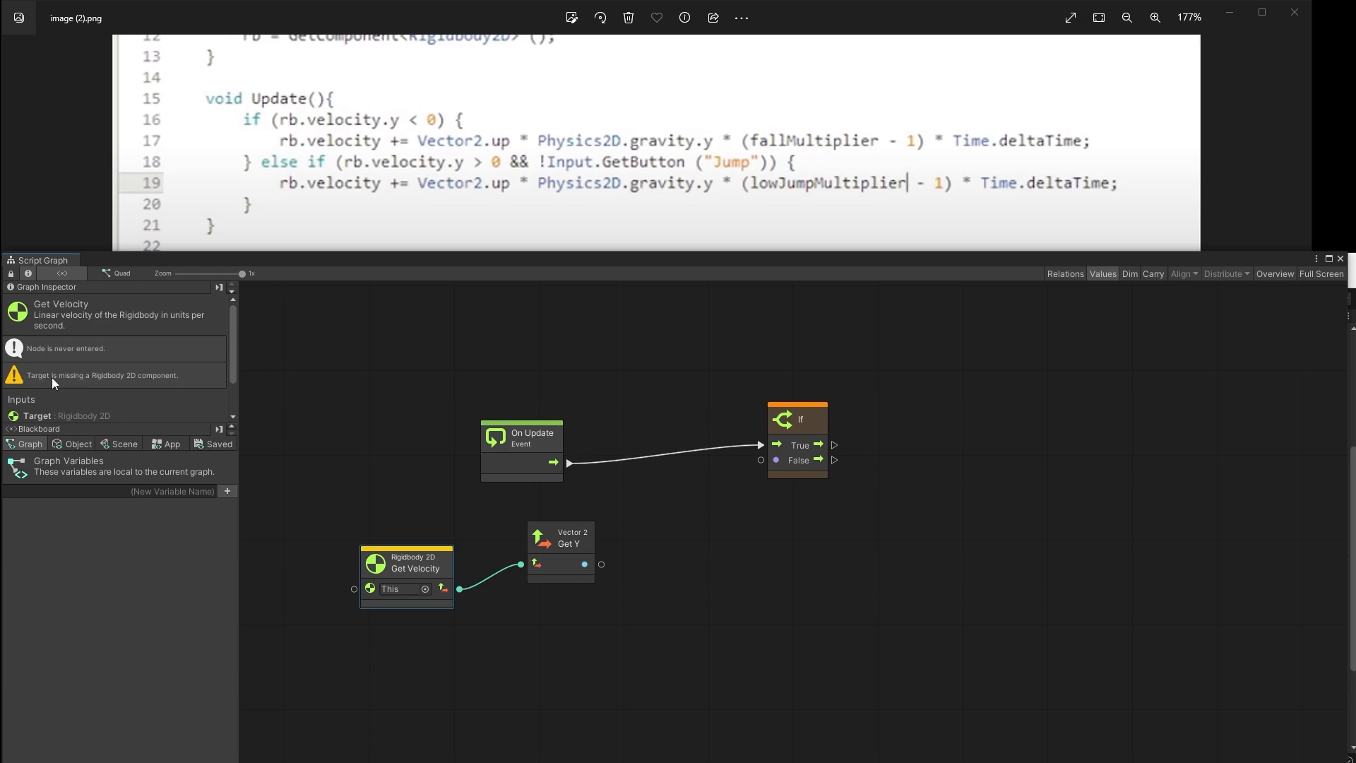
pyautogui.moveTo(153, 386)
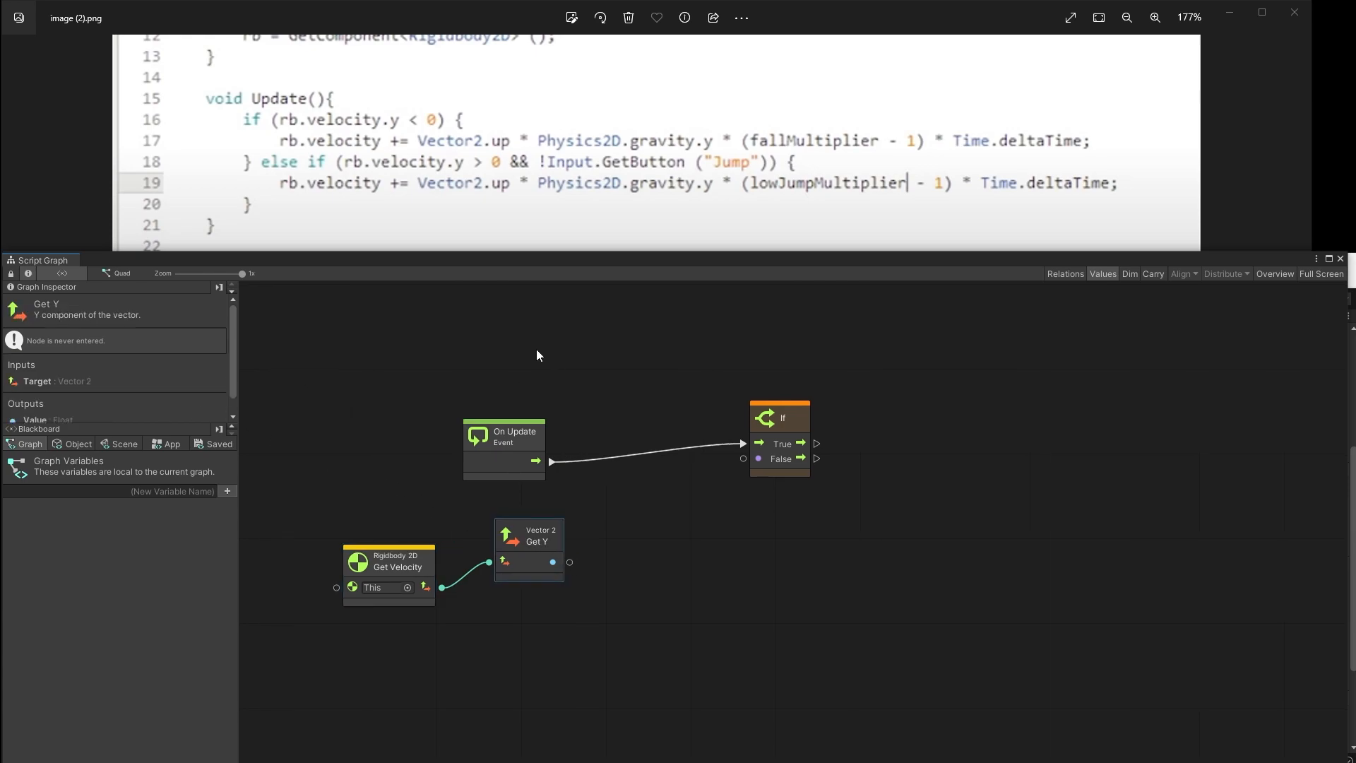
pyautogui.moveTo(554, 563); pyautogui.dragTo(595, 552)
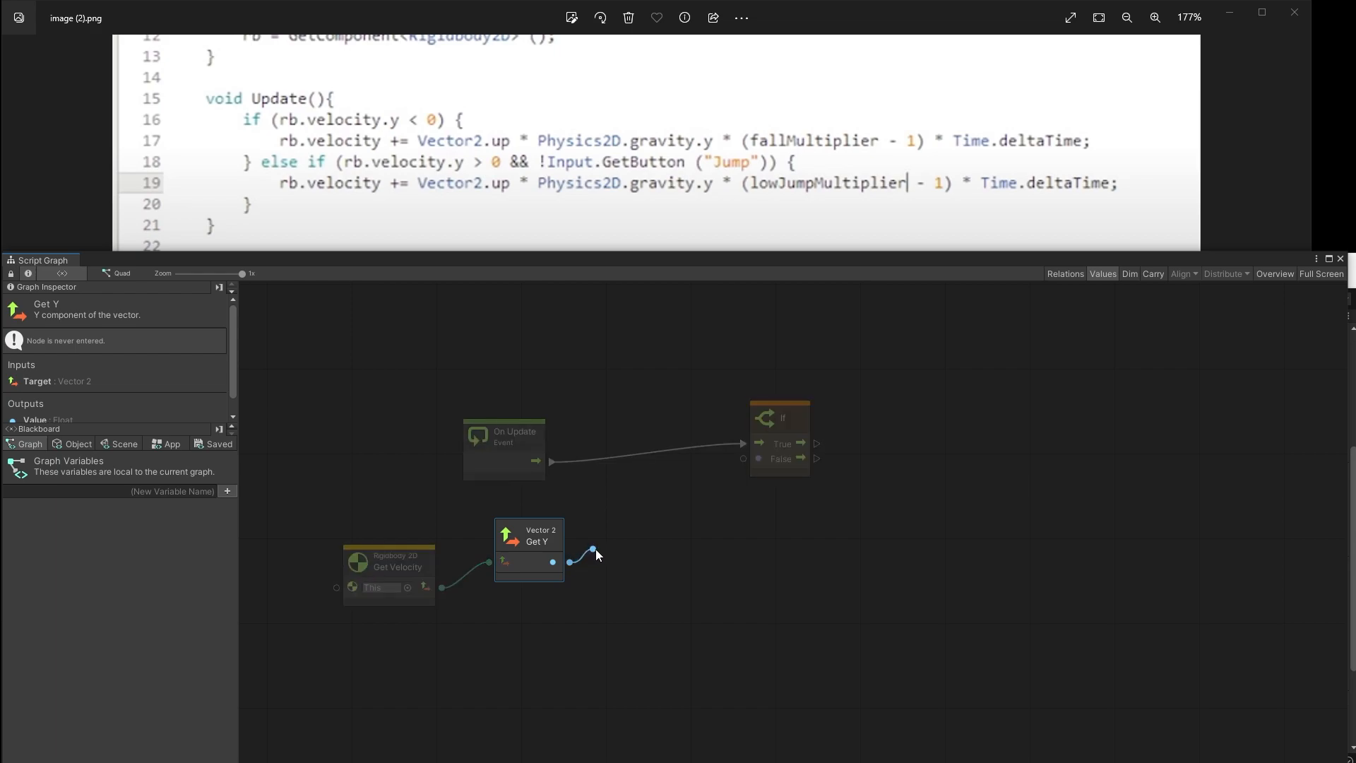
pyautogui.moveTo(553, 563); pyautogui.dragTo(636, 542)
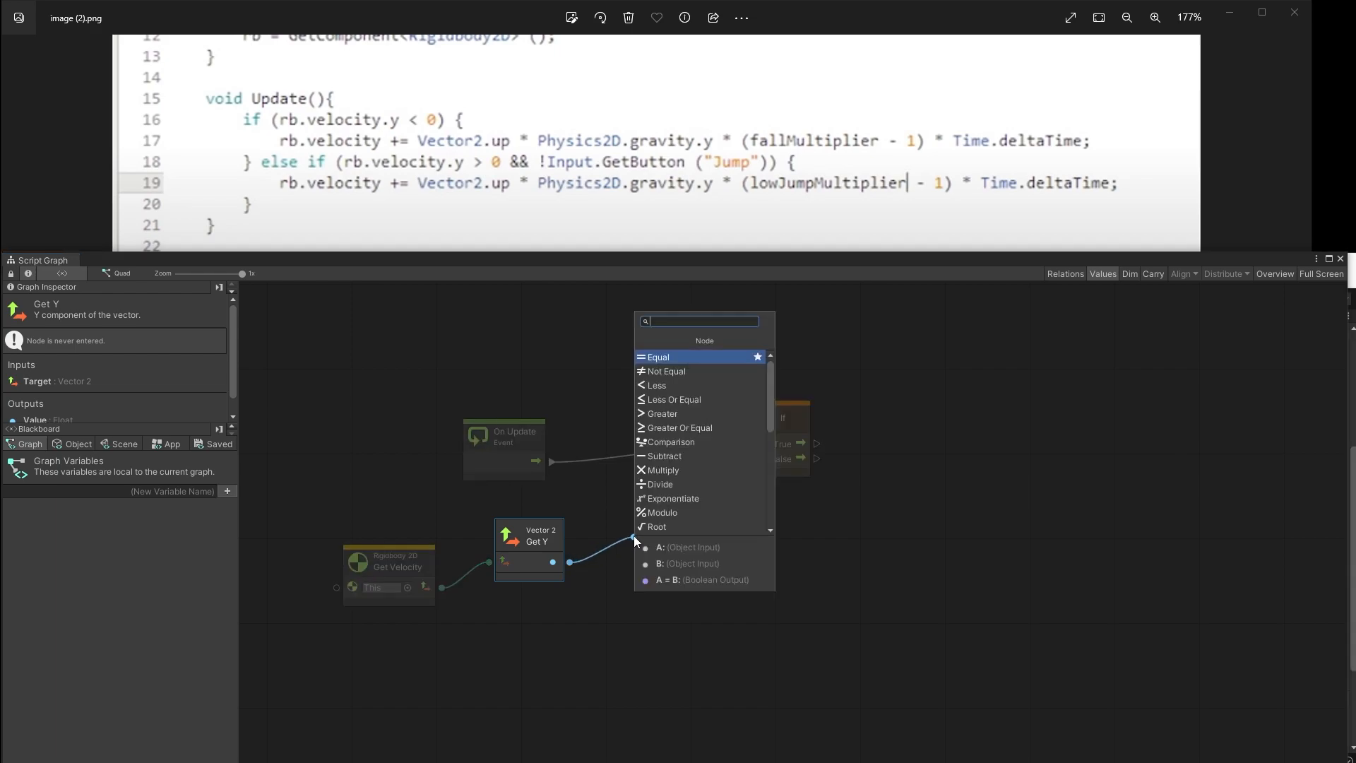
pyautogui.click(657, 384)
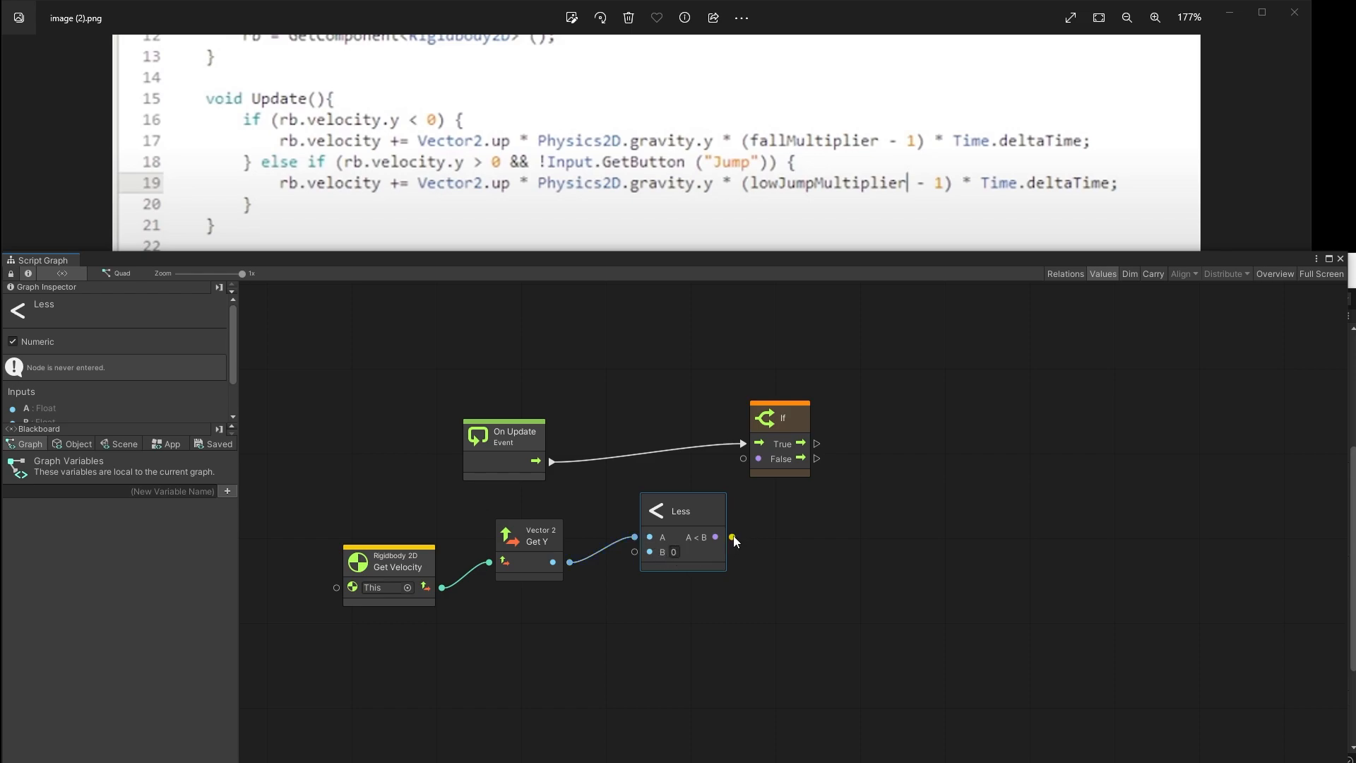
pyautogui.moveTo(733, 537); pyautogui.dragTo(744, 458)
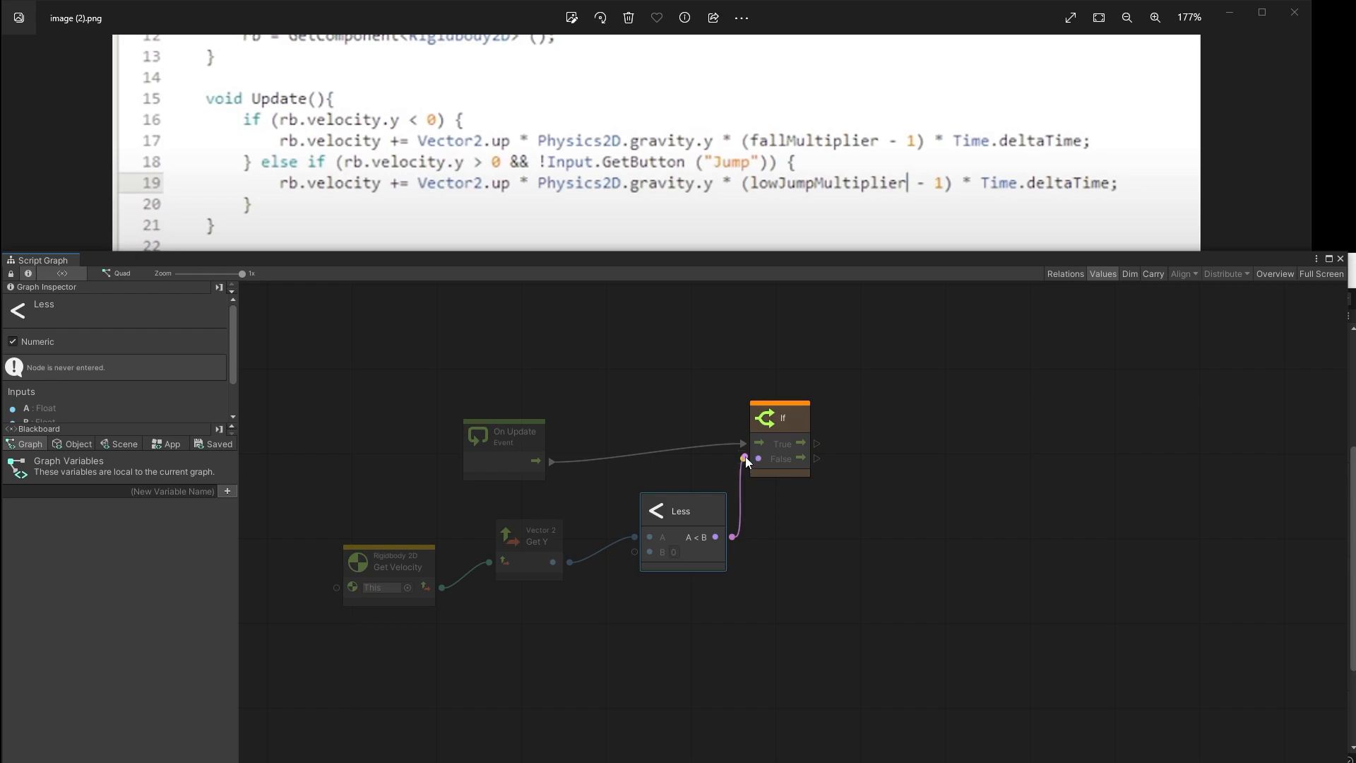
pyautogui.click(778, 419)
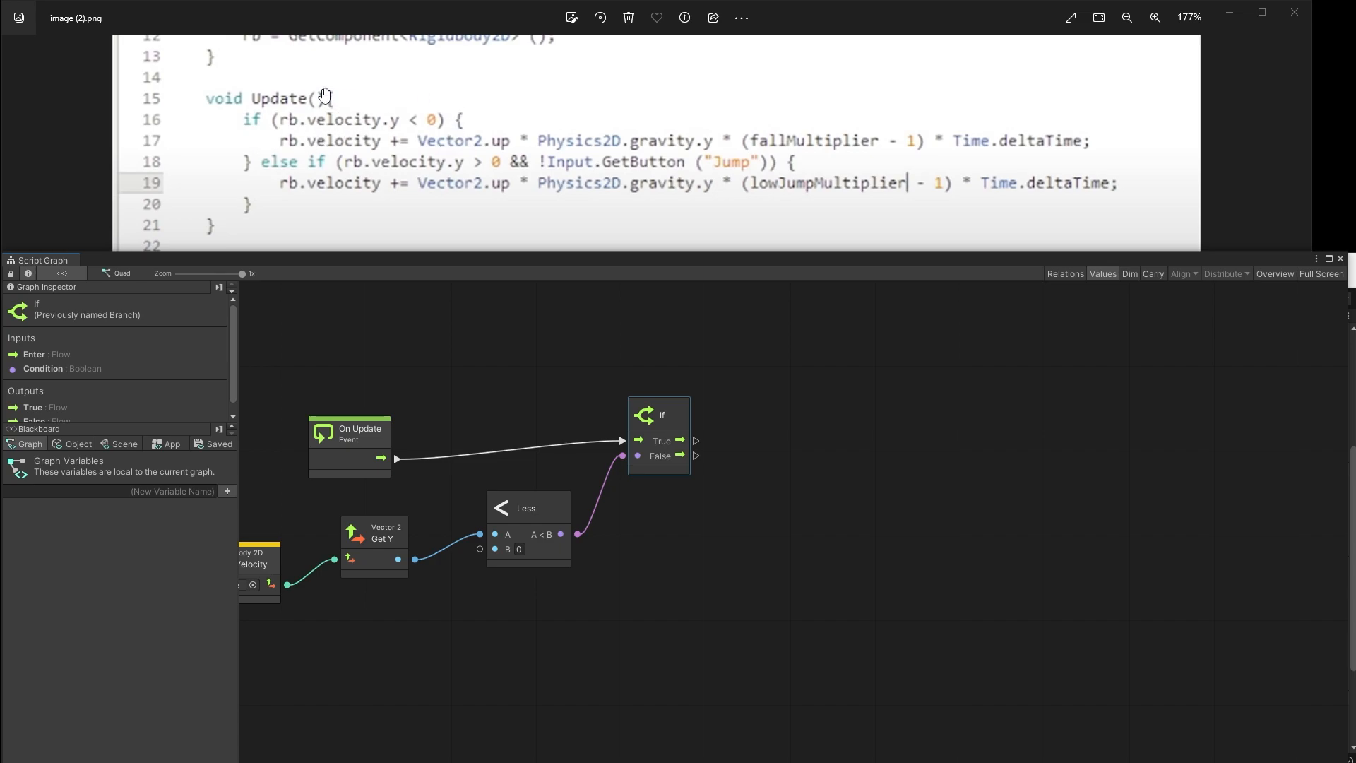
pyautogui.moveTo(326, 134)
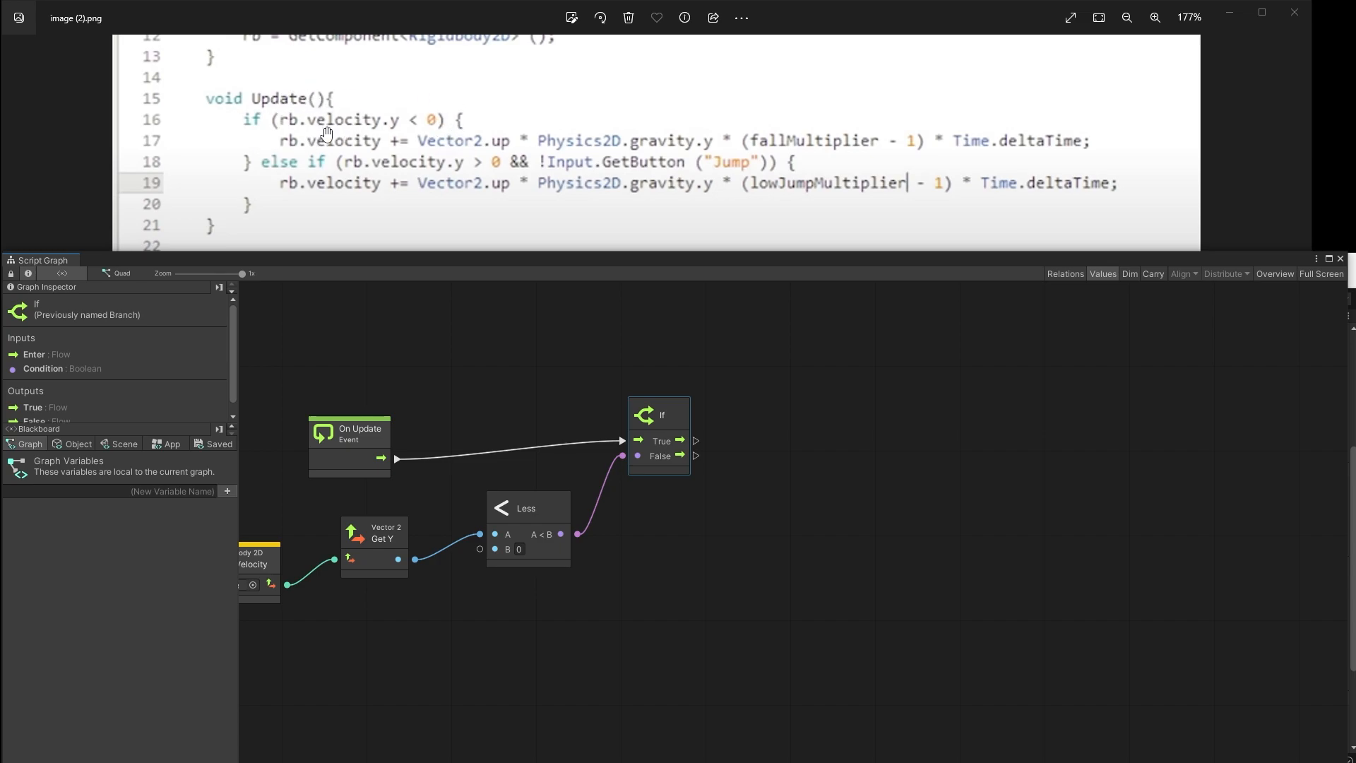
pyautogui.moveTo(295, 142)
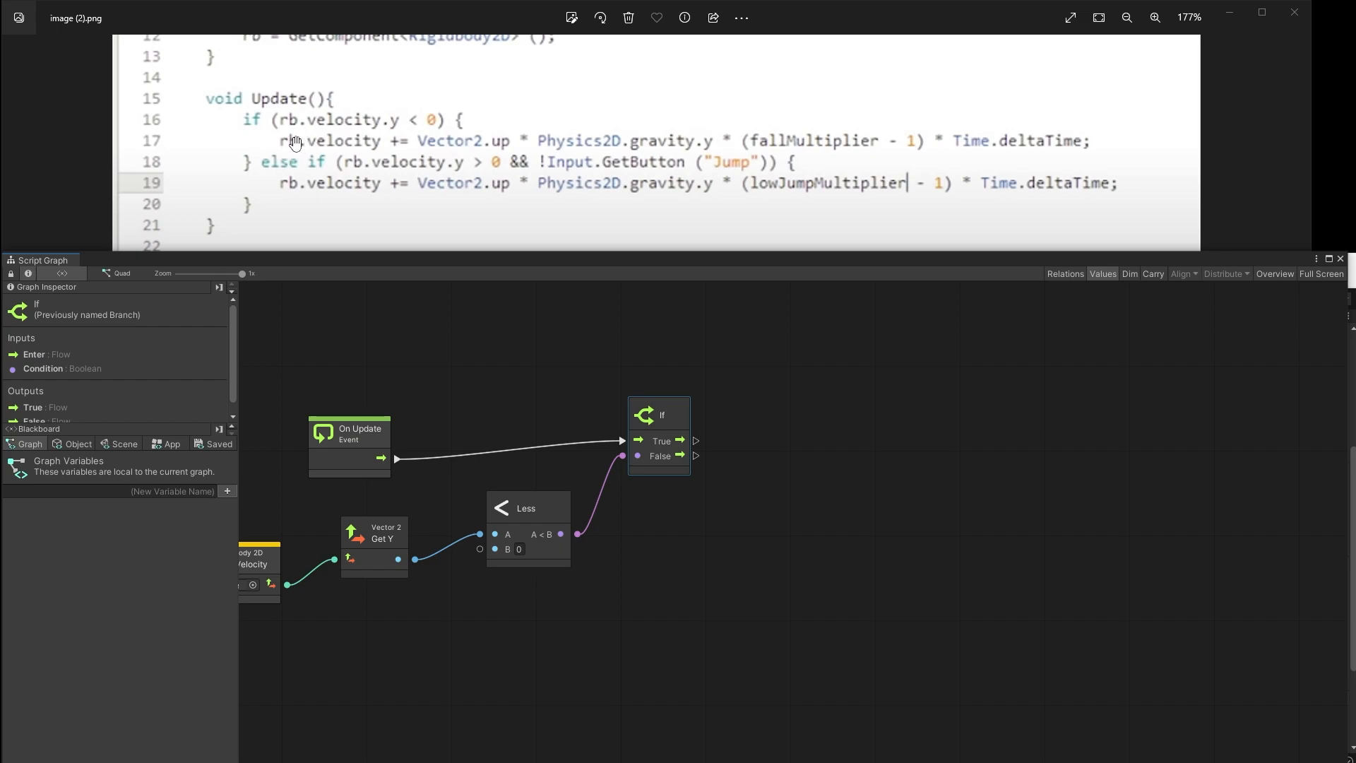
pyautogui.moveTo(351, 134)
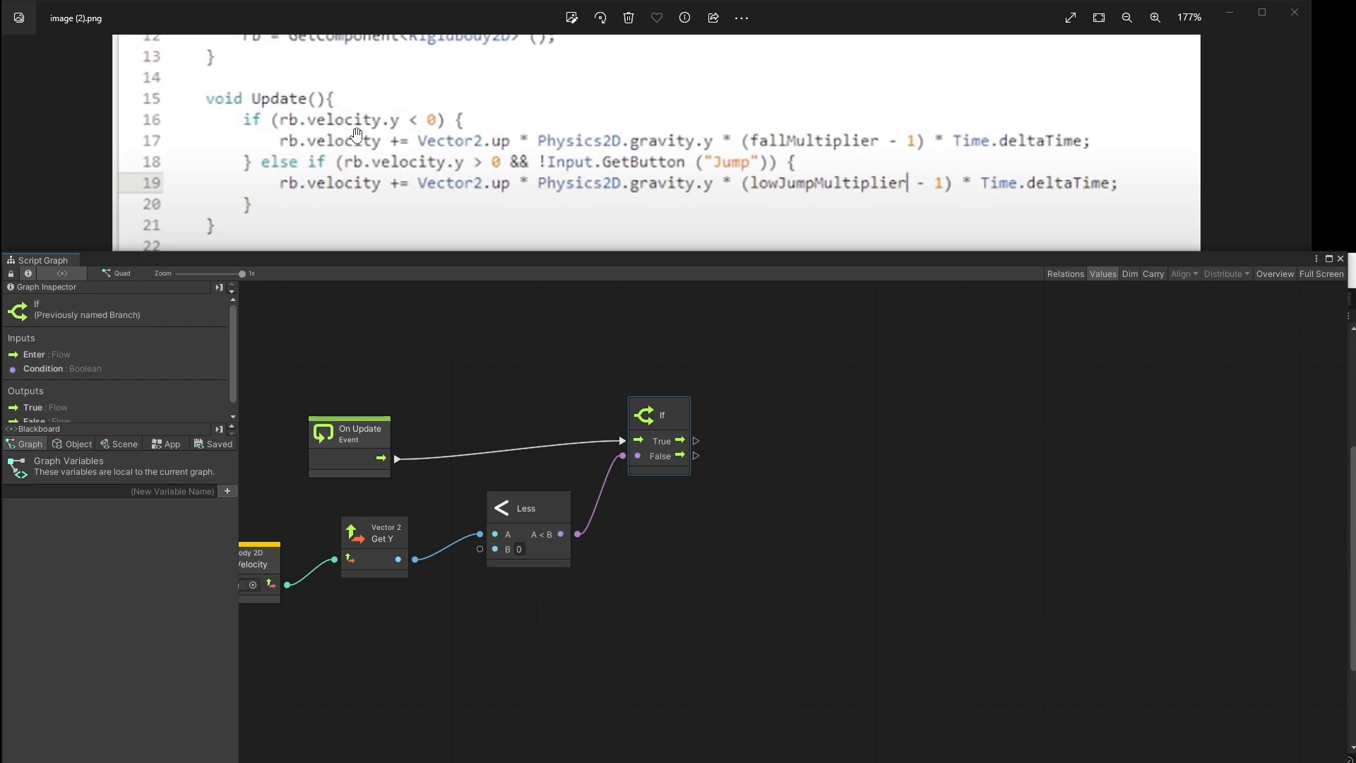
pyautogui.moveTo(379, 129)
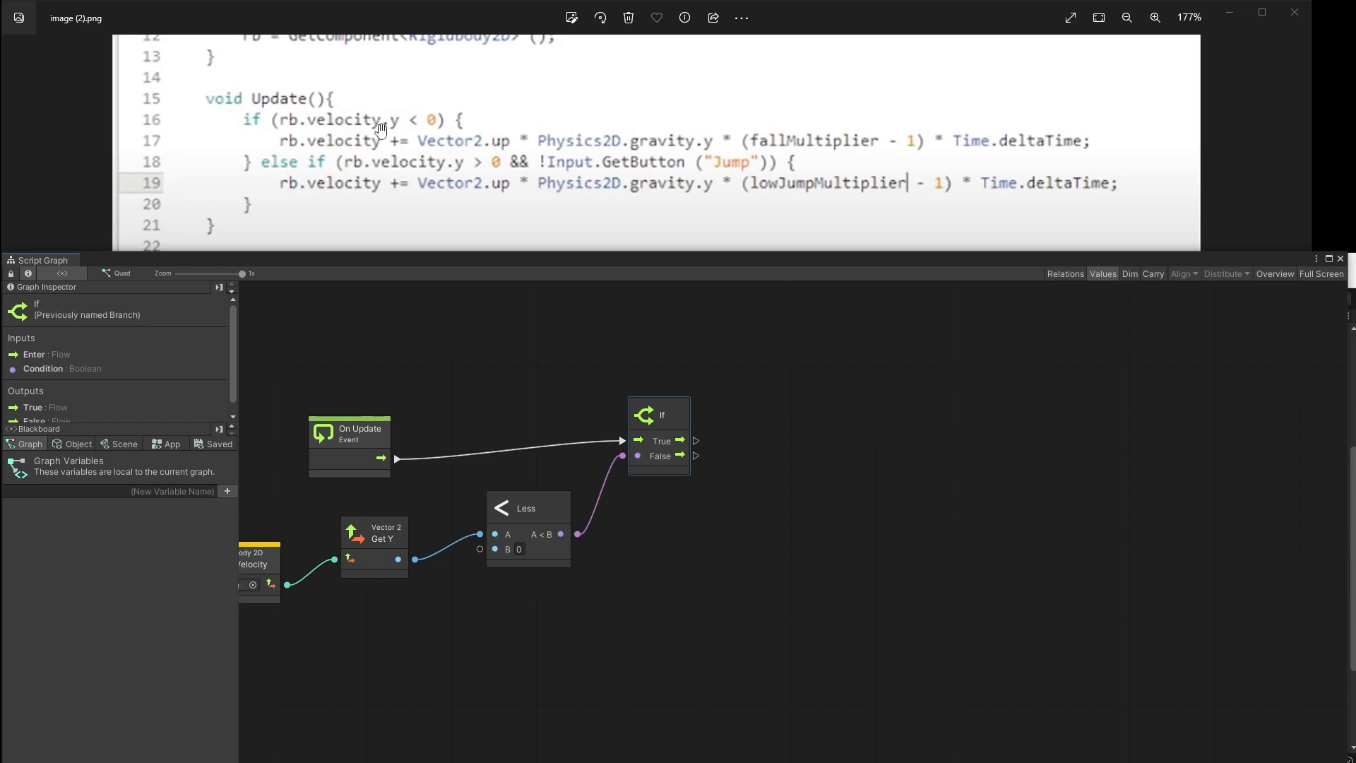
pyautogui.moveTo(290, 142)
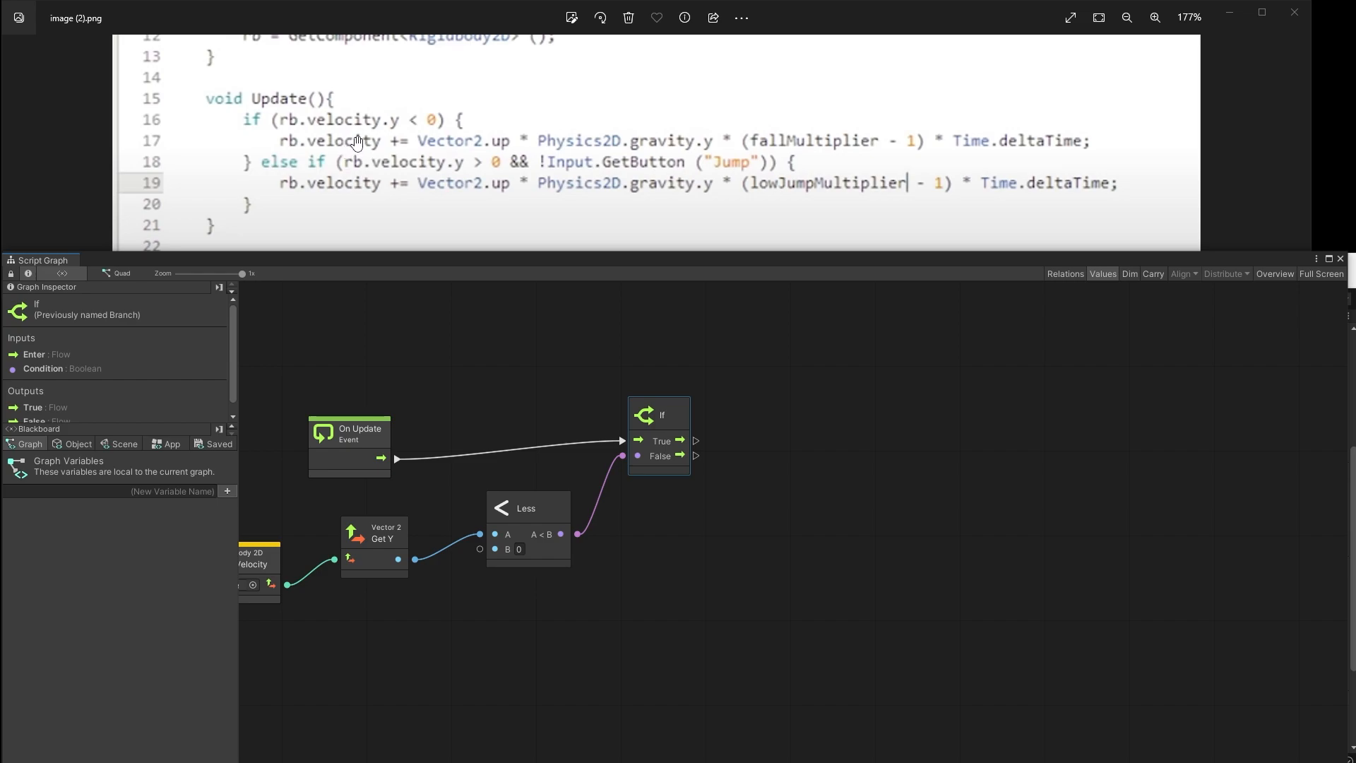
pyautogui.moveTo(326, 129)
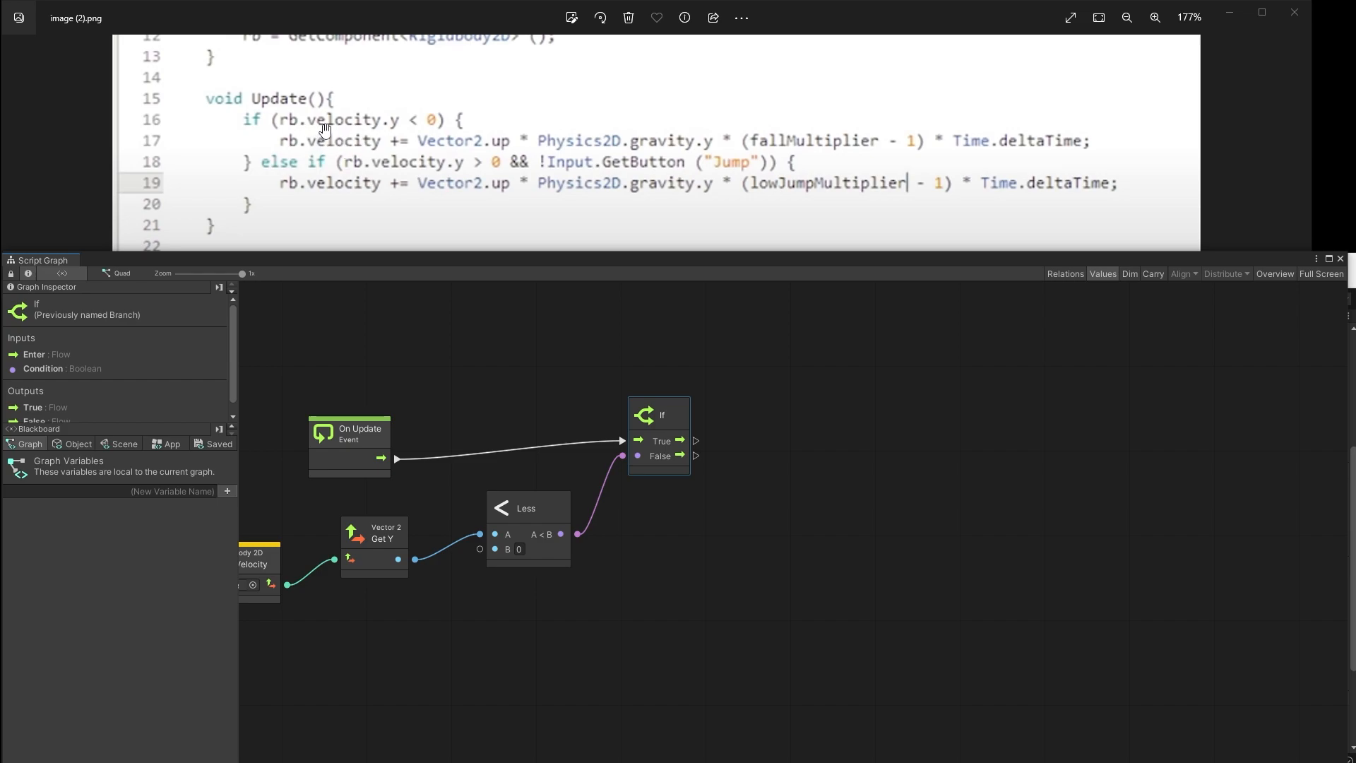
pyautogui.moveTo(285, 98)
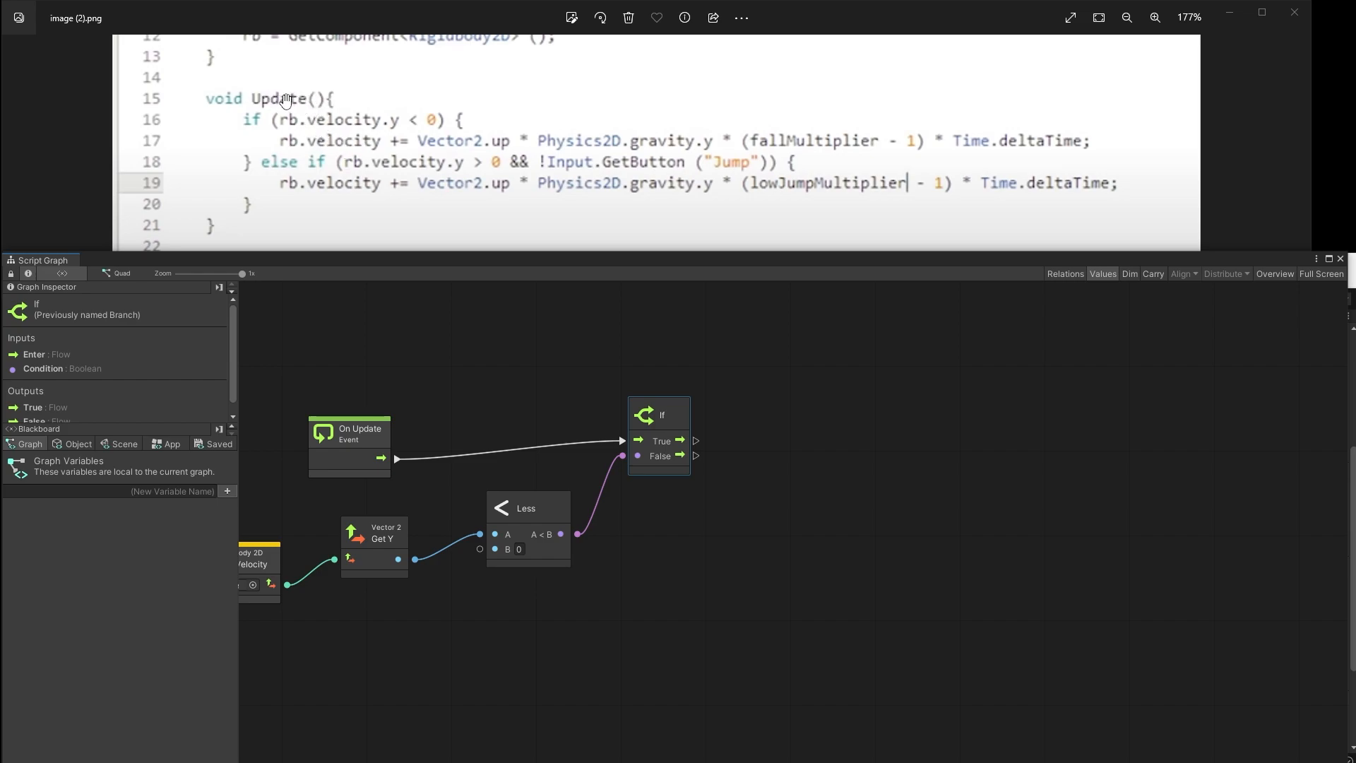
pyautogui.moveTo(571, 127)
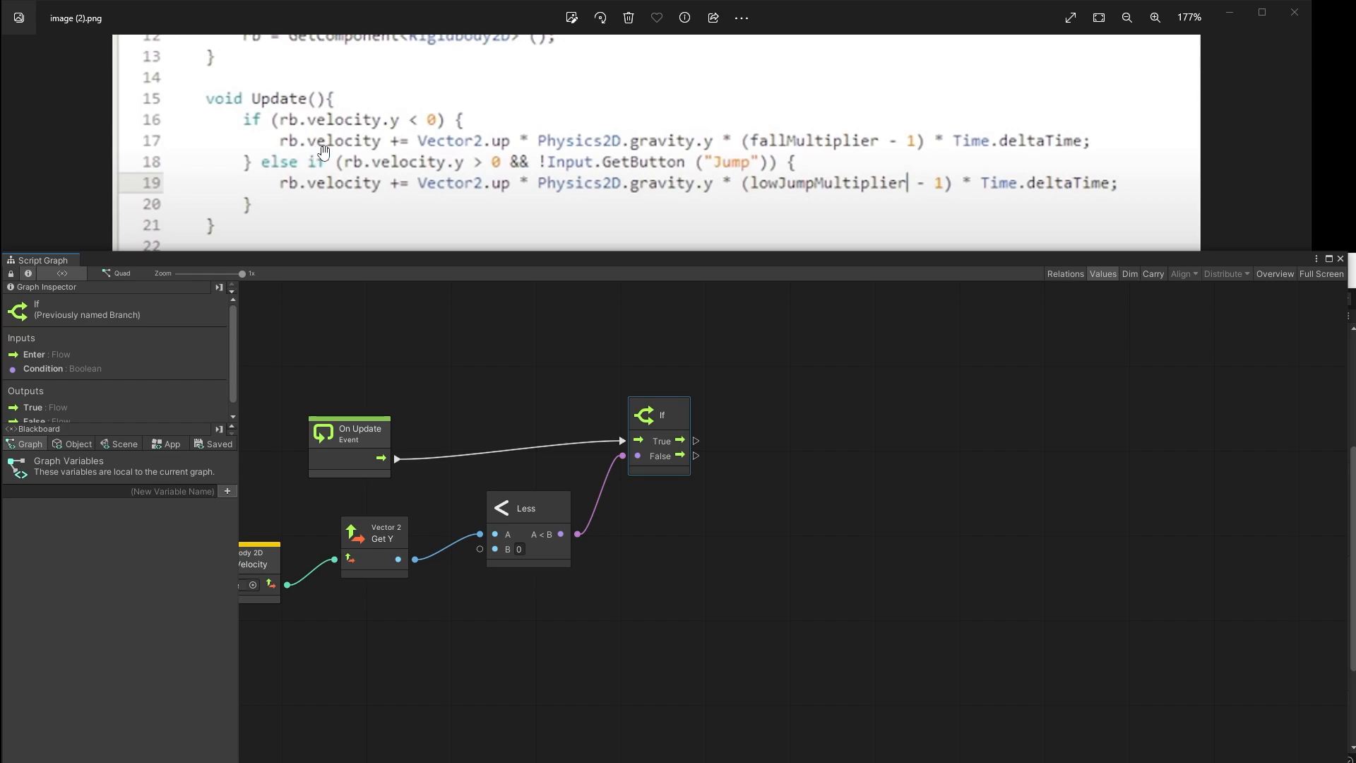
pyautogui.moveTo(407, 152)
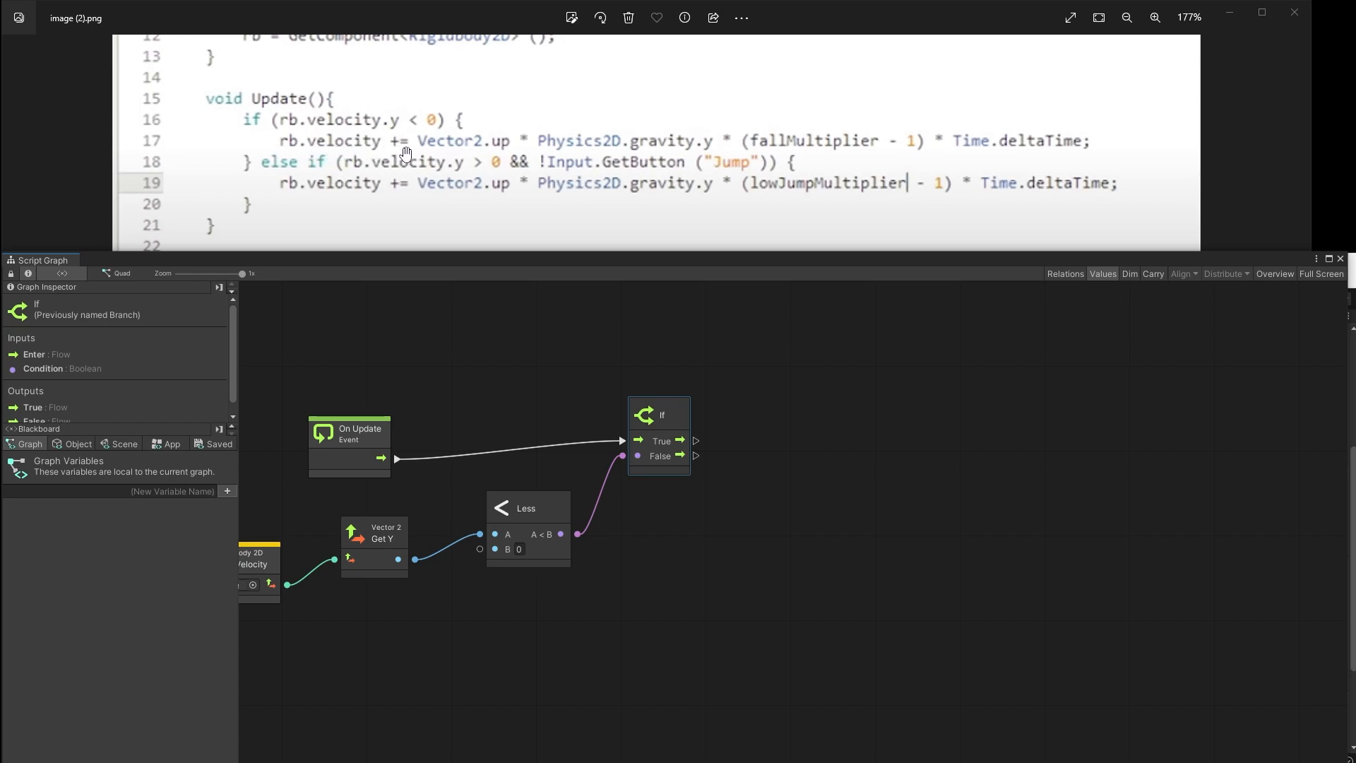
pyautogui.moveTo(400, 145)
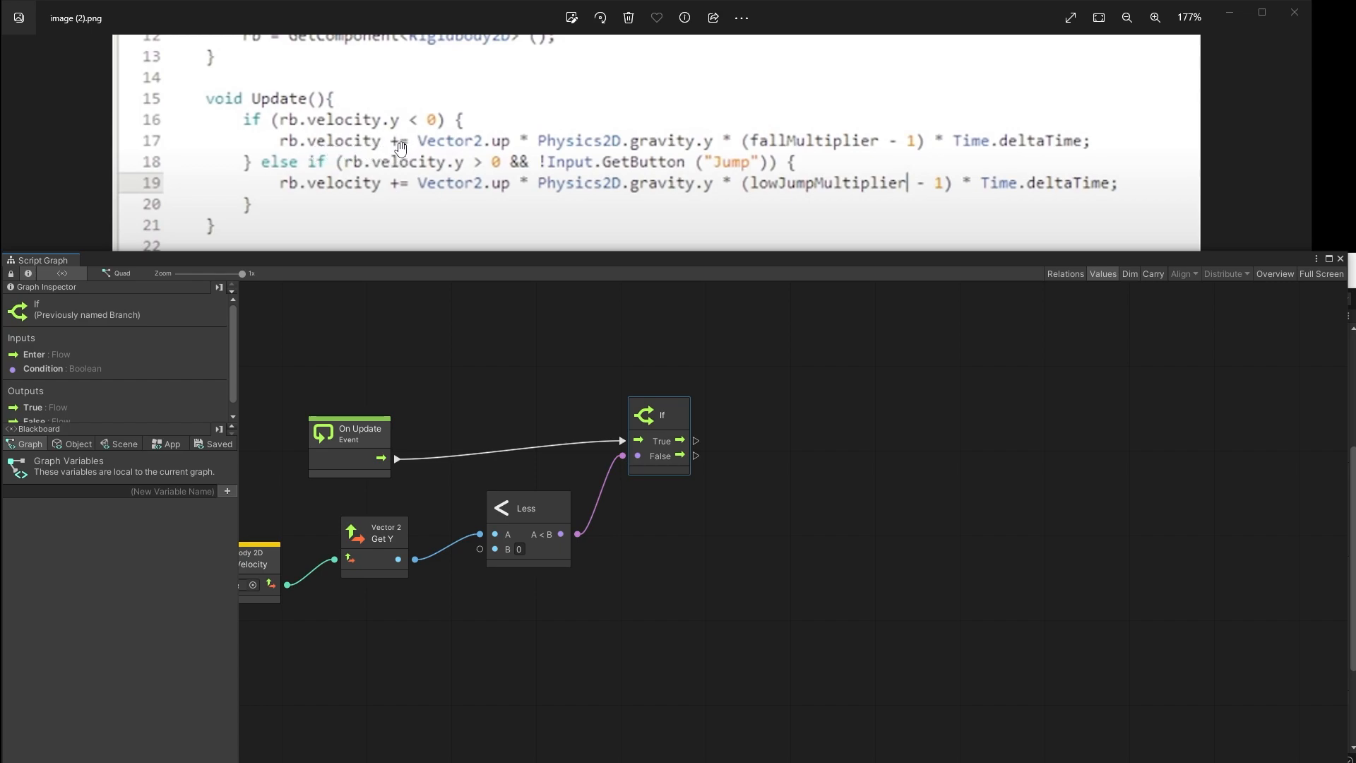
pyautogui.moveTo(362, 138)
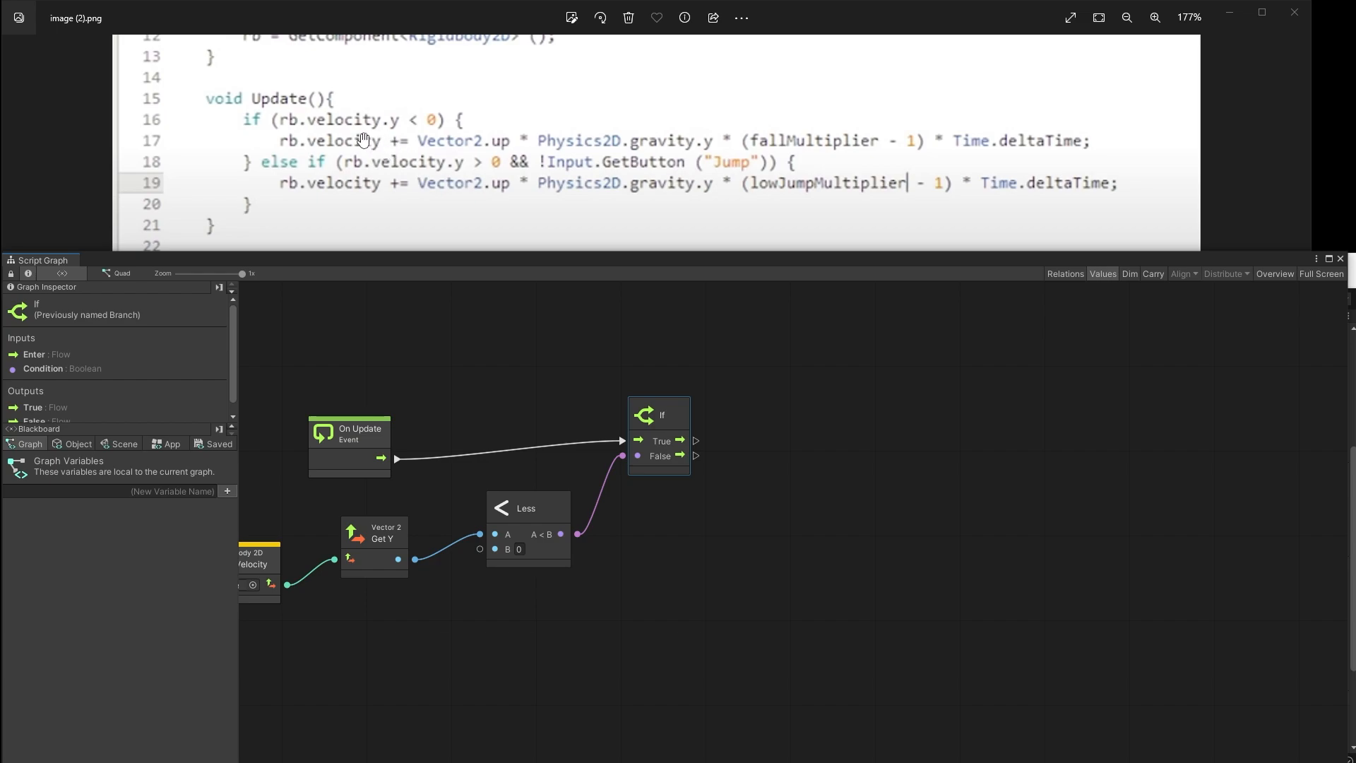
pyautogui.moveTo(390, 151)
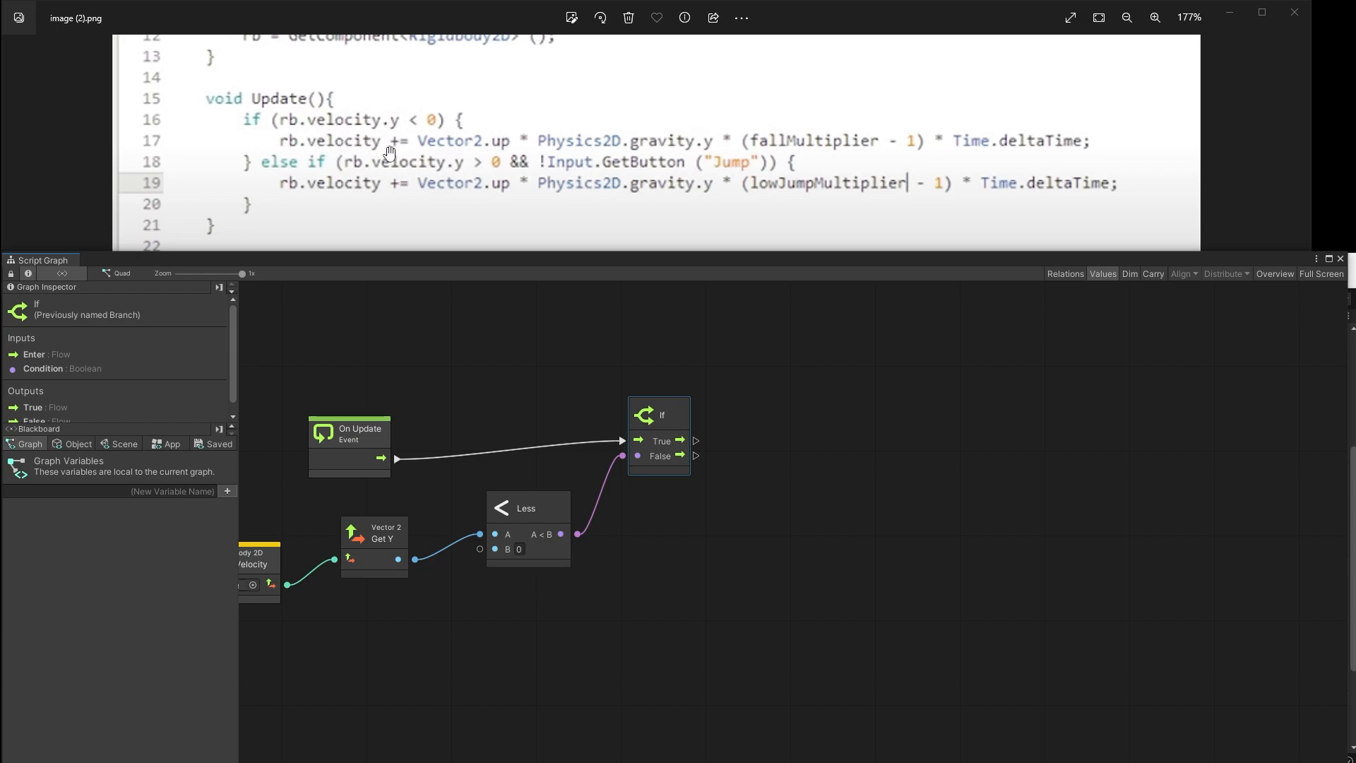
pyautogui.moveTo(415, 144)
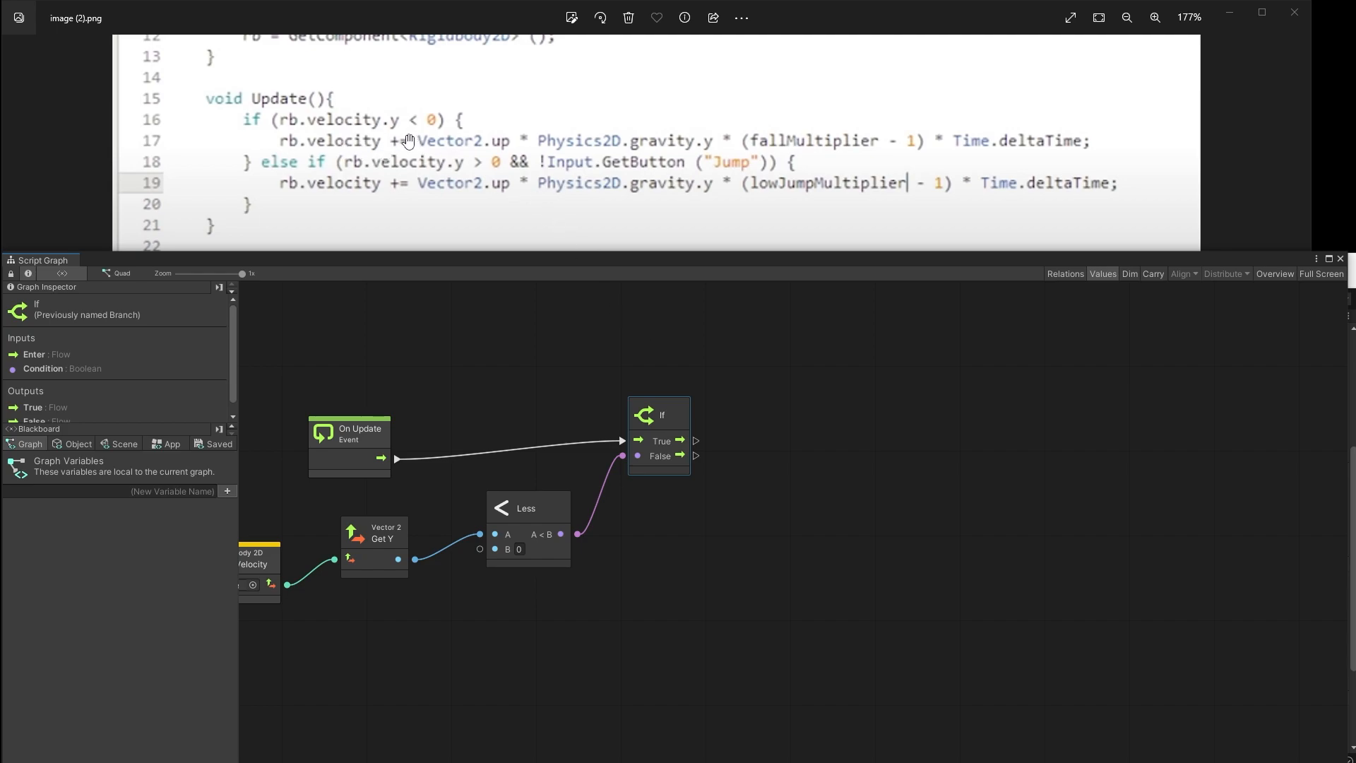
pyautogui.moveTo(517, 225)
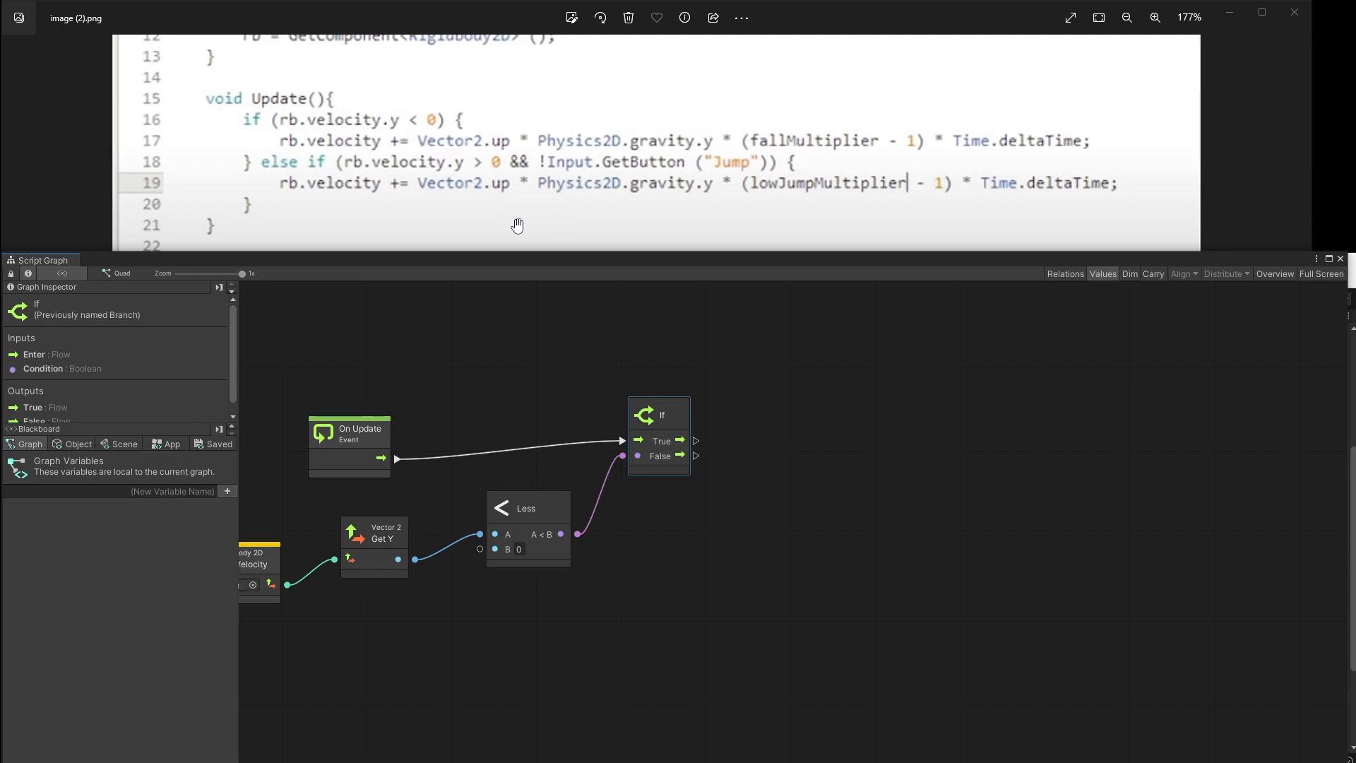
pyautogui.moveTo(696, 444)
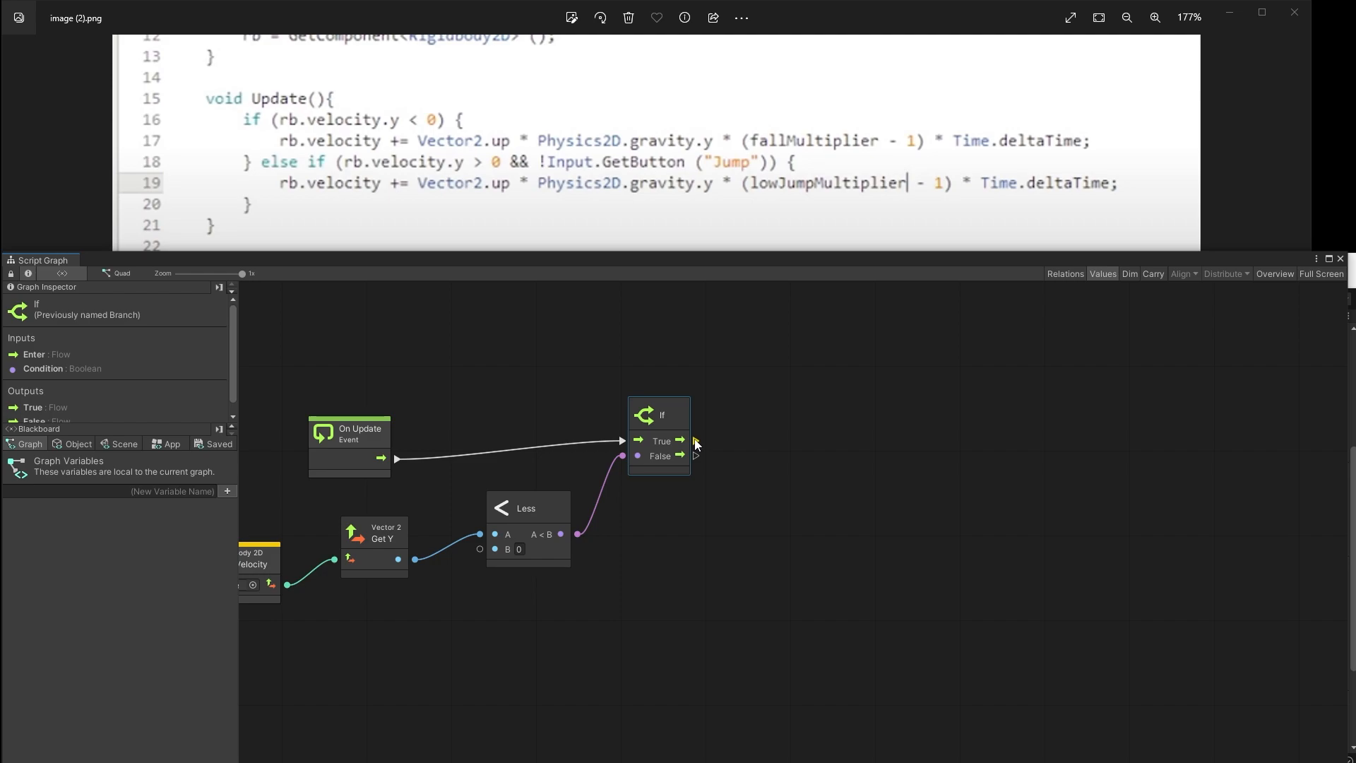
# Step: Wire If True into Rigidbody 2D Set Velocity fed by Get Velocity through an Add node
pyautogui.moveTo(684, 440); pyautogui.dragTo(808, 434)
pyautogui.write('rig 2d set')
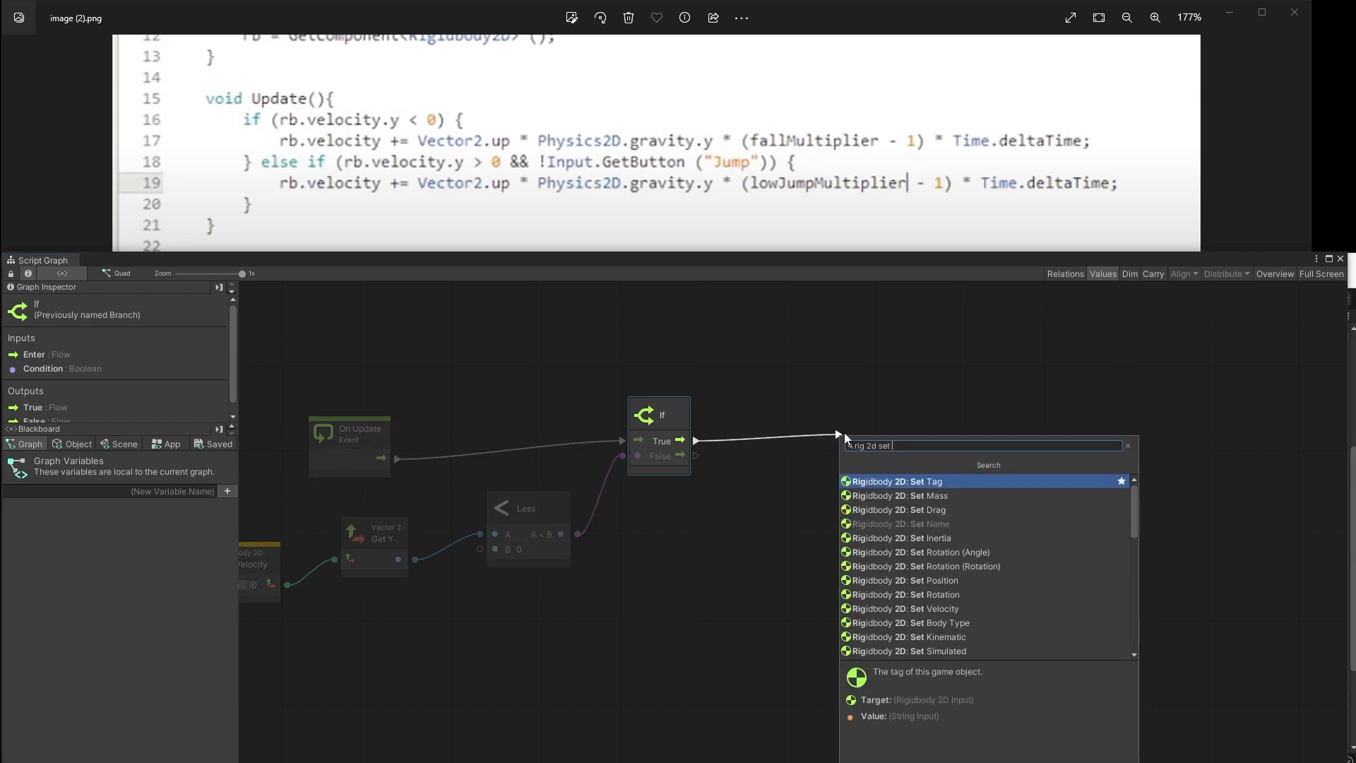
pyautogui.click(907, 608)
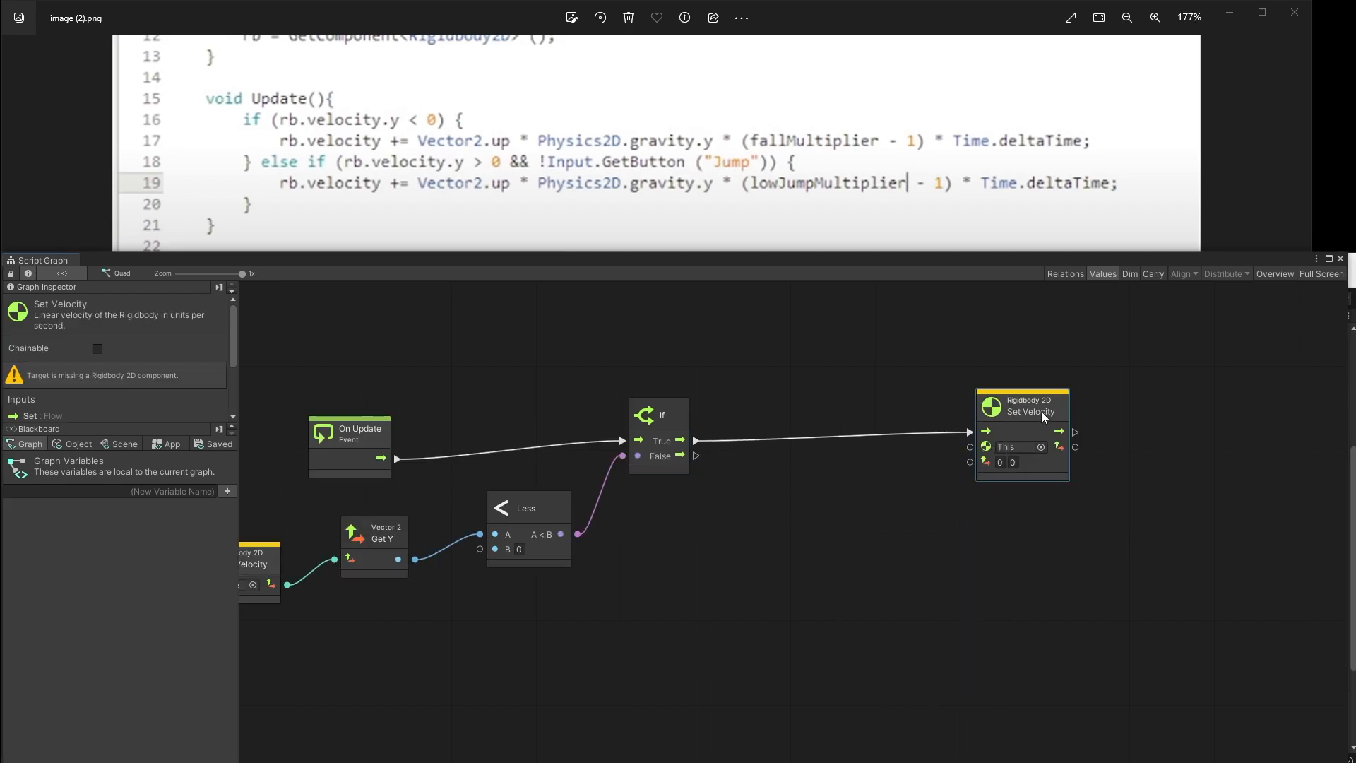
pyautogui.write('rig')
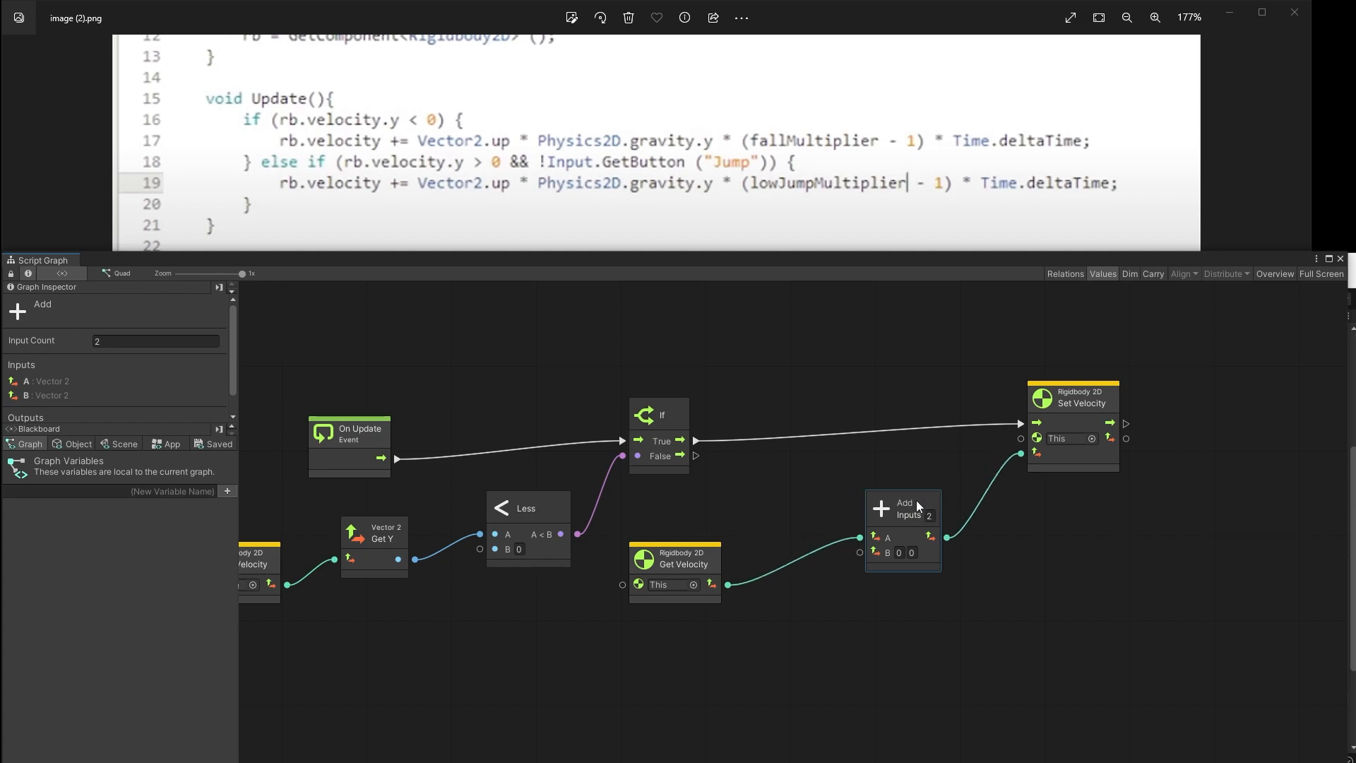
pyautogui.moveTo(1004, 128)
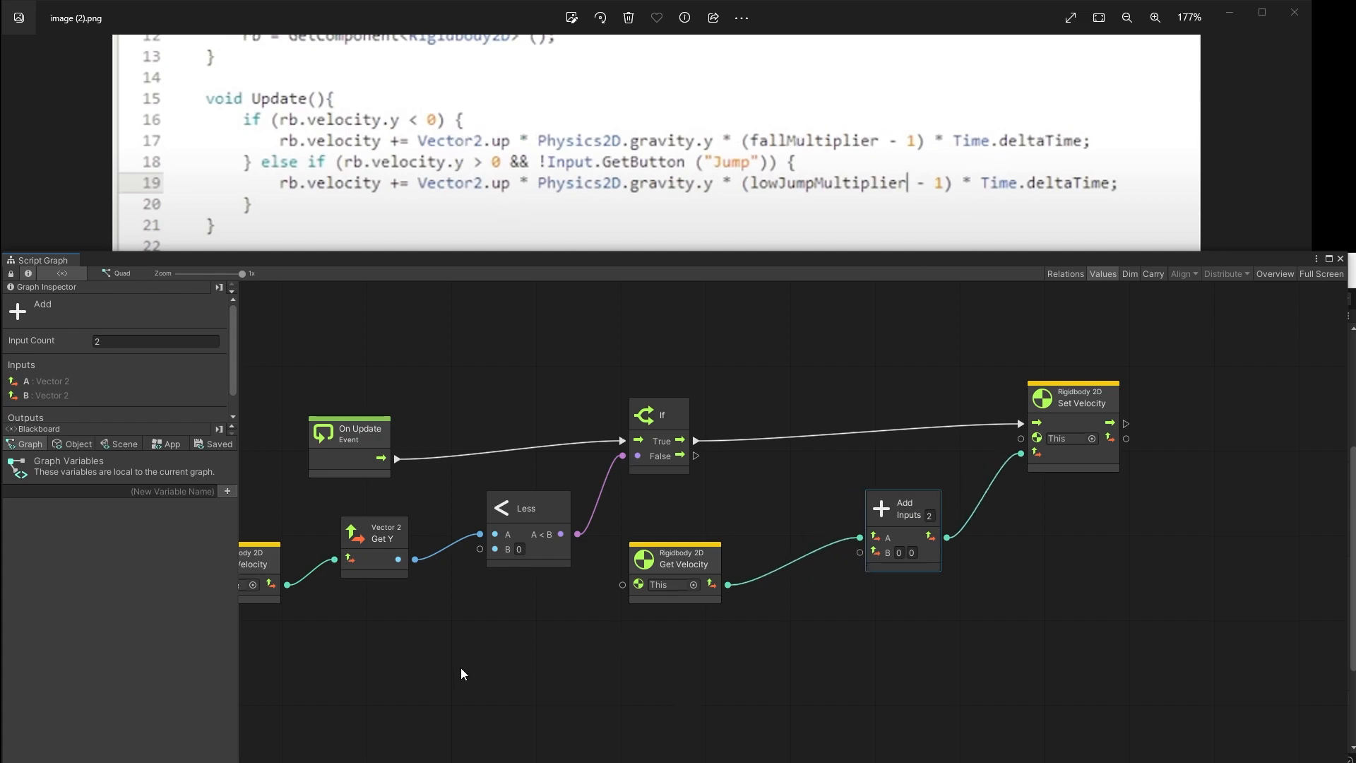
# Step: Multiply Vector 2 Get Up by the Y component of Physics 2D gravity
pyautogui.write('vec2 up')
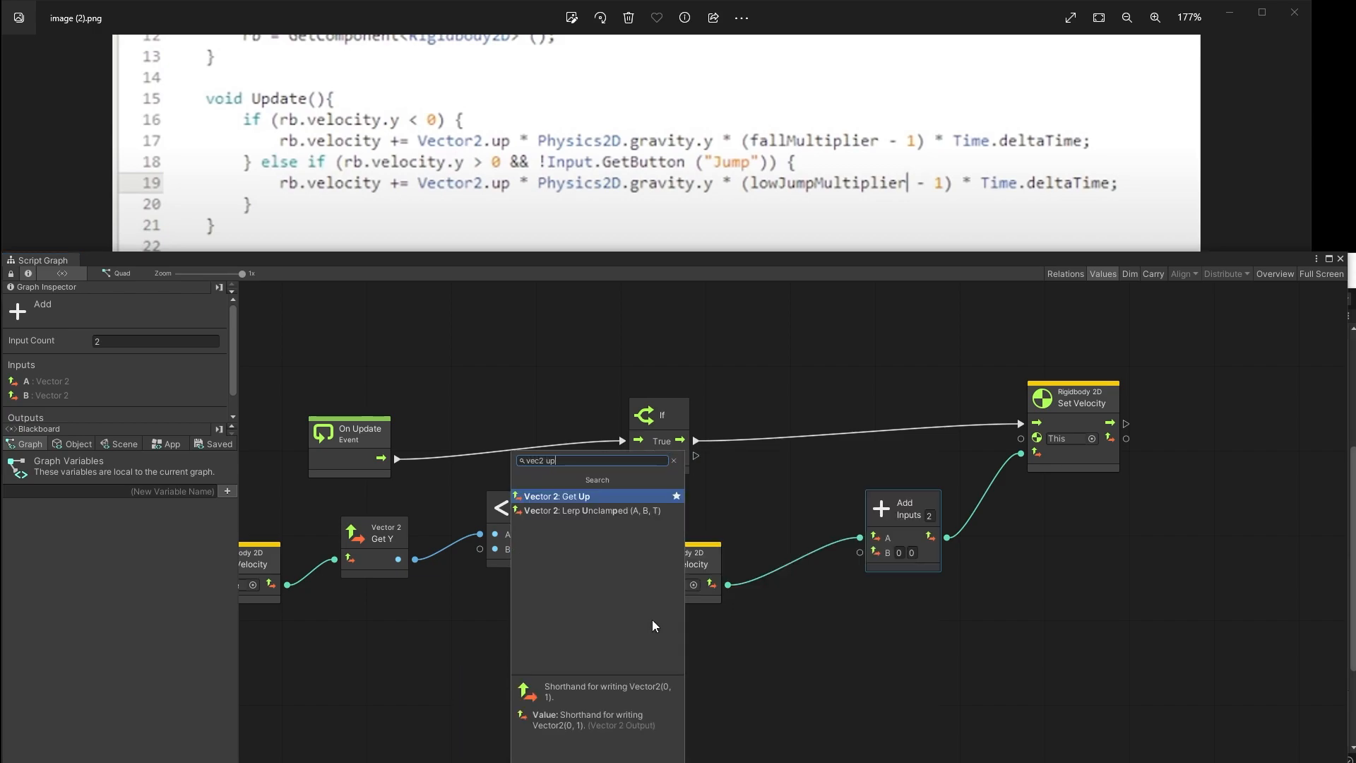
pyautogui.click(557, 496)
pyautogui.write('mu')
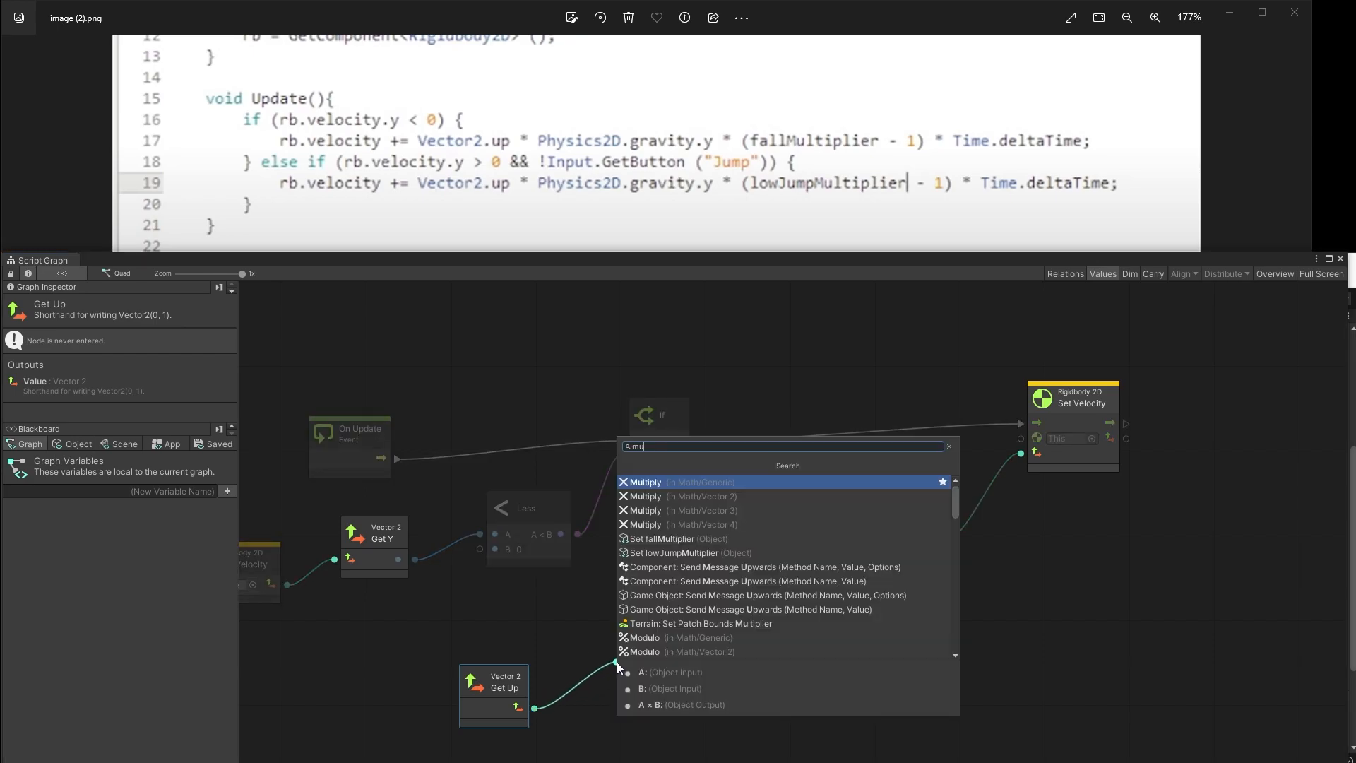
pyautogui.click(647, 481)
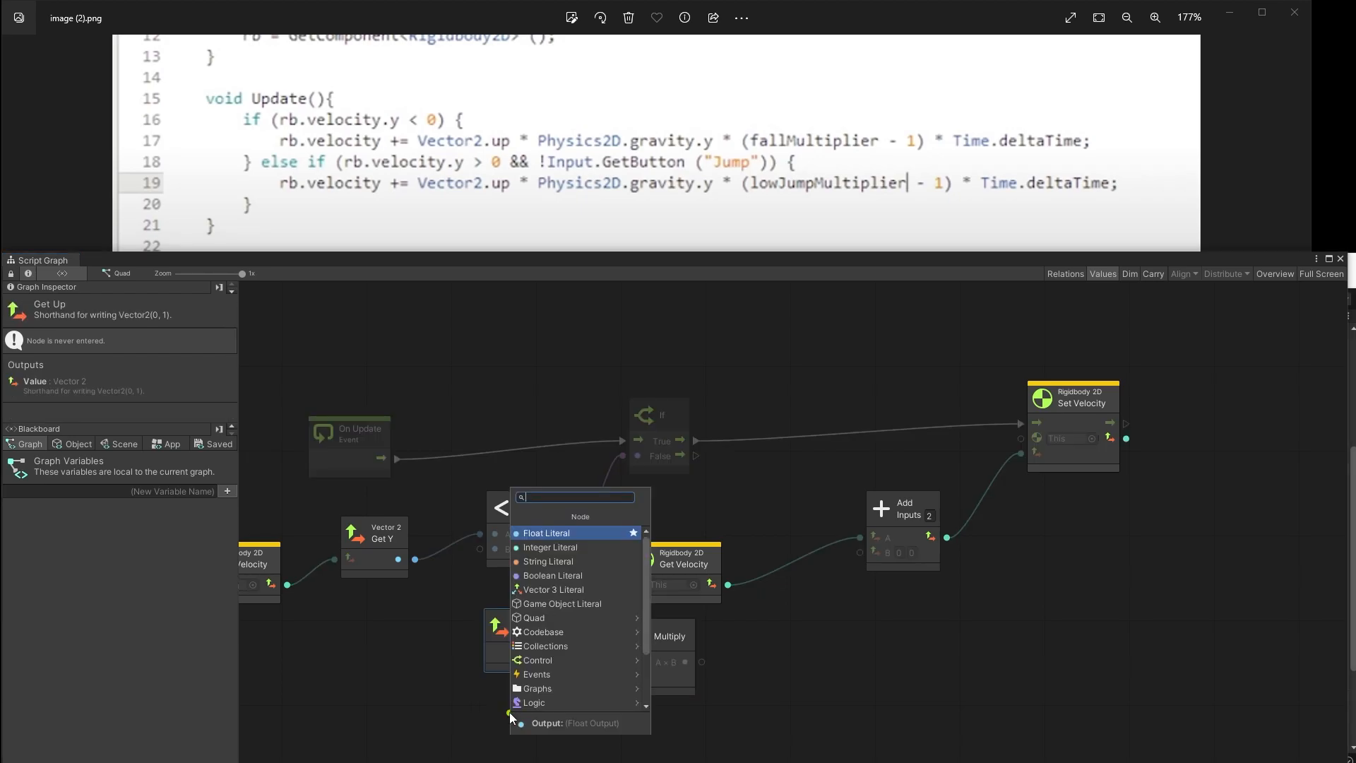
pyautogui.write('ph2d')
pyautogui.write('get y')
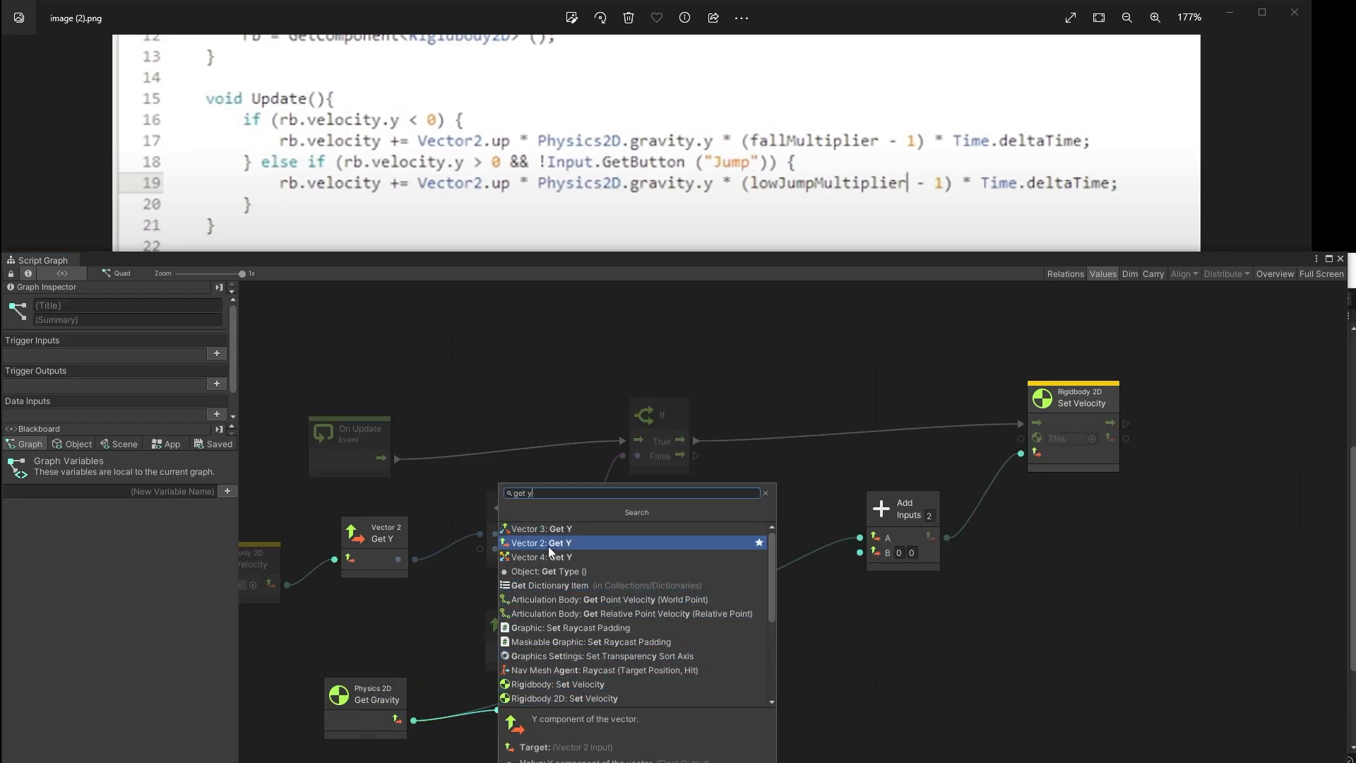
pyautogui.click(543, 542)
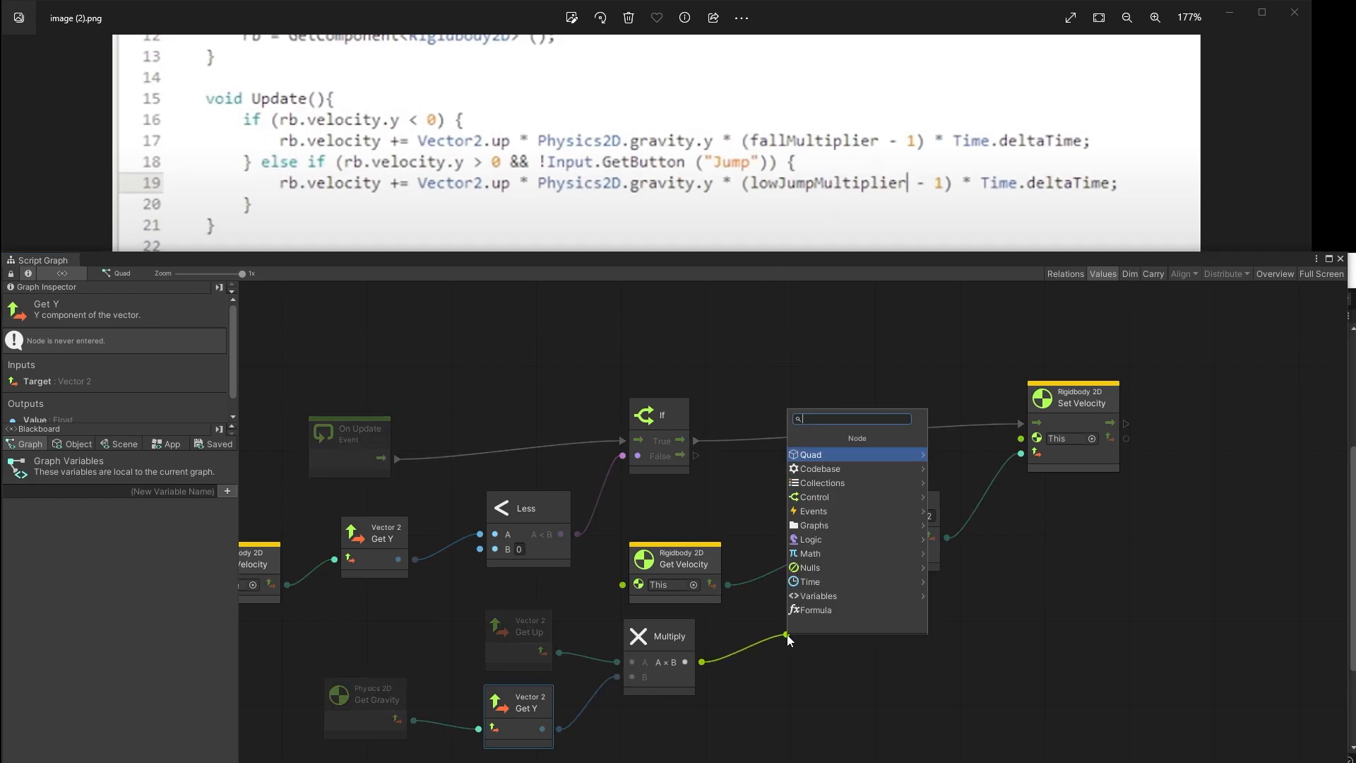
# Step: Multiply that result by fallMultiplier minus 1 using the object variable
pyautogui.write('mul')
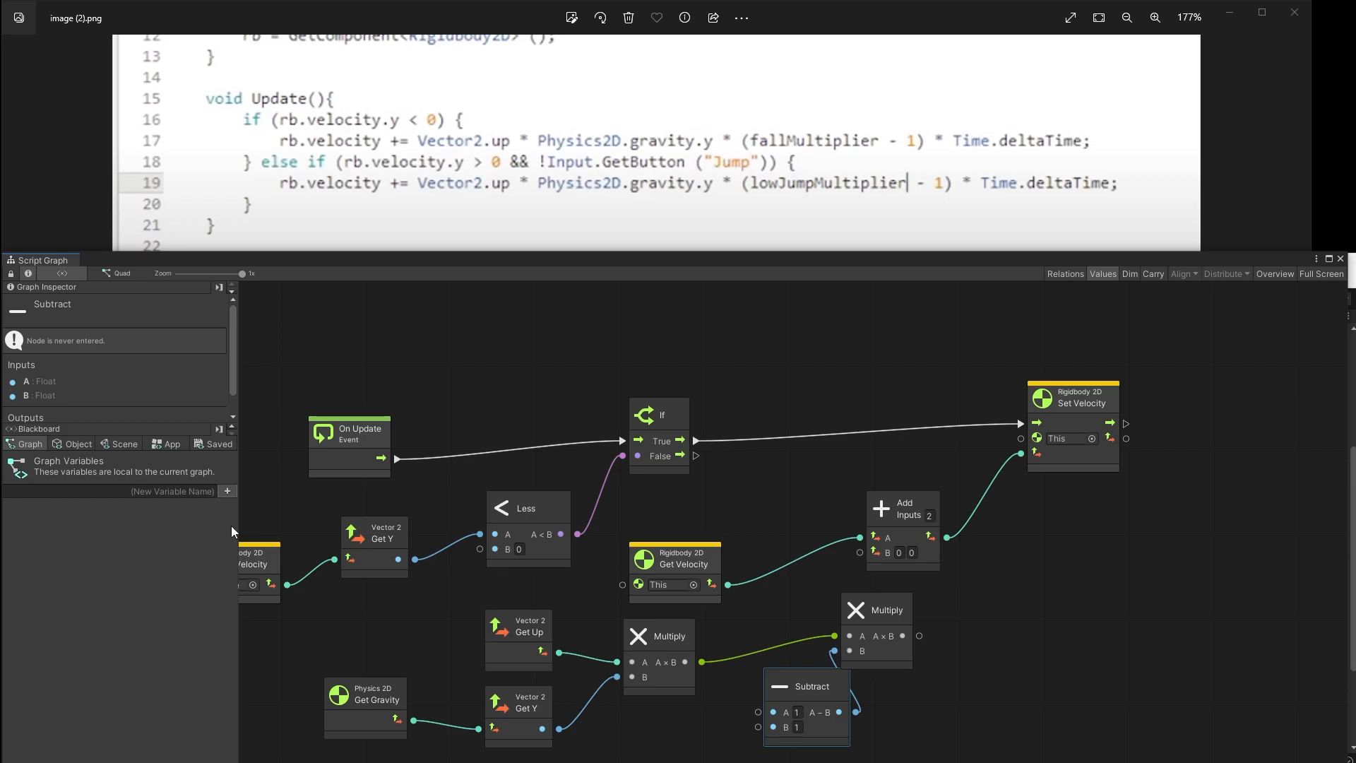
pyautogui.click(76, 444)
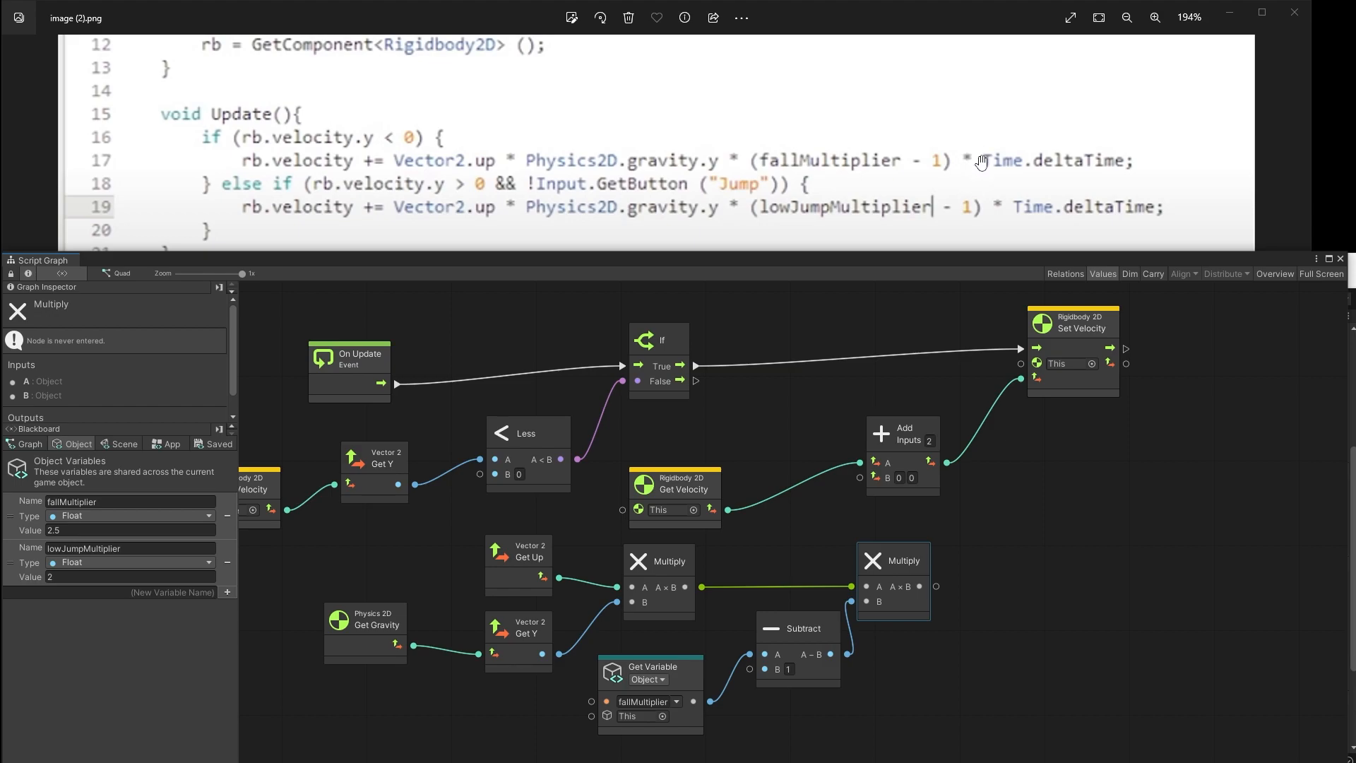
pyautogui.moveTo(1186, 190)
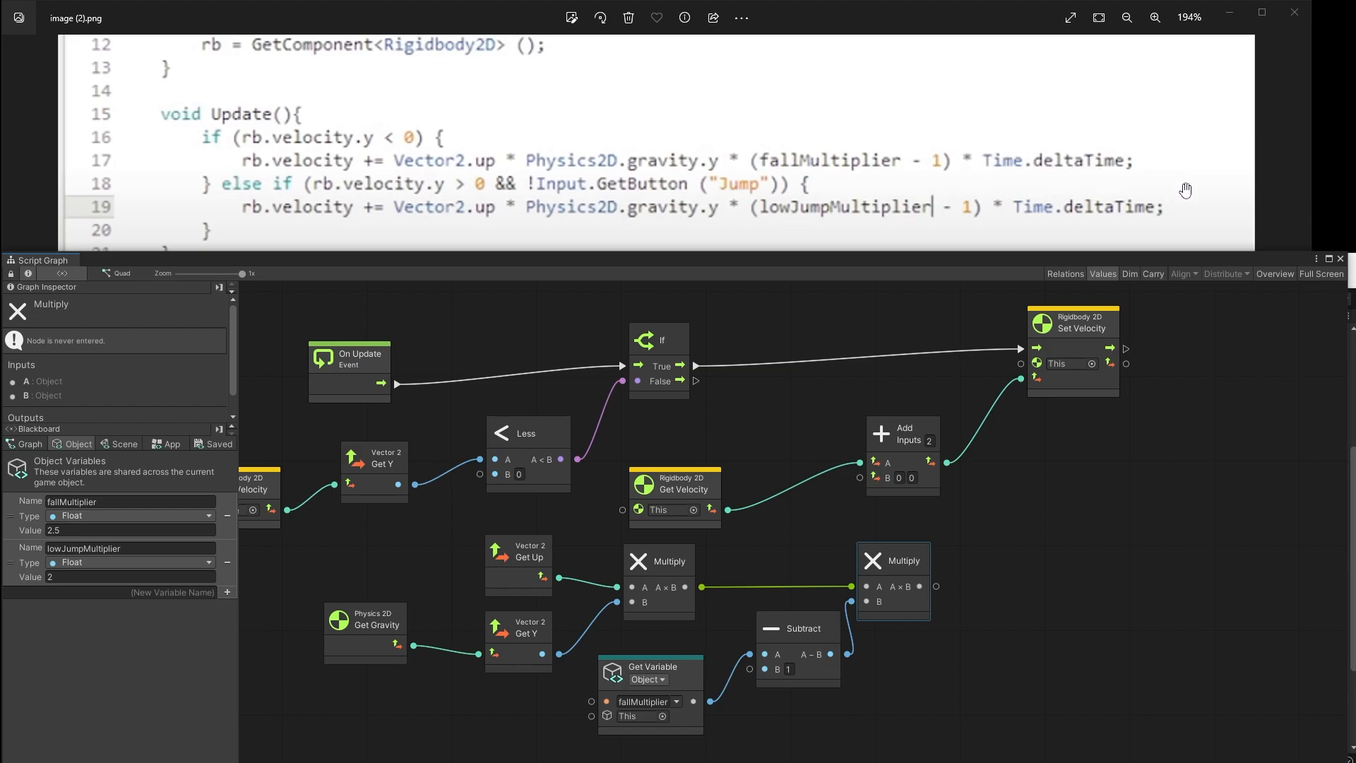
pyautogui.write('mul')
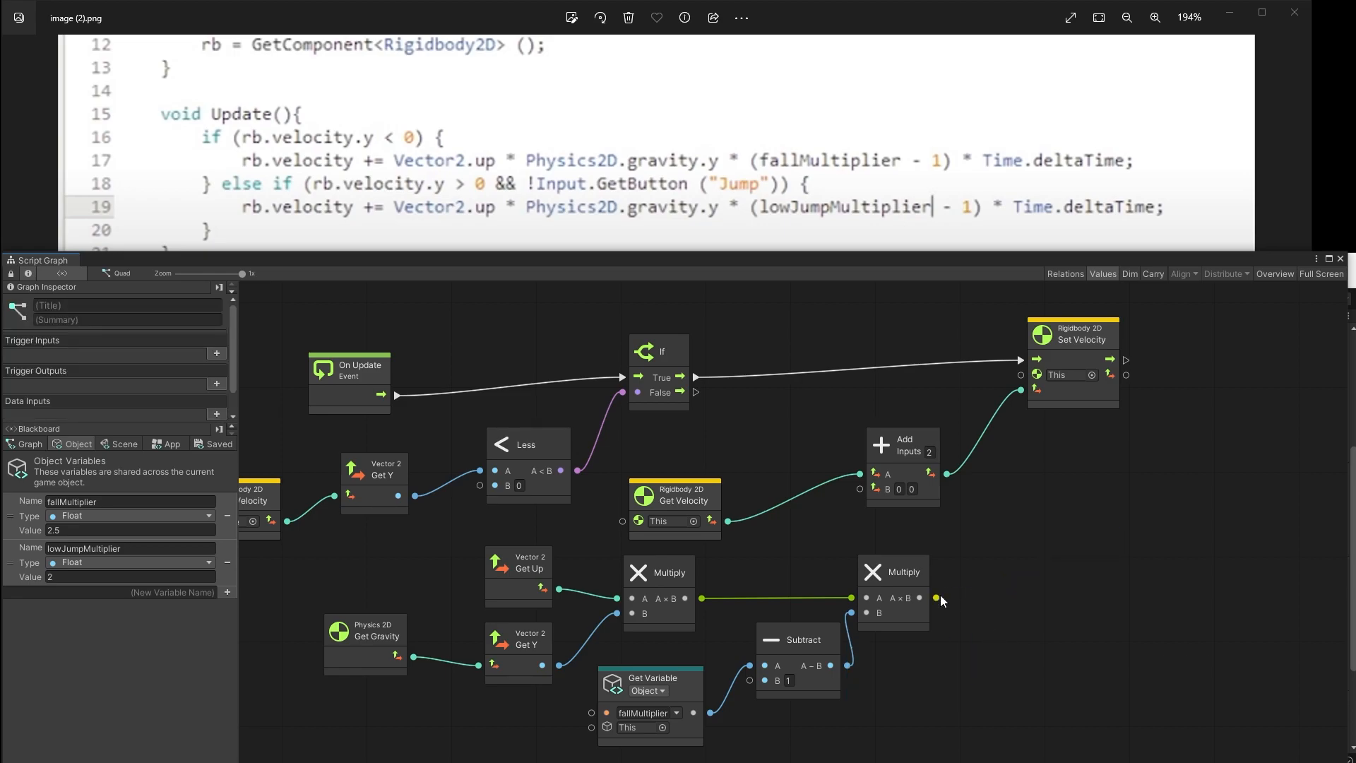
# Step: Route the fall Multiply result through a Vector 2 Per Second node into Add input B
pyautogui.moveTo(920, 598); pyautogui.dragTo(1002, 593)
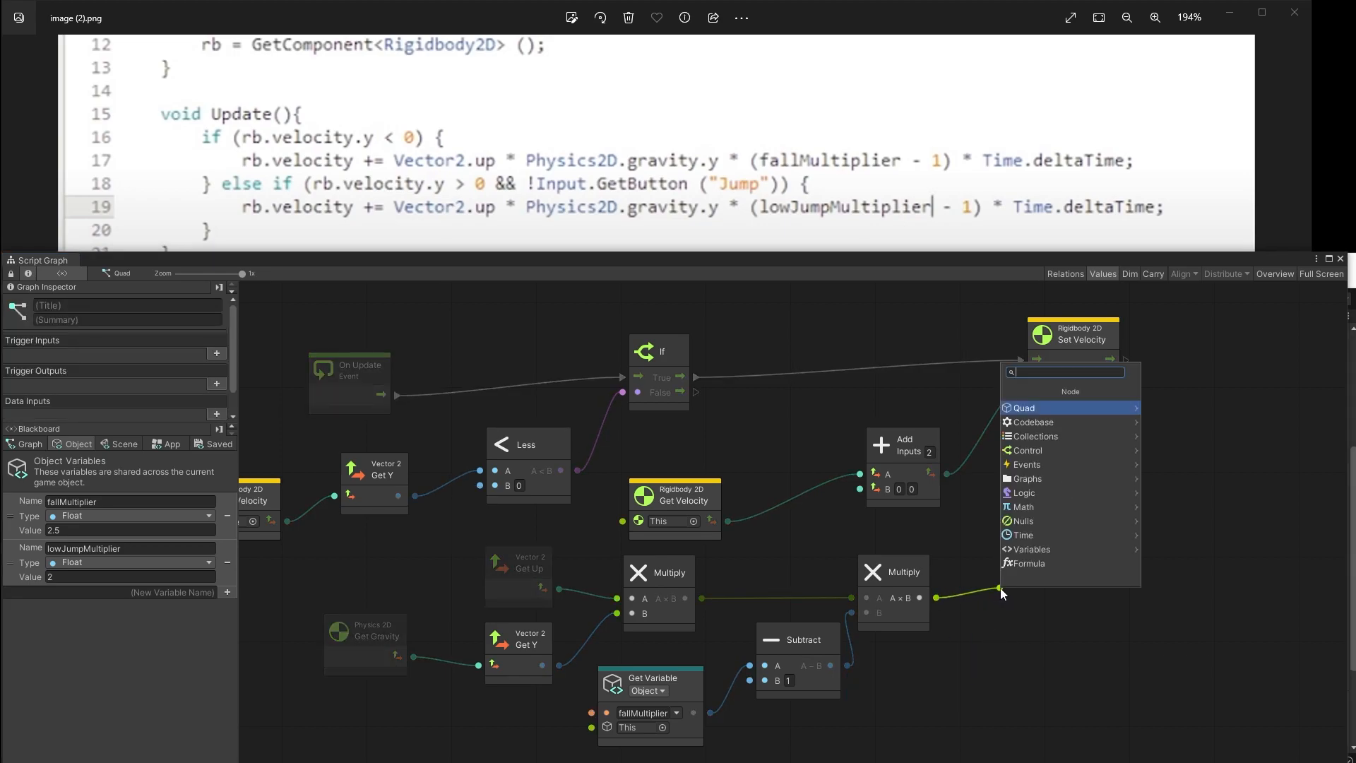
pyautogui.write('p')
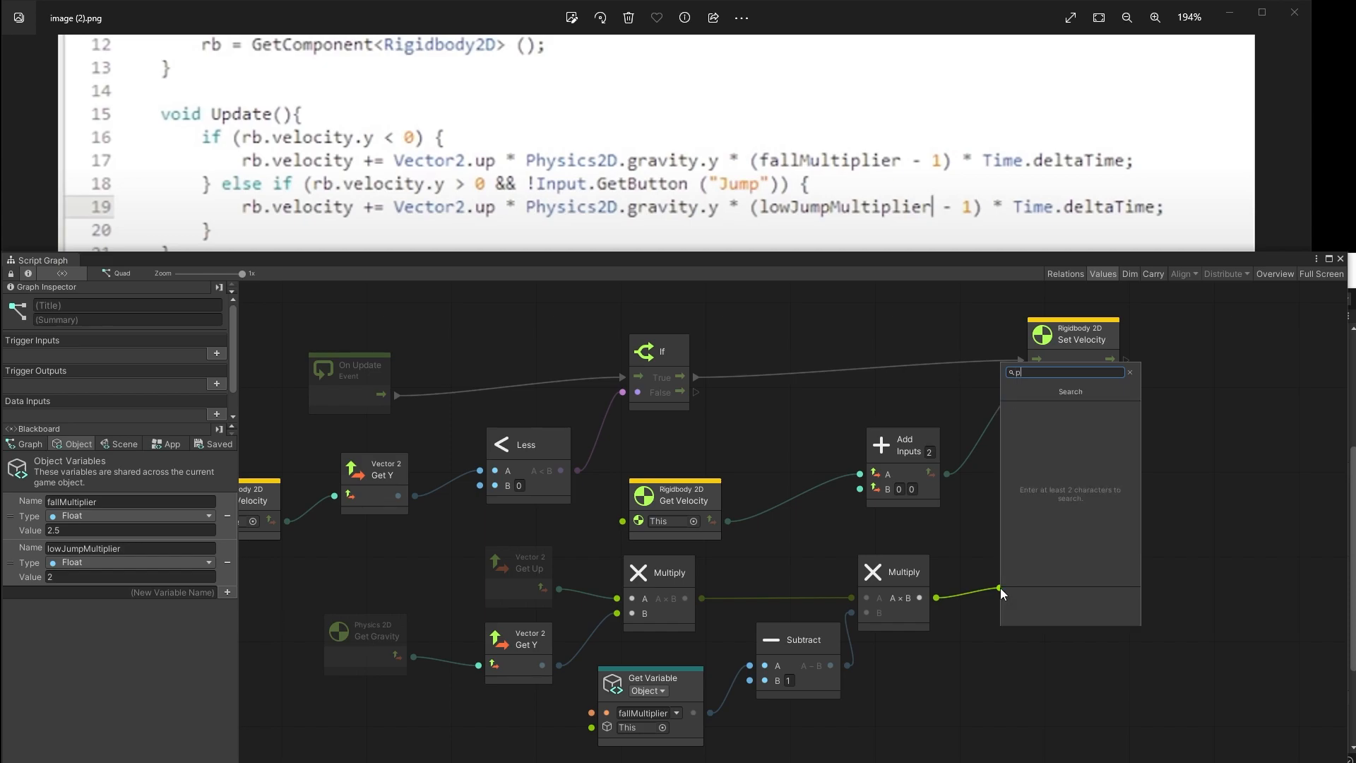
pyautogui.write('er')
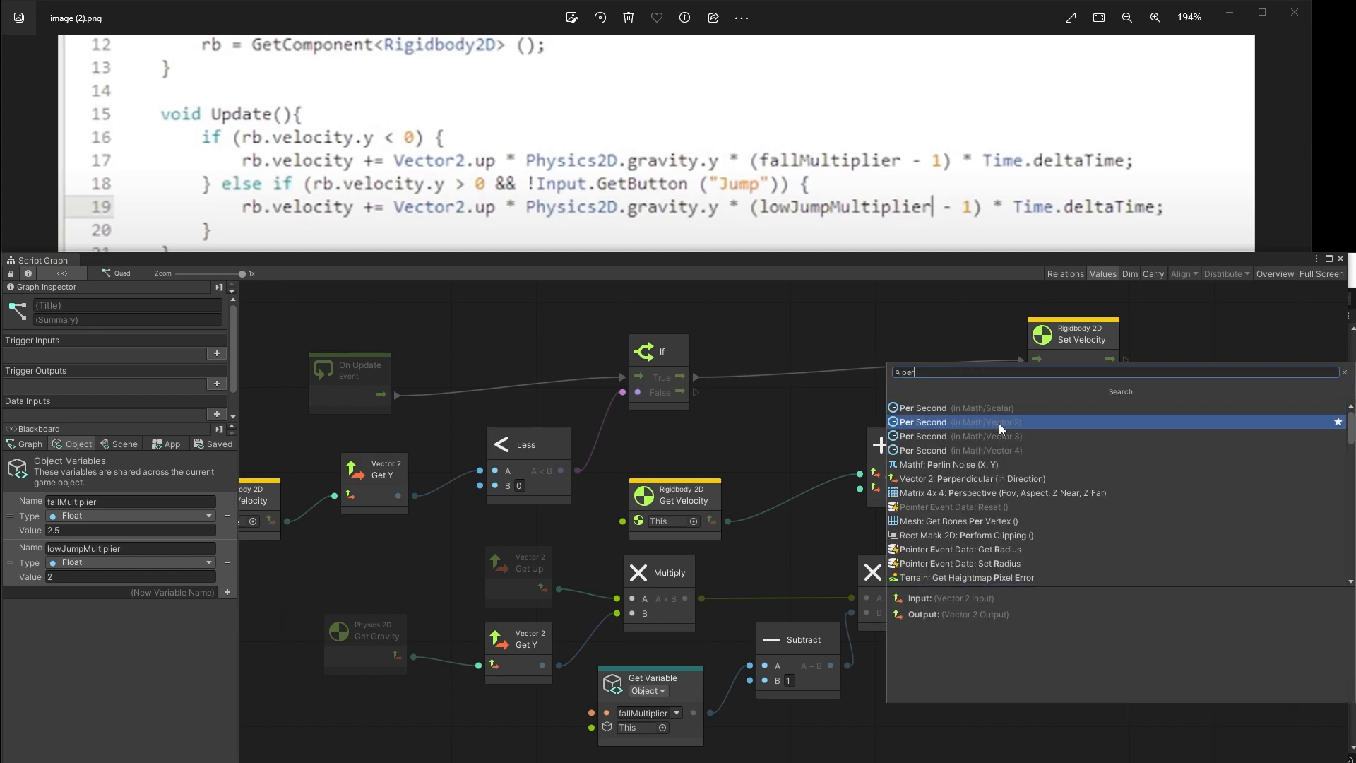
pyautogui.moveTo(999, 430)
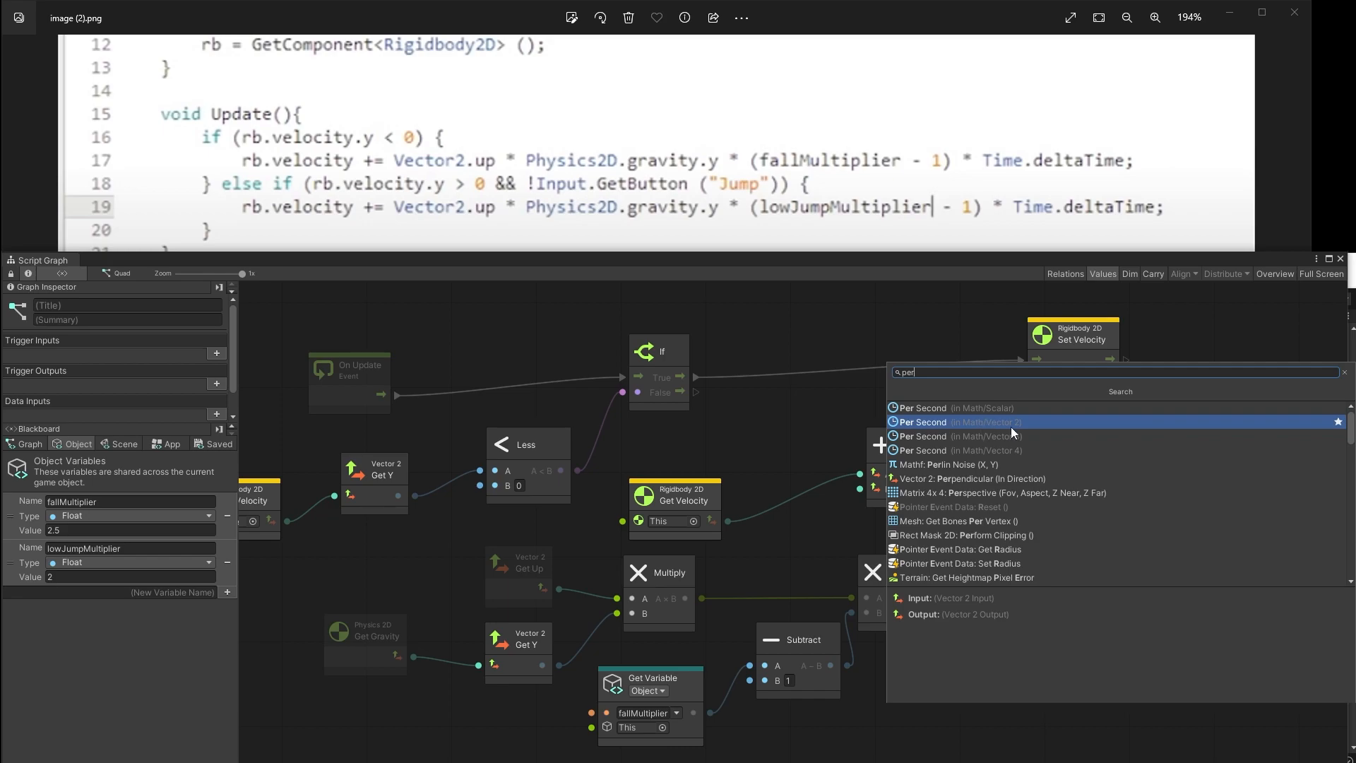
pyautogui.click(932, 423)
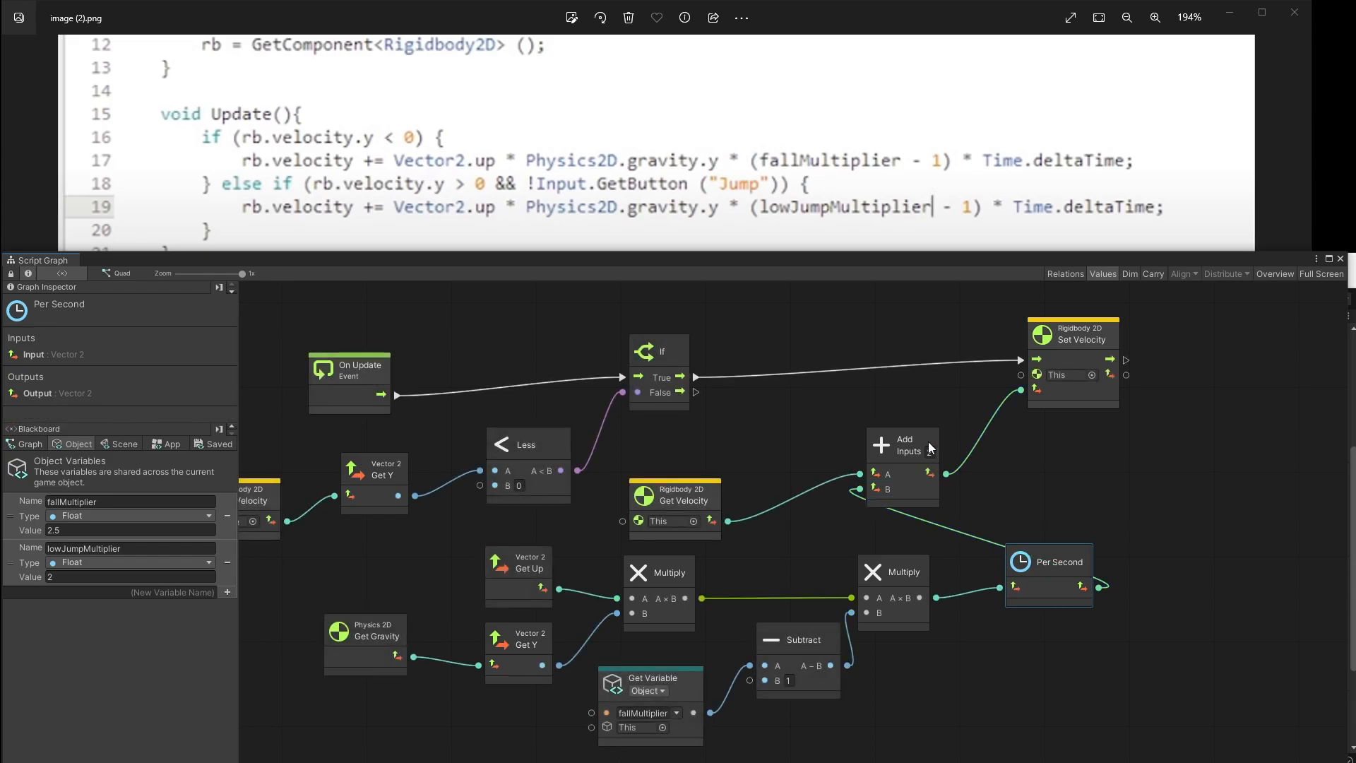
pyautogui.click(903, 441)
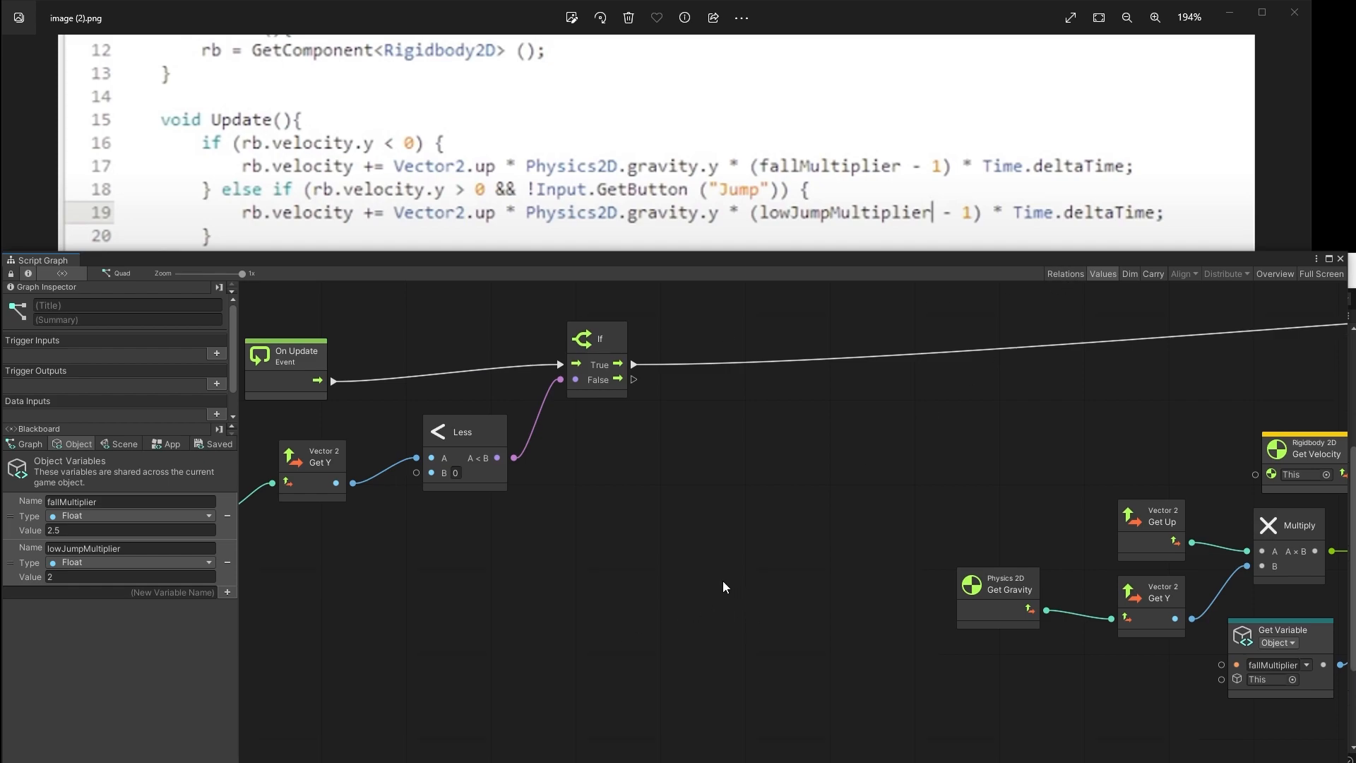
pyautogui.moveTo(232, 186)
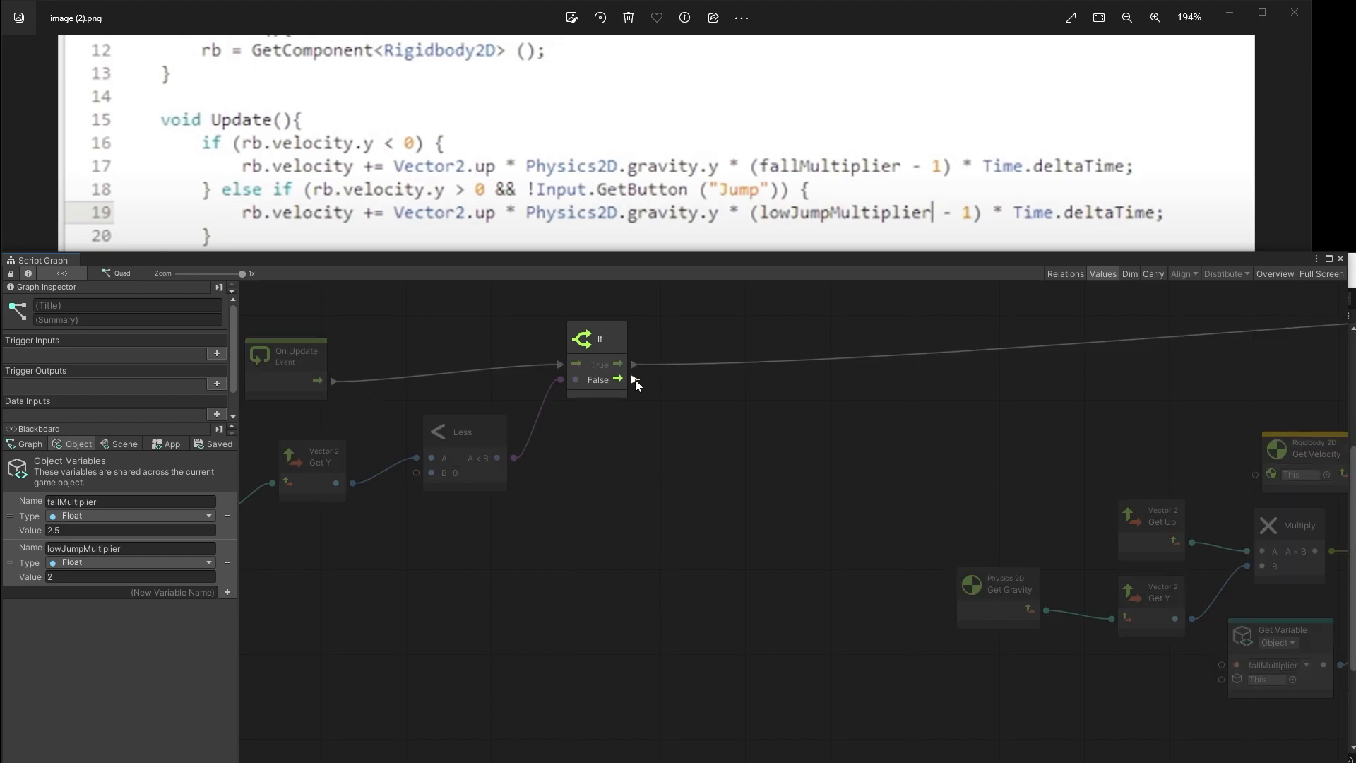
# Step: Attach a second If node to the first If's False port via the fuzzy finder
pyautogui.moveTo(622, 379); pyautogui.dragTo(603, 506)
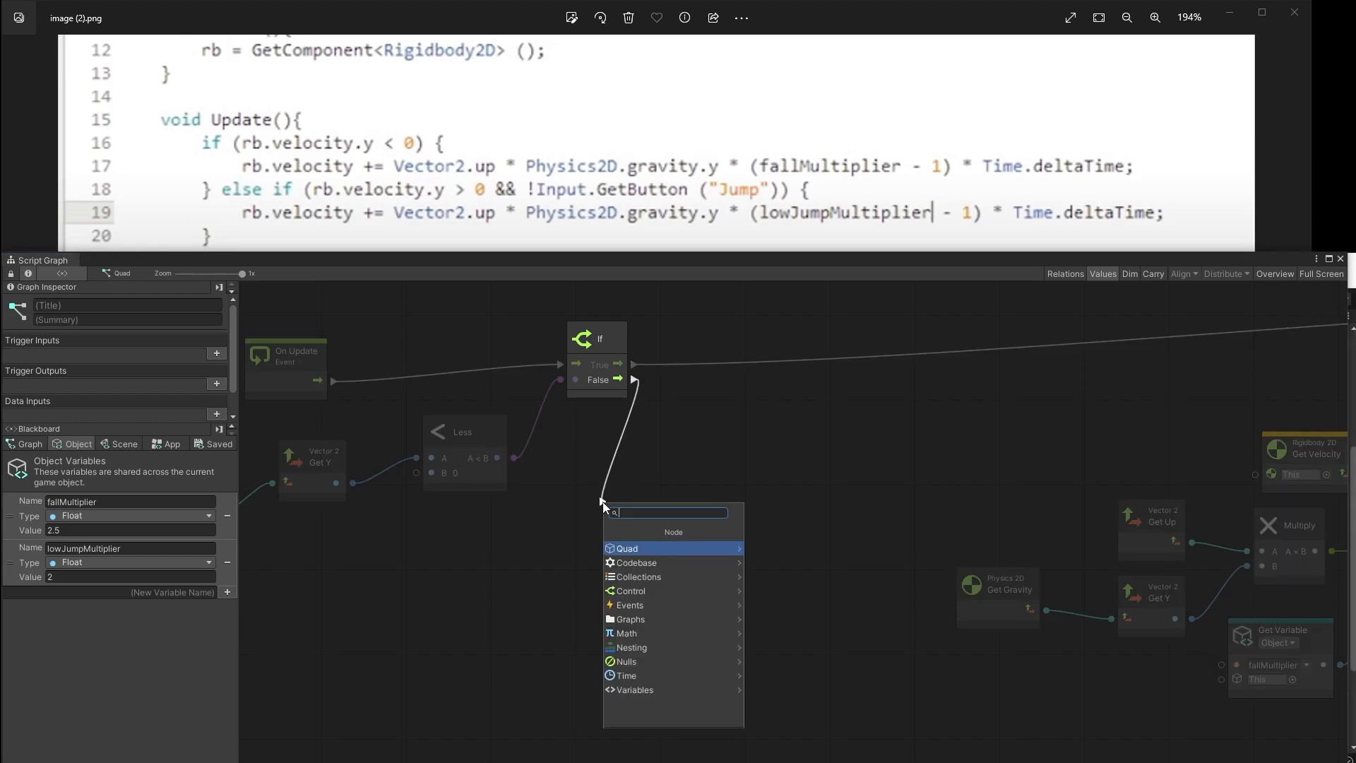
pyautogui.write('if')
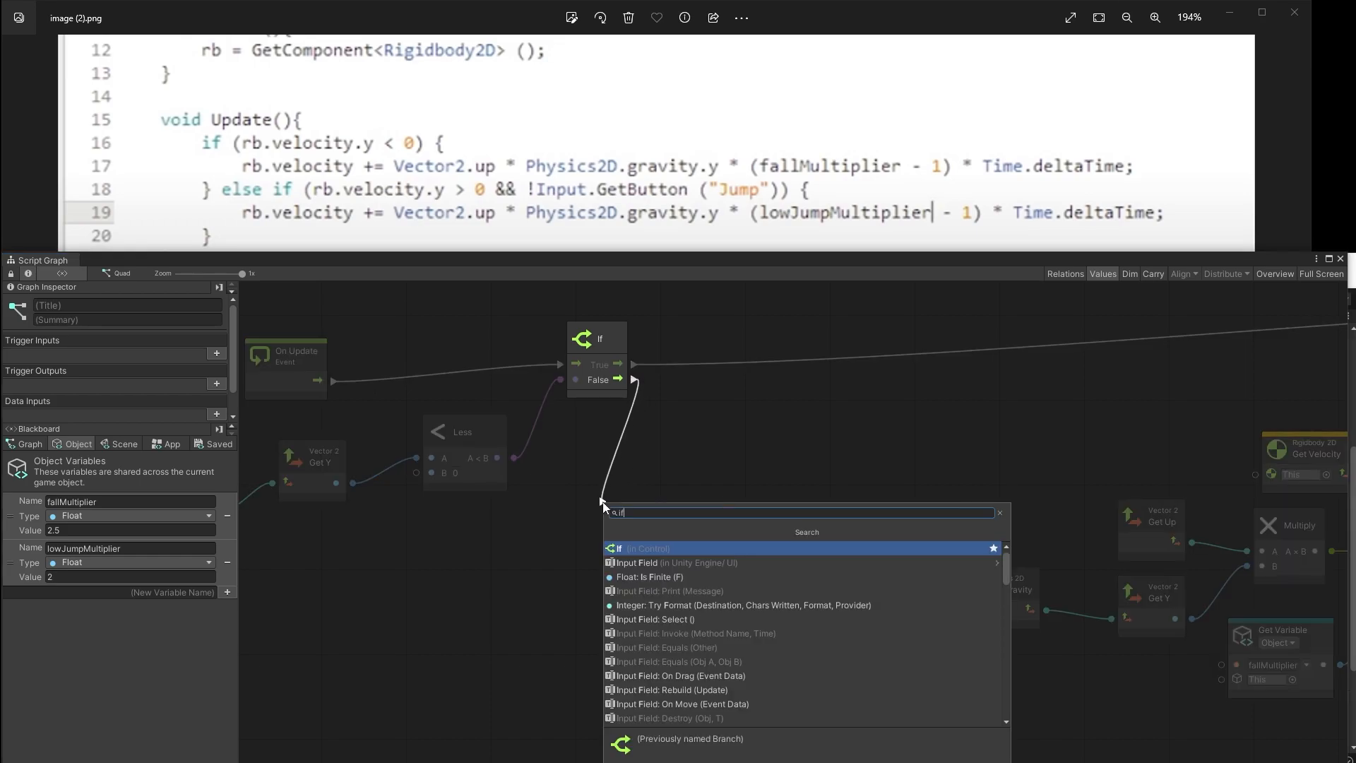
pyautogui.click(618, 549)
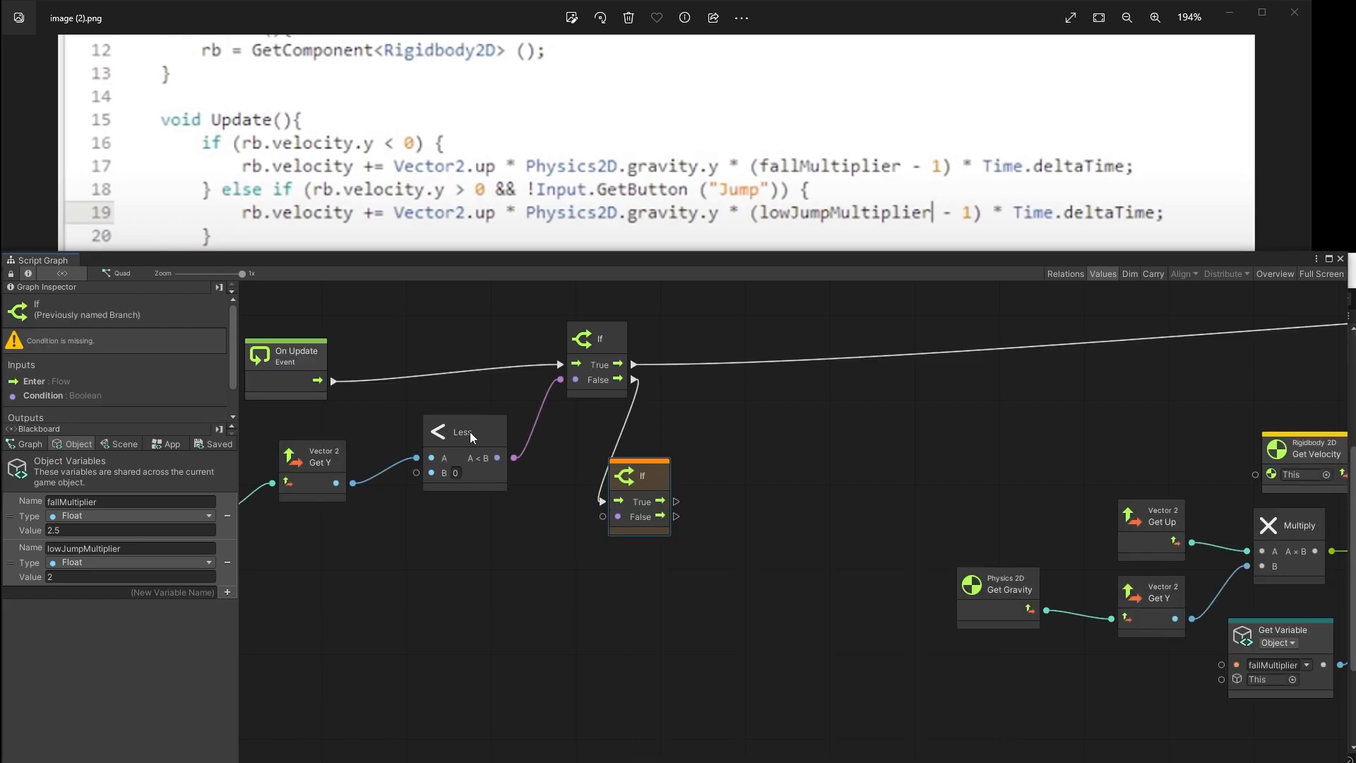
pyautogui.moveTo(334, 191)
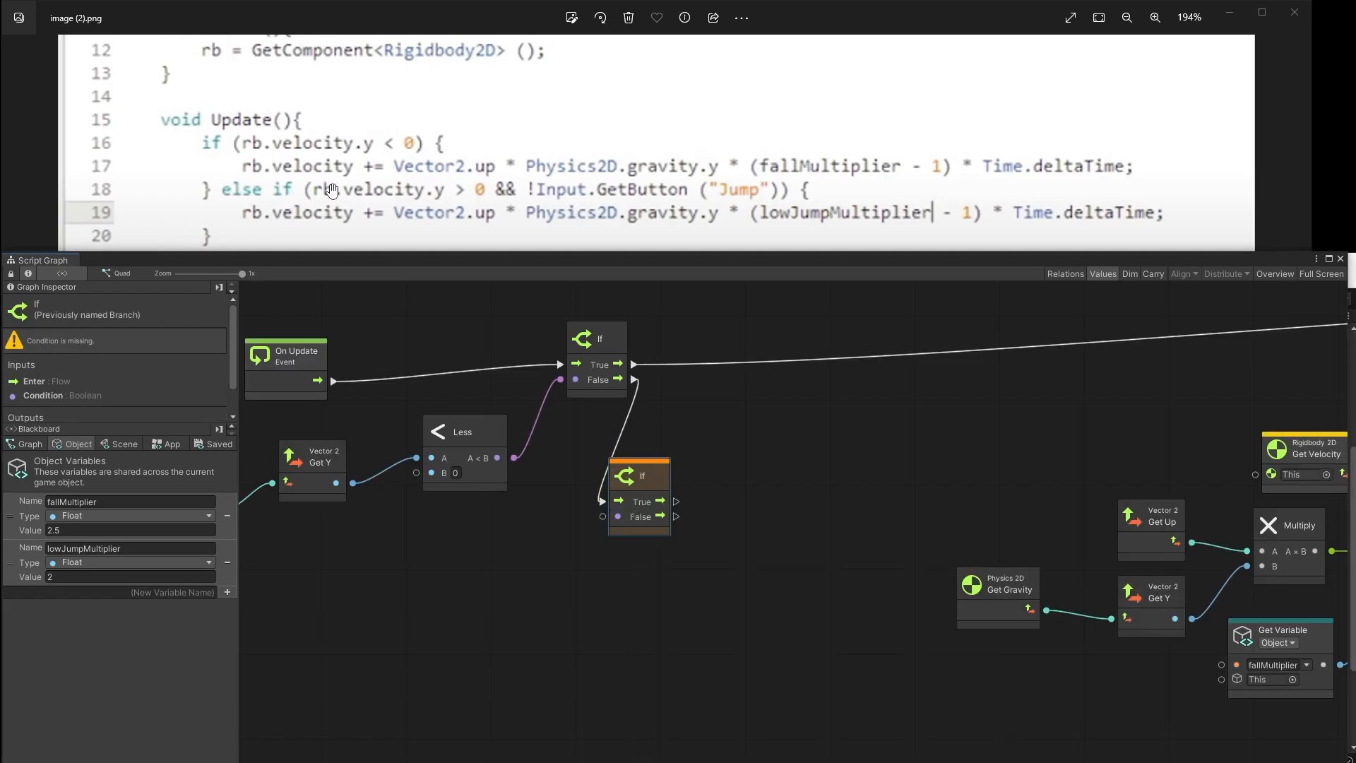
pyautogui.moveTo(407, 186)
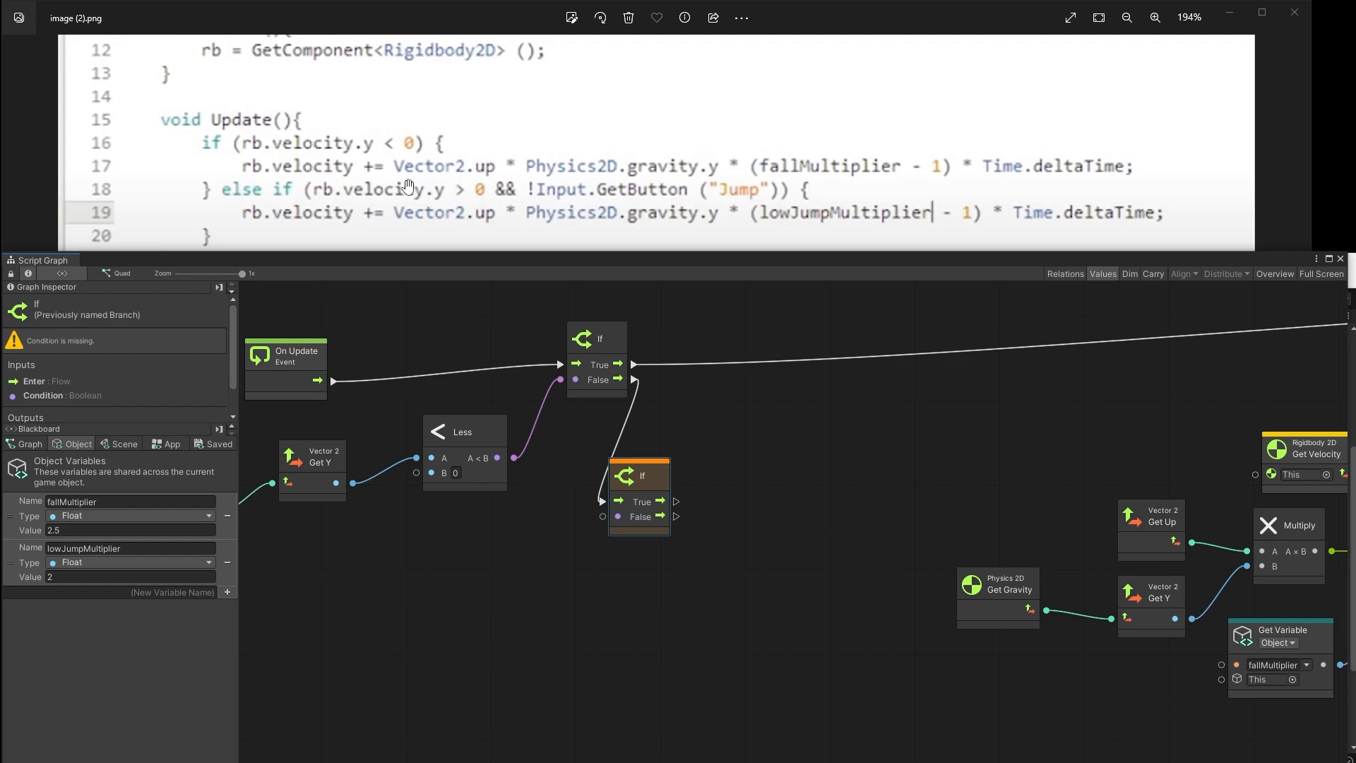
pyautogui.moveTo(400, 194)
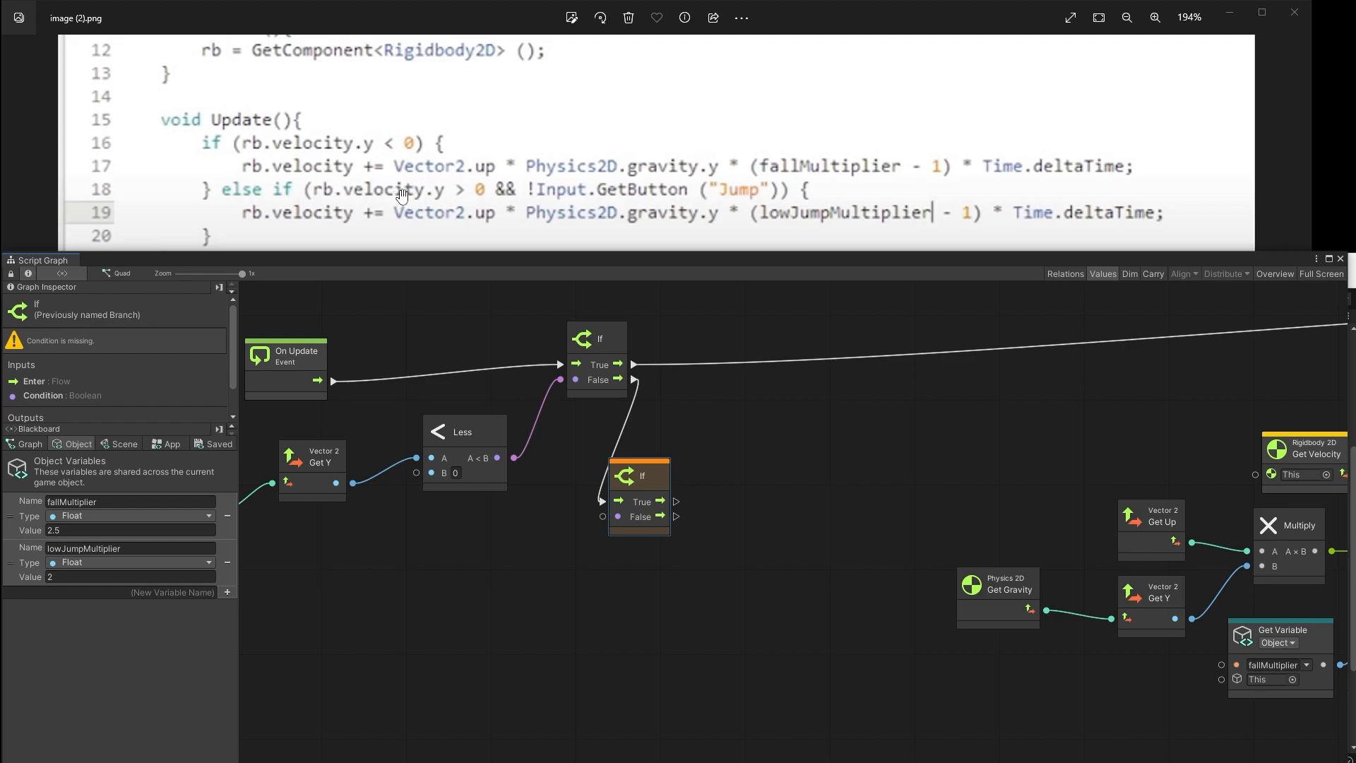
pyautogui.moveTo(510, 191)
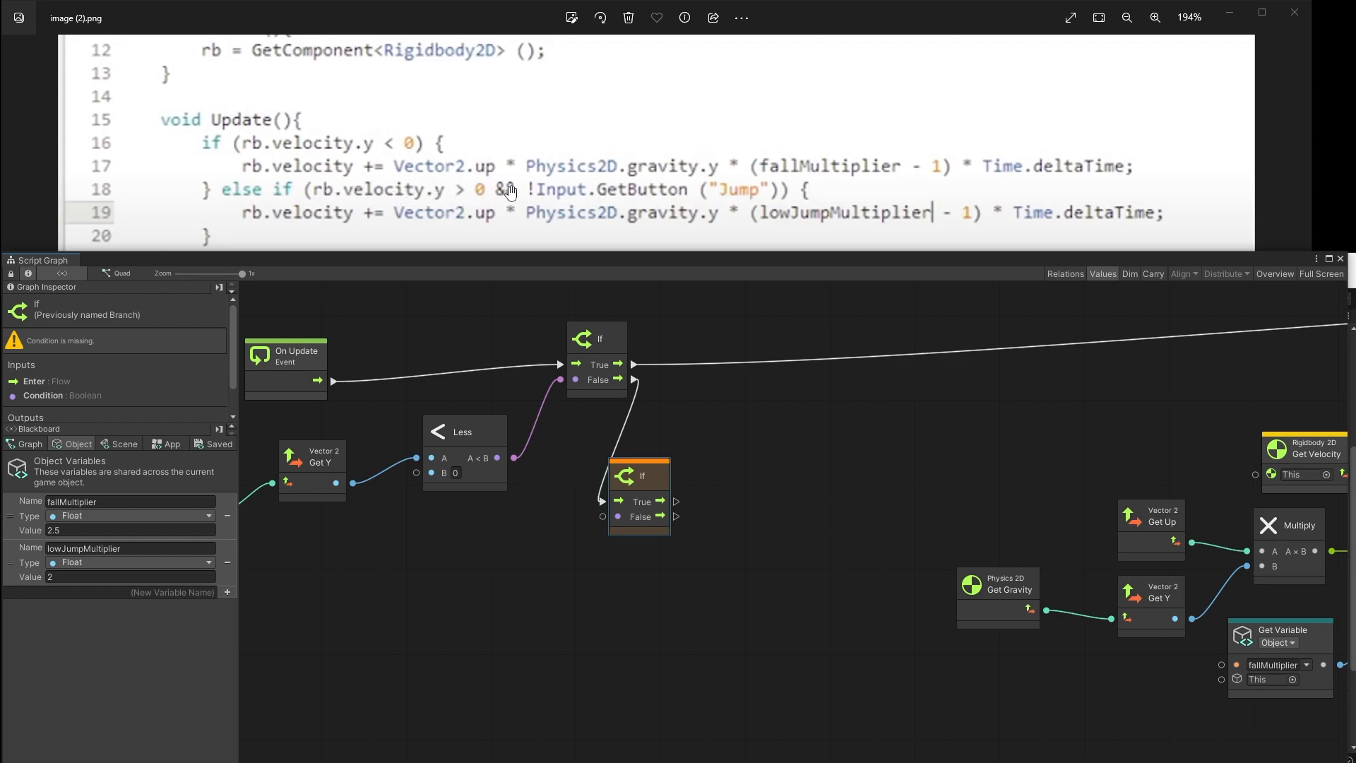
pyautogui.moveTo(761, 191)
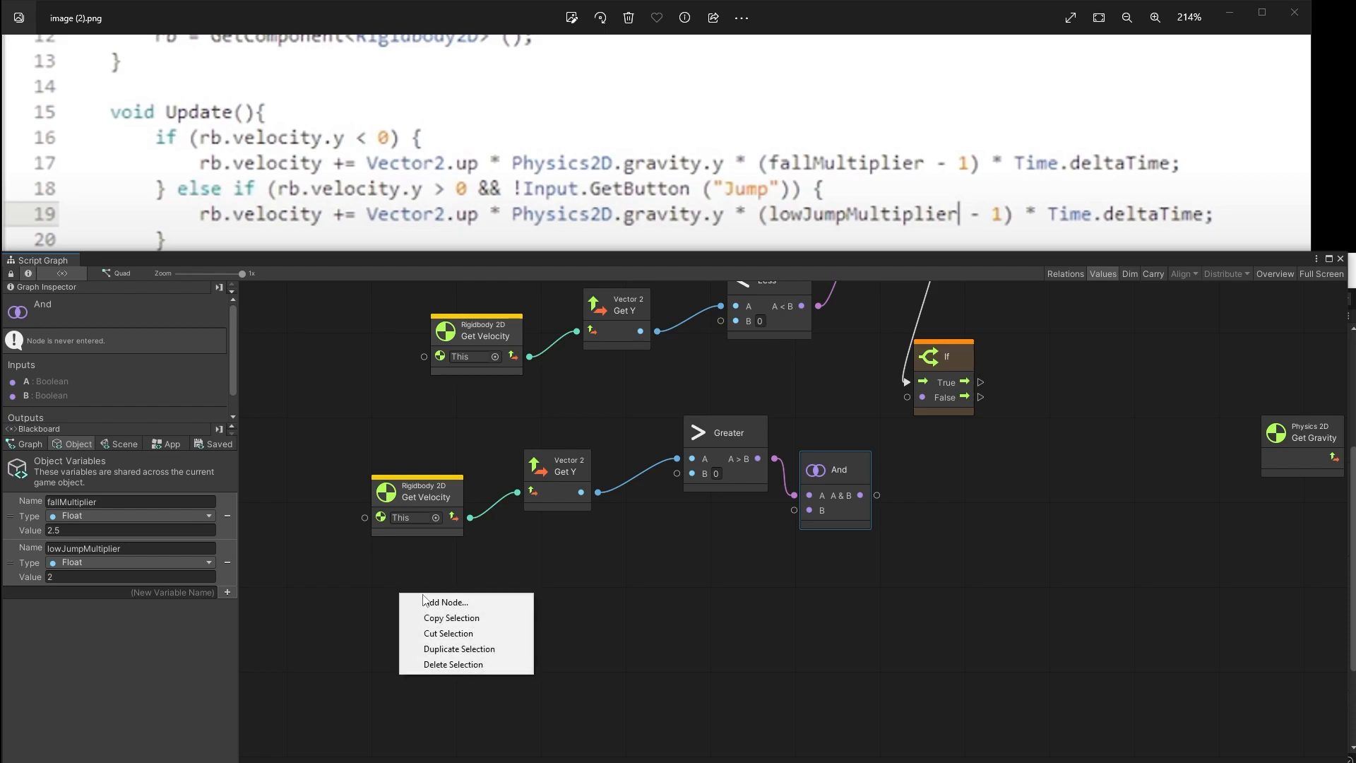
# Step: Add an Input Get Button node reading the 'Jump' button
pyautogui.click(445, 602)
pyautogui.write('inp get but')
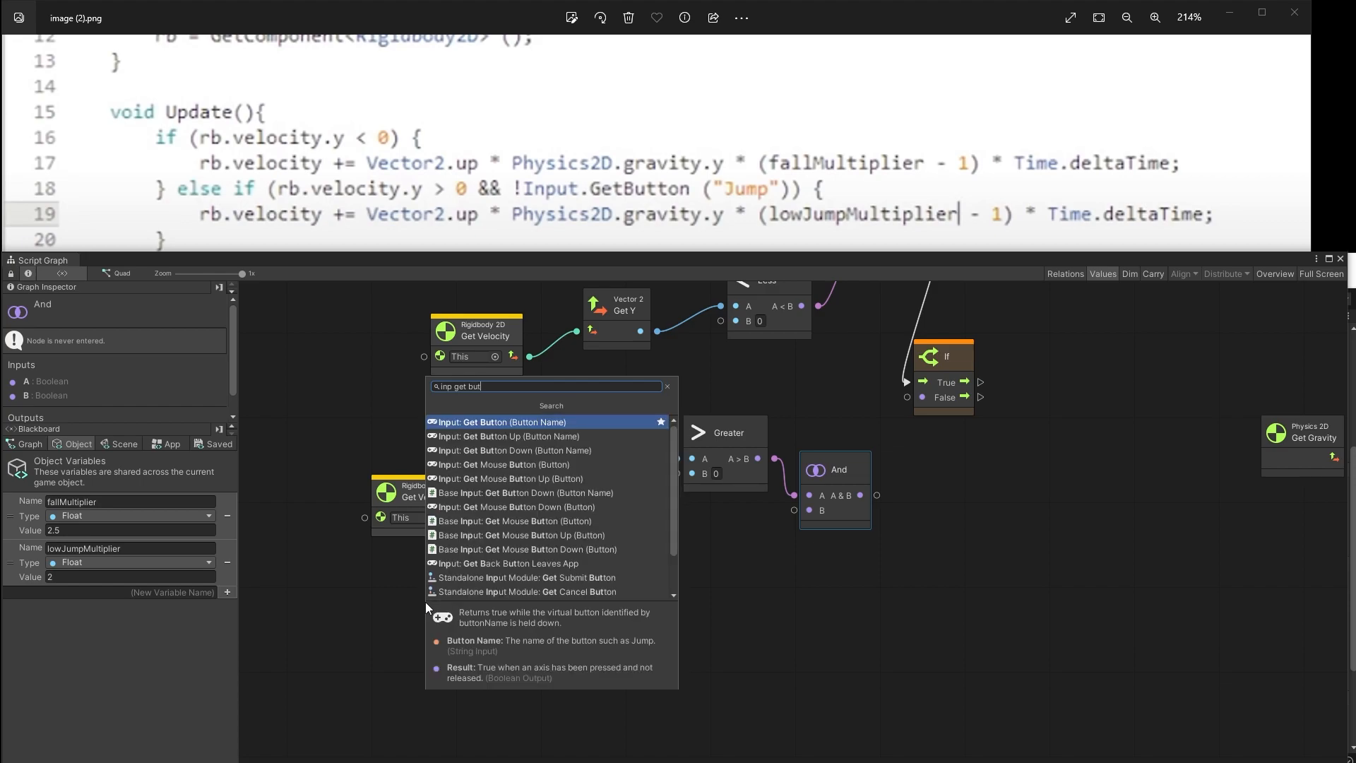
pyautogui.click(503, 423)
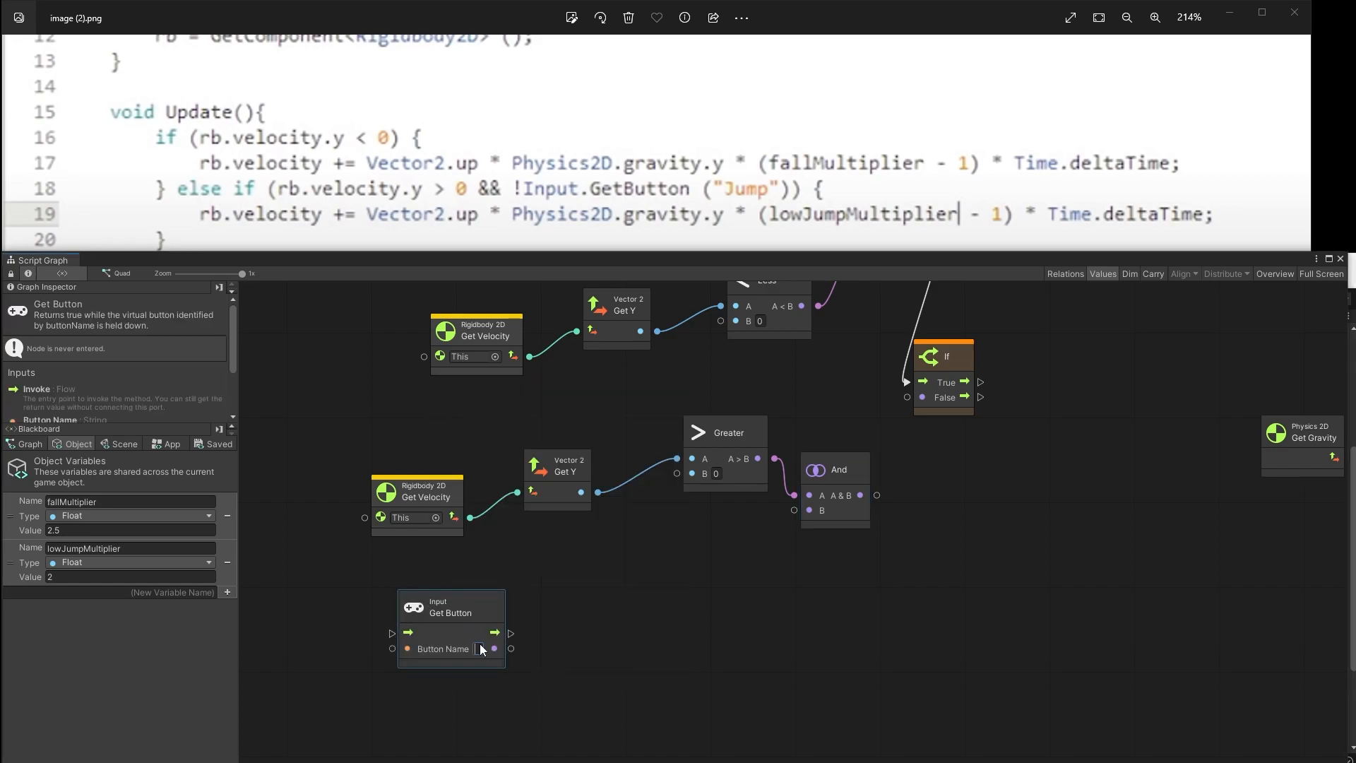
pyautogui.write('Jump')
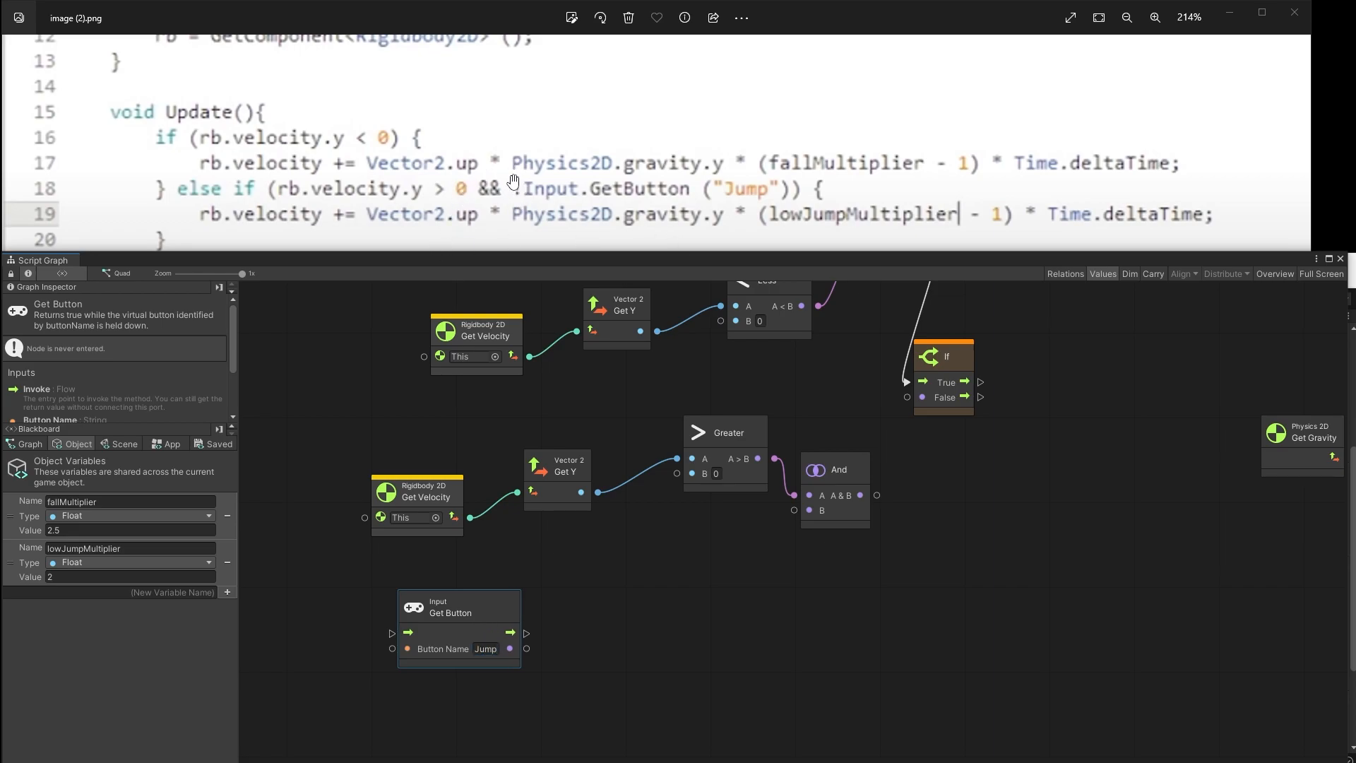
pyautogui.write('!')
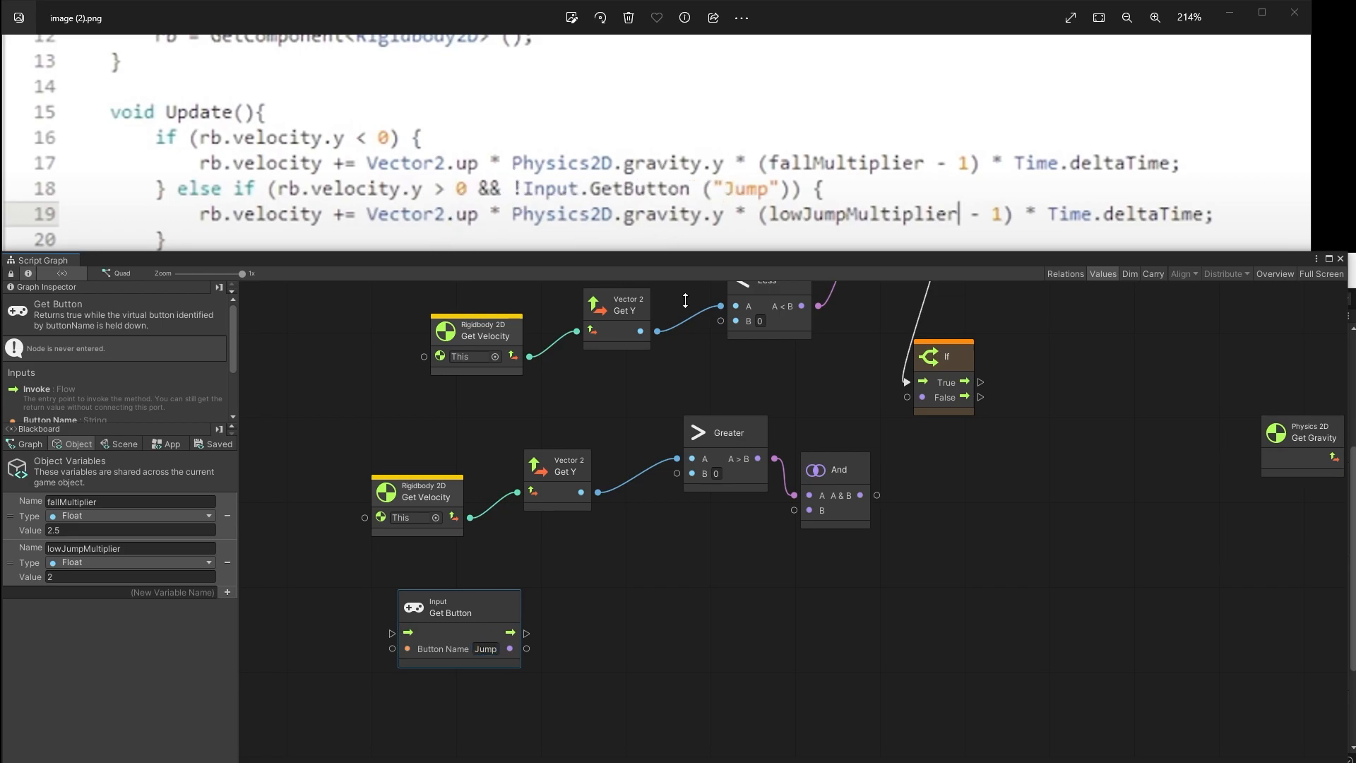
pyautogui.moveTo(527, 653)
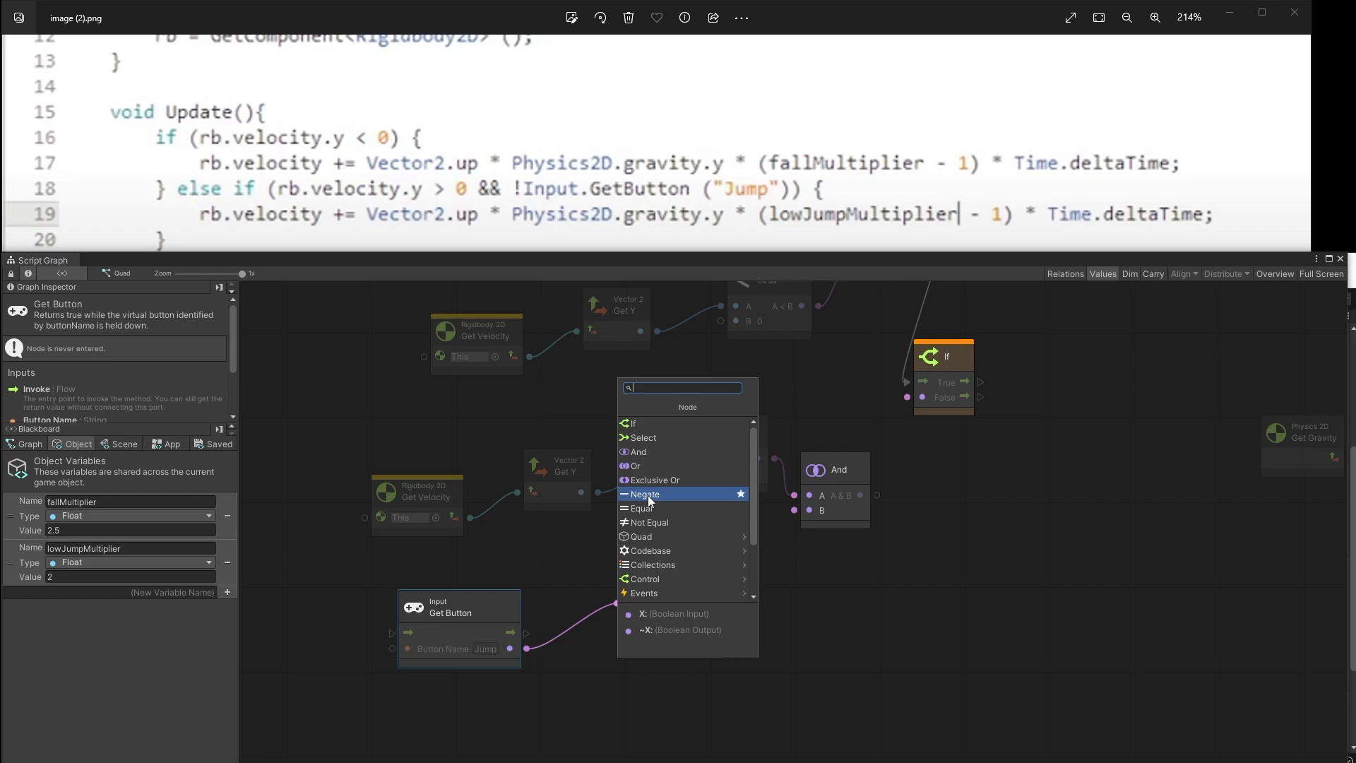
pyautogui.moveTo(661, 501)
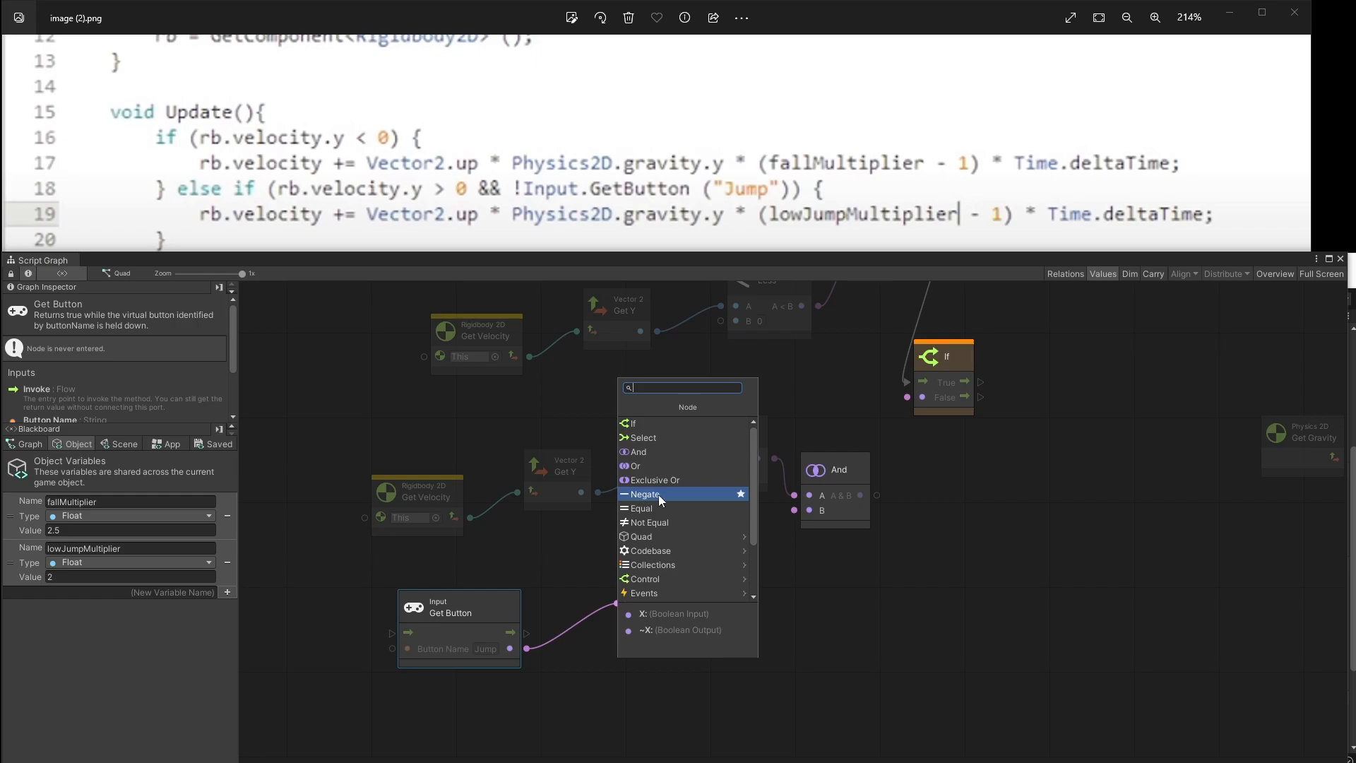
# Step: Negate the Jump button result into And input B and wire And to the second If's condition
pyautogui.click(645, 494)
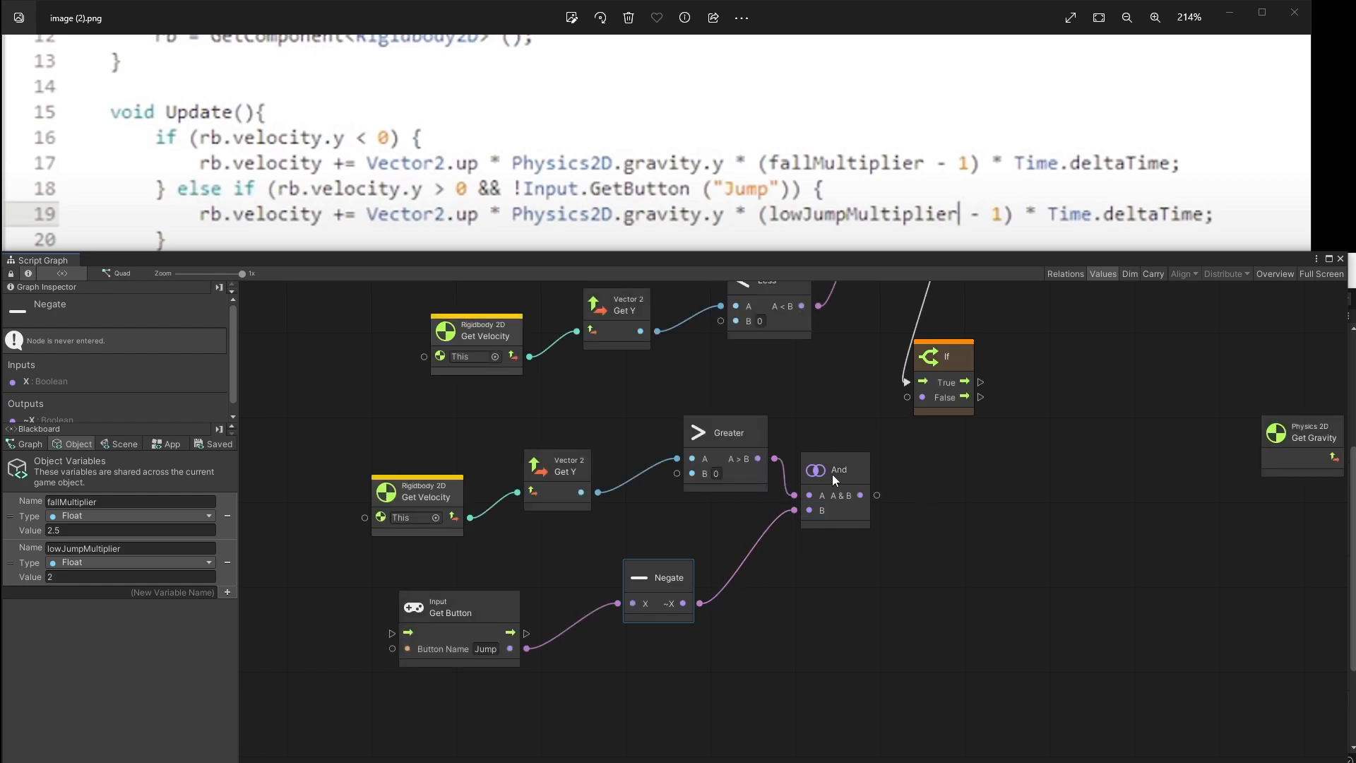
pyautogui.moveTo(839, 480); pyautogui.dragTo(735, 606)
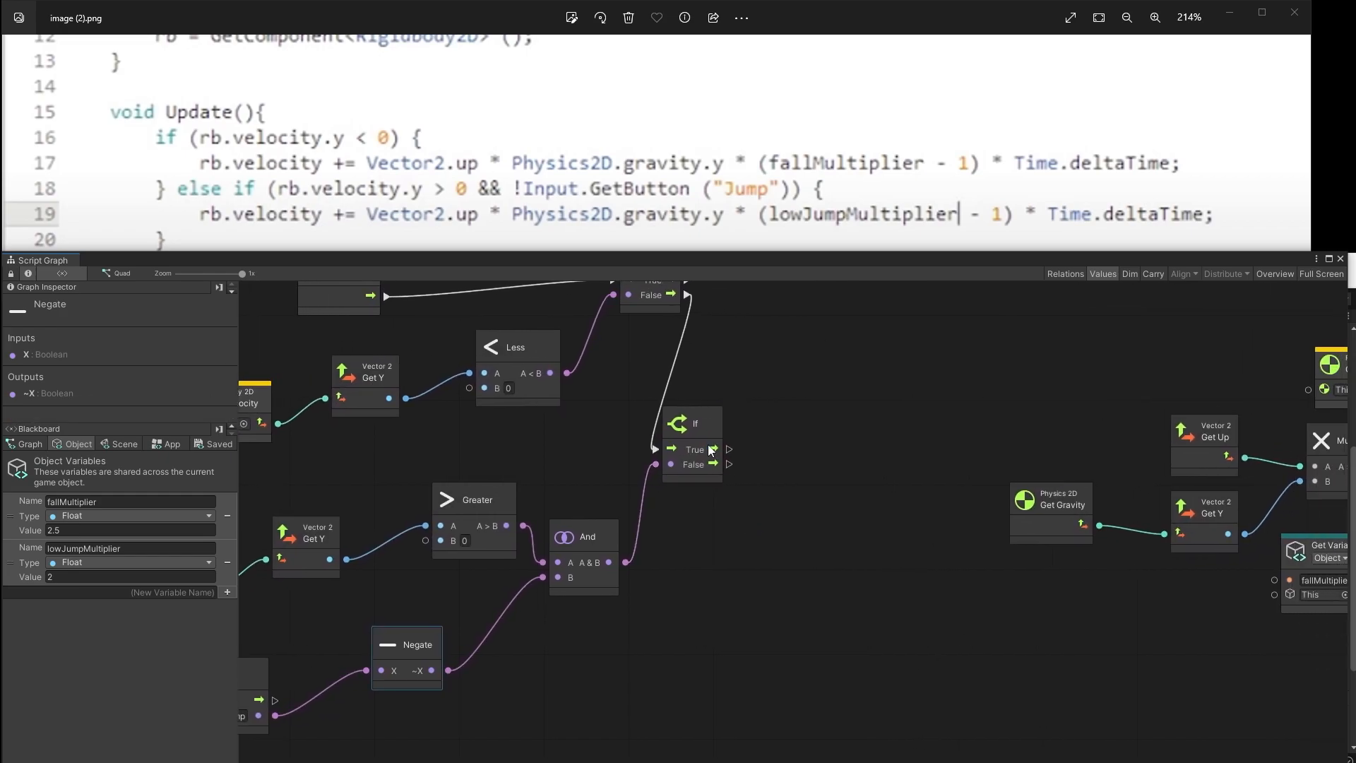
pyautogui.moveTo(301, 214)
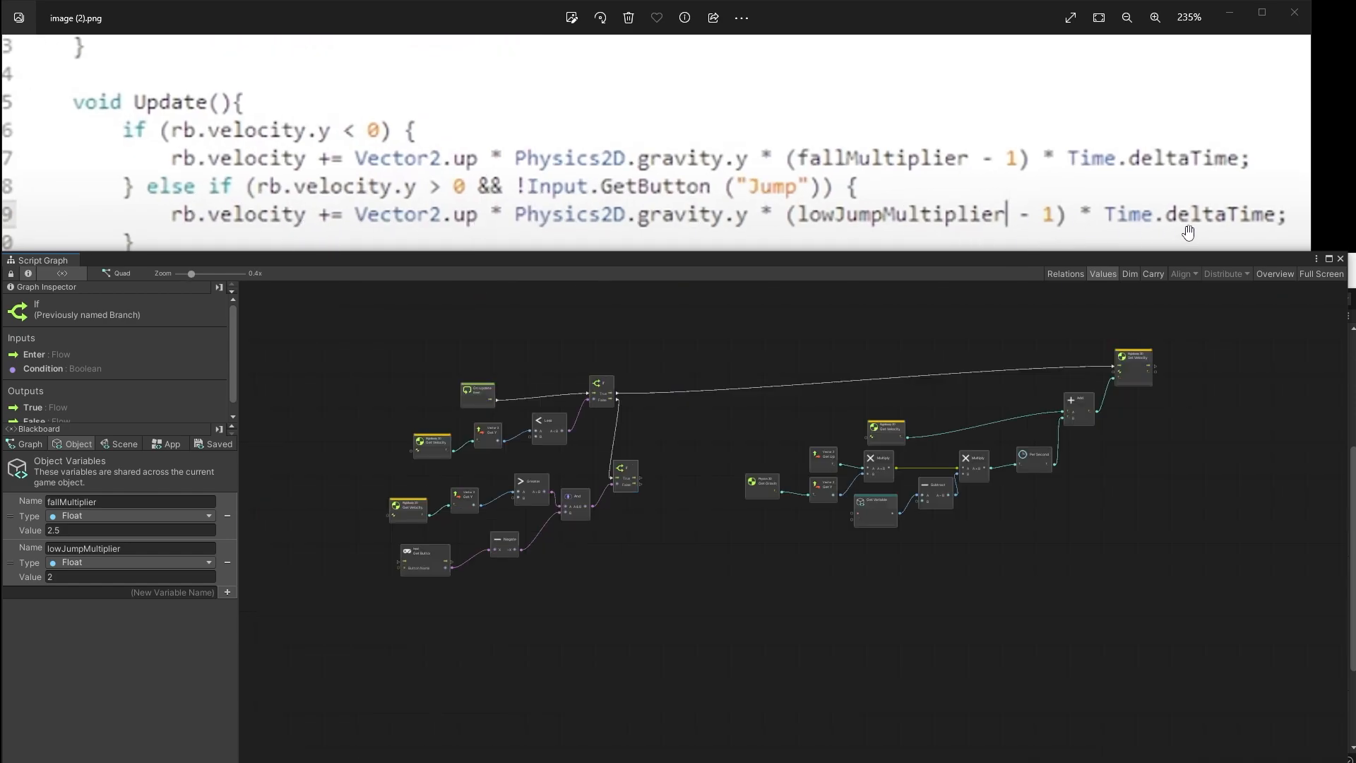
pyautogui.moveTo(828, 215)
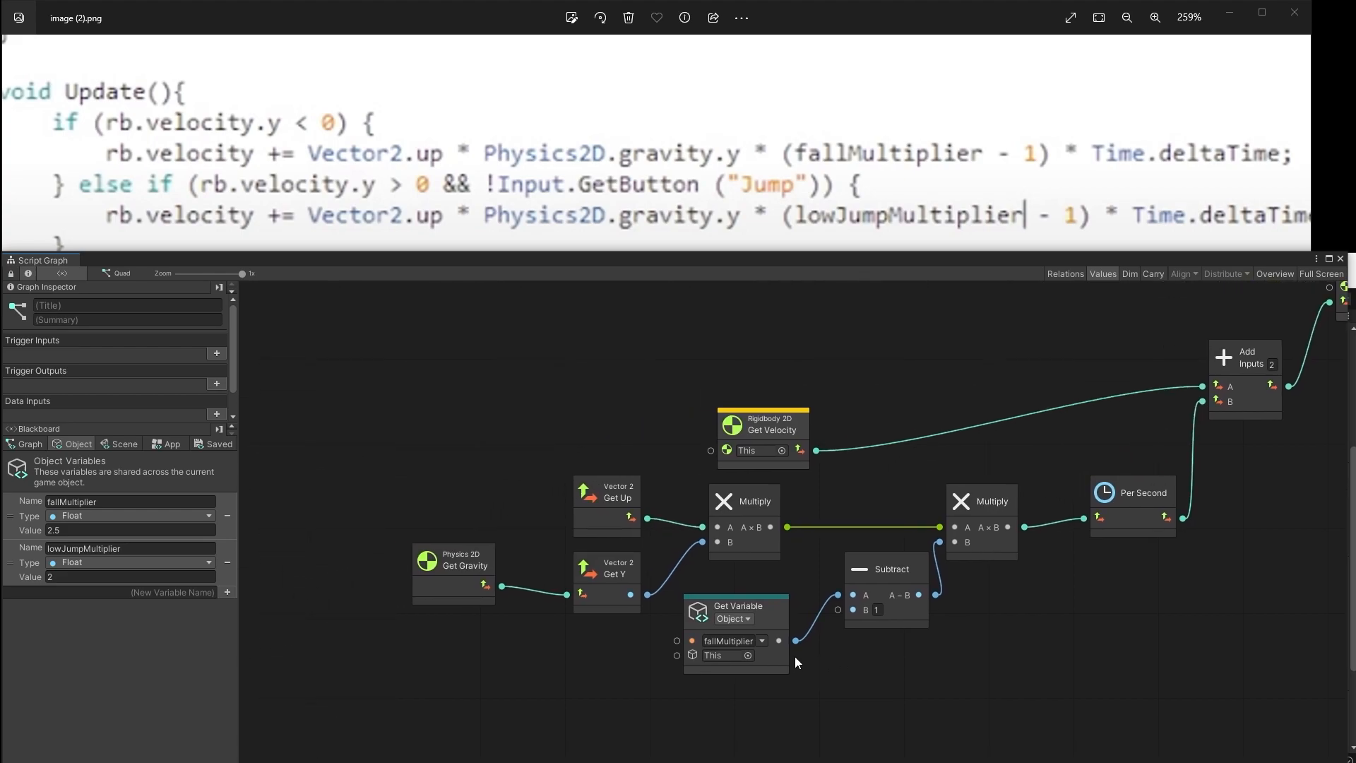
# Step: Switch the Get Variable node from fallMultiplier to lowJumpMultiplier
pyautogui.click(761, 642)
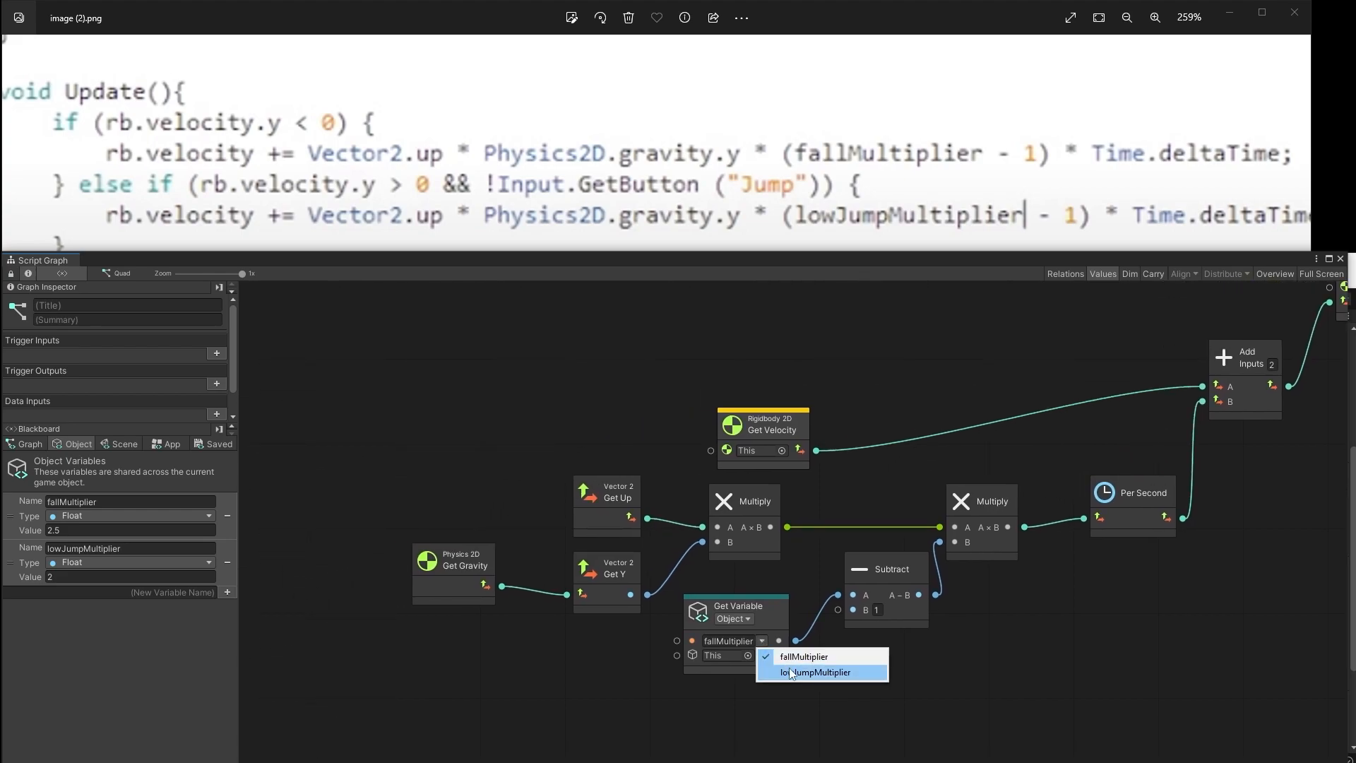
pyautogui.click(814, 673)
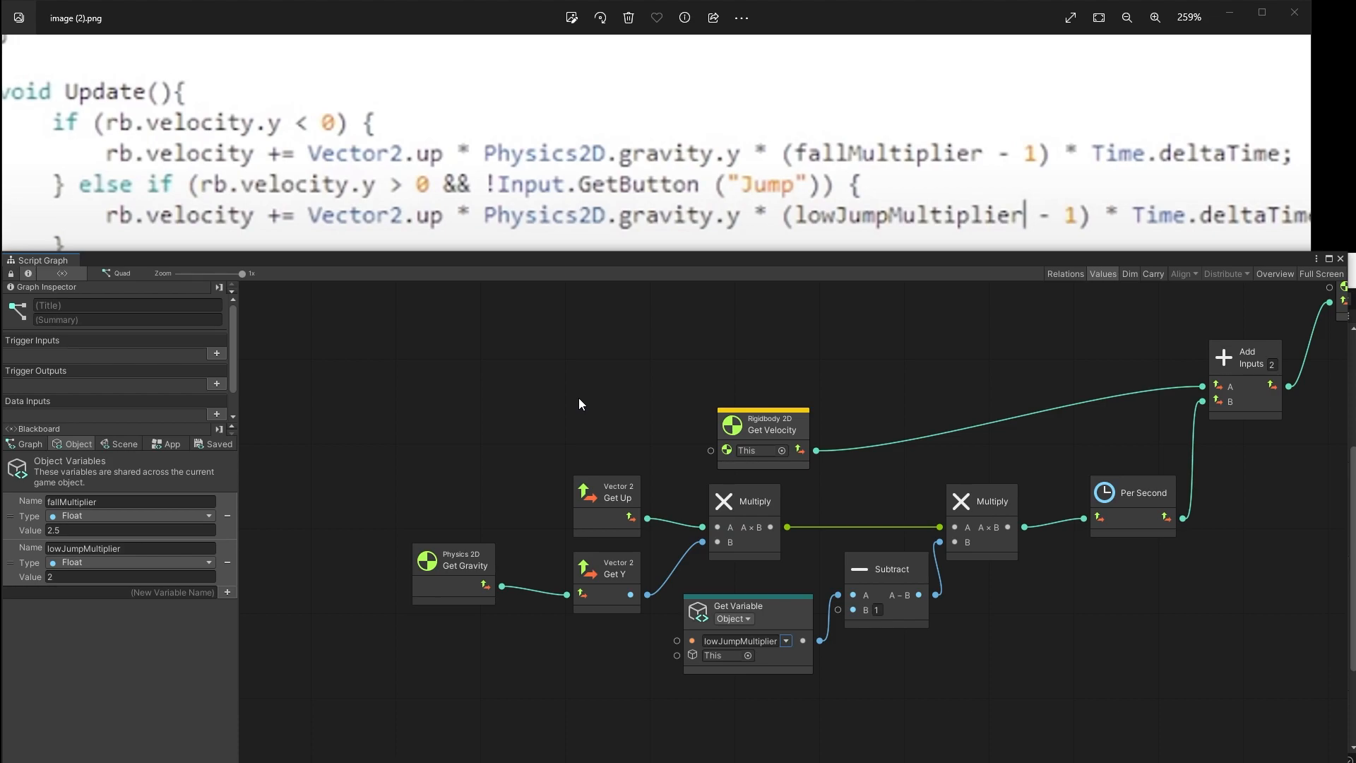